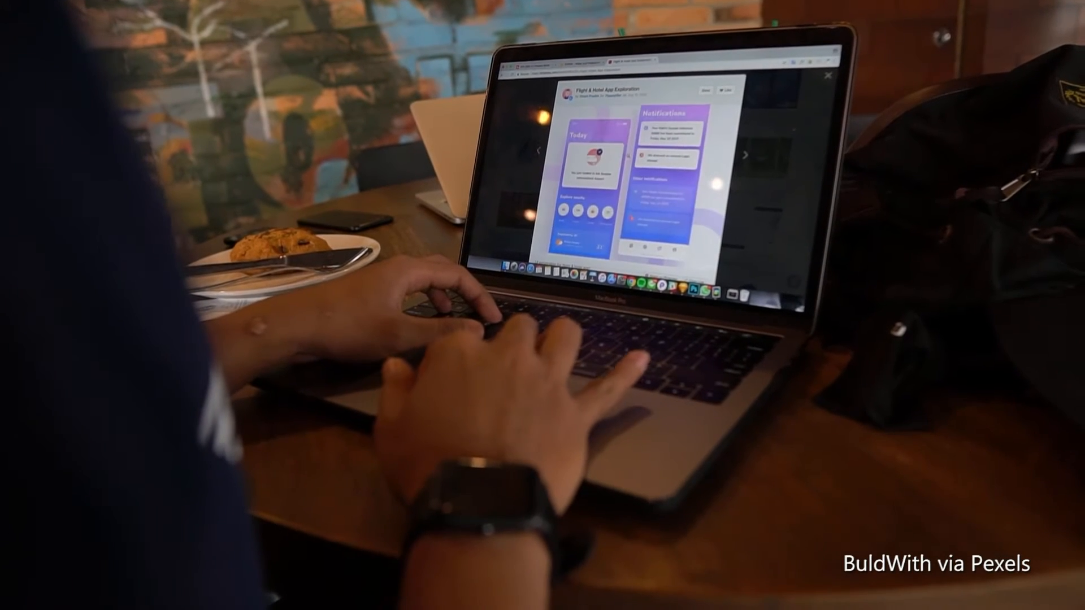
Resize the Updoot logo image to 80 px tall (231 × 80 px) via Image Size
scroll("down", 3)
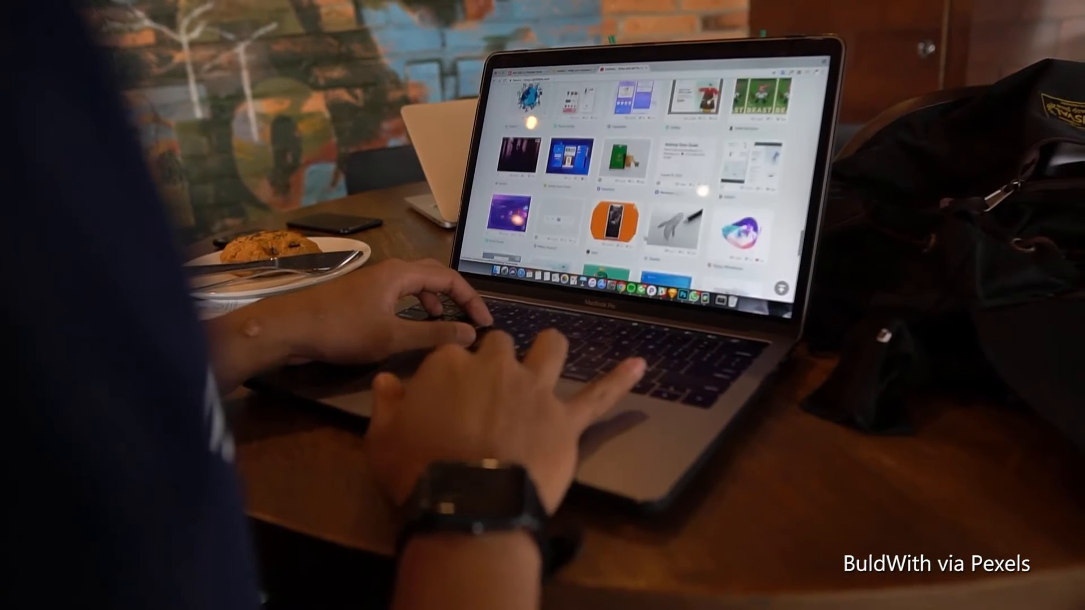
scroll("down", 3)
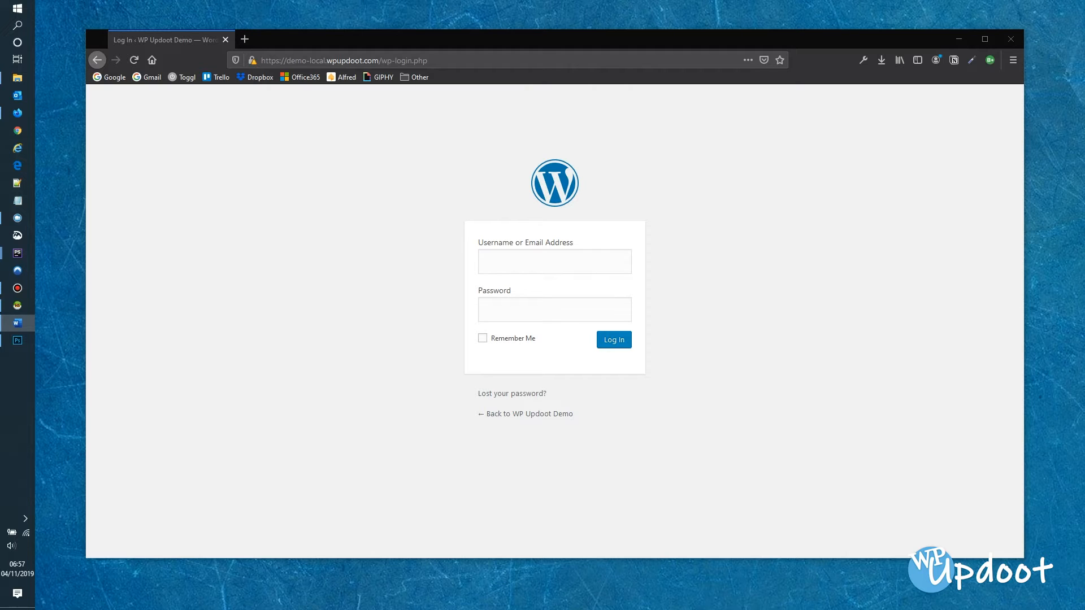
left_click(17, 340)
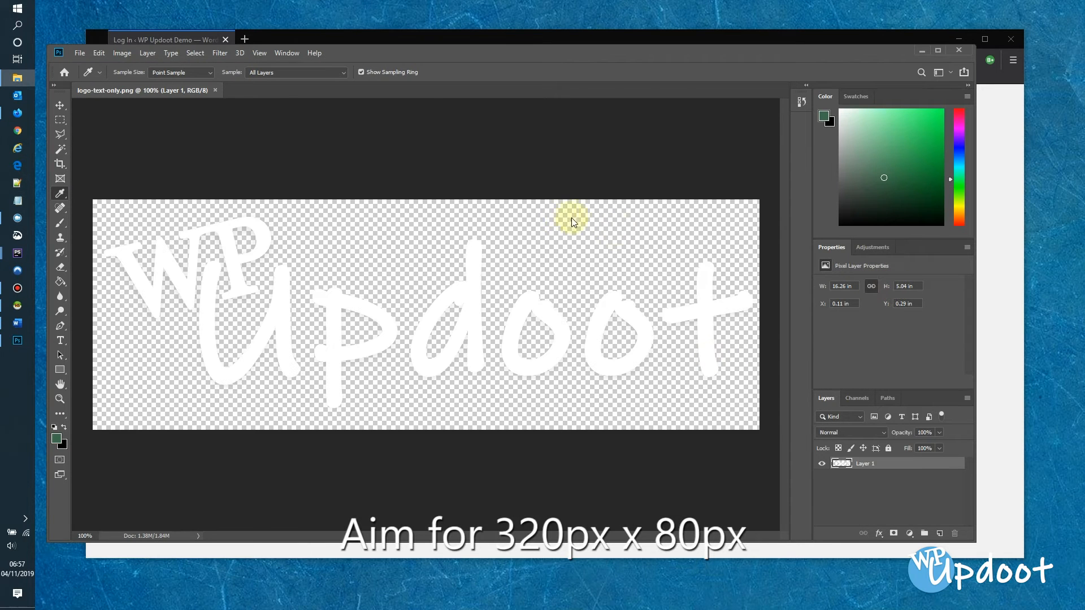
mouse_move(429, 101)
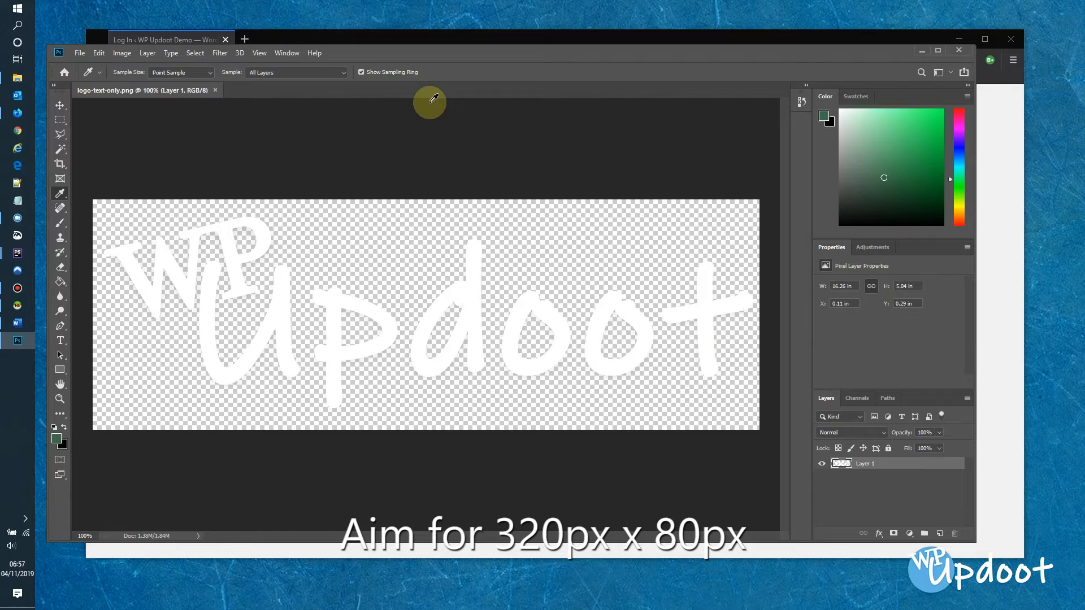
mouse_move(409, 109)
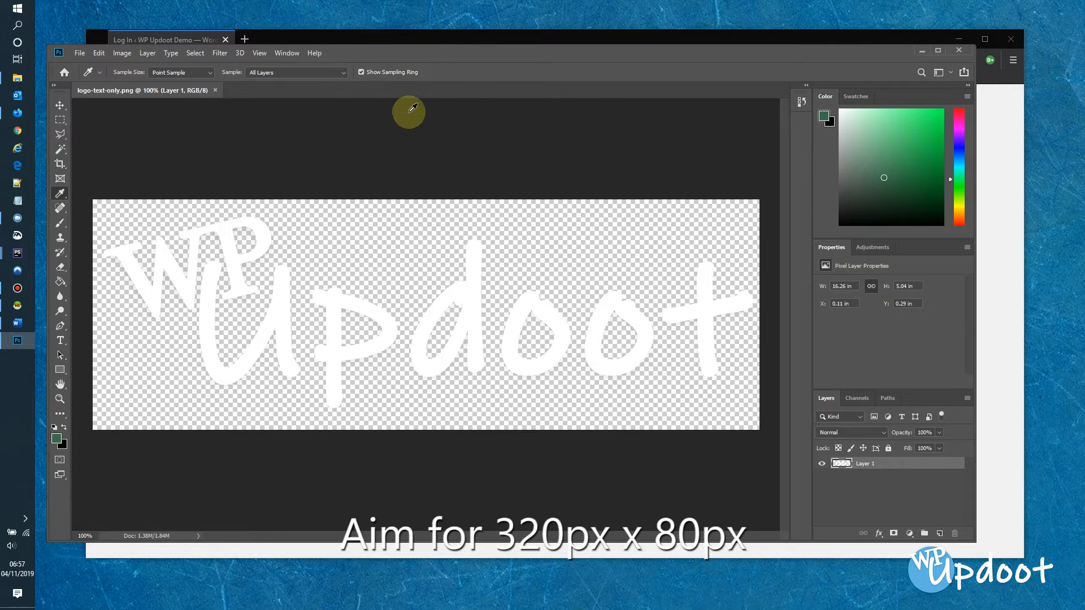
left_click(121, 53)
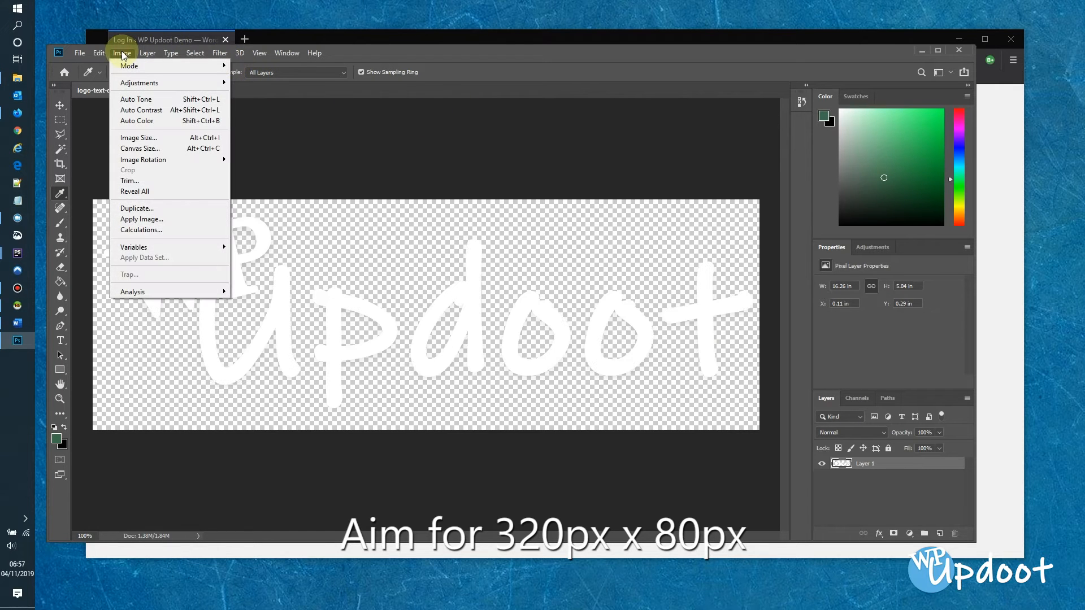
mouse_move(138, 138)
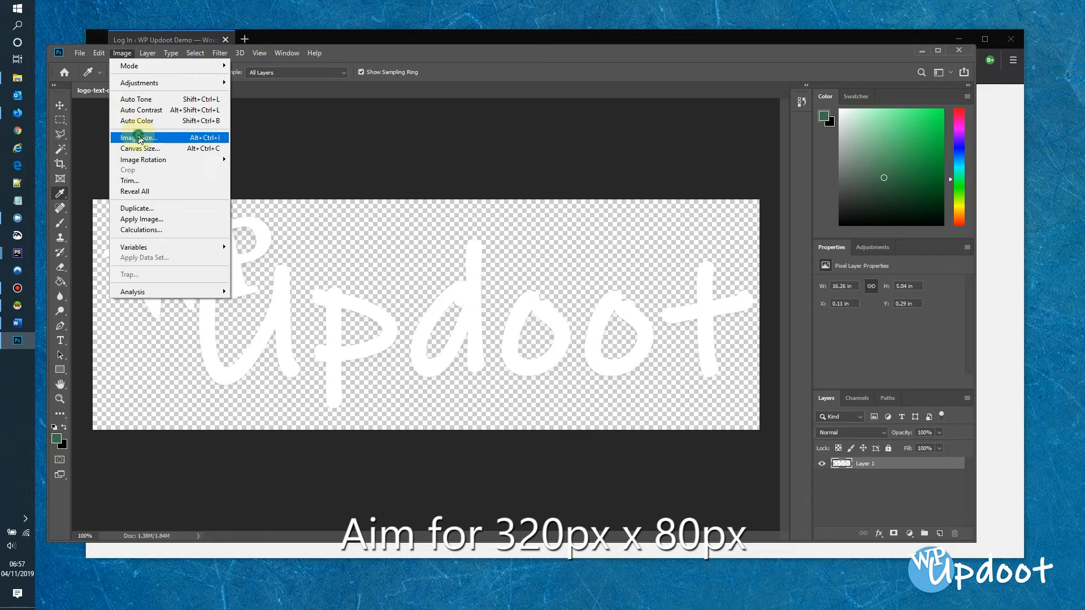
left_click(138, 137)
type("80")
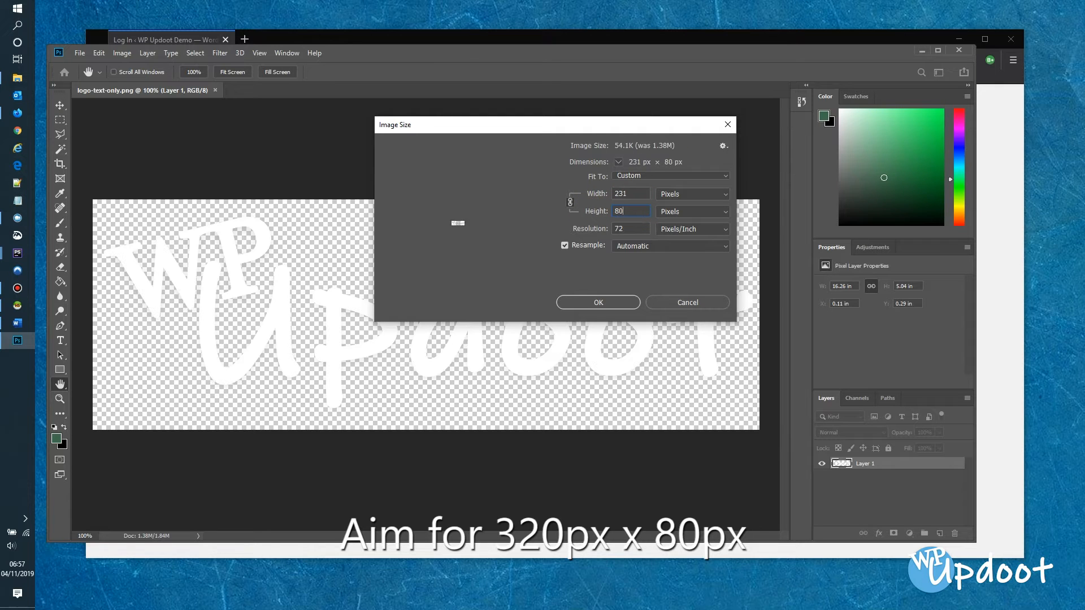
left_click(597, 303)
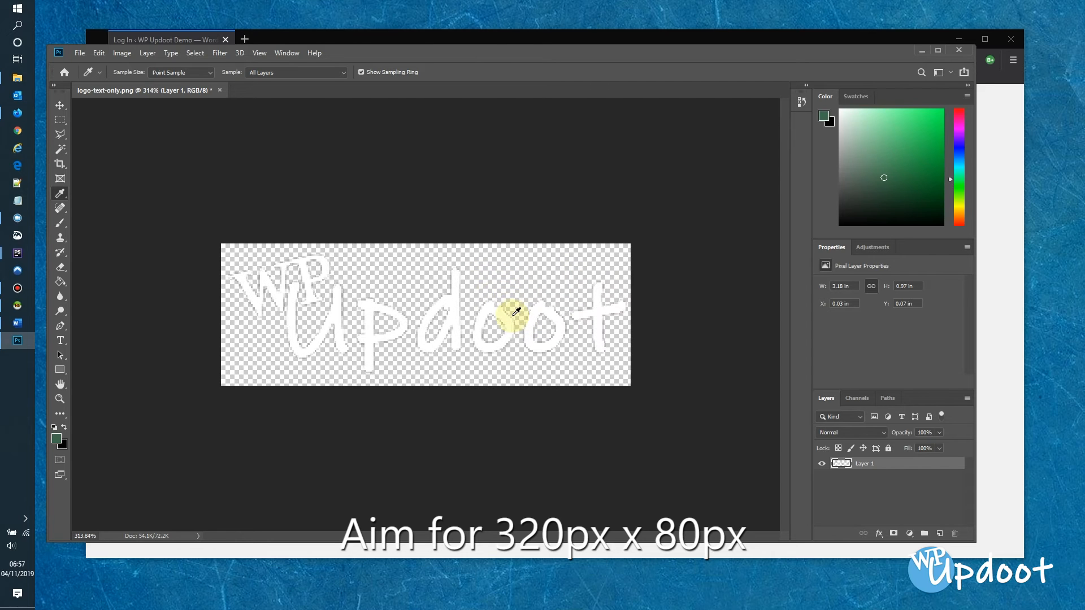
Widen the logo canvas to 320 × 80 px, measured in pixels, via Canvas Size
left_click(122, 53)
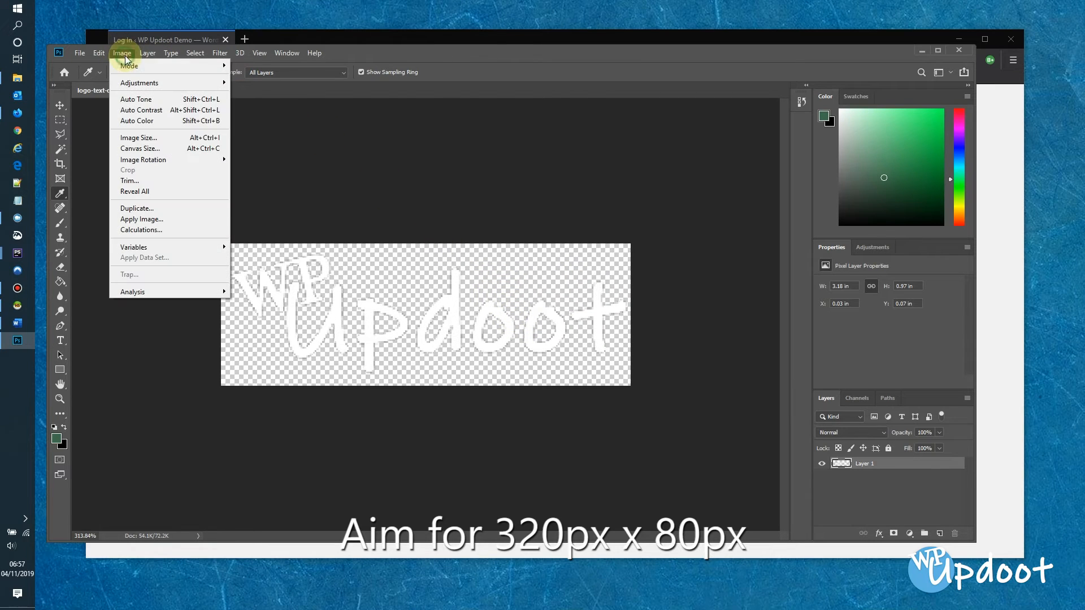
mouse_move(140, 148)
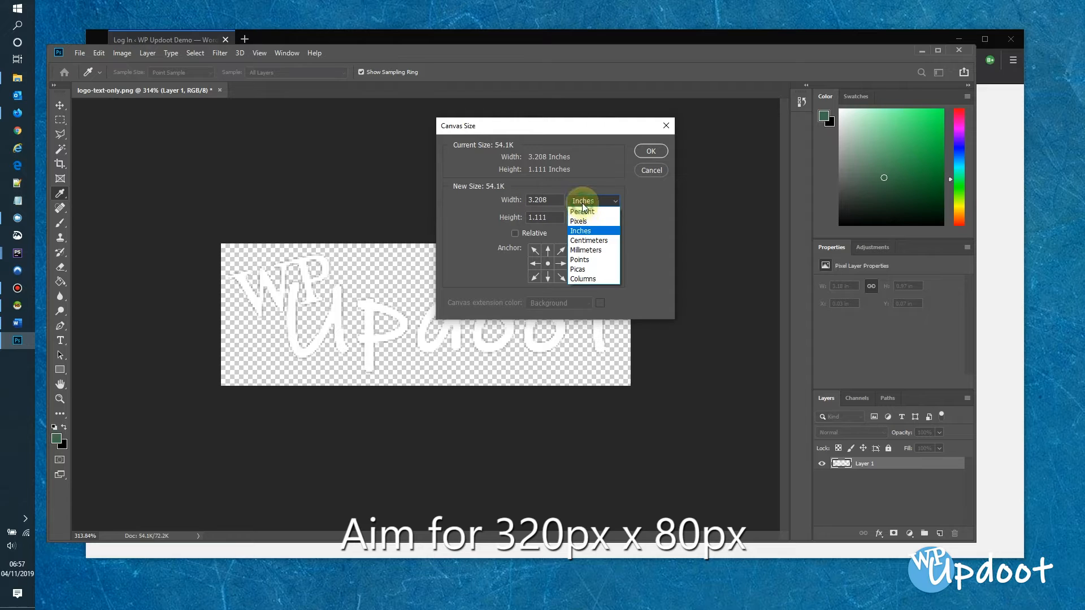
left_click(579, 220)
type("320")
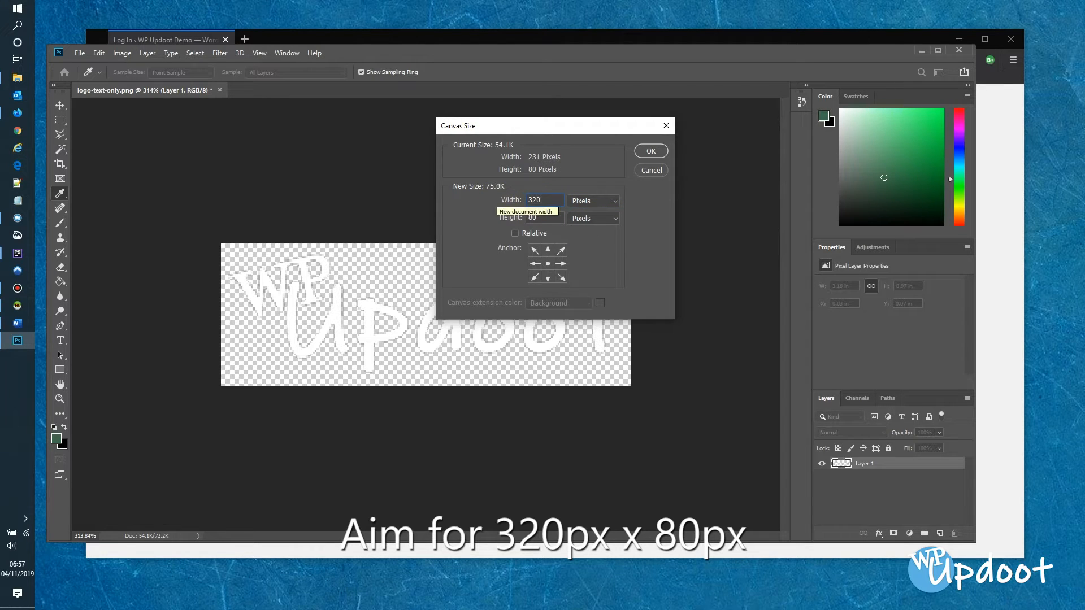
left_click(650, 150)
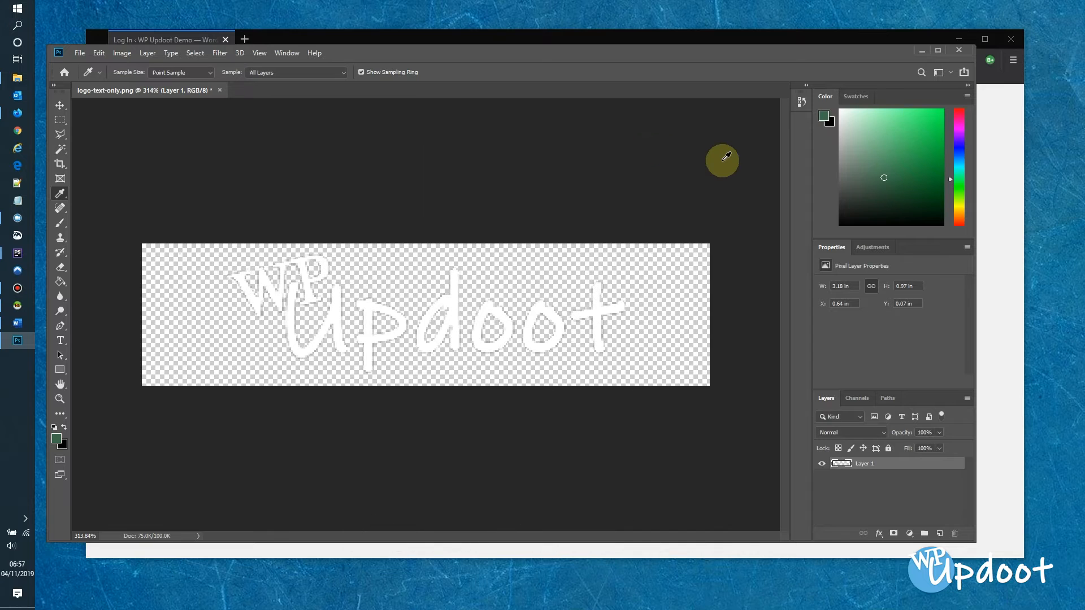
mouse_move(80, 53)
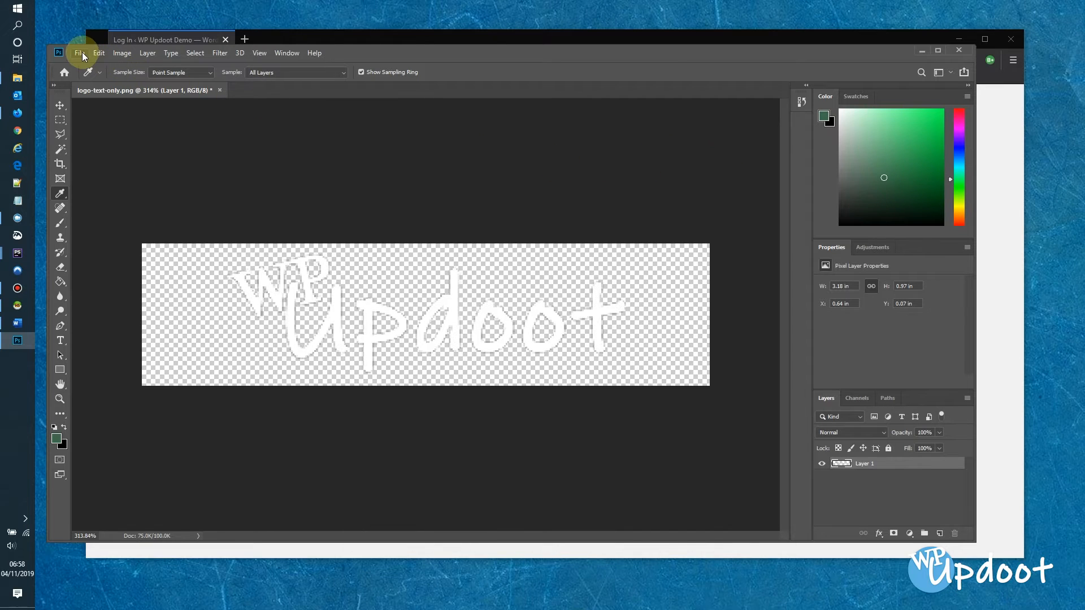
Save the logo as wpupdoot-login-logo.png on the Desktop with smallest-size PNG options
left_click(79, 53)
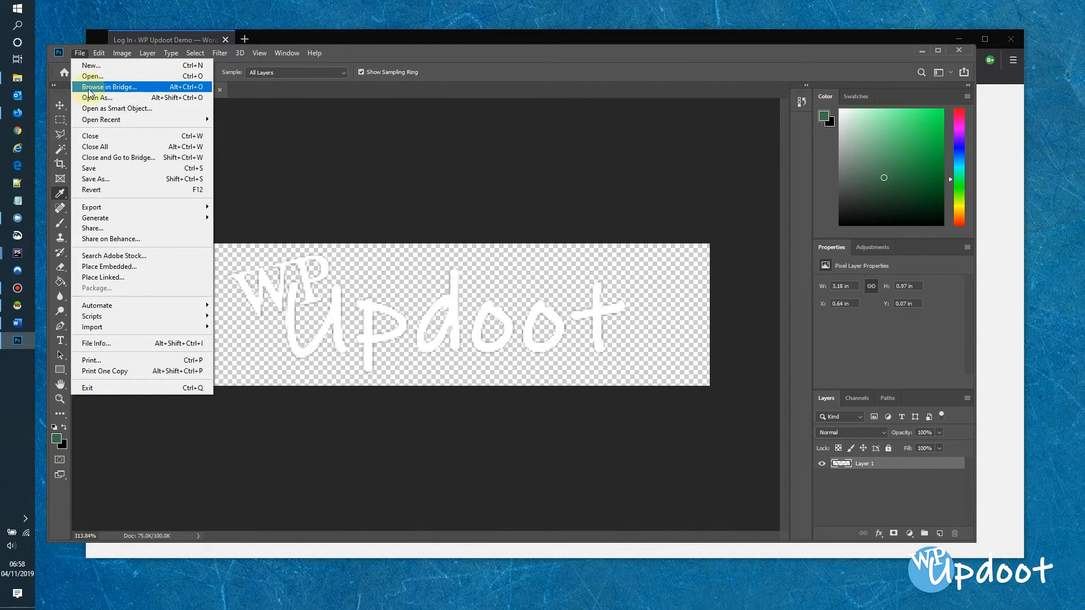
left_click(95, 180)
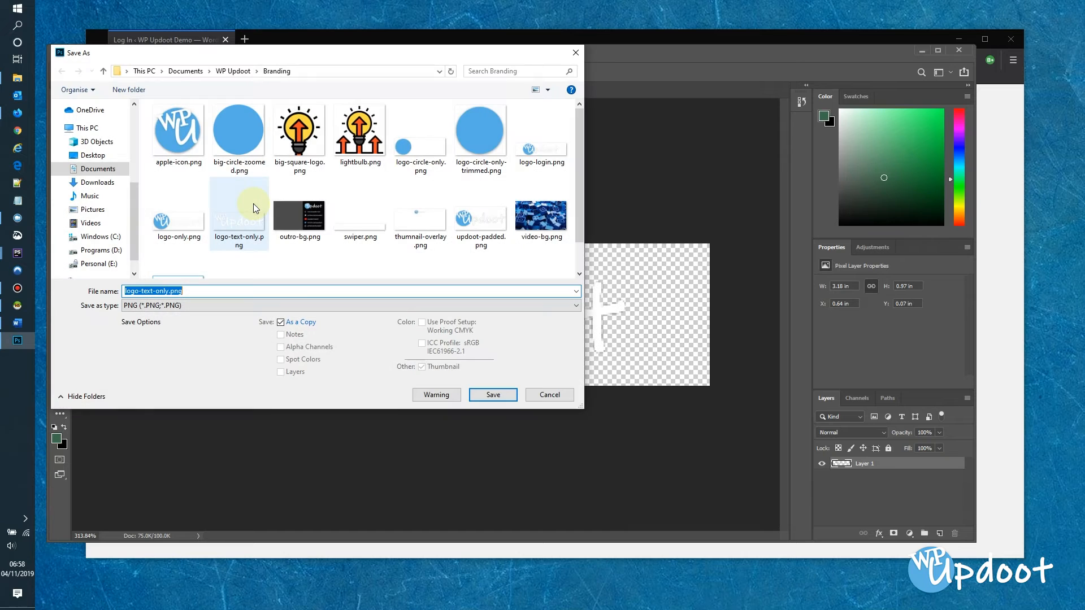
scroll("up", 3)
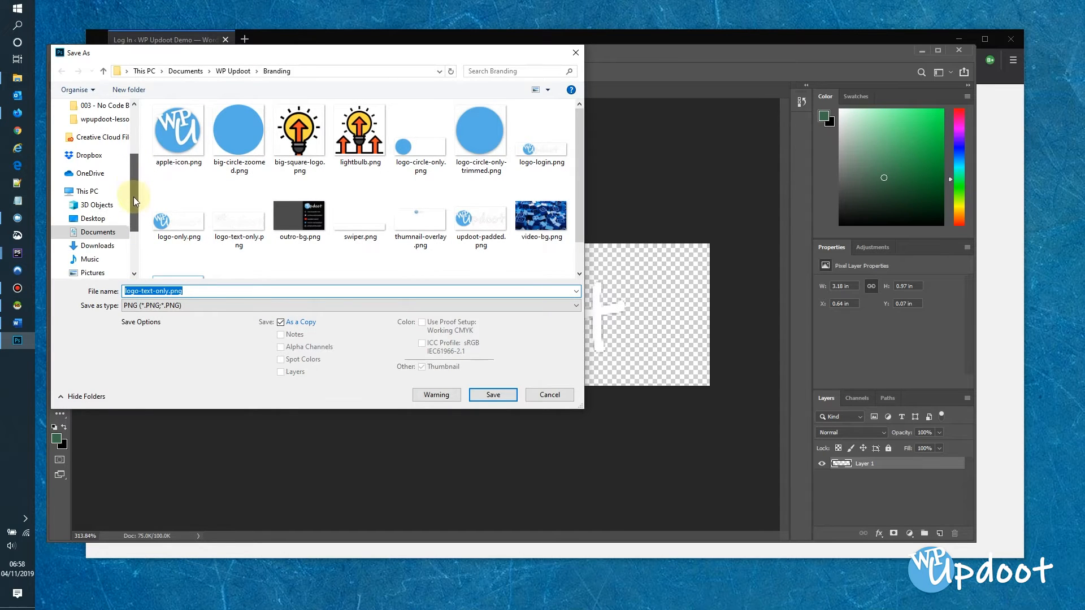
left_click(91, 204)
type("wpupdoot-login-logo")
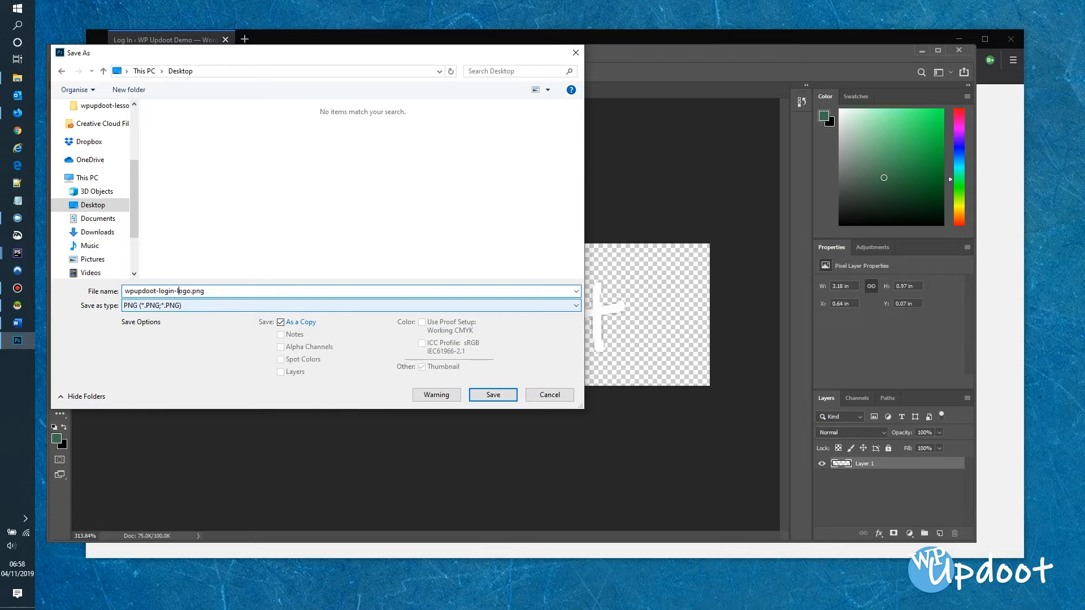
left_click(491, 394)
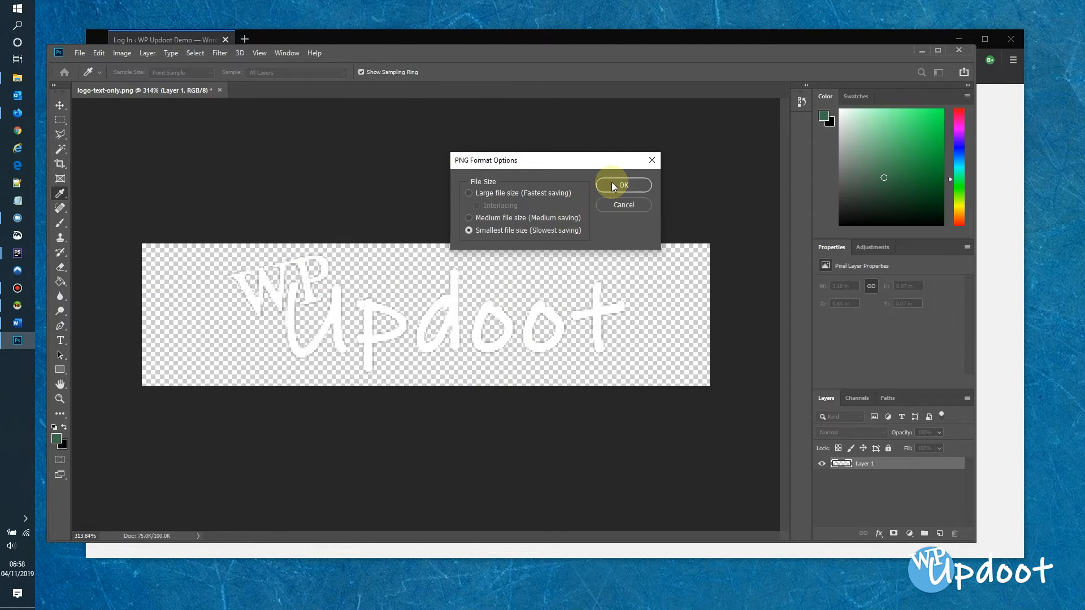
left_click(622, 184)
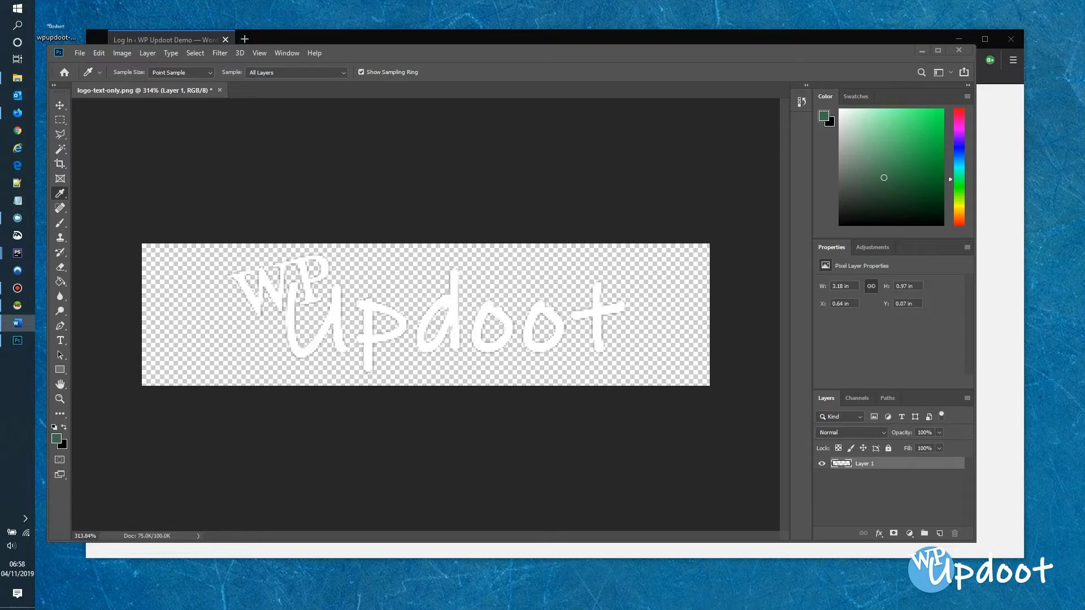
mouse_move(871, 88)
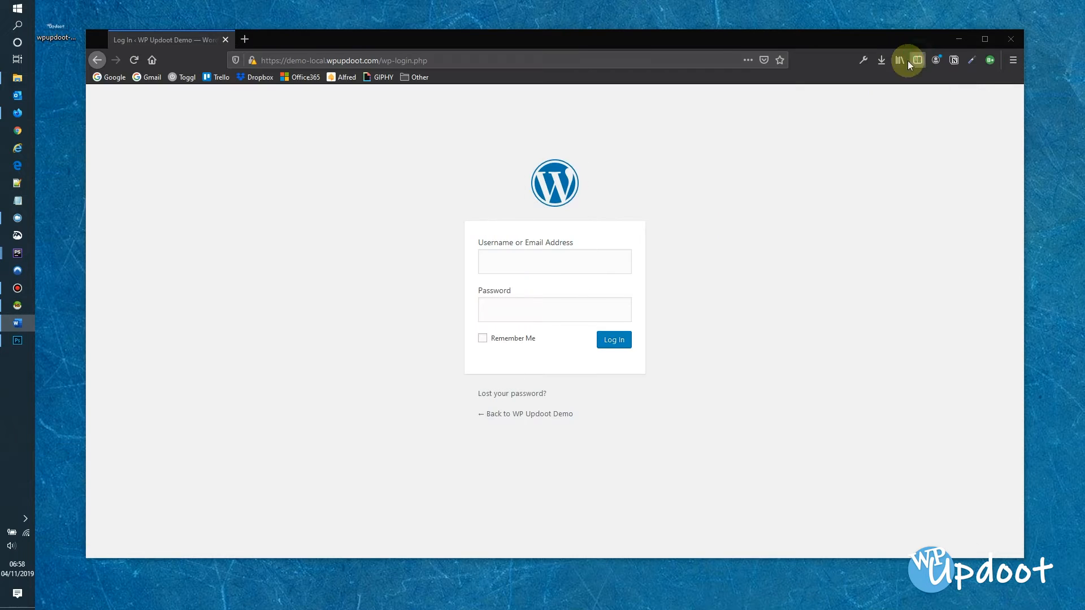
mouse_move(244, 40)
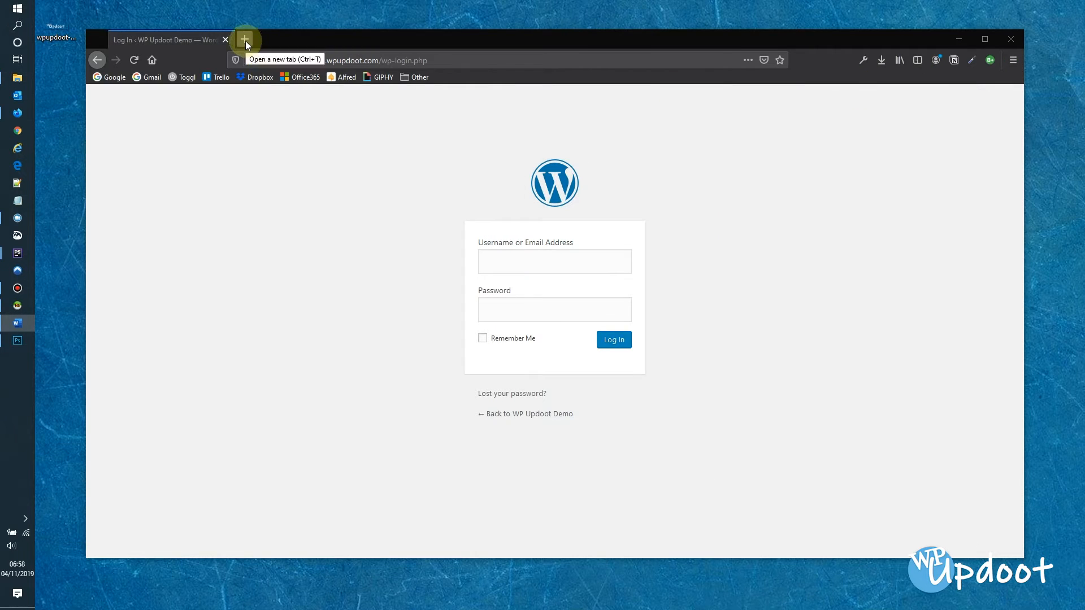
Open Pixabay in a new browser tab and load its full free image gallery
left_click(244, 40)
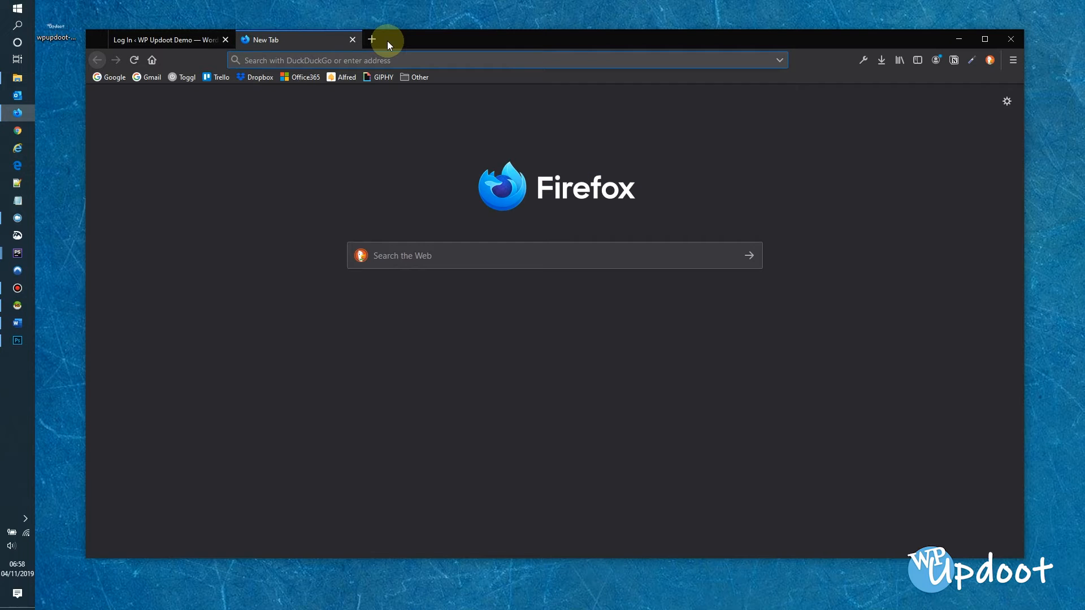
type("piaxabay.com")
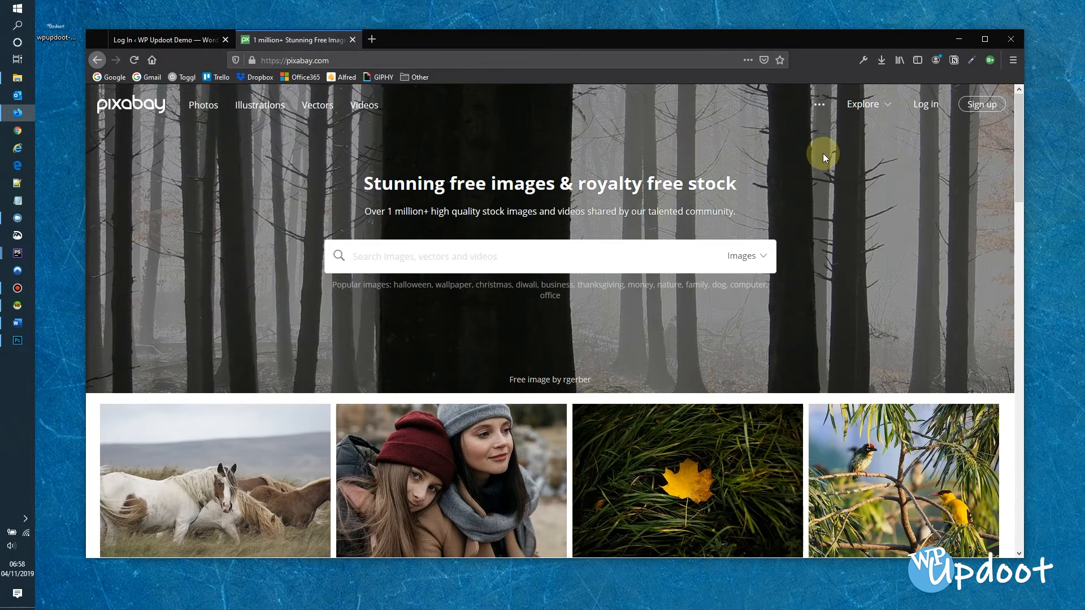
scroll("down", 3)
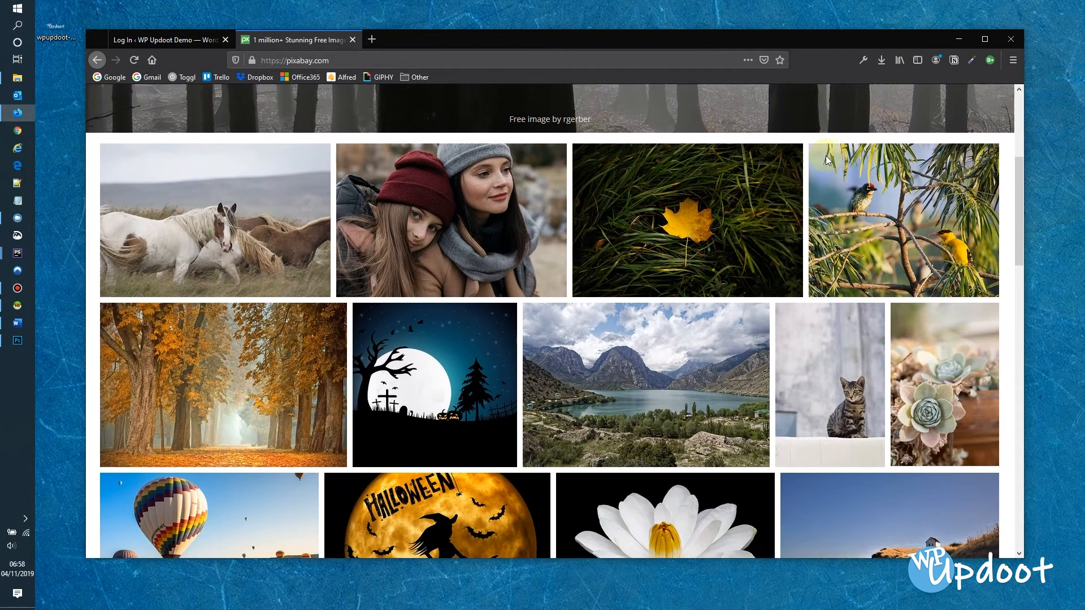
scroll("down", 3)
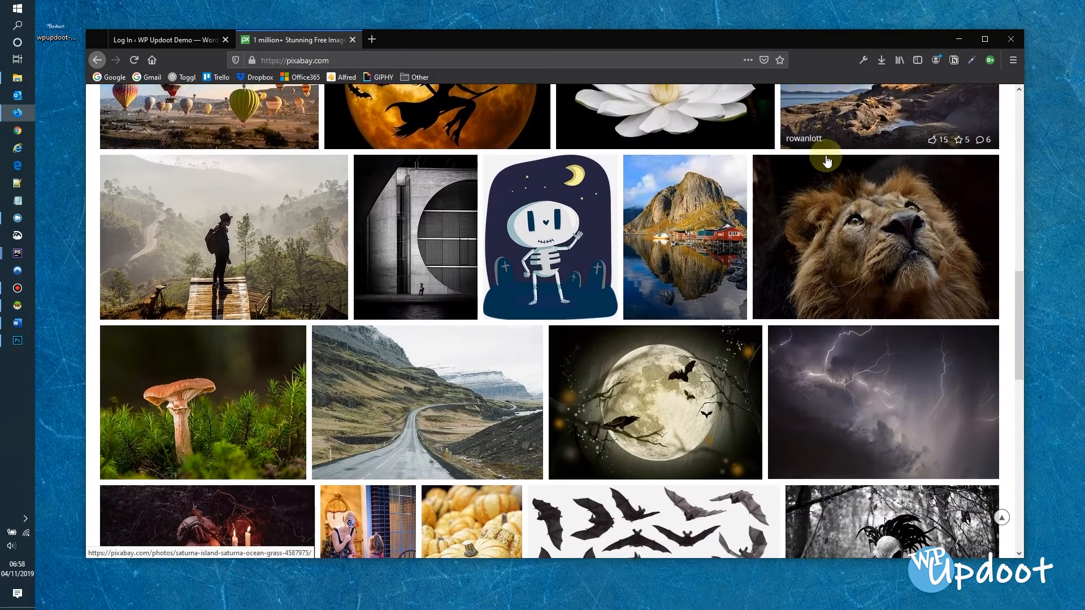
scroll("down", 3)
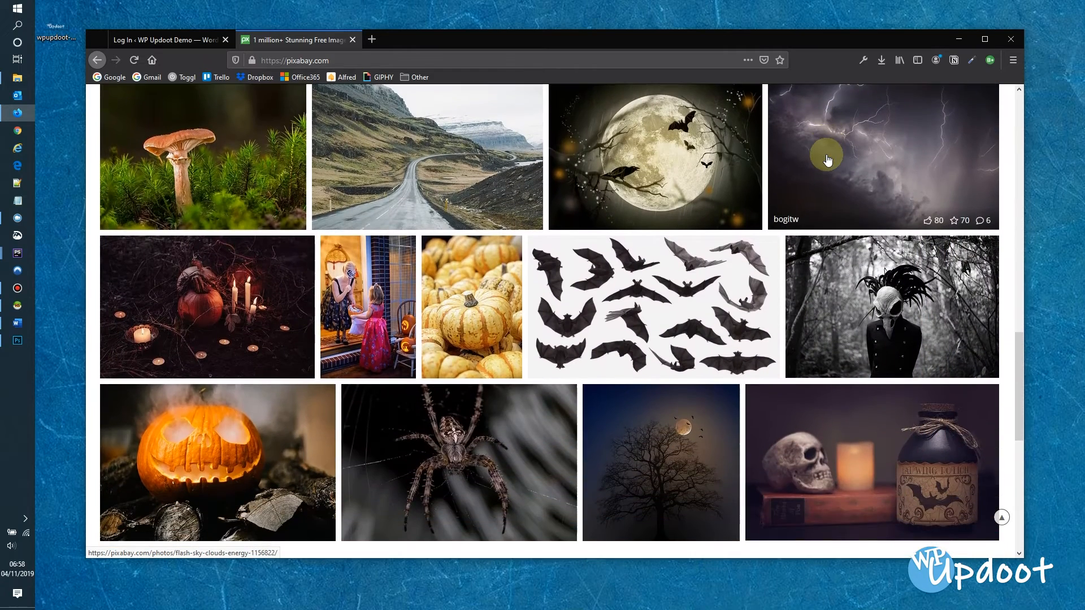
scroll("down", 3)
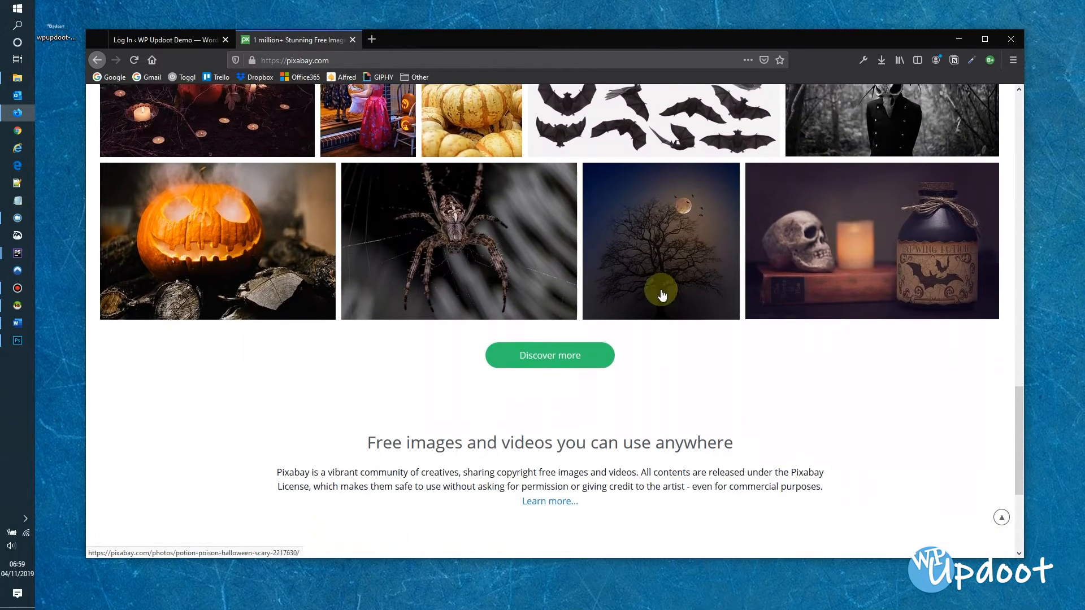
left_click(550, 355)
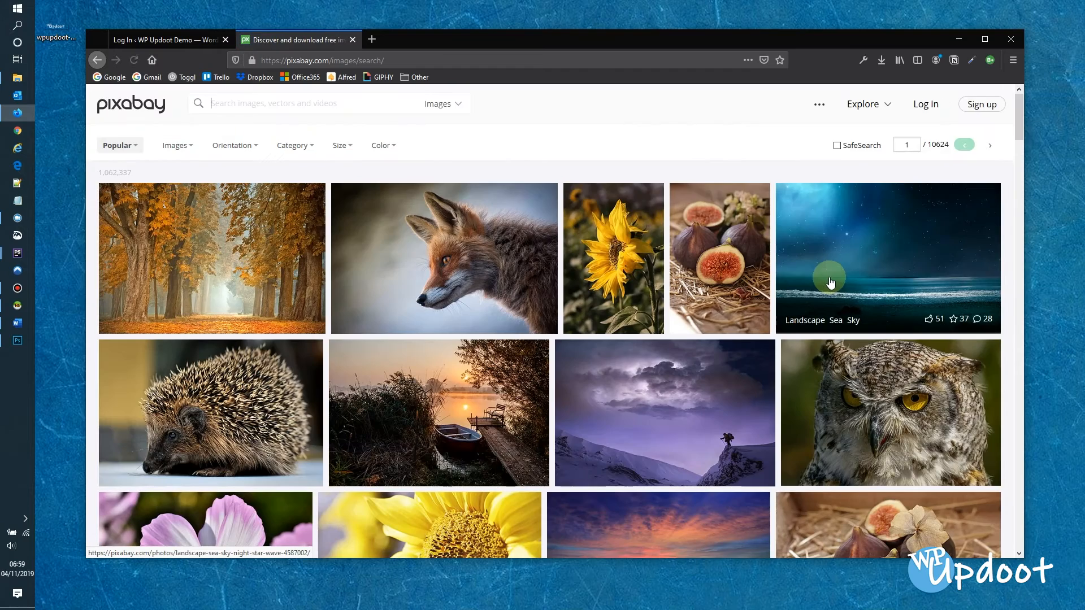
scroll("down", 3)
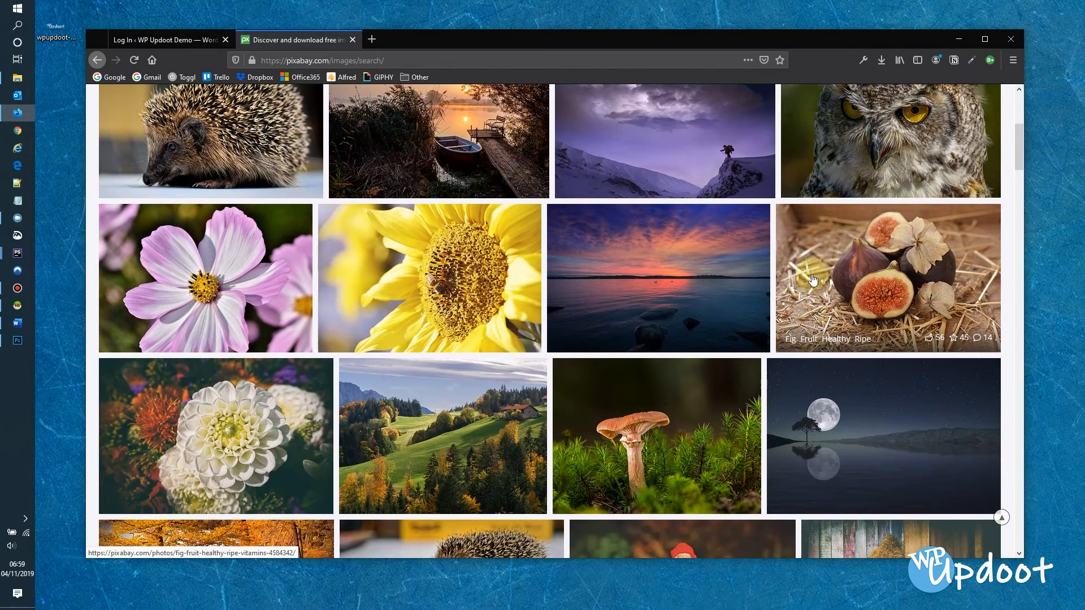
Download the 1920×1279 version of the sunset lake photo, passing the robot check
left_click(656, 278)
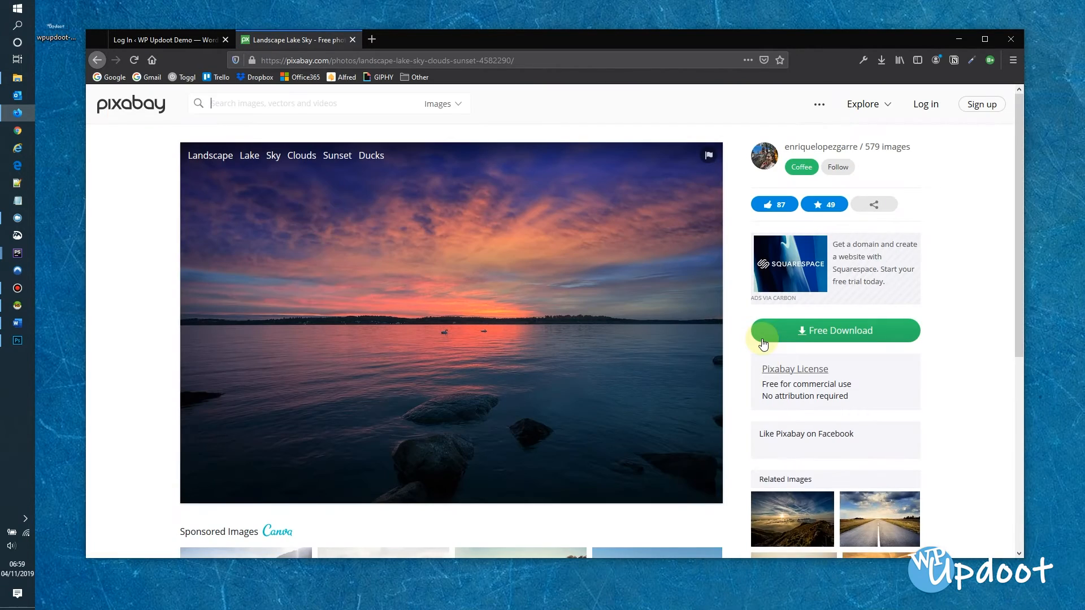
left_click(834, 330)
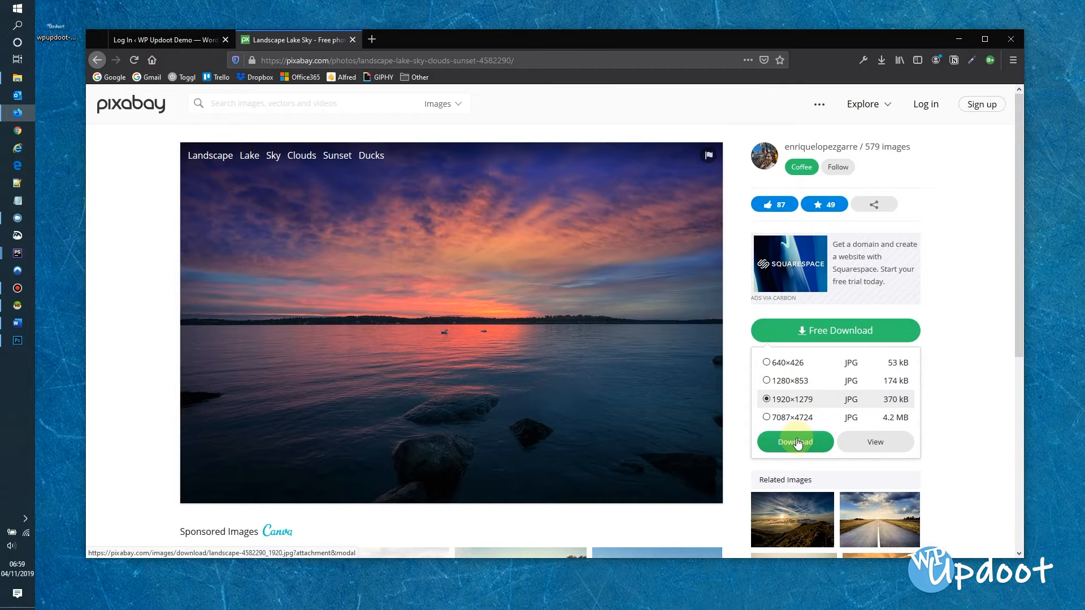
left_click(795, 442)
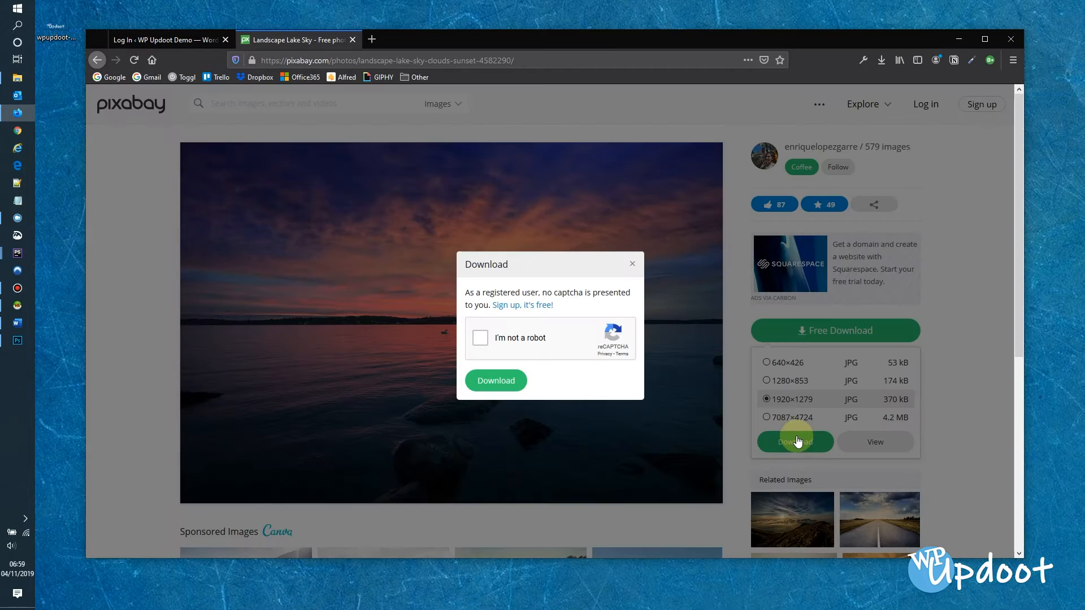
left_click(479, 338)
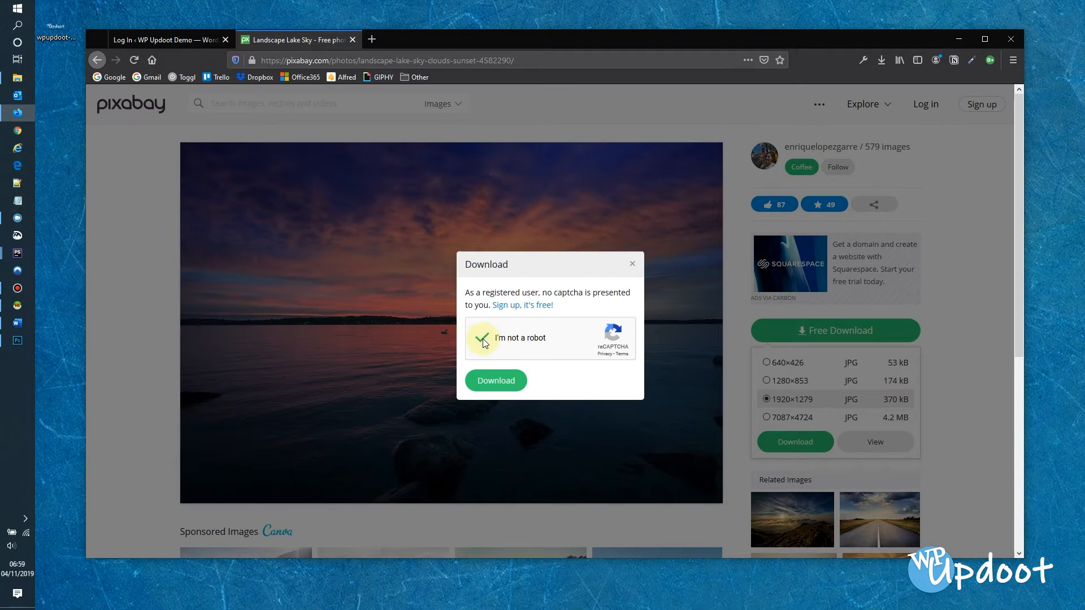
left_click(495, 381)
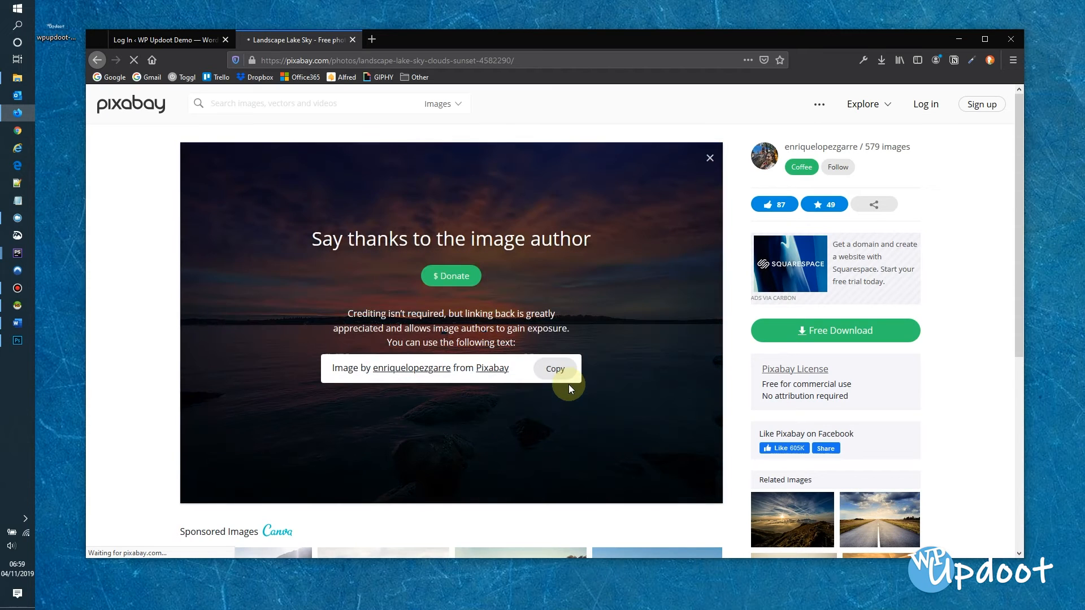
Save the downloaded photo to disk and show the file on the Desktop
left_click(834, 330)
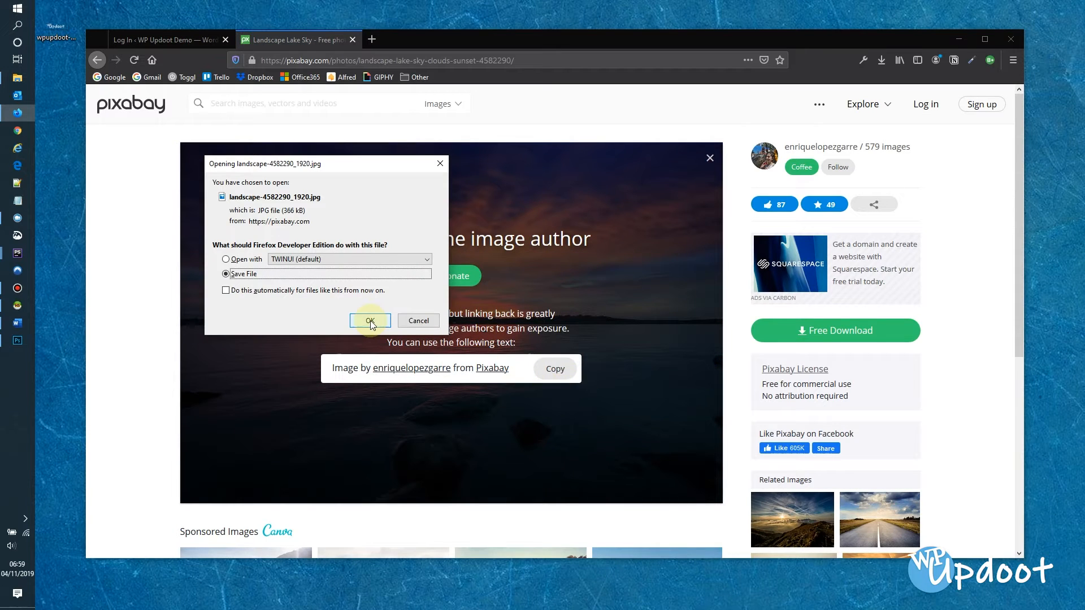
left_click(370, 320)
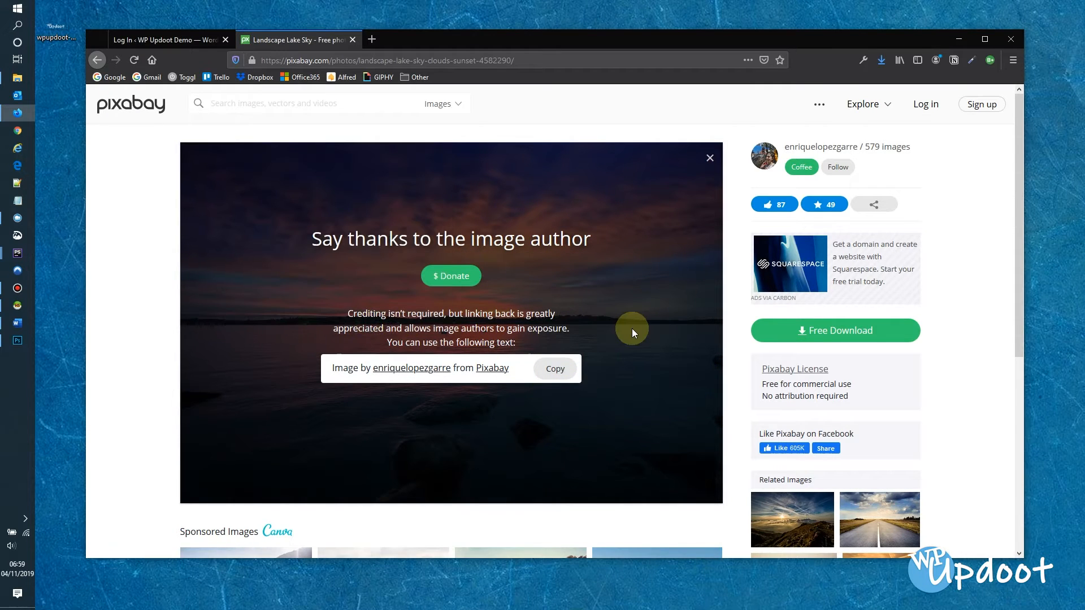
mouse_move(868, 66)
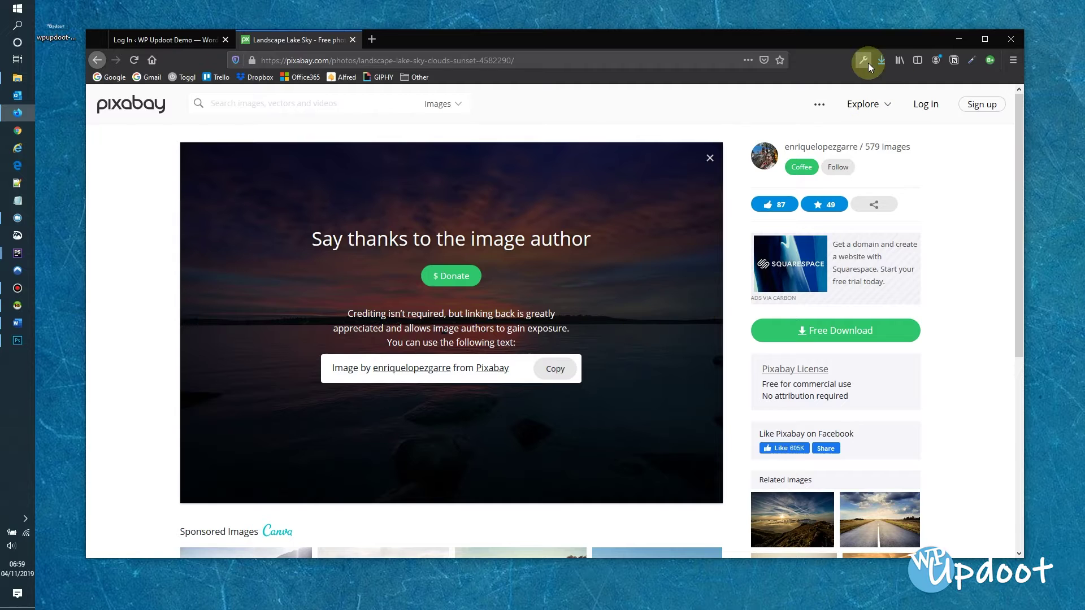
left_click(881, 60)
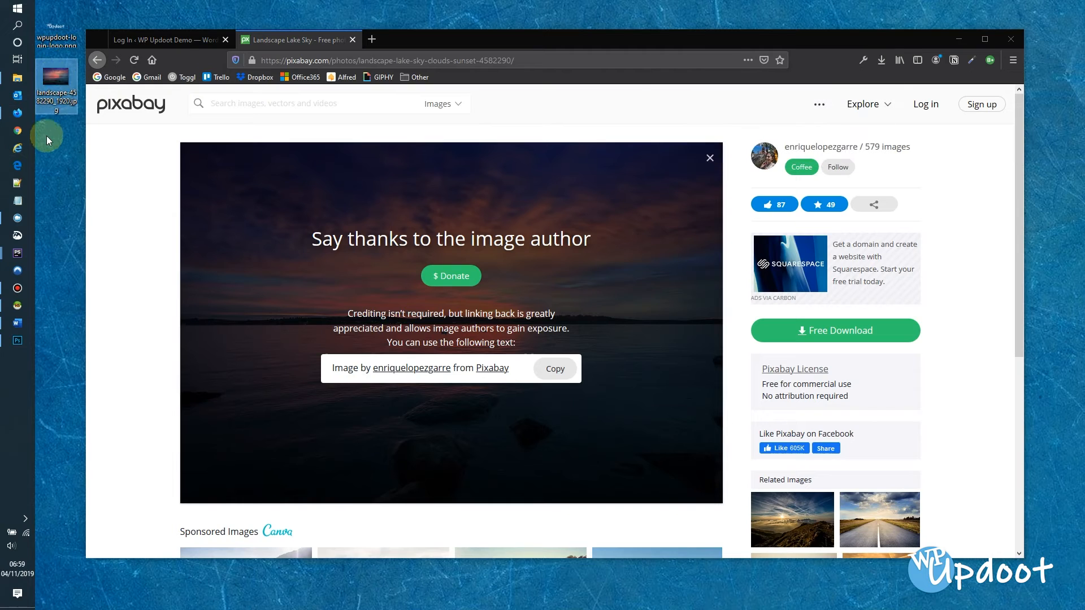
mouse_move(1029, 220)
type("wpupdoot-login-background")
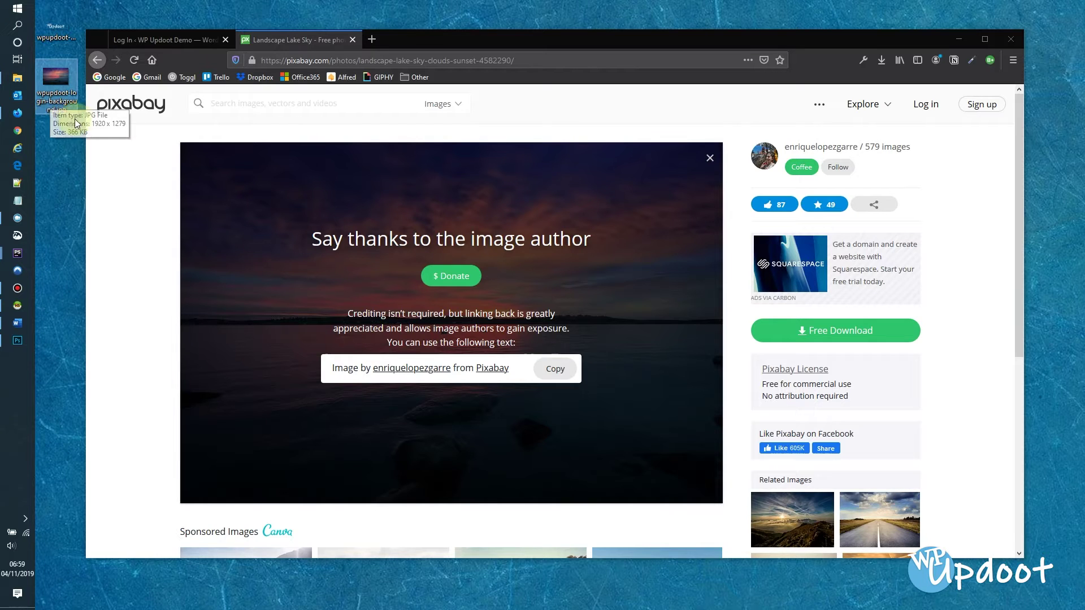
Bring Photoshop back to the front after renaming the photo wpupdoot-login-background.jpg
left_click(17, 341)
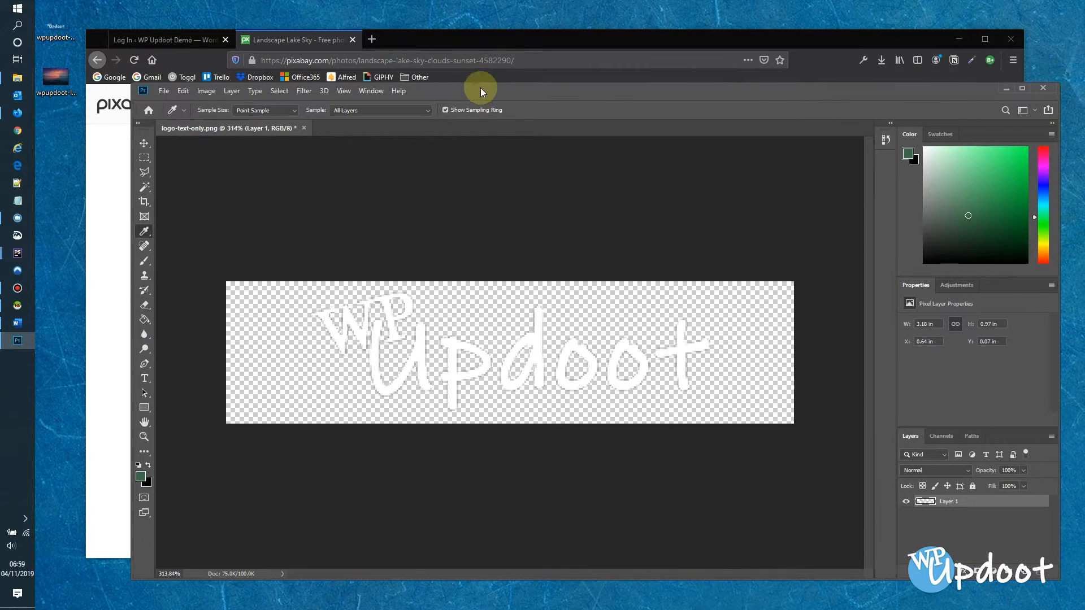
Close the logo-text-only.png document without saving it
left_click(304, 128)
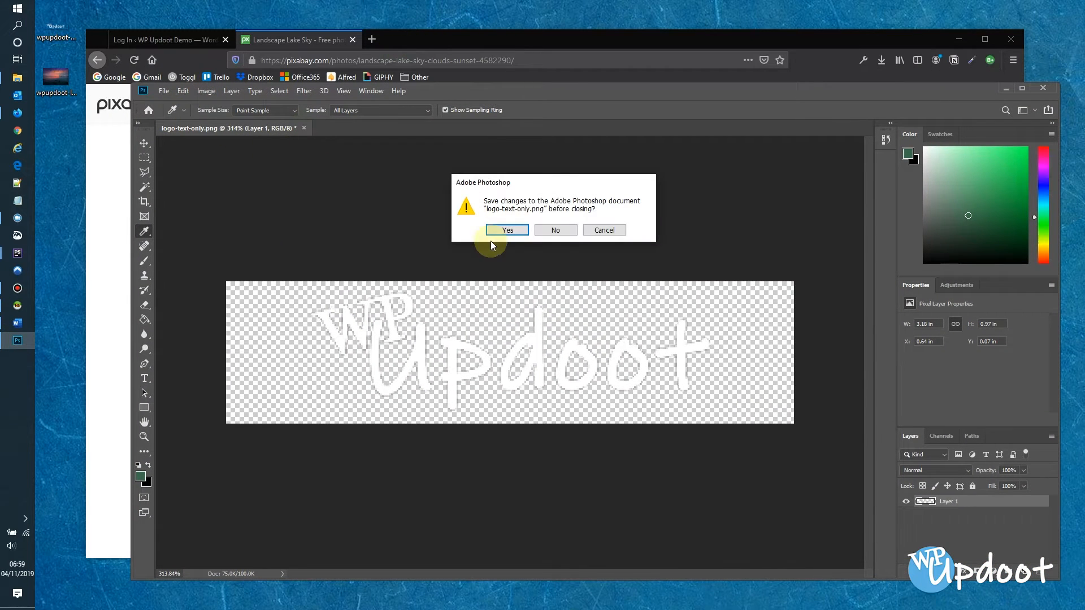
left_click(554, 230)
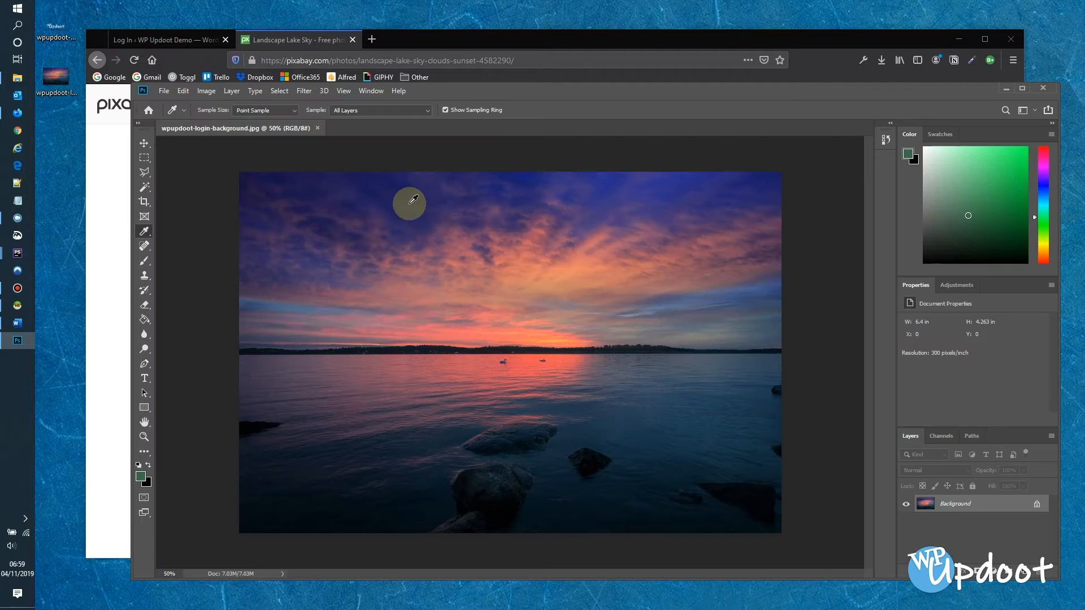
Resize the sunset background photo from 1920 × 1279 to 1600 × 1066 px
left_click(205, 91)
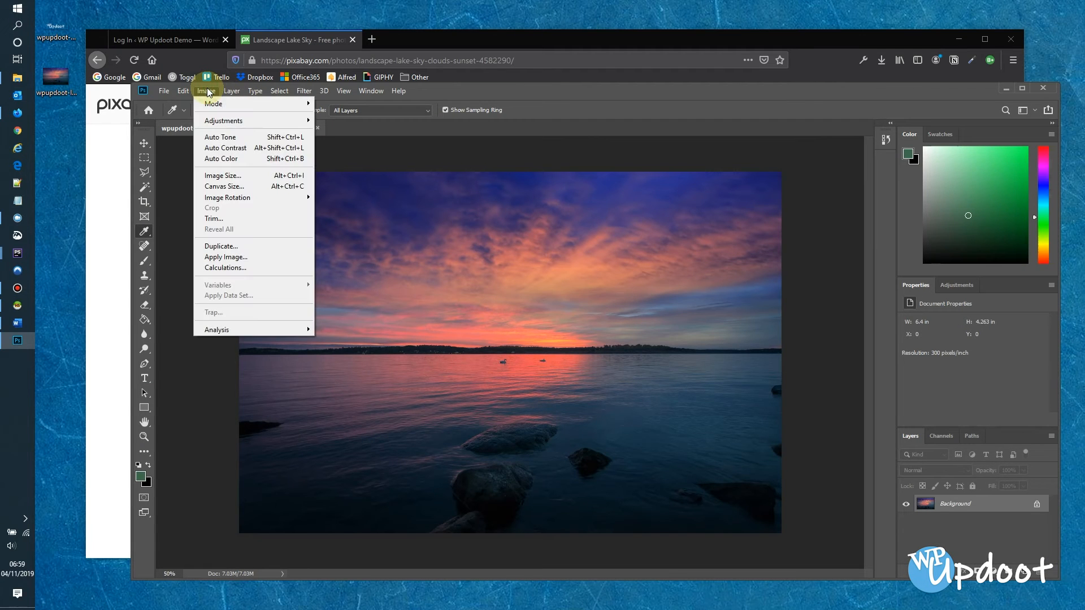
left_click(223, 176)
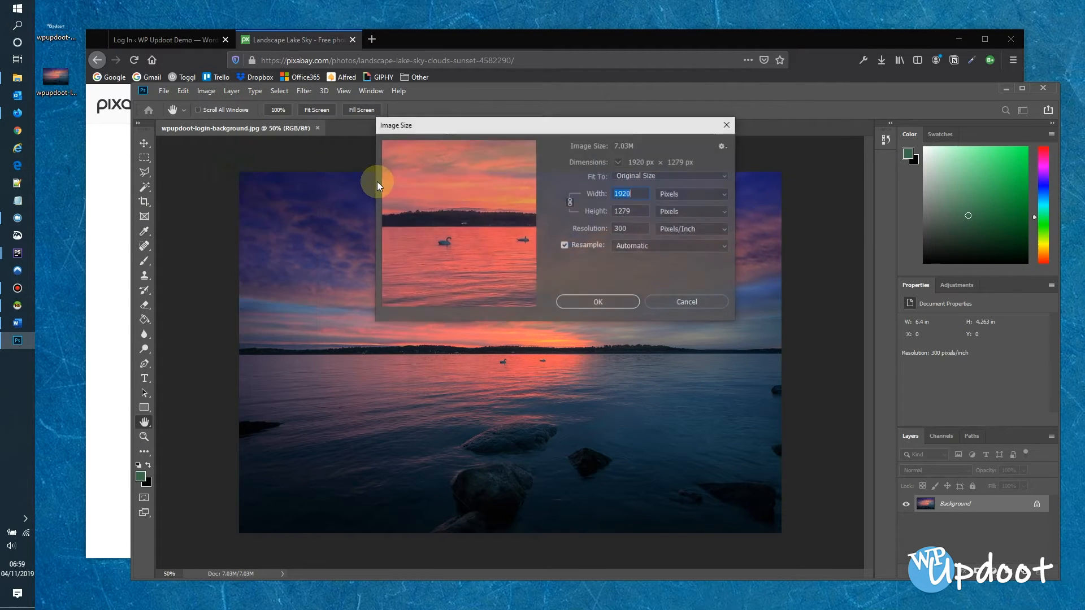
mouse_move(549, 203)
type("1600")
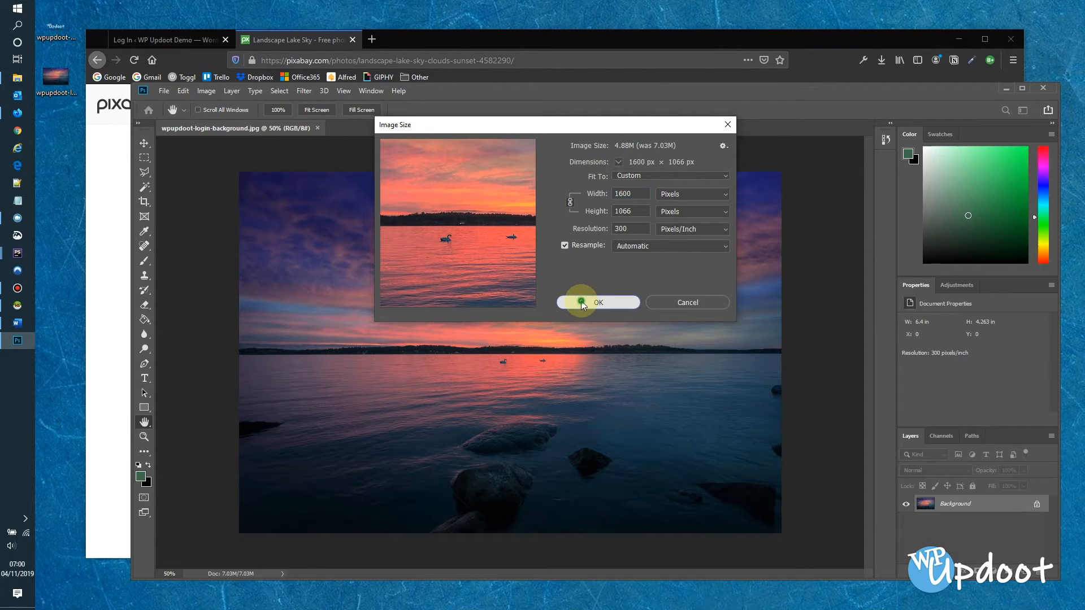
left_click(597, 303)
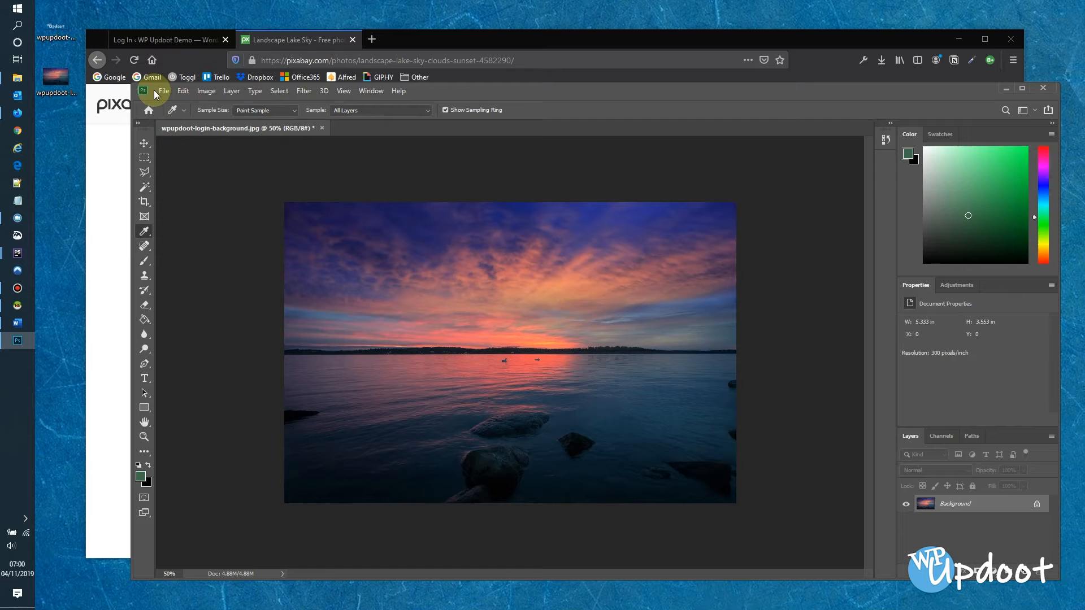
left_click(163, 90)
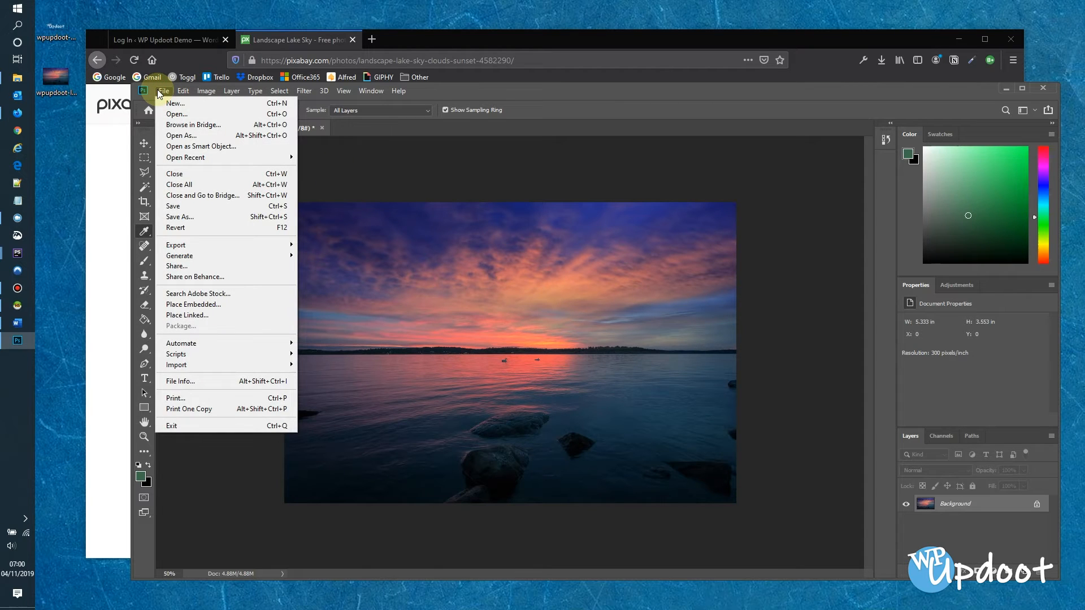
mouse_move(194, 124)
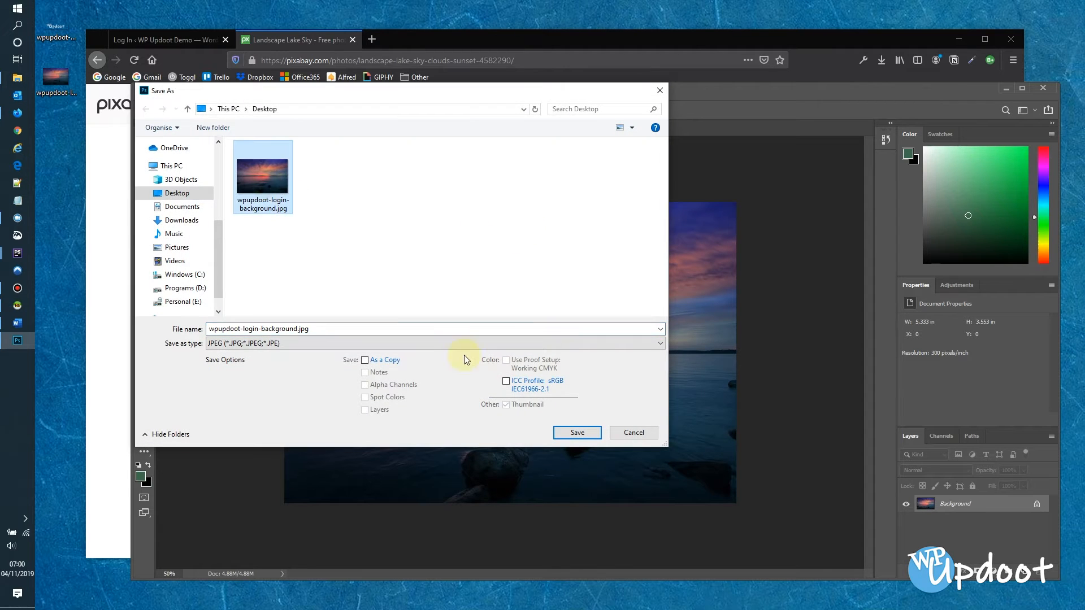
Overwrite wpupdoot-login-background.jpg on the Desktop as a quality-8 progressive JPEG
left_click(576, 433)
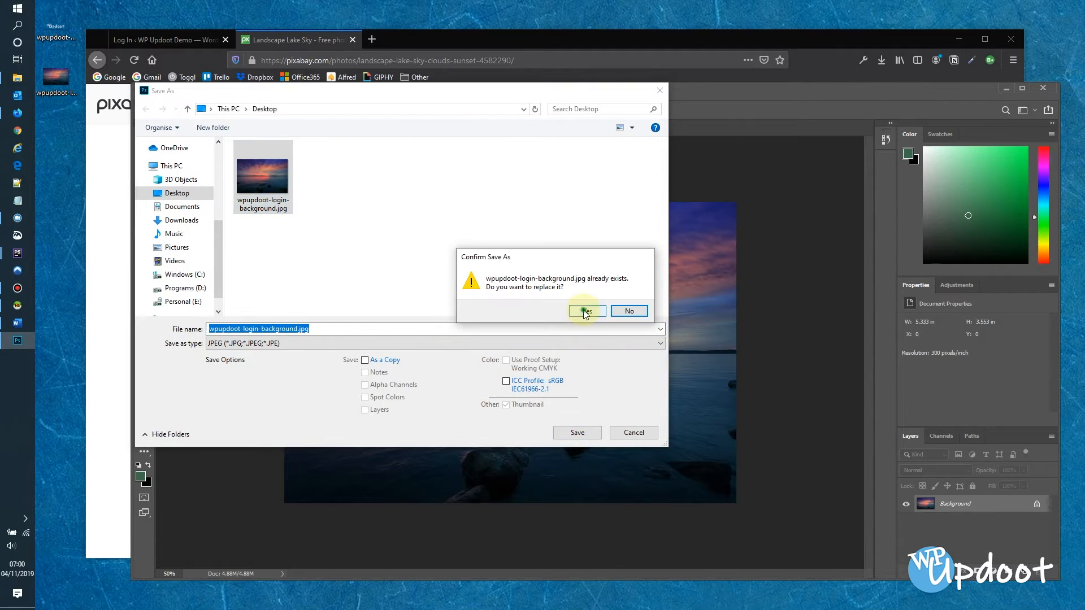
left_click(585, 311)
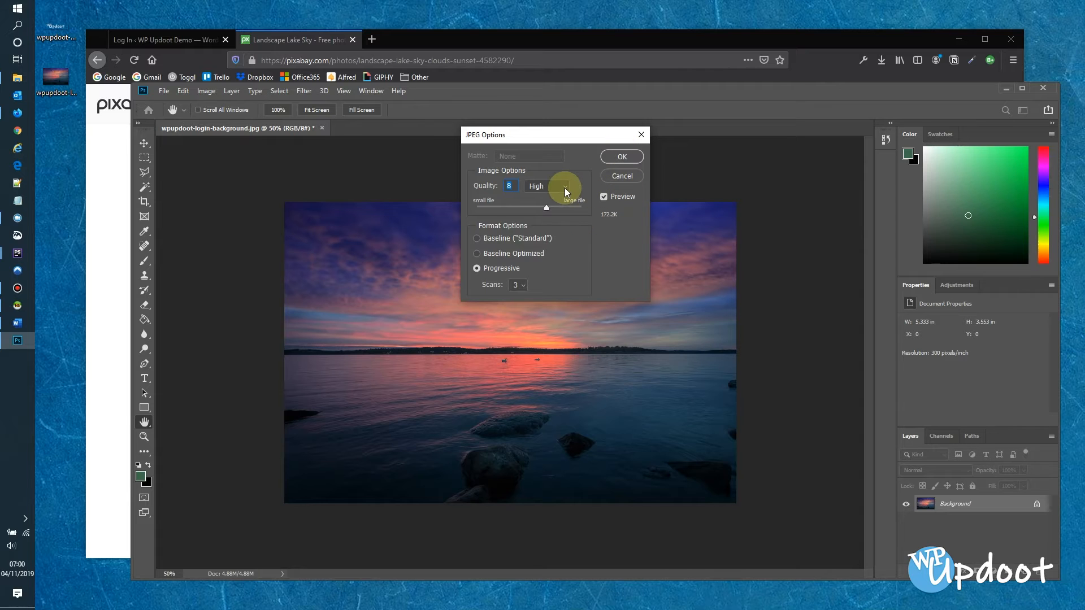
mouse_move(621, 156)
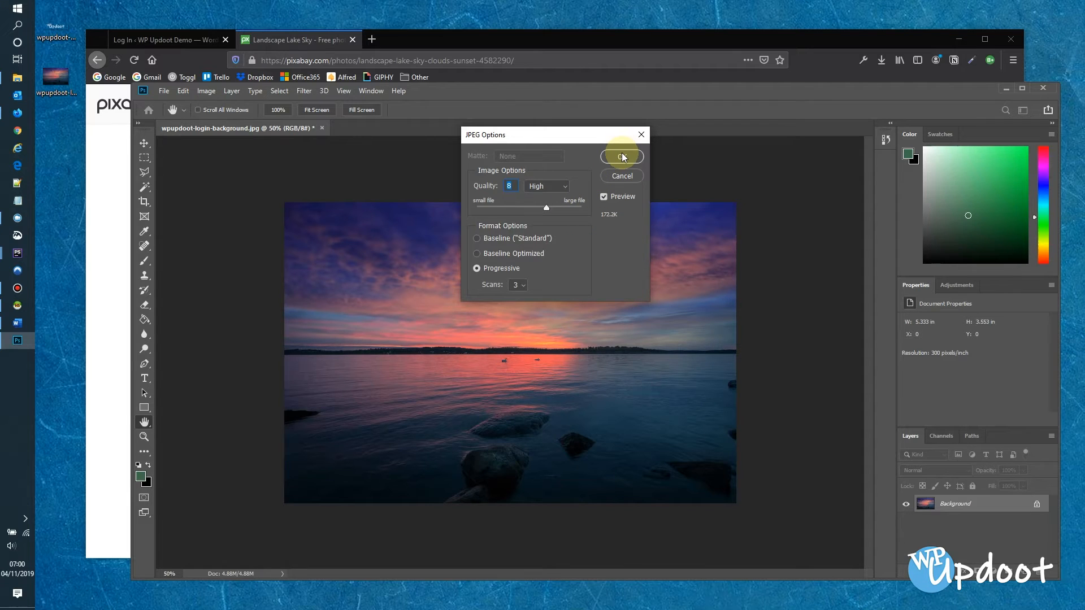
left_click(620, 156)
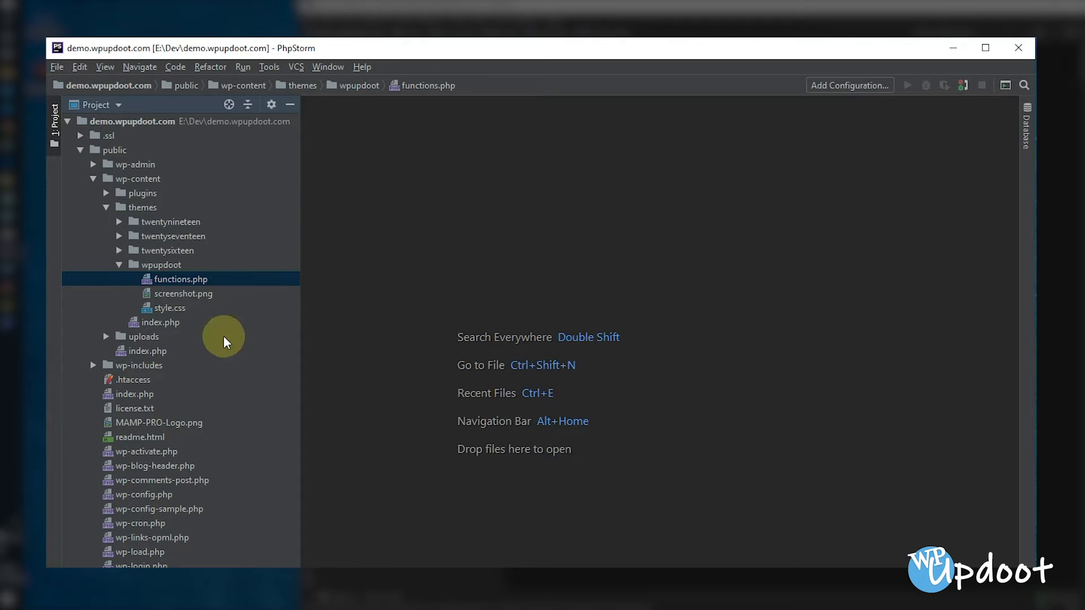
Create an assets directory inside the wpupdoot theme folder
left_click(162, 265)
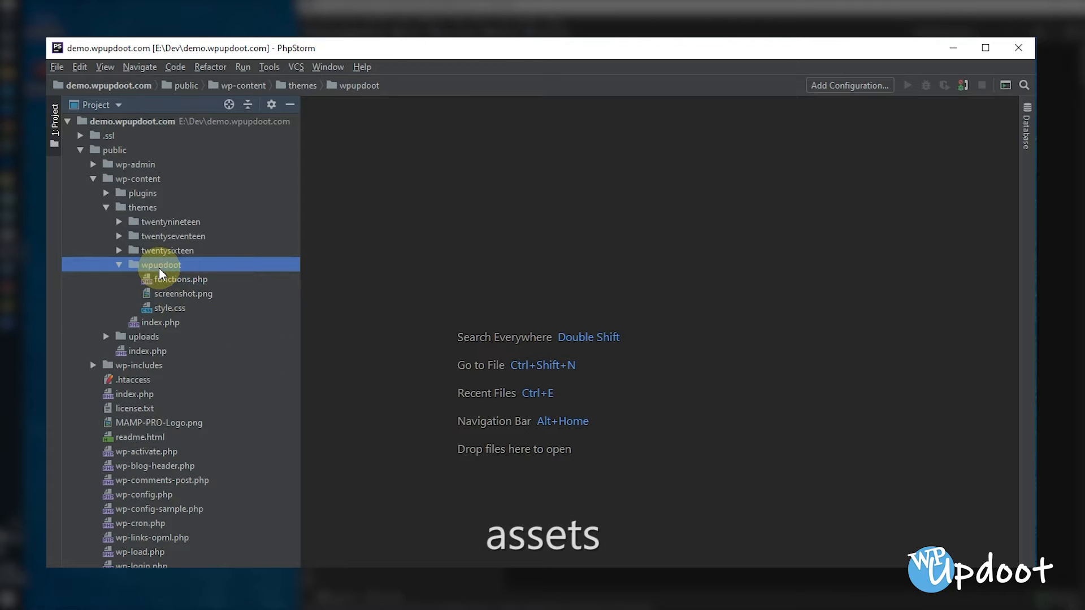
right_click(161, 264)
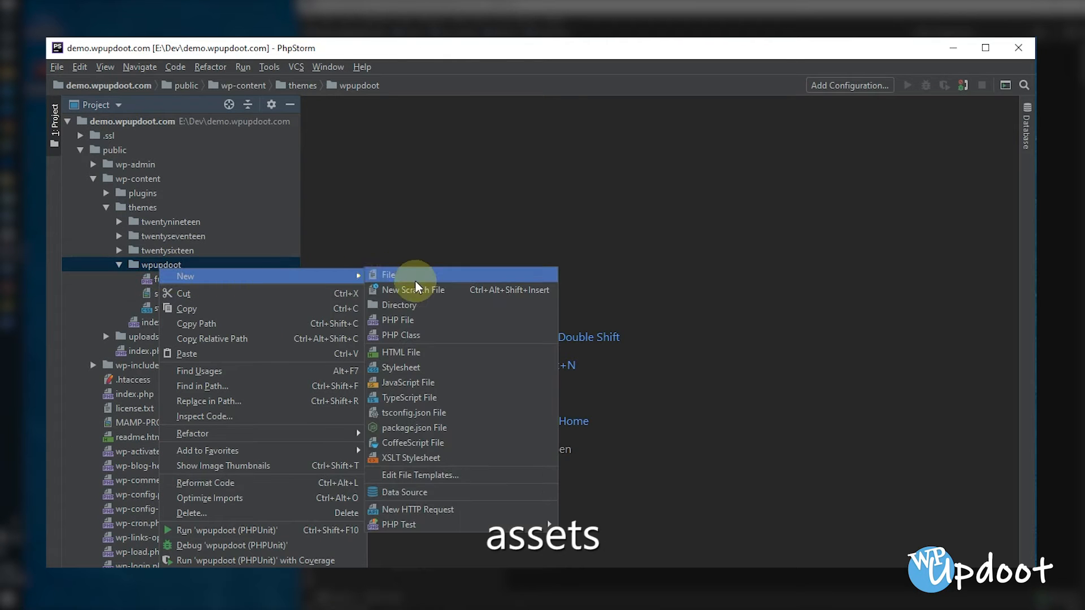
left_click(399, 304)
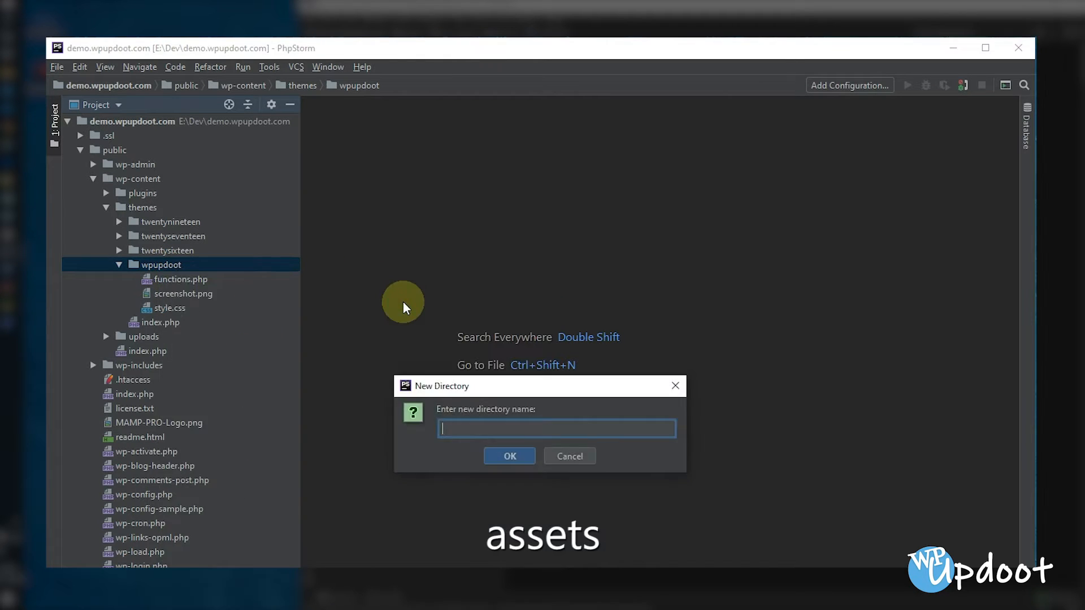
type("a")
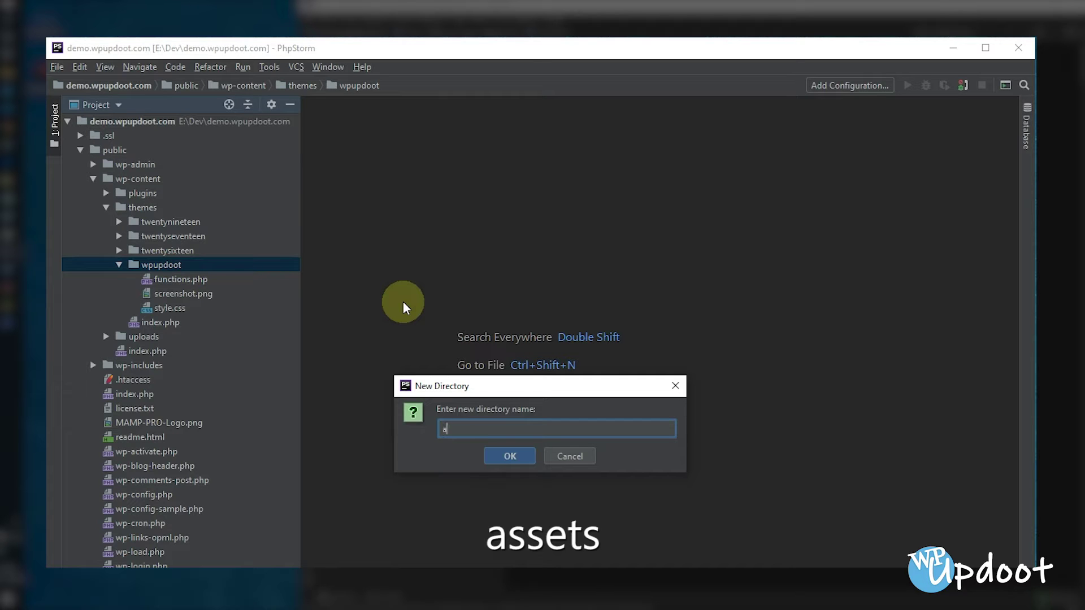
type("ssets")
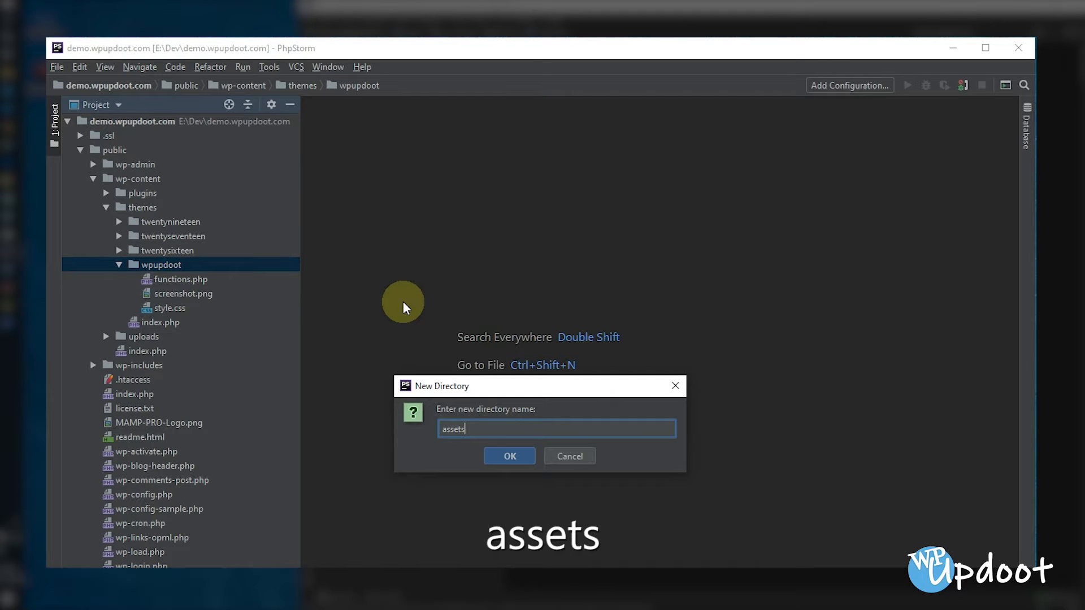
left_click(508, 455)
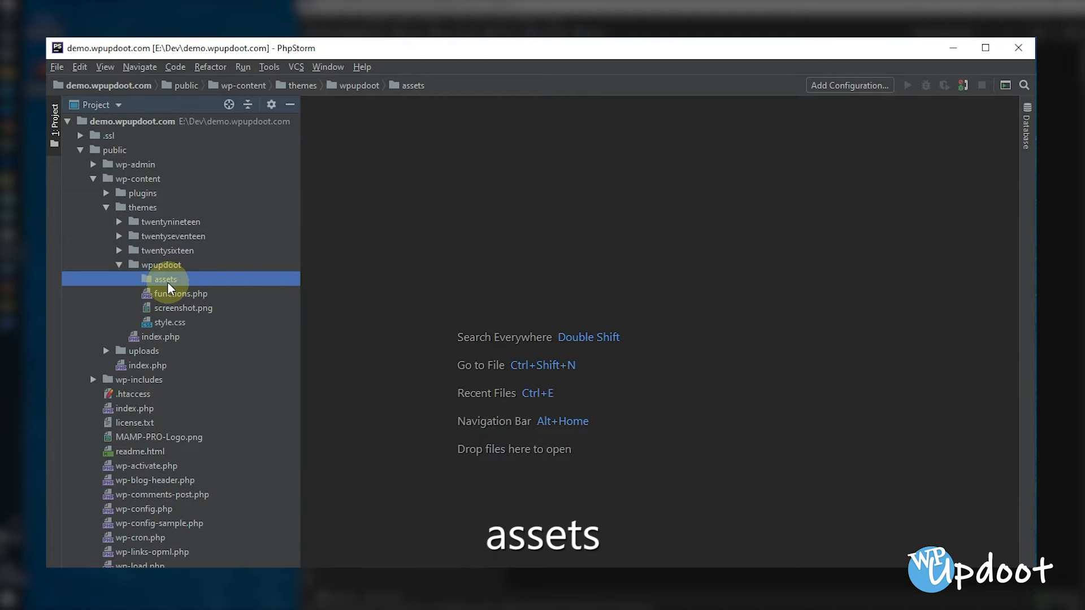
Create an img directory inside the new assets folder
right_click(164, 280)
type("img")
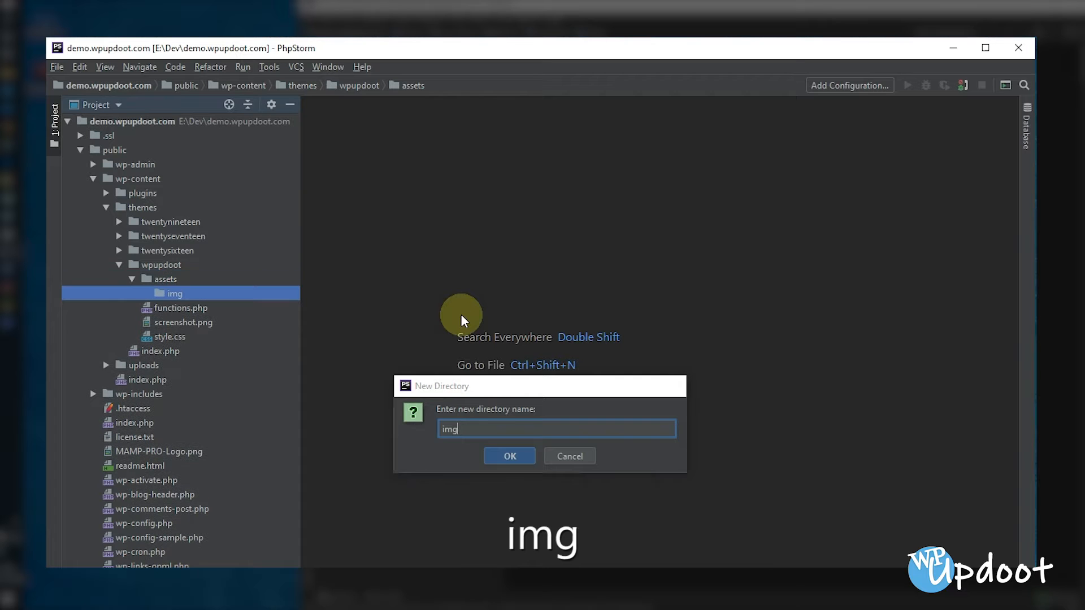
left_click(508, 455)
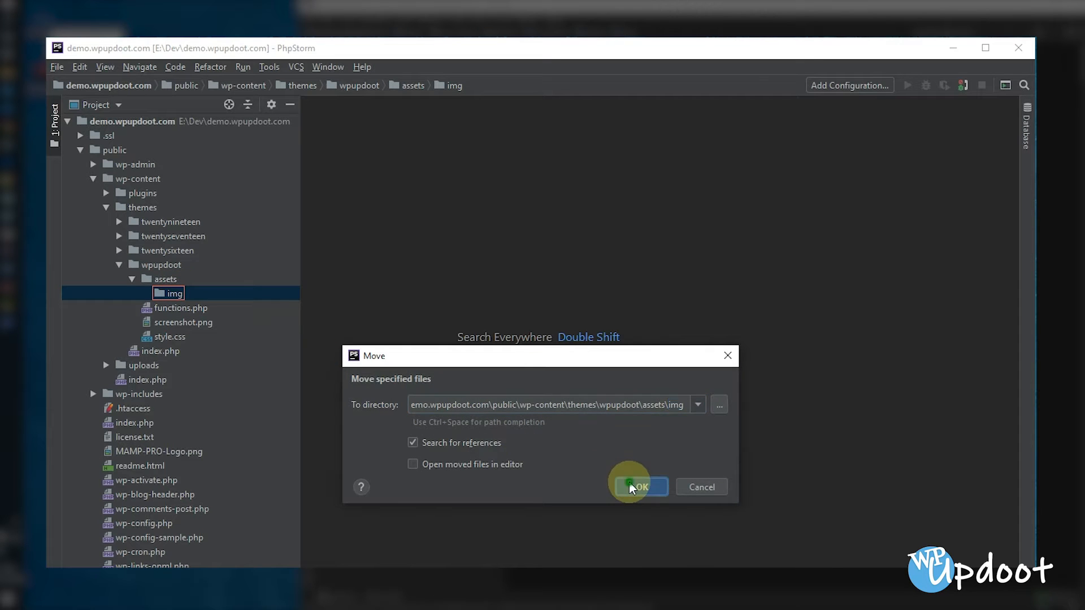
Move the login images into img and add an empty login.css to the wpupdoot theme
left_click(637, 486)
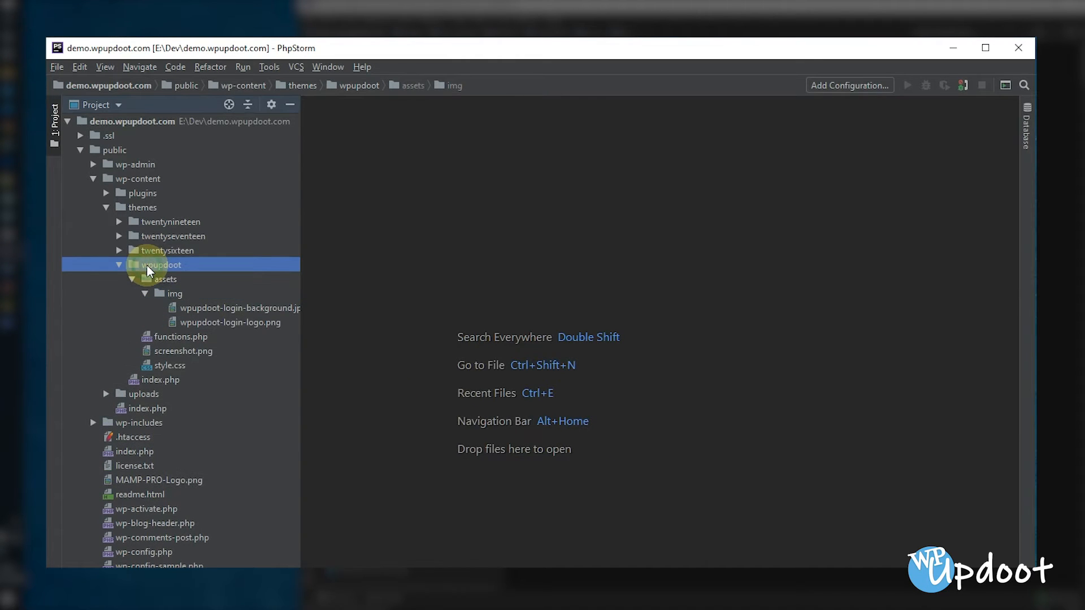
right_click(162, 265)
type("login.css")
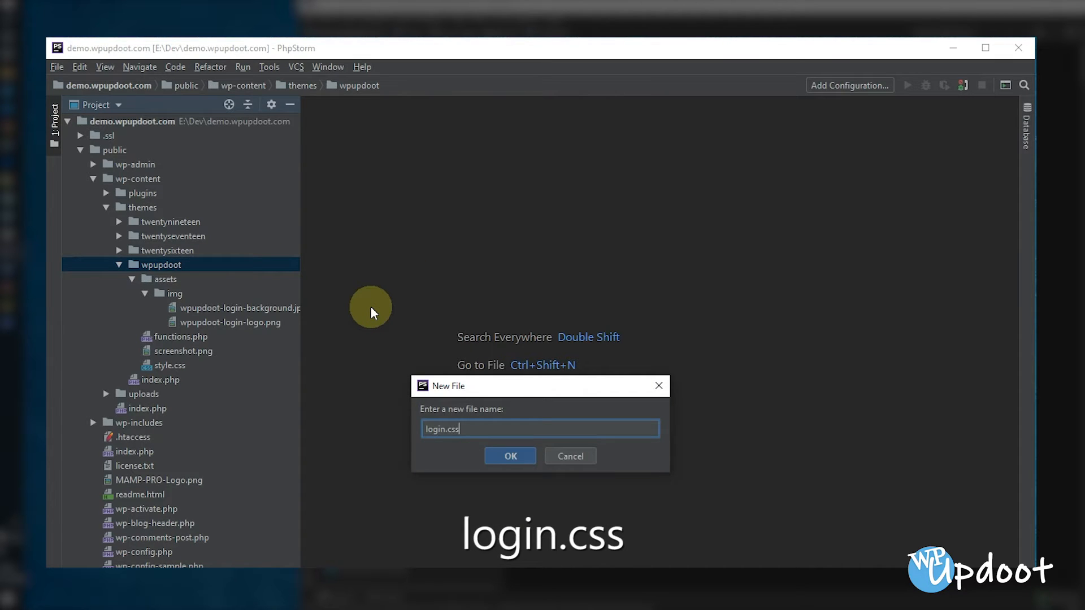
left_click(510, 455)
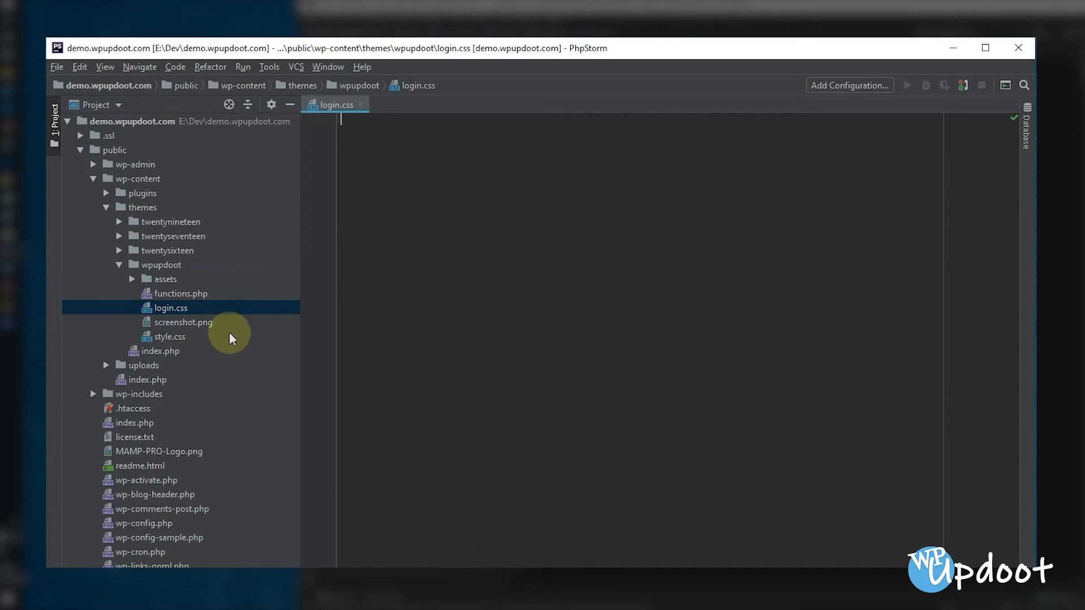
mouse_move(167, 297)
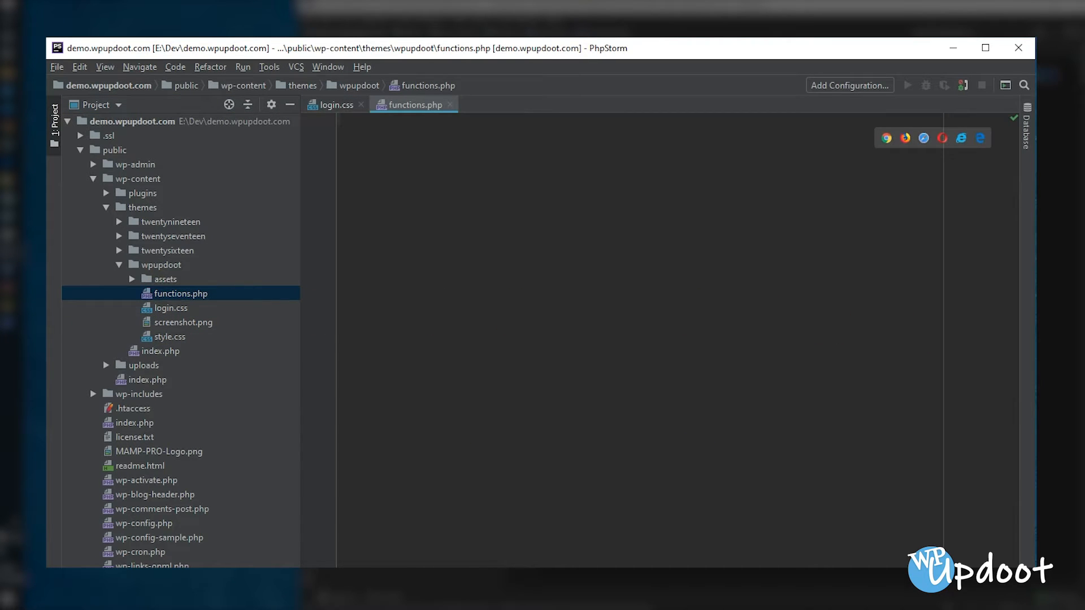
Start functions.php with <?php and an empty custom_login_styles() function
type("<?php")
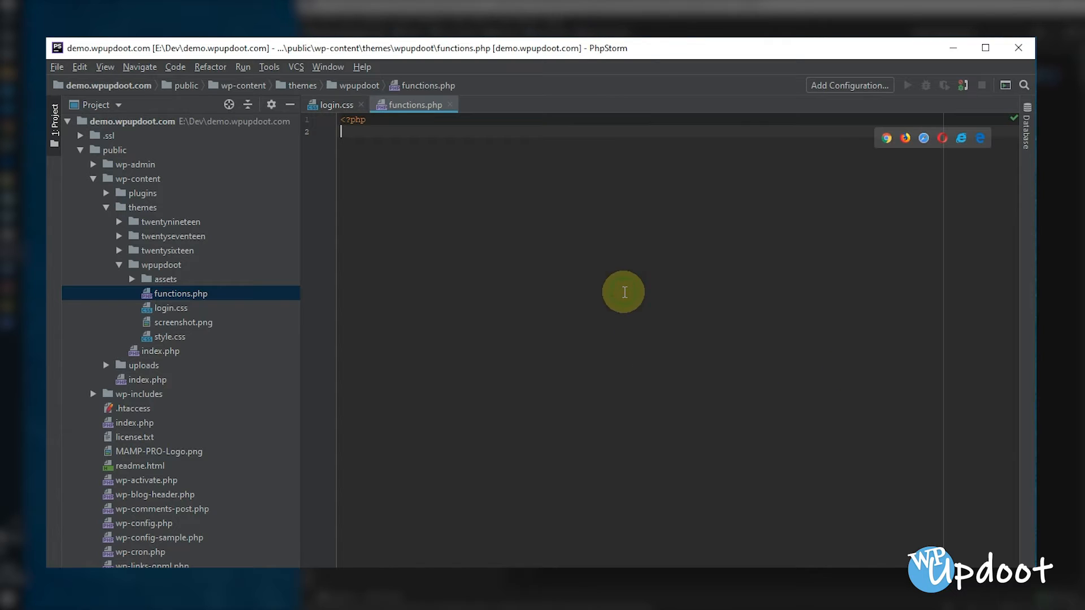
type("function")
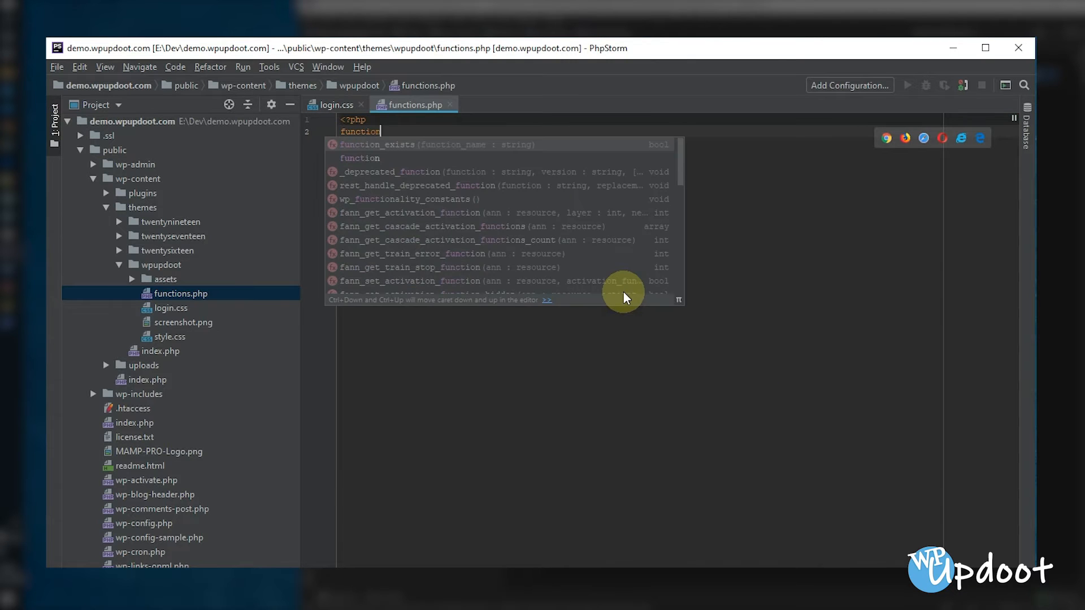
type("_cu")
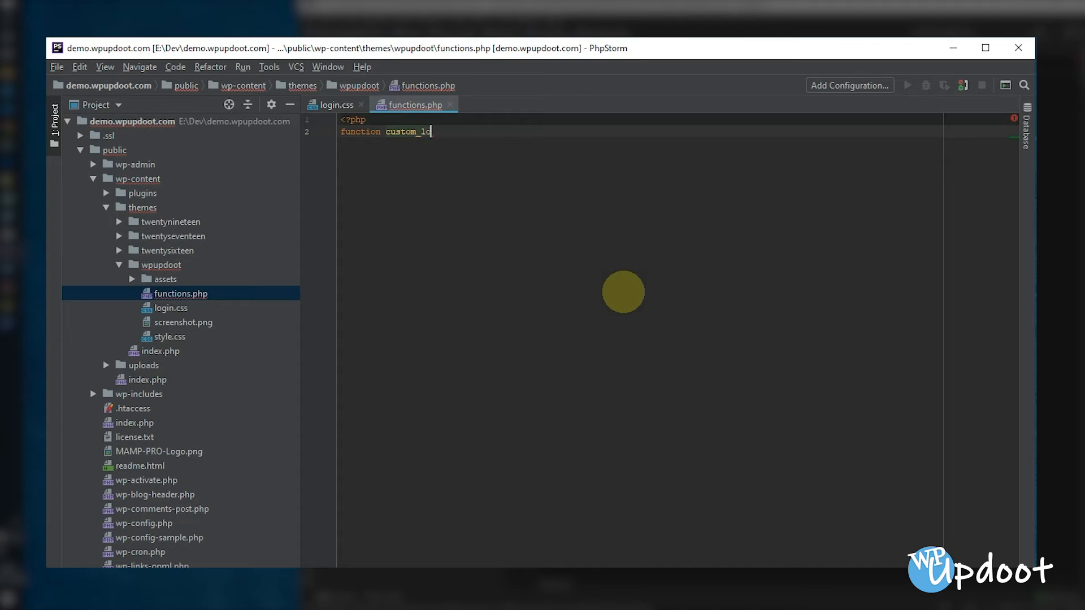
type("gin_styles")
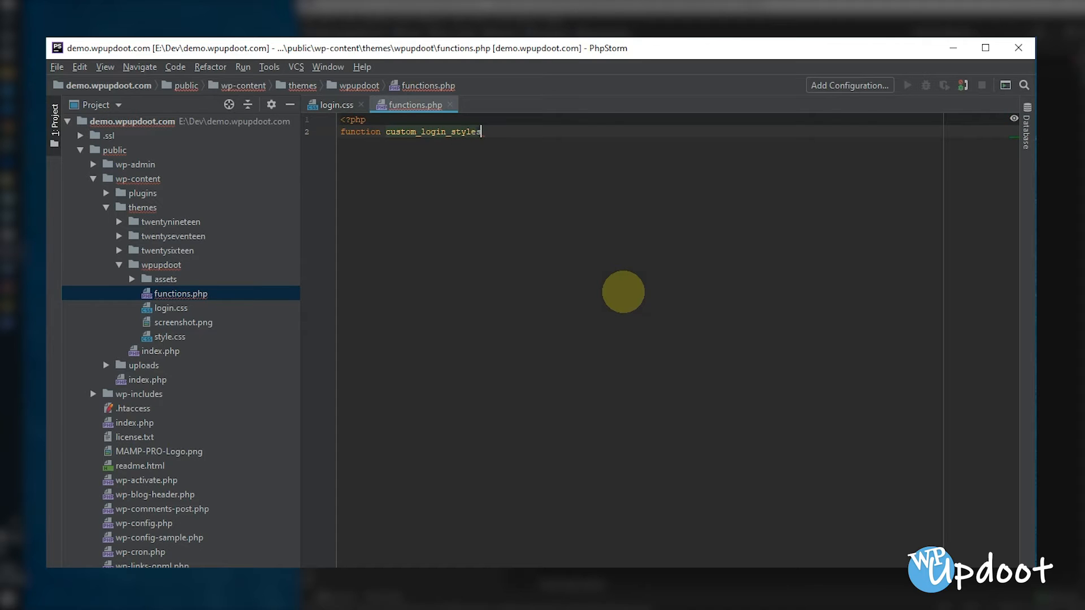
type("() {}")
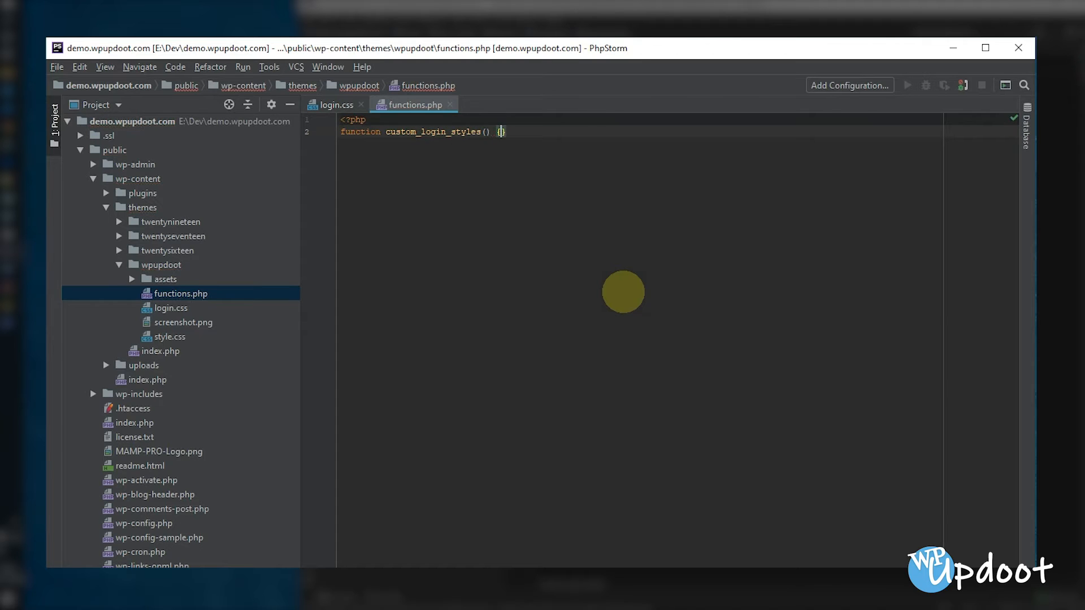
key("enter")
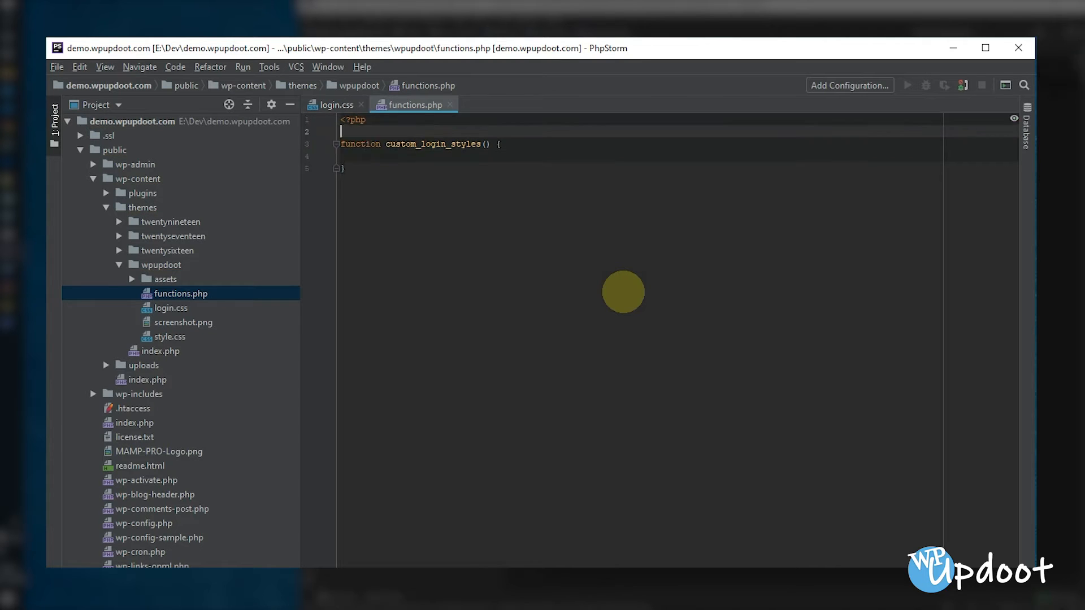
Comment the function as adding custom branding to the login page and begin an echo statement
type("/**")
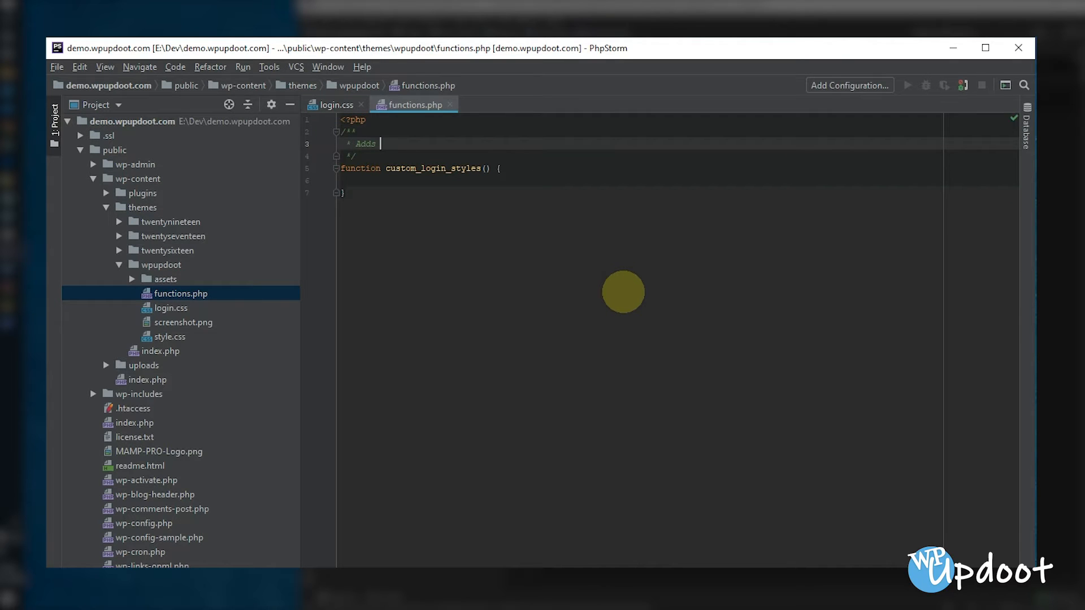
type("custom branding")
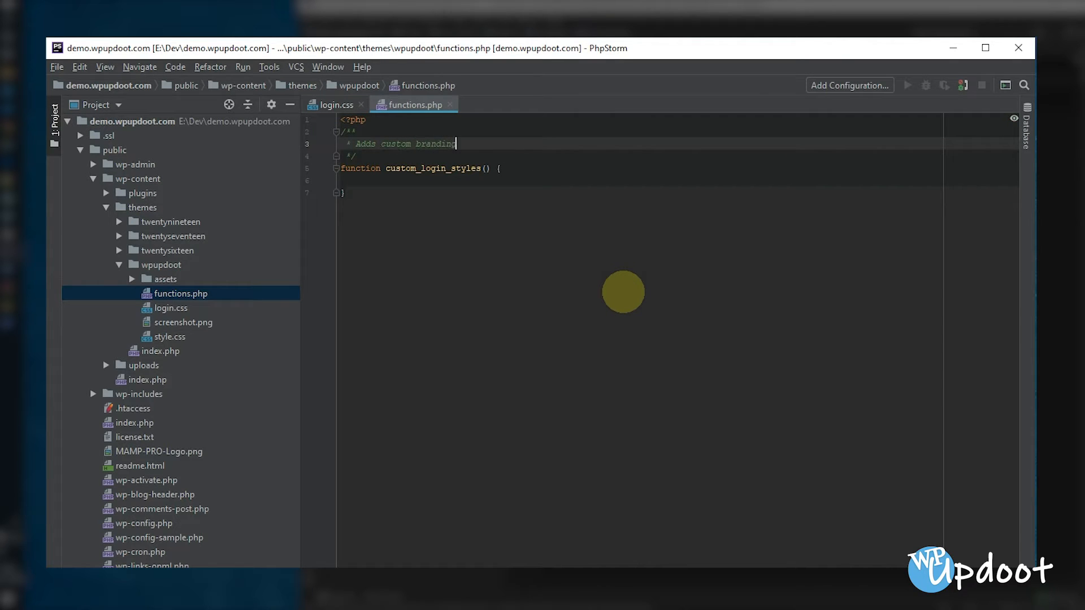
type("to the login pag")
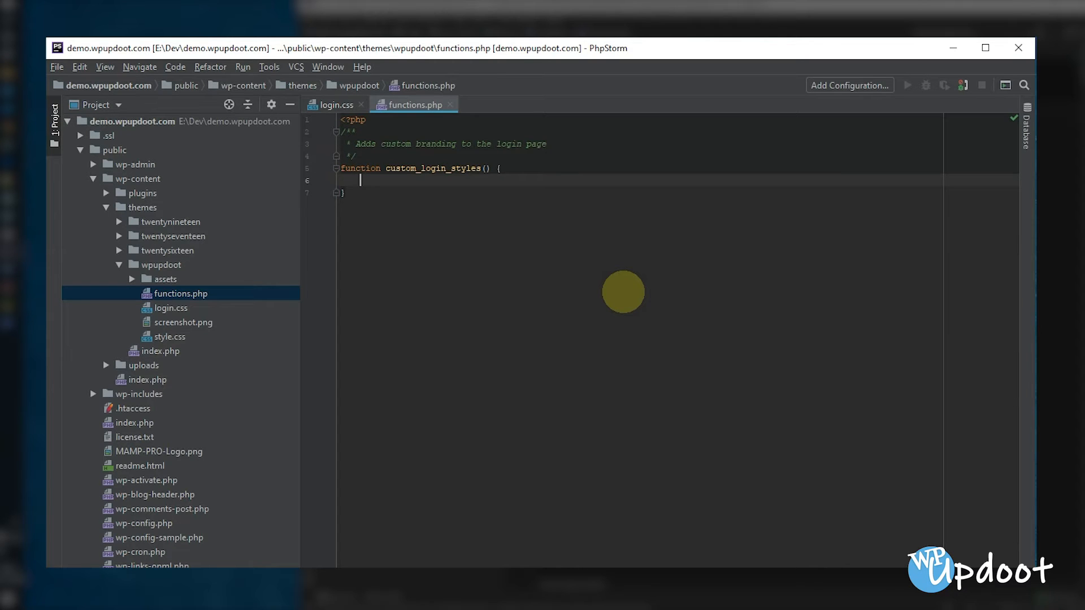
type("echo")
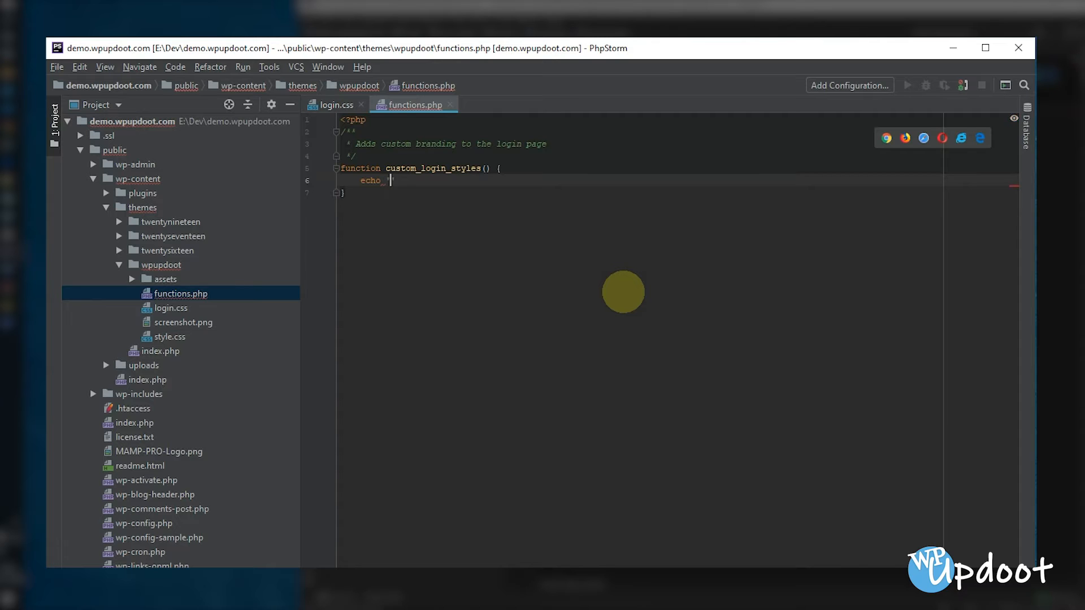
Begin the echoed <link type="text/css"> tag with an href built from get_bloginfo
type("'<link rel=\"stylesheet\" r")
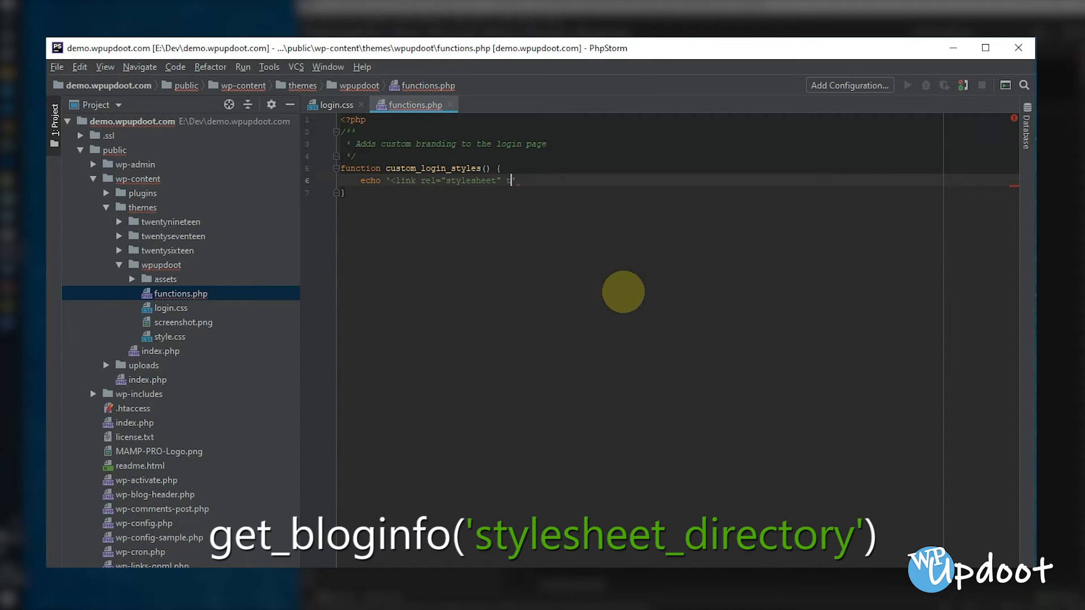
type("type=\"")
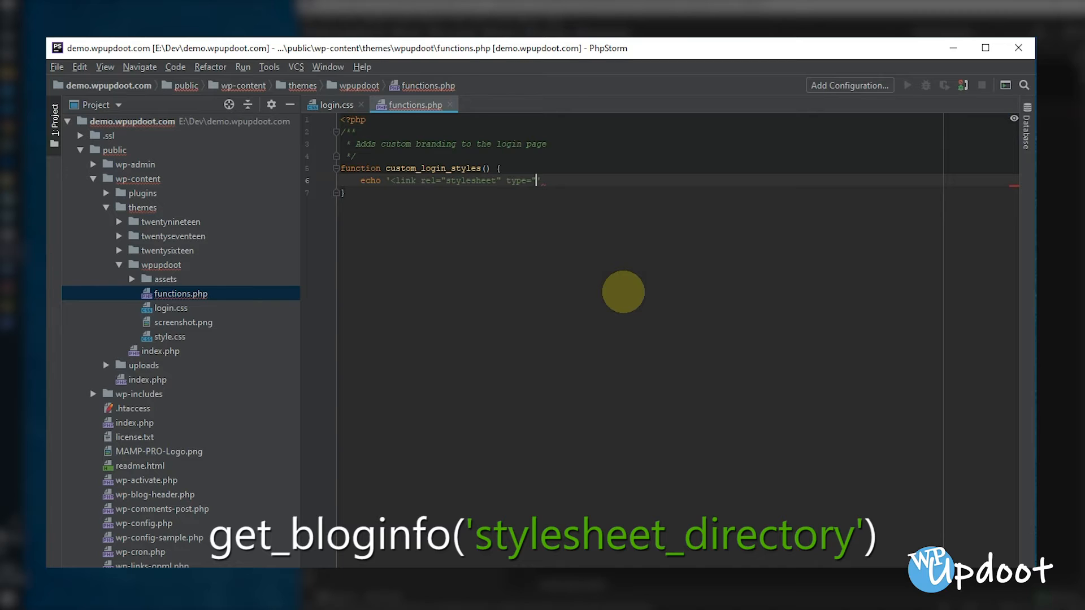
type("text/css")
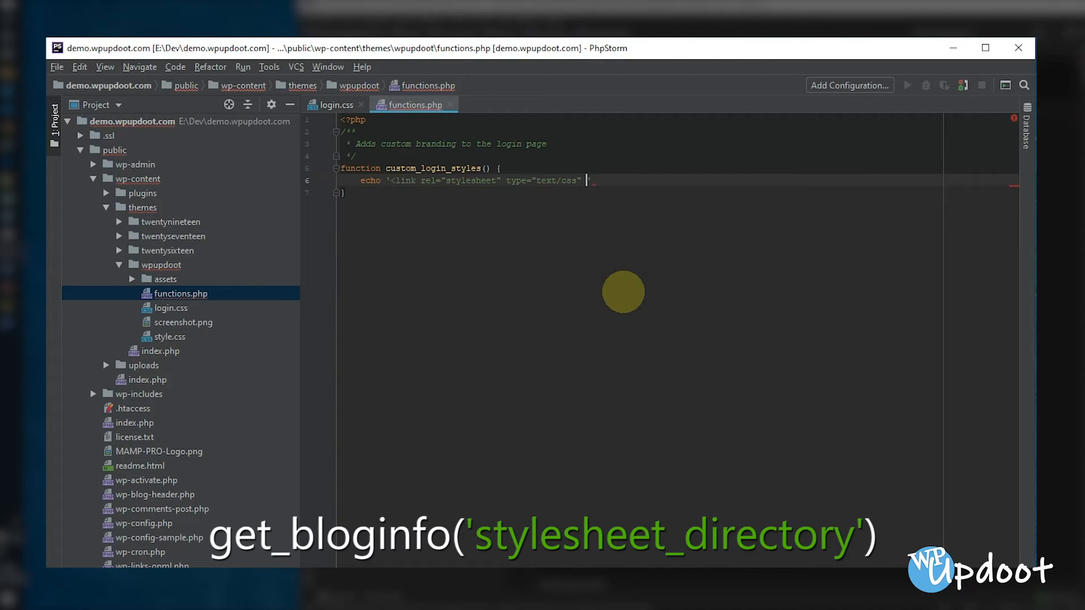
type("href=\"")
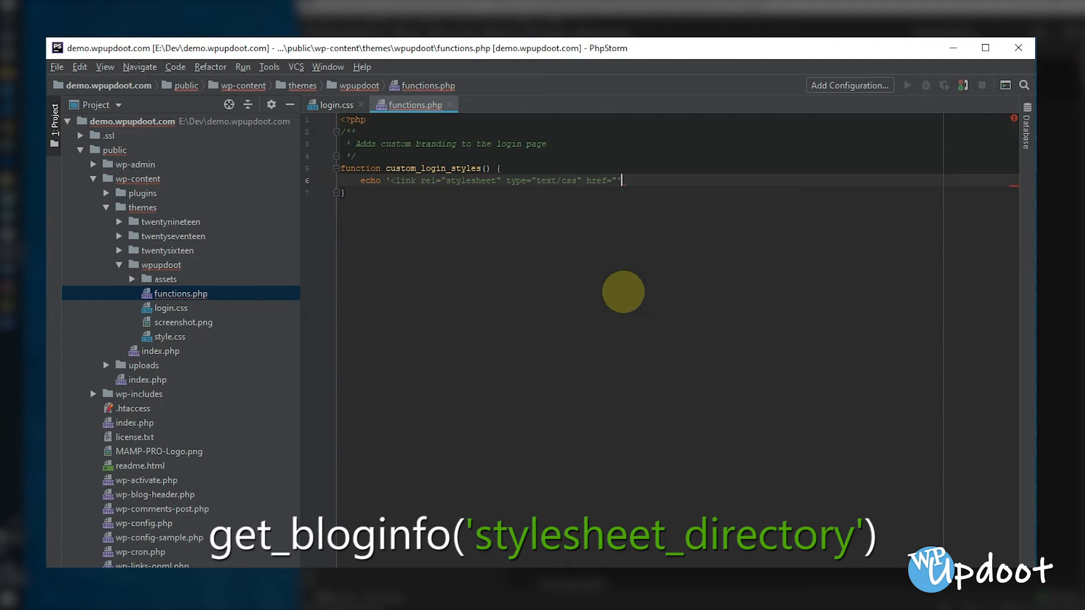
type(".get")
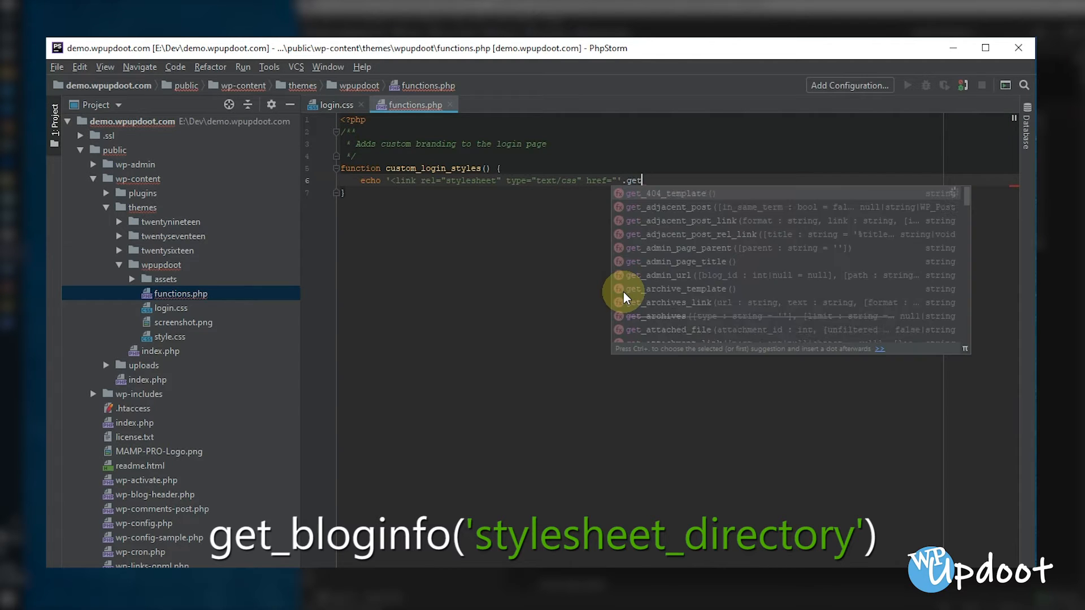
type("_")
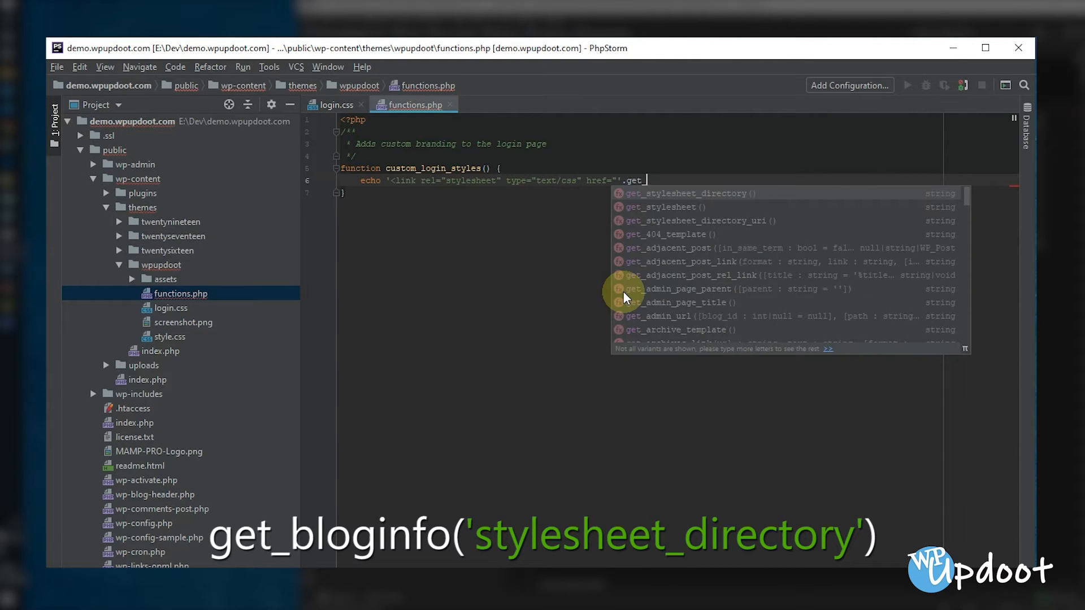
type("bloginfo(")
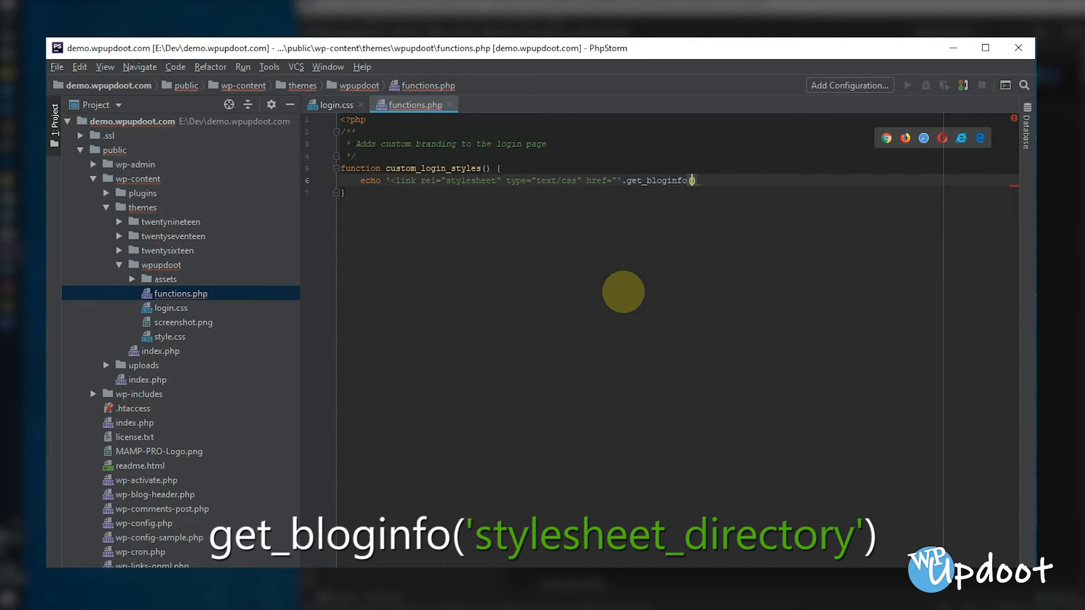
Finish the href as get_bloginfo('stylesheet_directory').'/login.css' and close the tag with />
type("'s'")
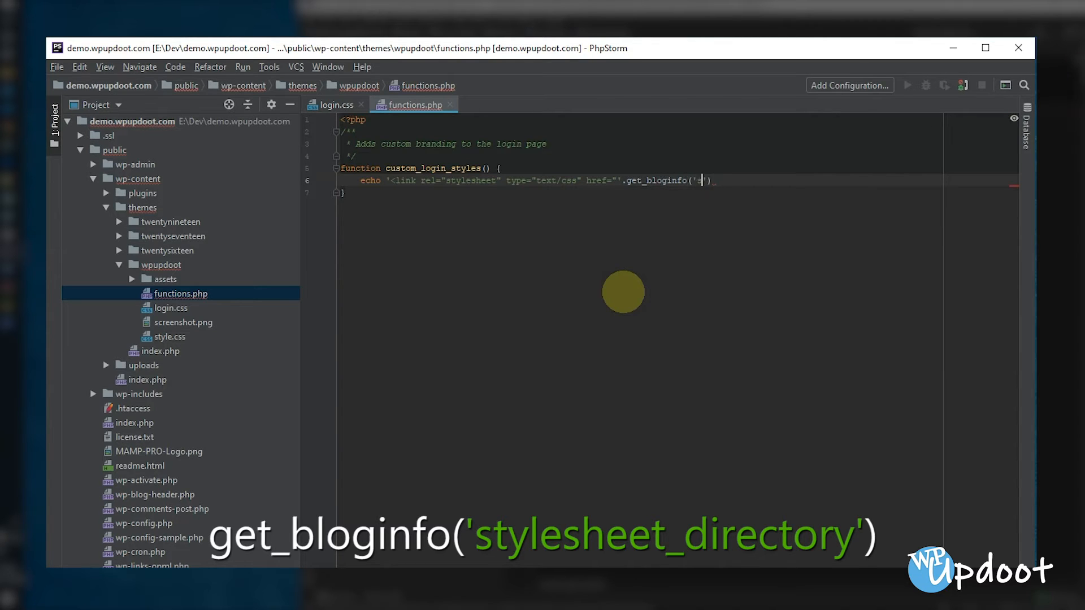
type("tylesheet_directory")
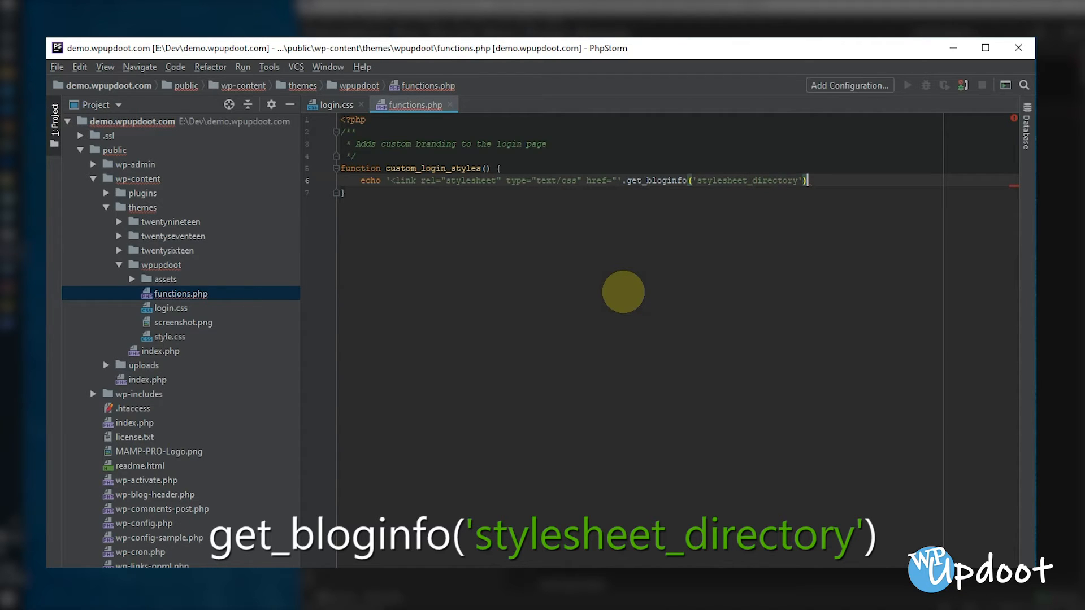
type(".")
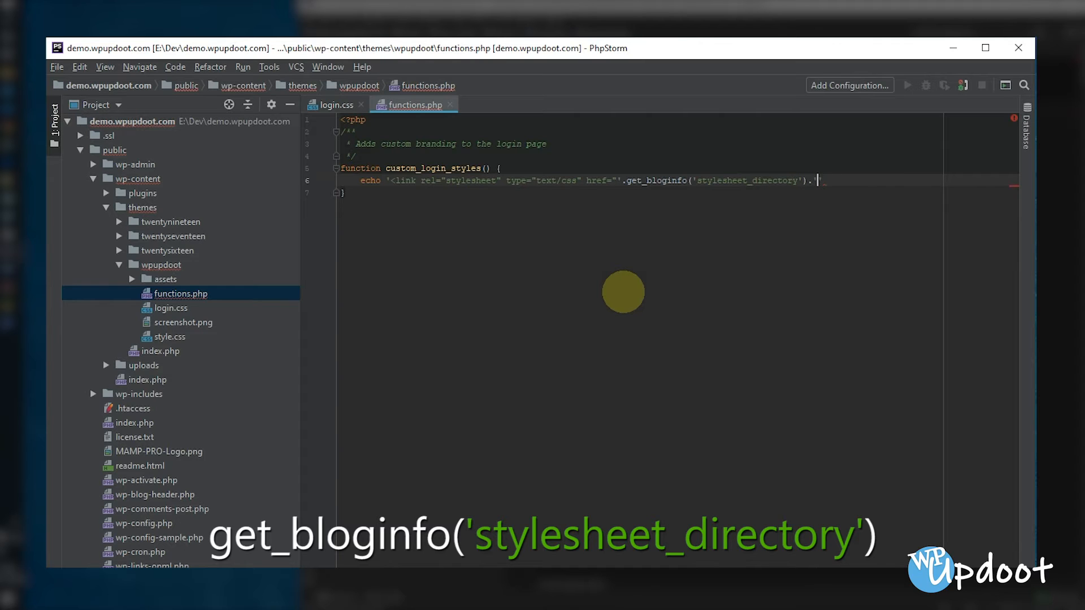
type("''")
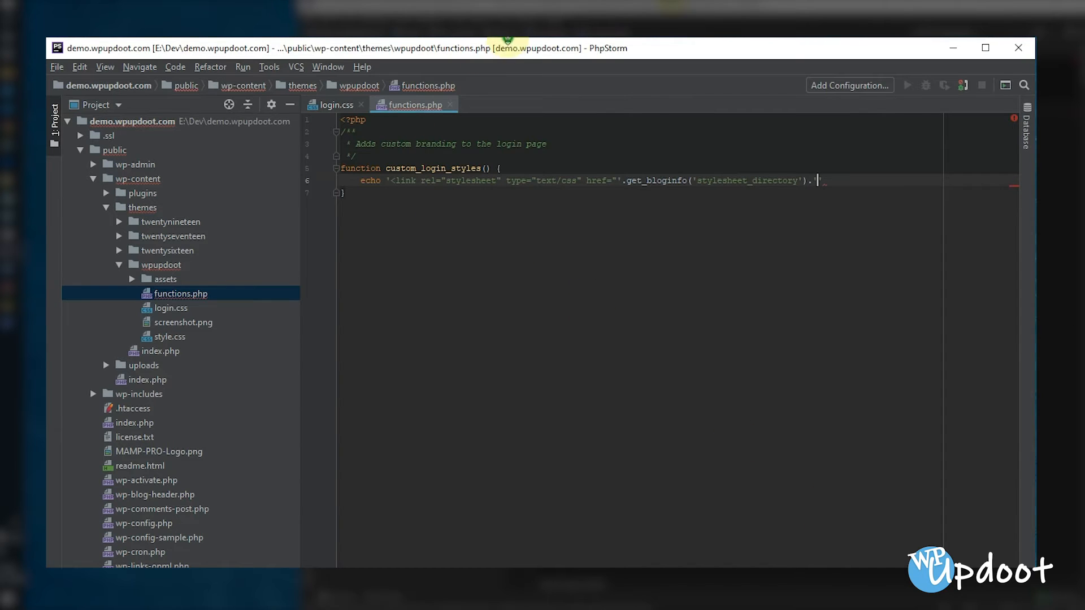
type("'")
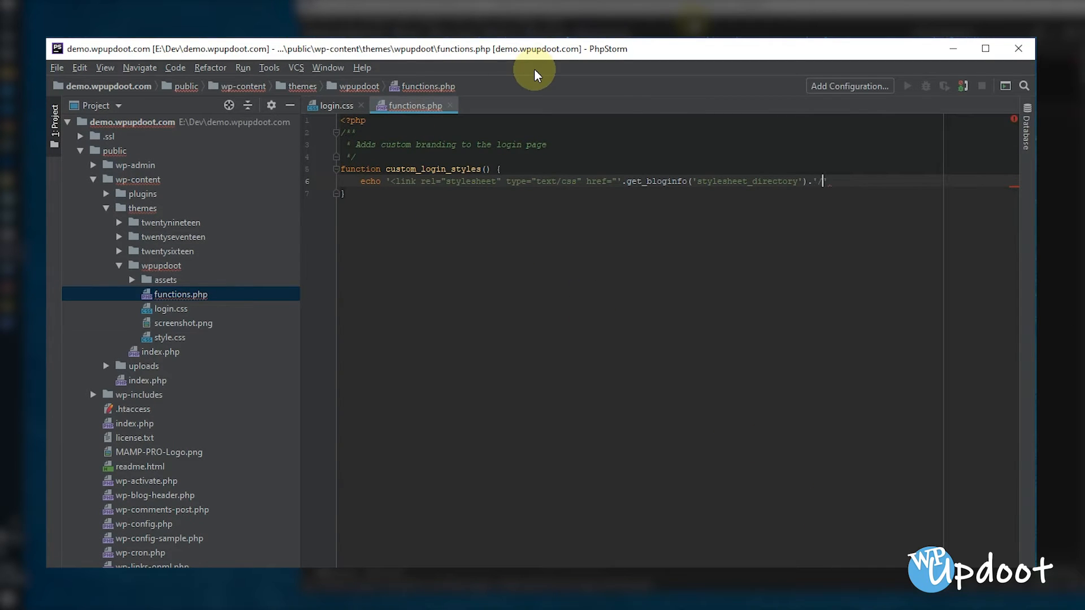
type("/login.css\"")
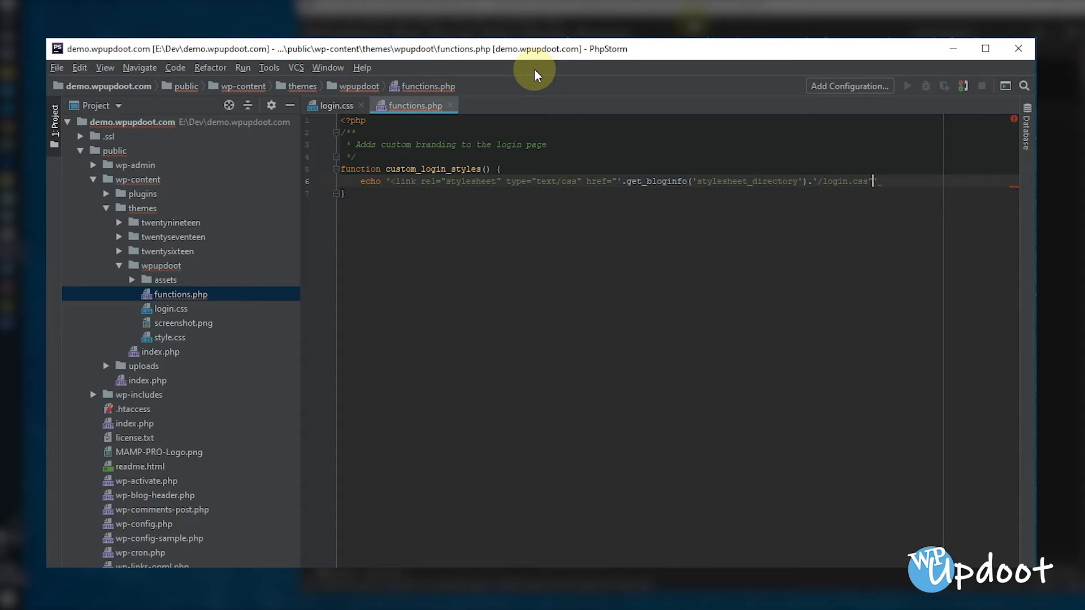
type("/>")
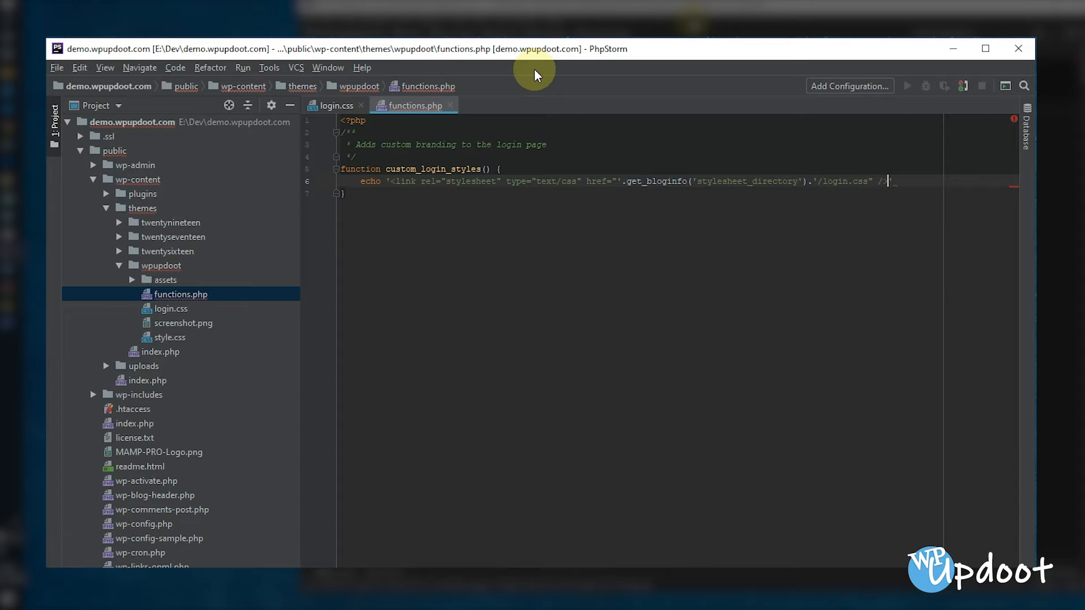
Add add_action('login_head','custom_login_styles'); below the function in functions.php
type("add_action(")
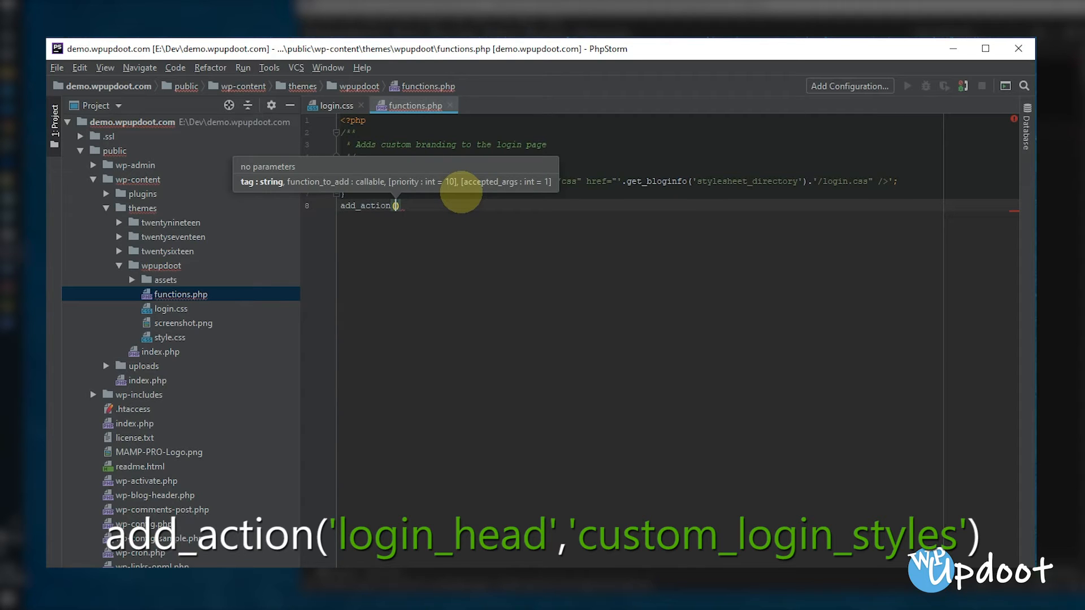
type("'login'")
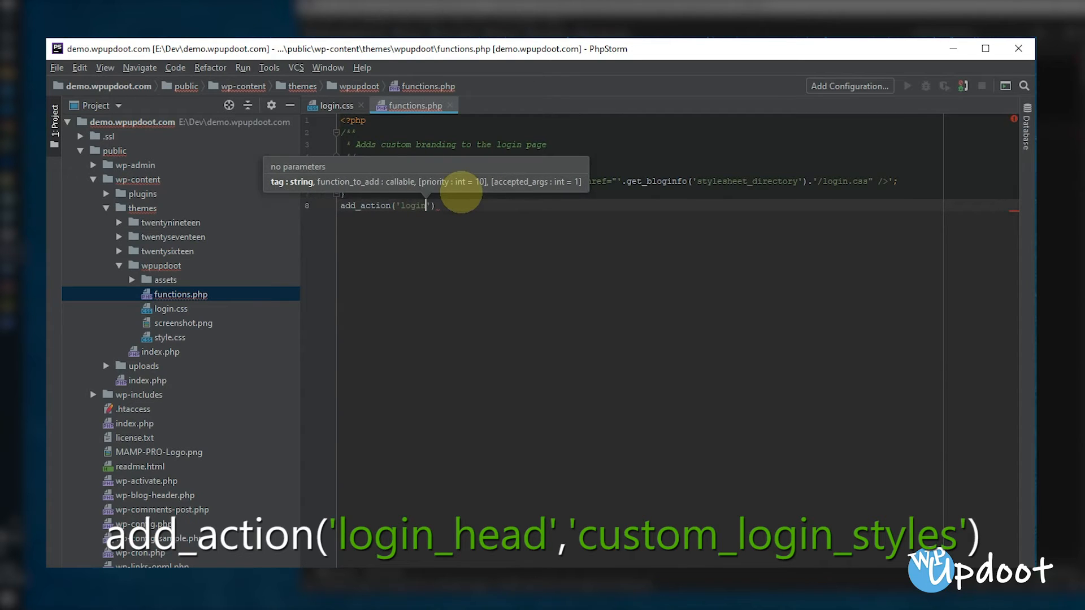
type("_head','custom_login_styles")
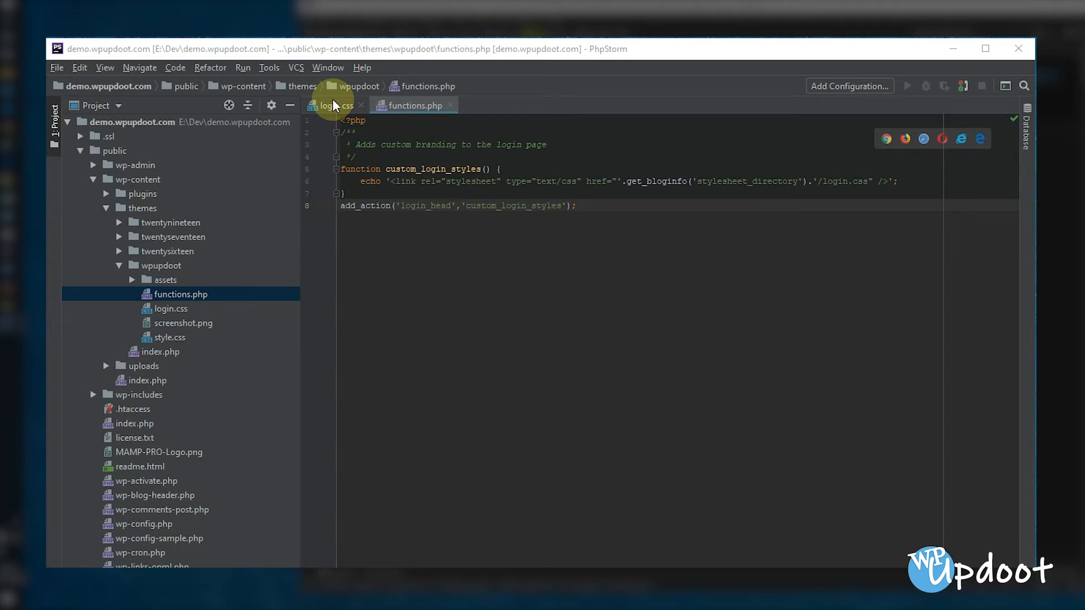
In login.css write a body.background rule with a background: red declaration
left_click(333, 105)
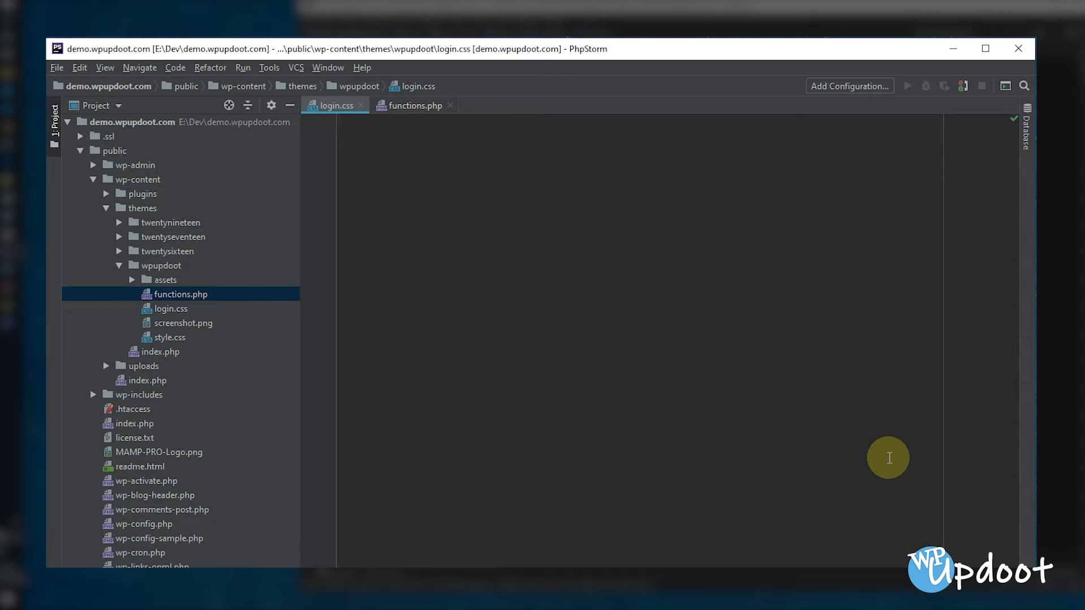
type("body.")
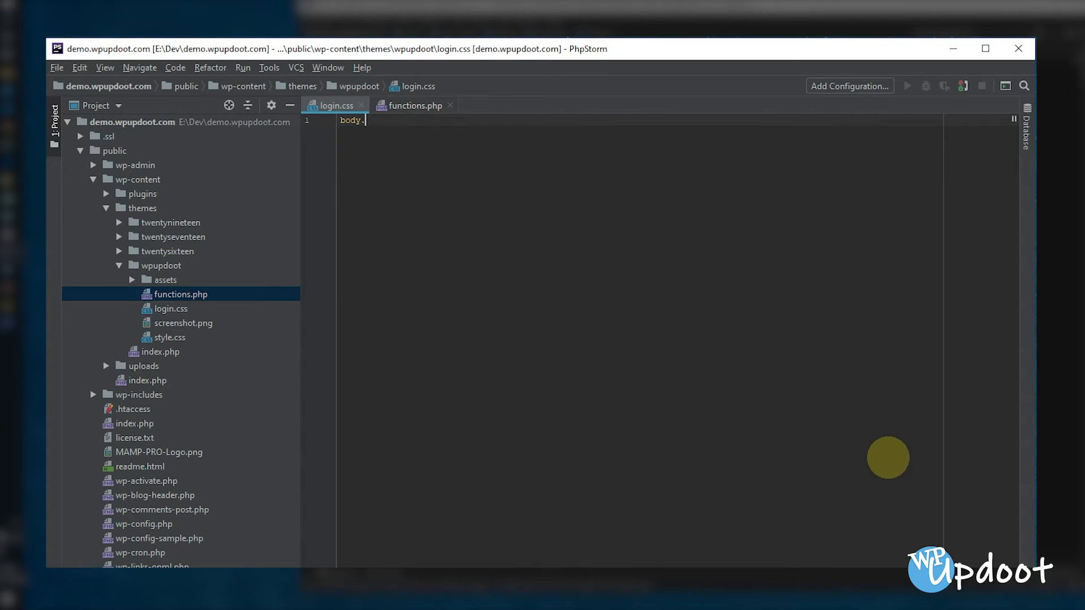
type(".")
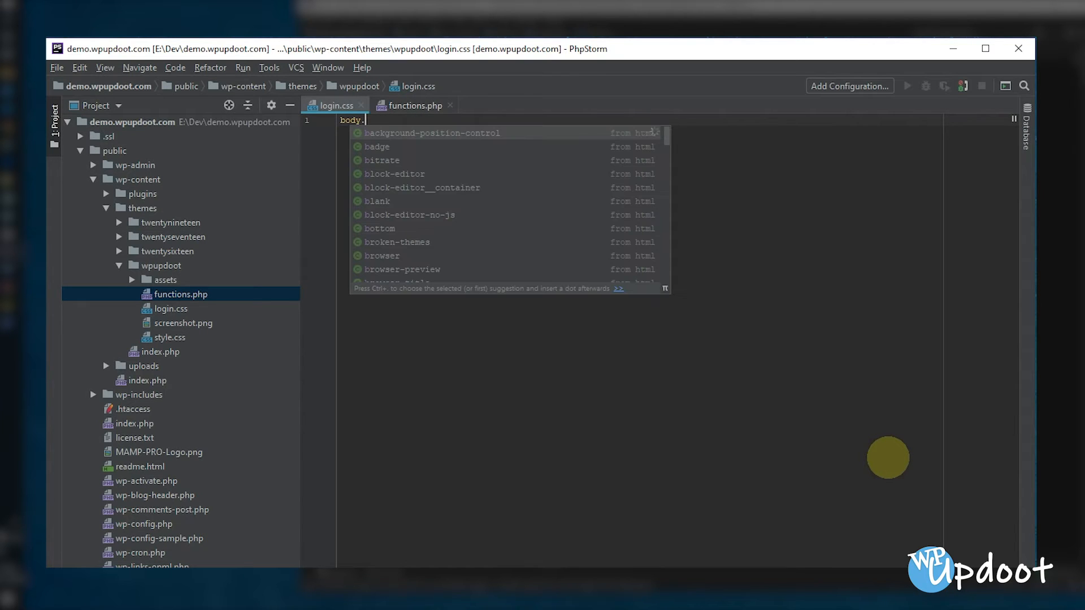
type(".")
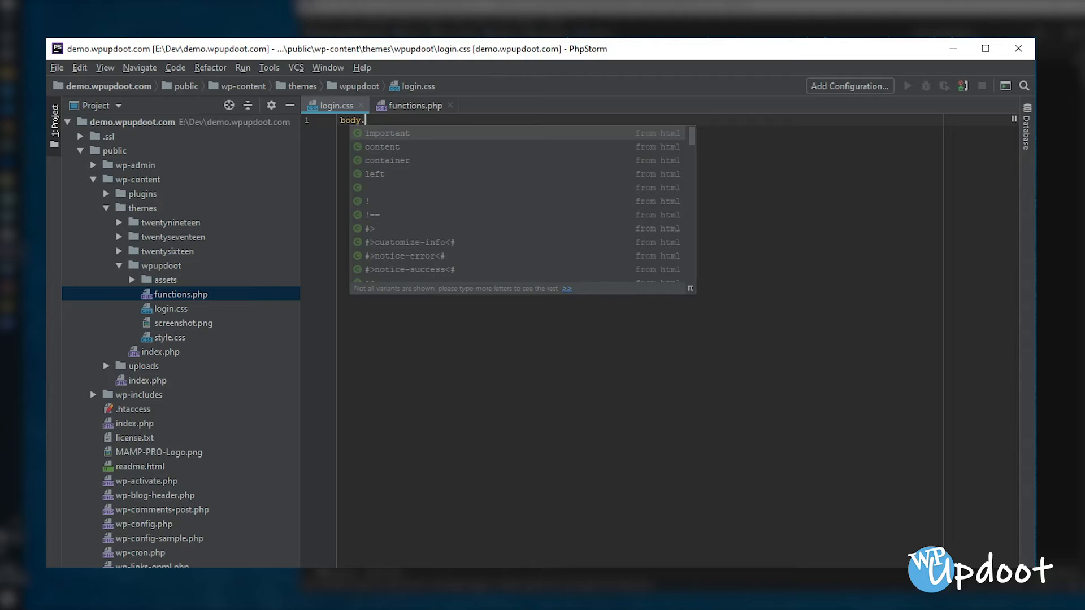
type("b")
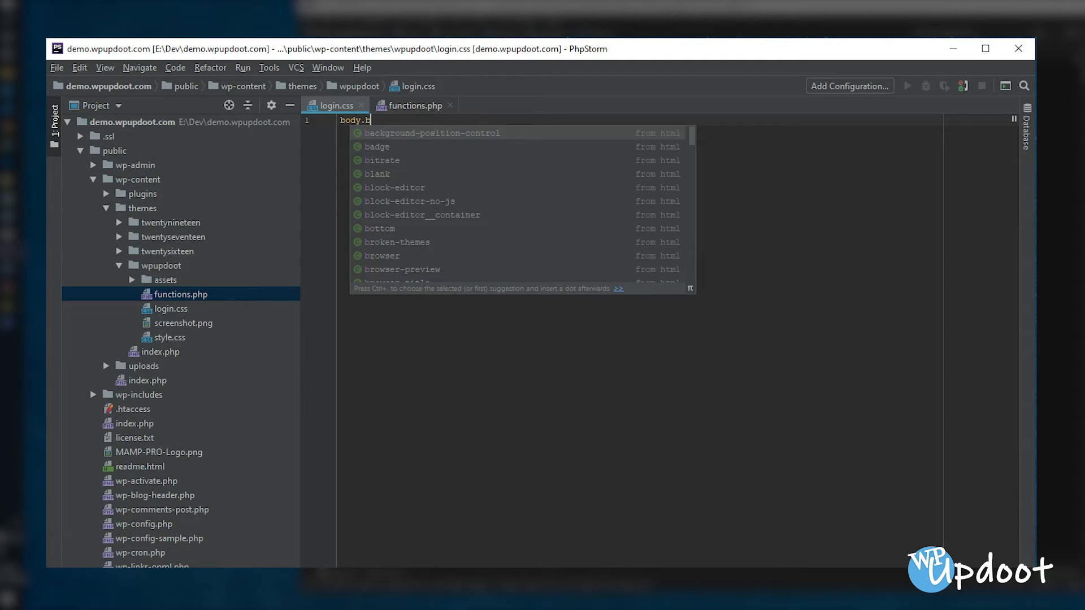
type("ackground {")
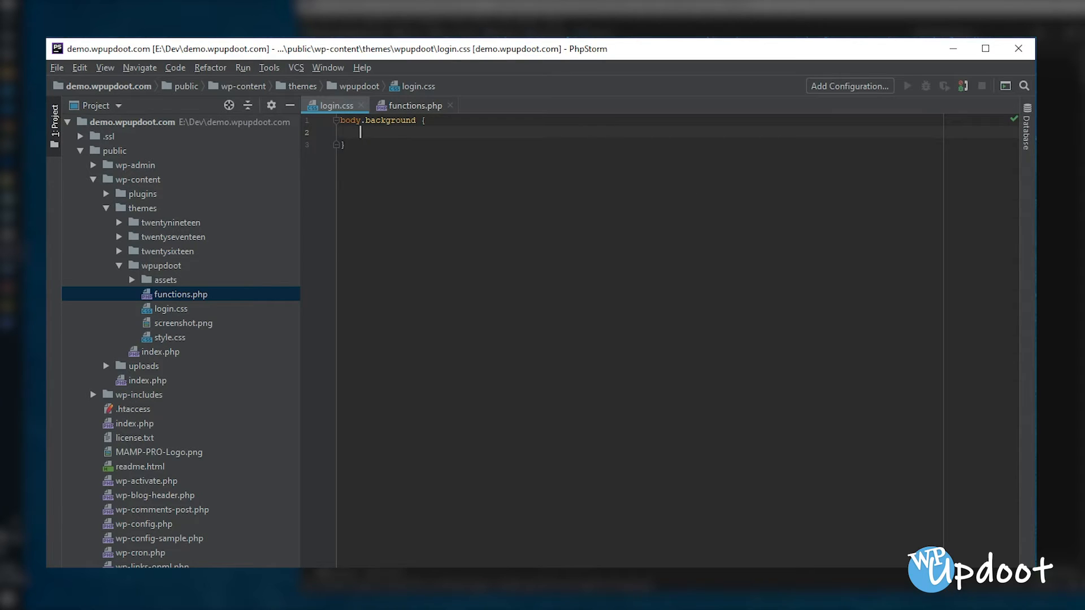
type("background: red;")
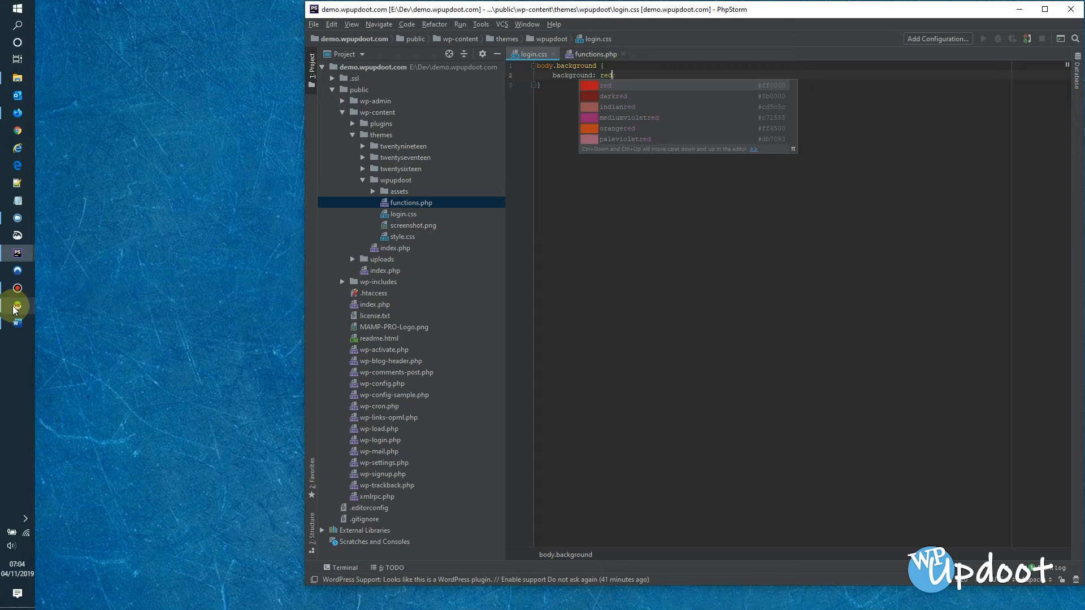
mouse_move(14, 131)
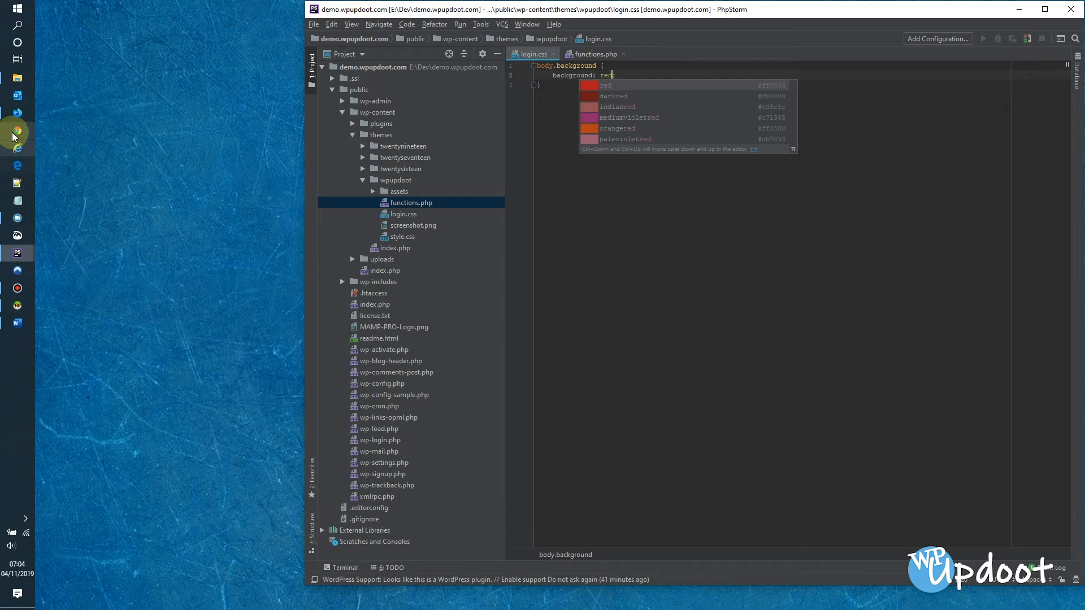
Bring the Firefox wp-login.php page forward and reload it to check the red background
left_click(16, 130)
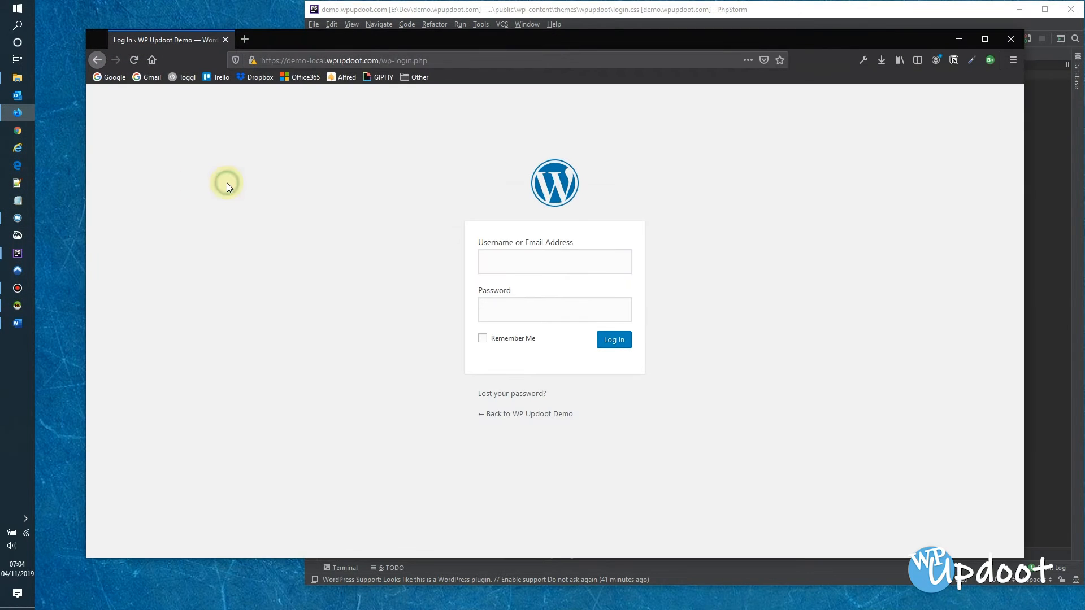
left_click(554, 261)
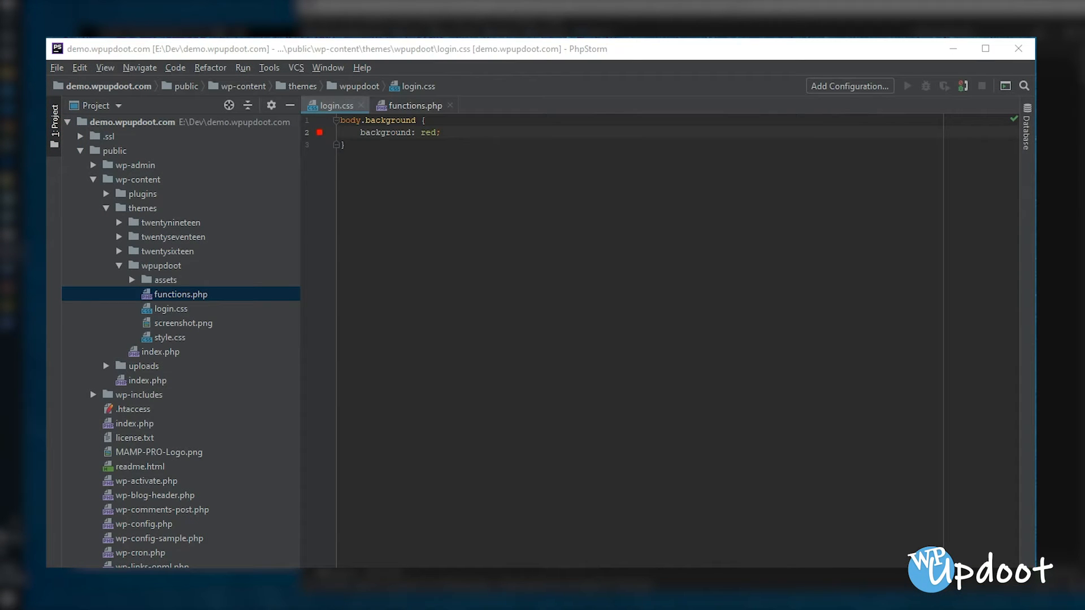
mouse_move(412, 110)
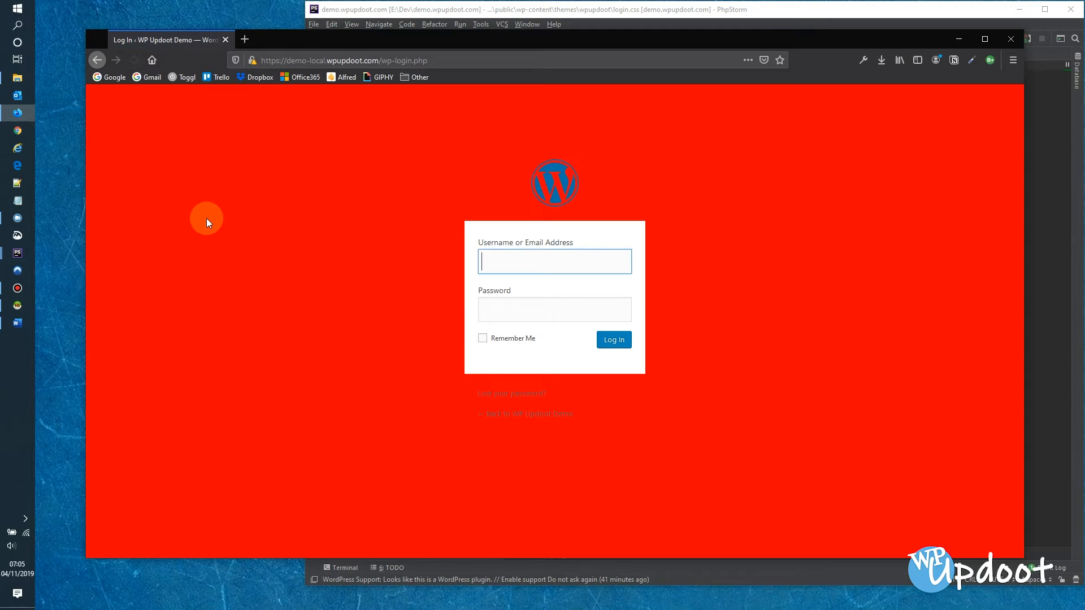
mouse_move(203, 223)
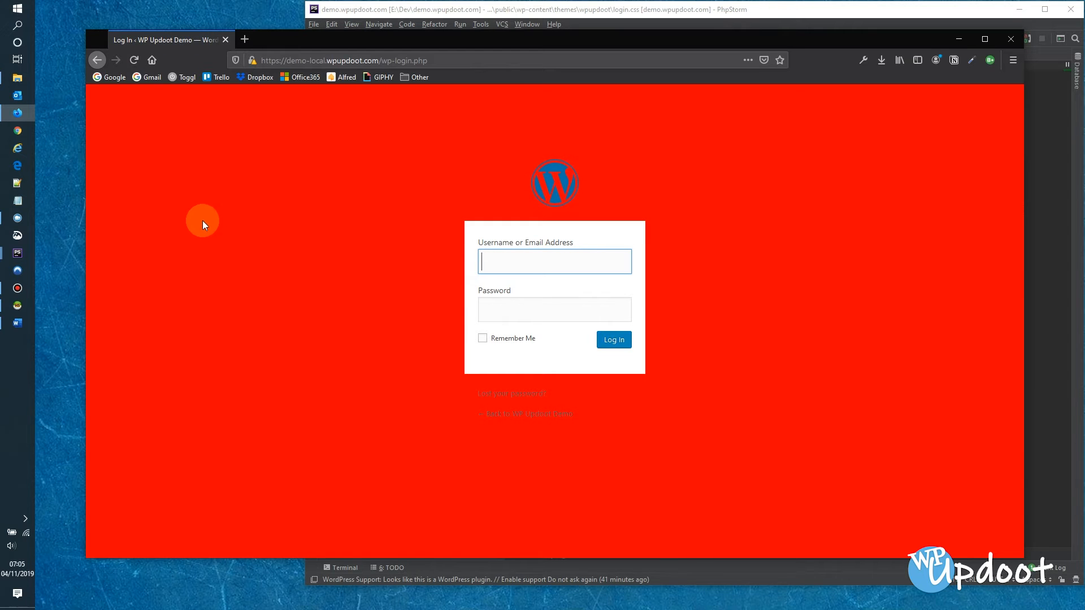
mouse_move(961, 39)
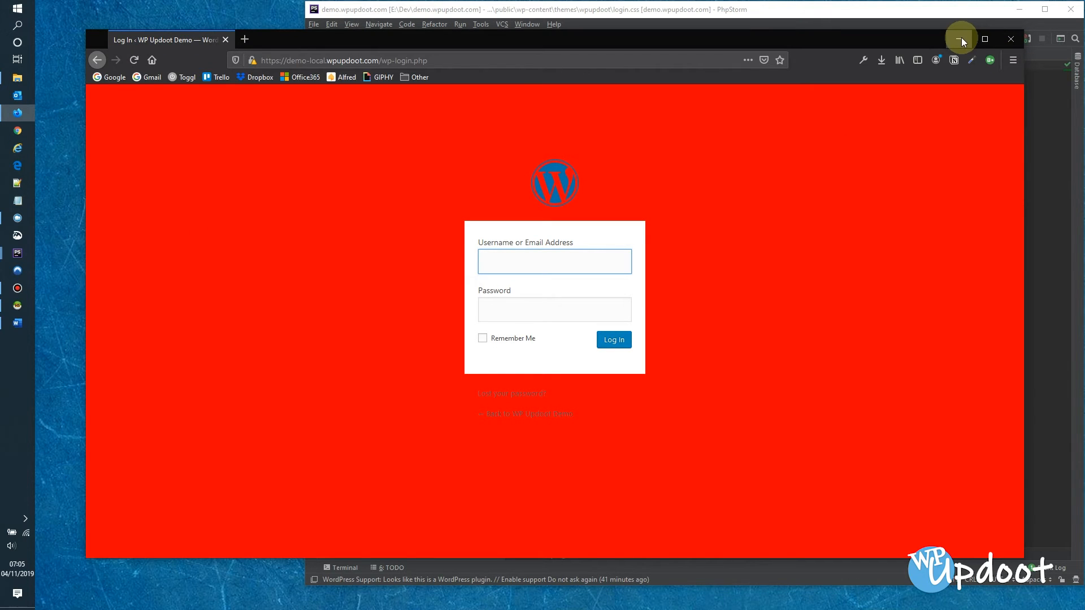
Rename the selector to body.login and start a body.login div#login h1 a rule
left_click(961, 38)
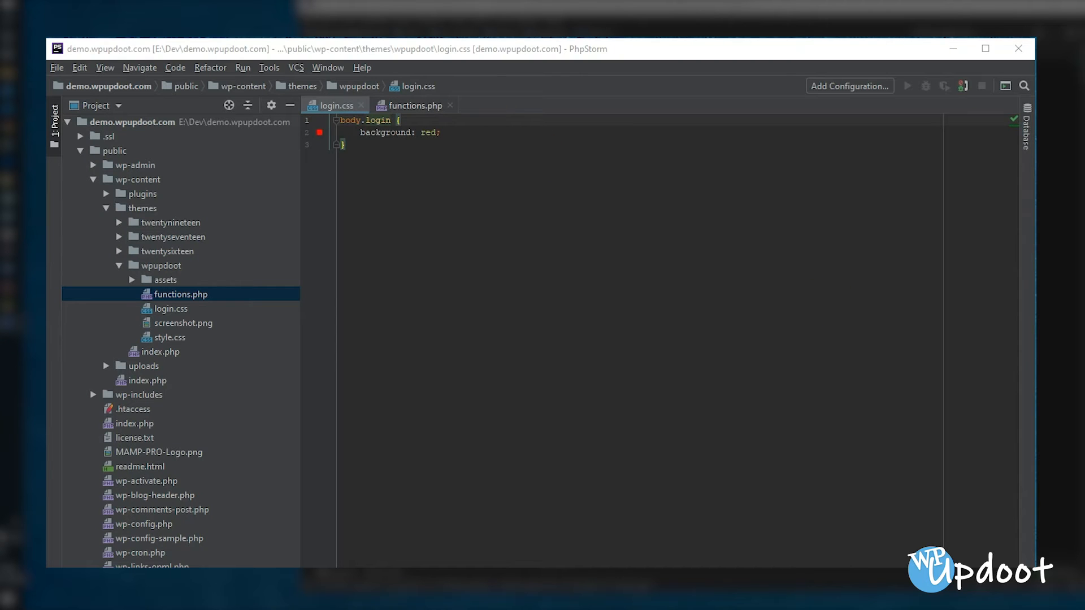
mouse_move(390, 181)
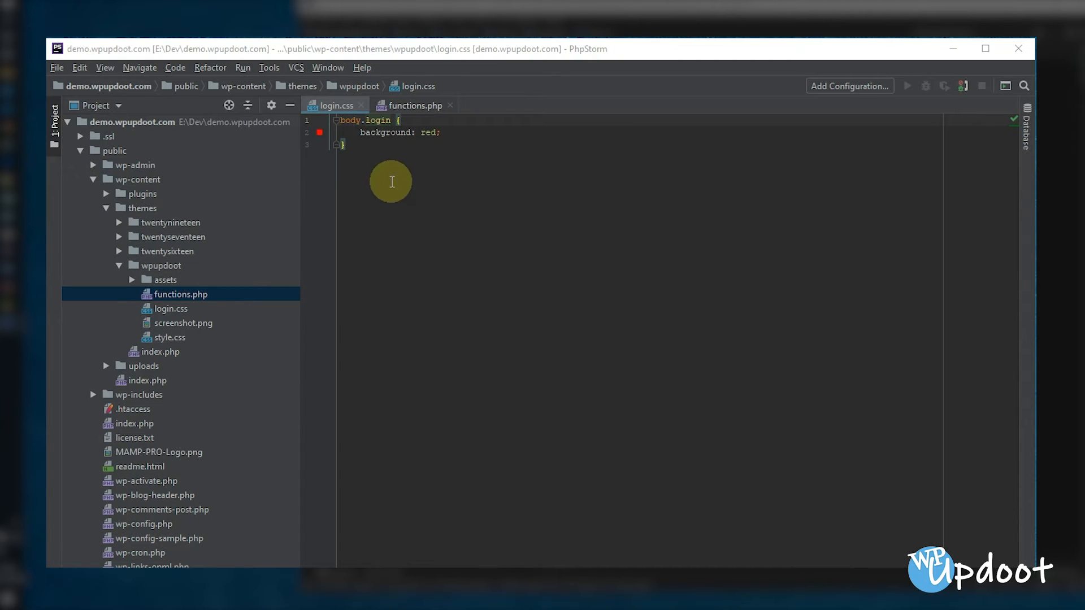
type("bd")
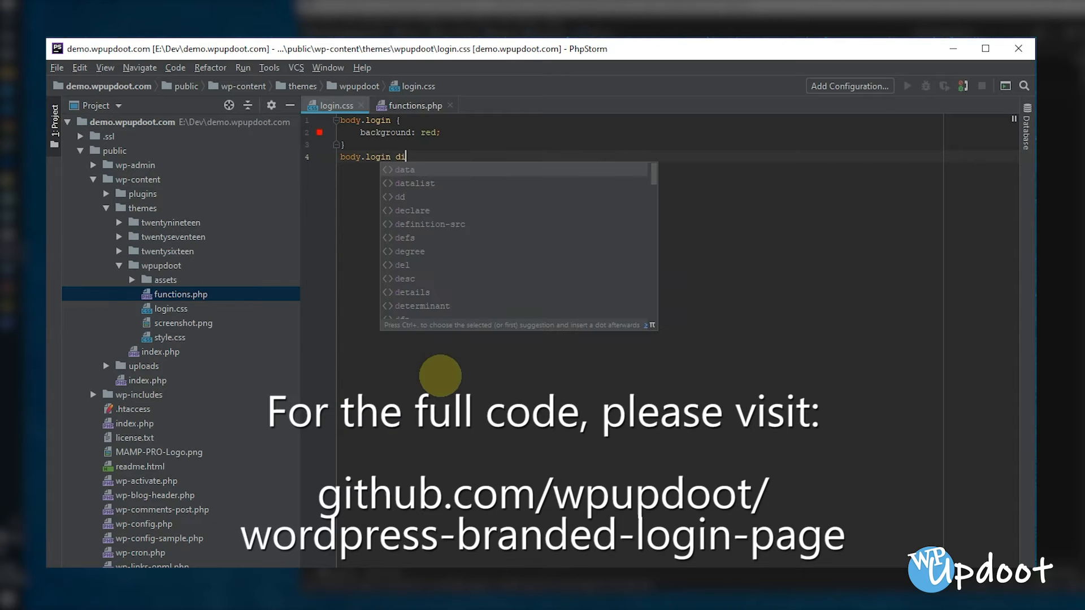
type("v")
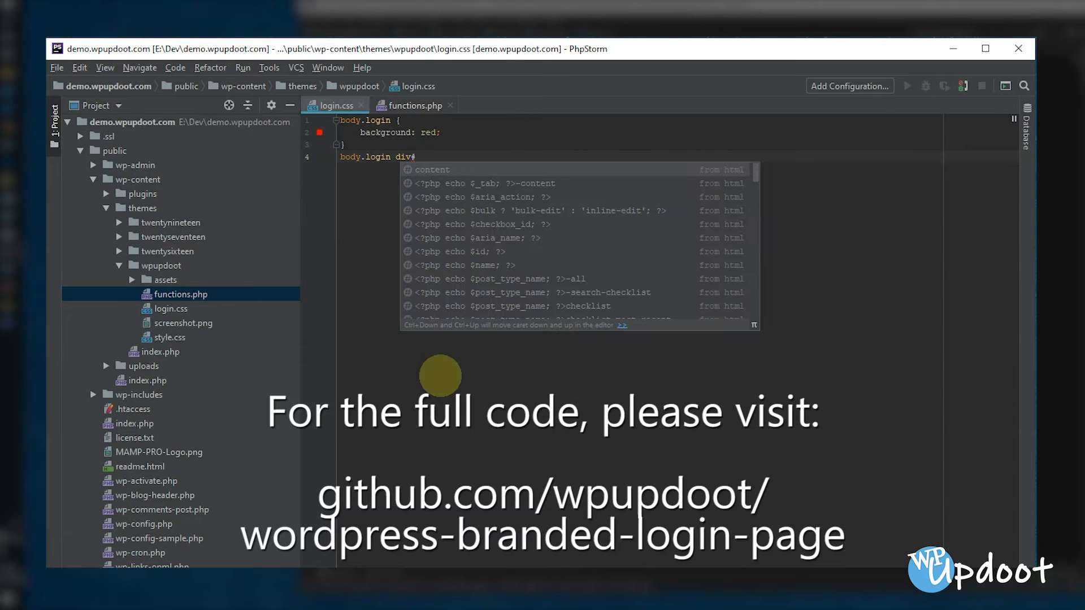
type("#login")
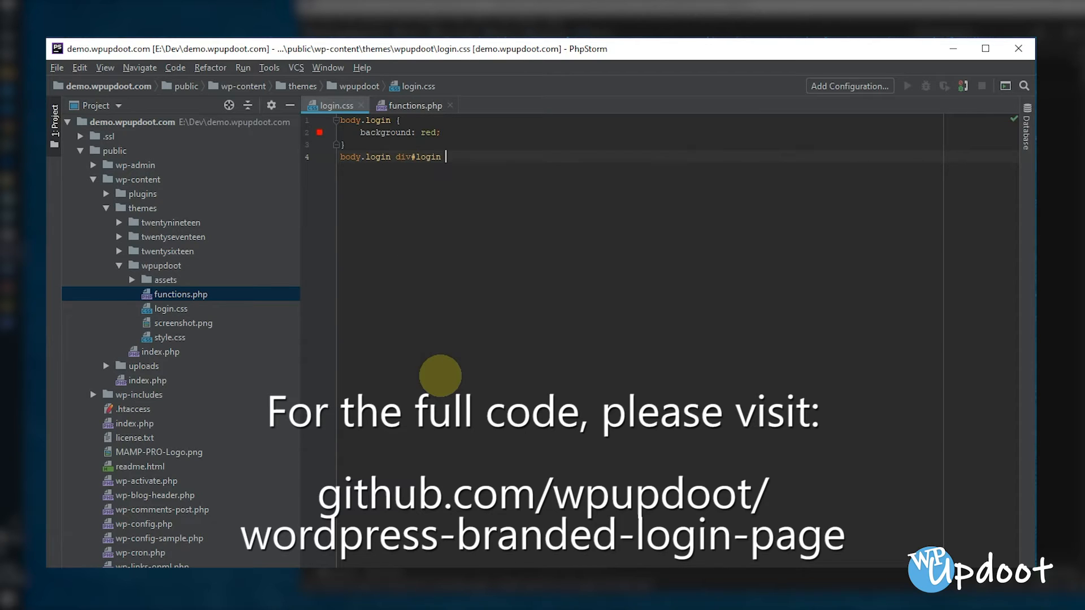
type("h1")
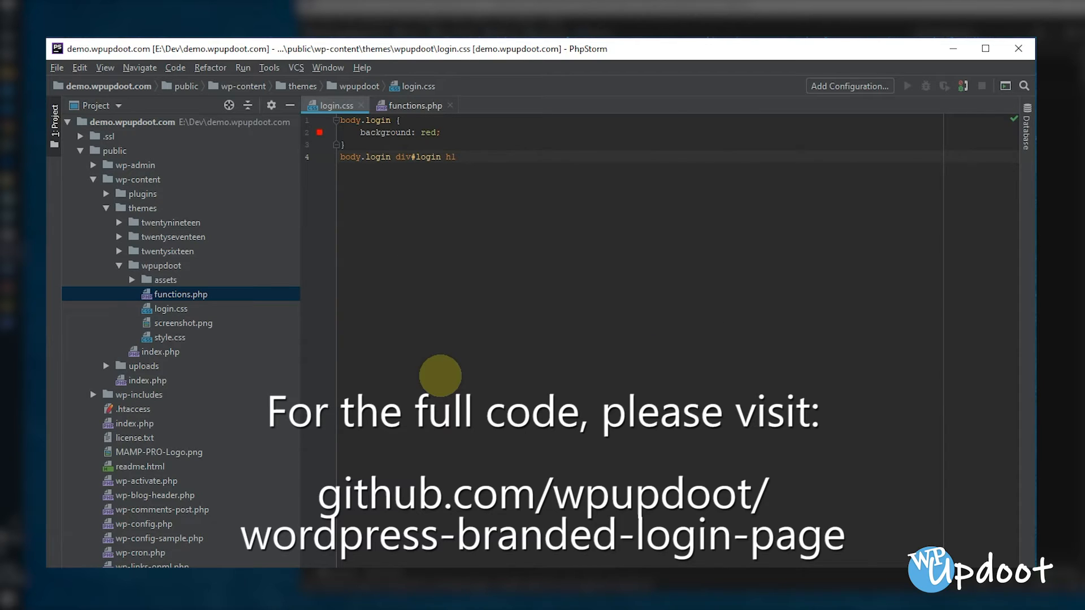
type("a {")
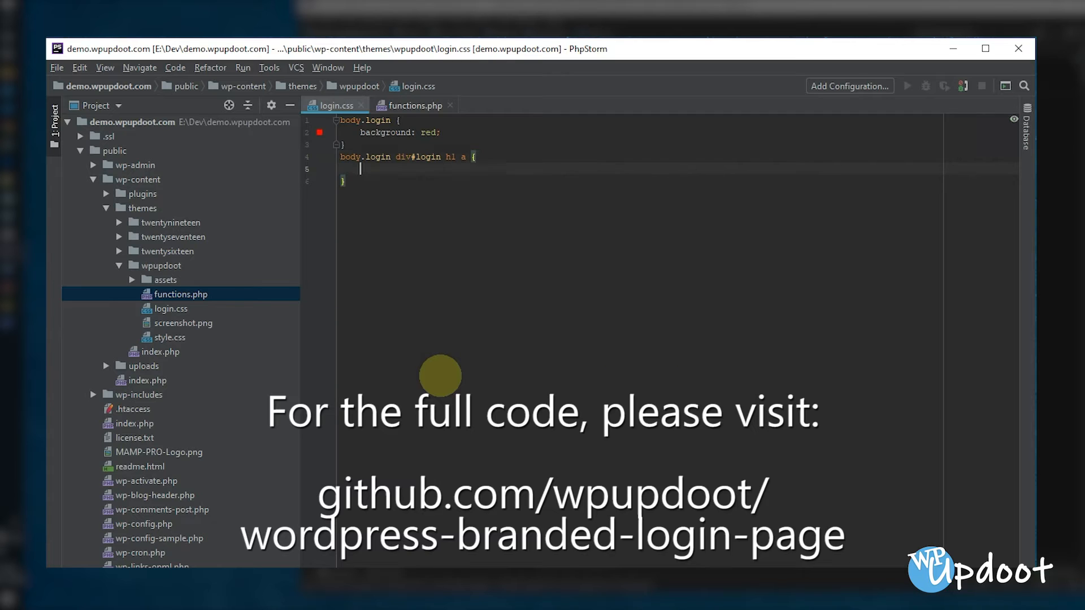
Add a background-image declaration inside the new logo link rule
key("Backspace")
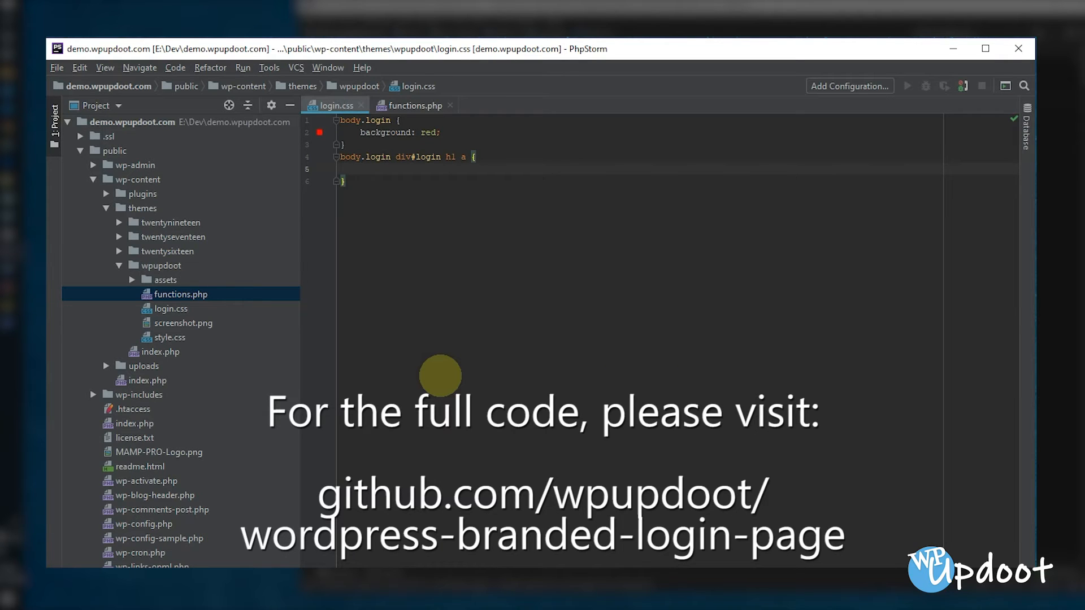
type("backg")
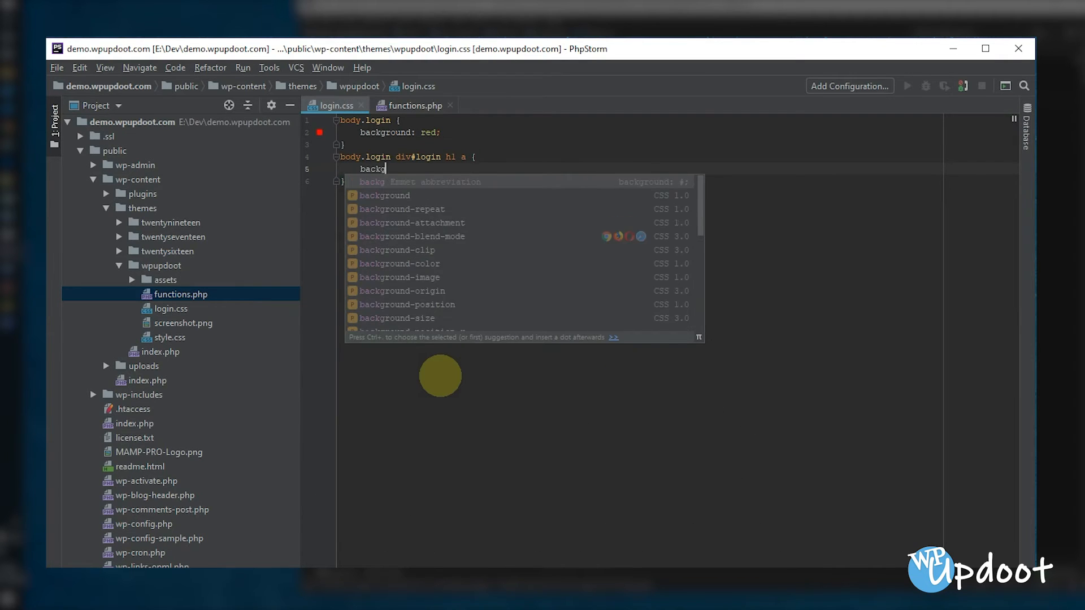
type("round-")
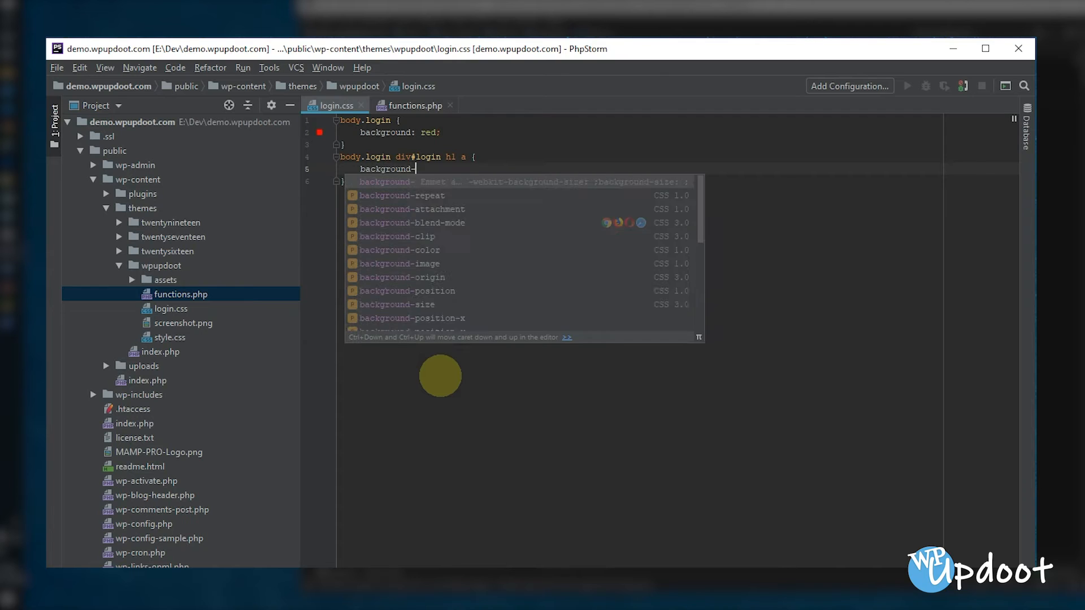
left_click(399, 263)
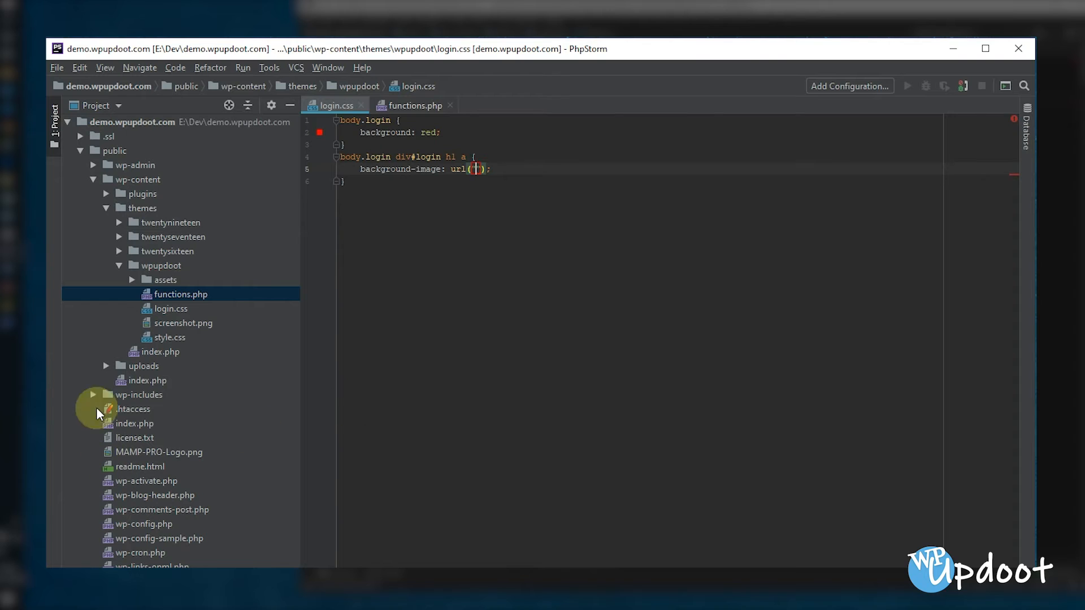
Point the logo's background-image url at assets/img/wpupdoot-login-logo.png
left_click(131, 279)
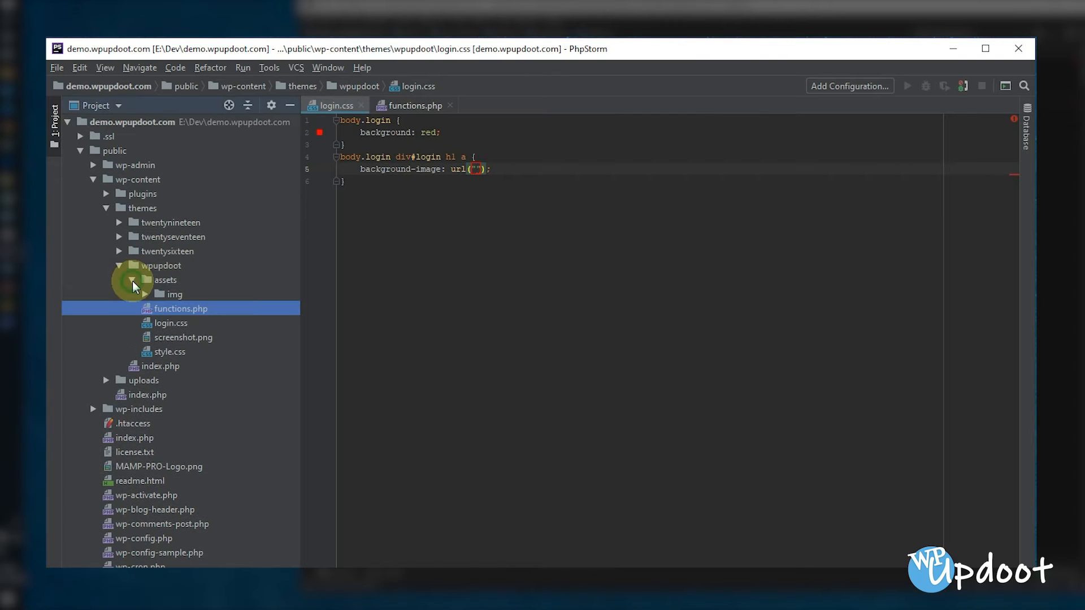
left_click(131, 294)
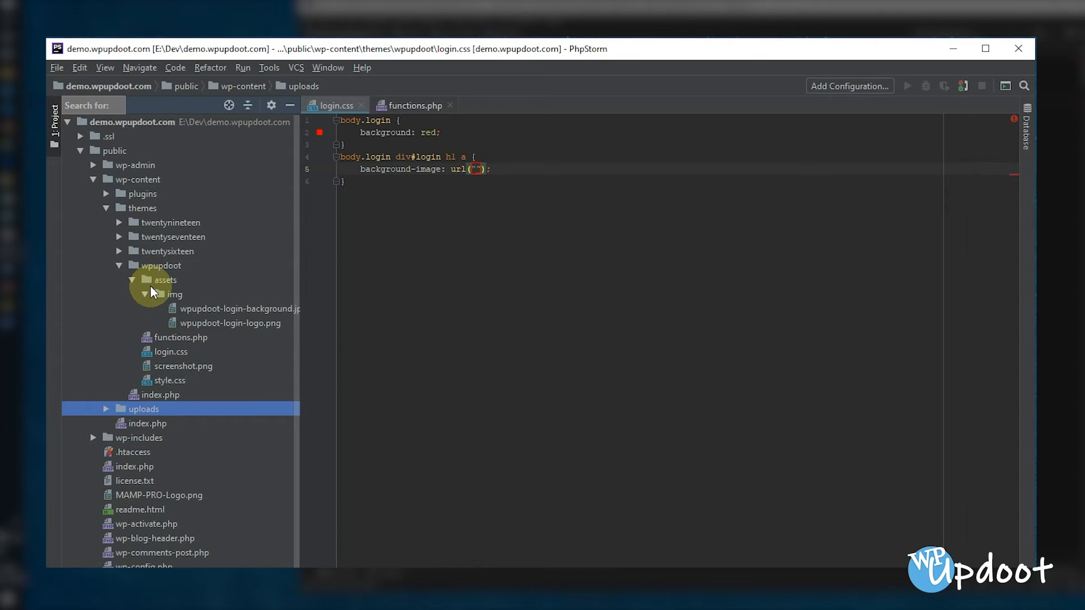
left_click(161, 265)
type("asset")
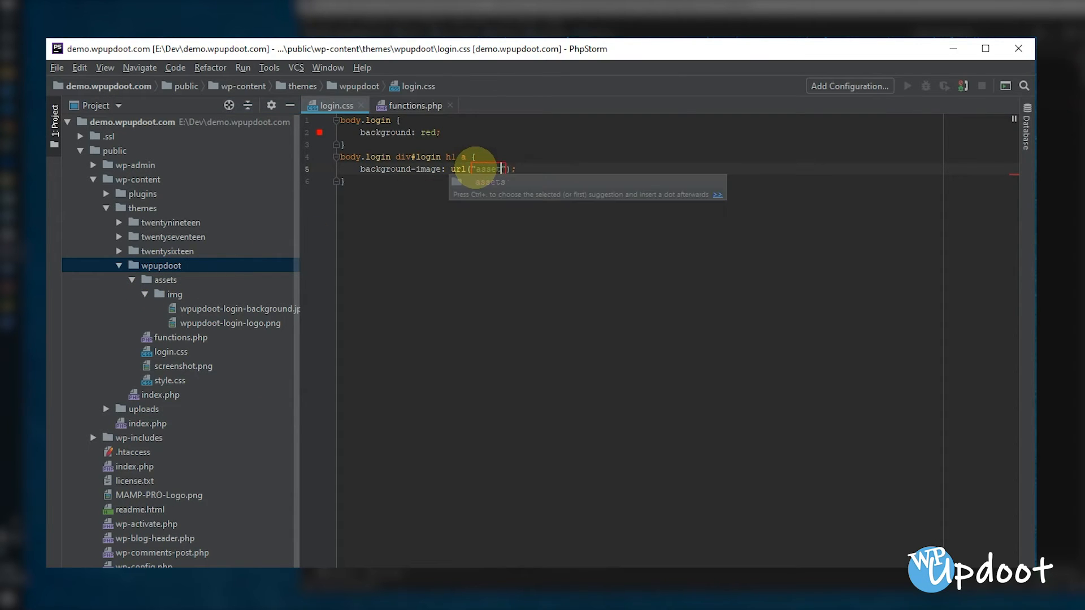
type("/img/")
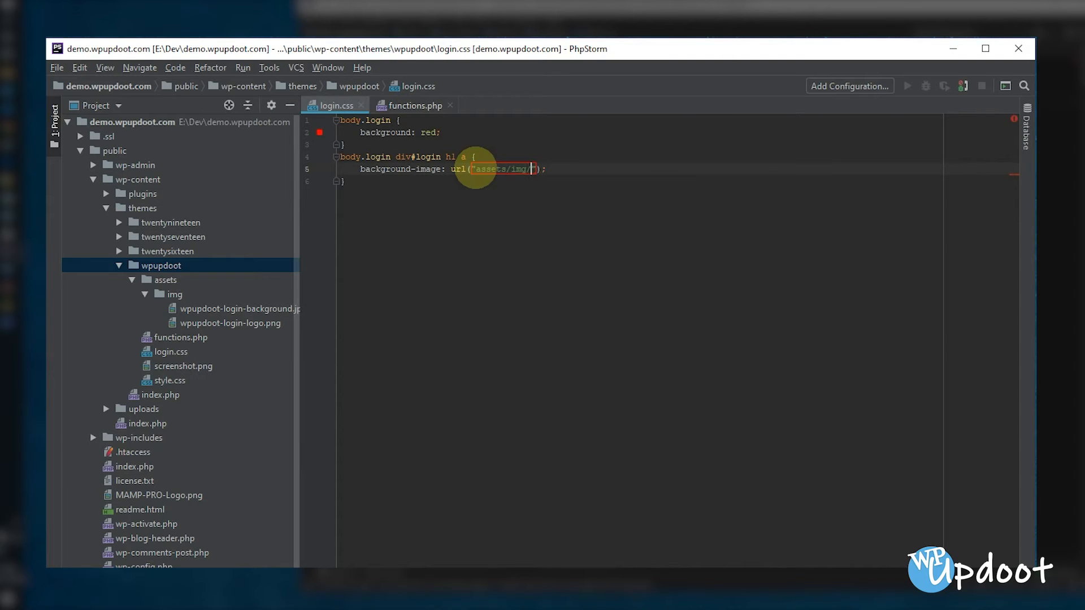
type("wpupdoot-login-logo.png")
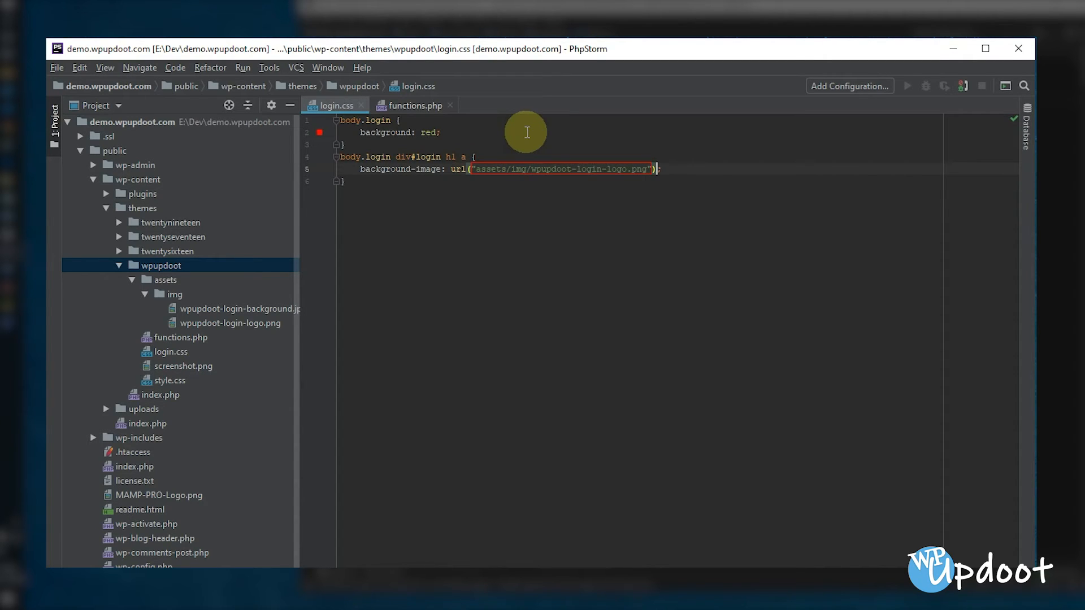
Give the logo link background-size: 320px and width: 100%
type("bac")
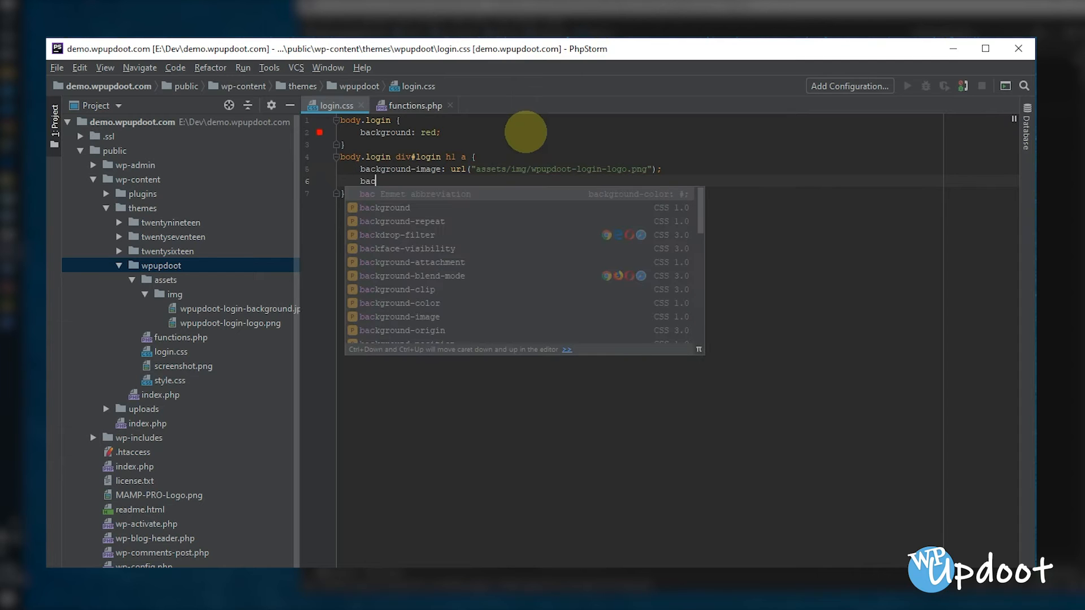
type("kgro")
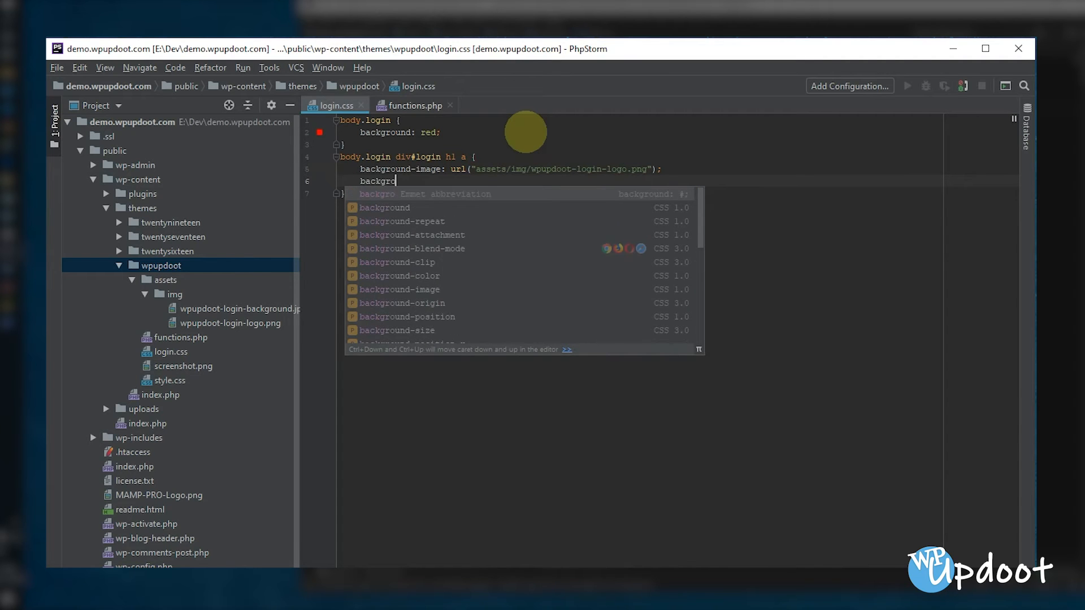
type("-size:")
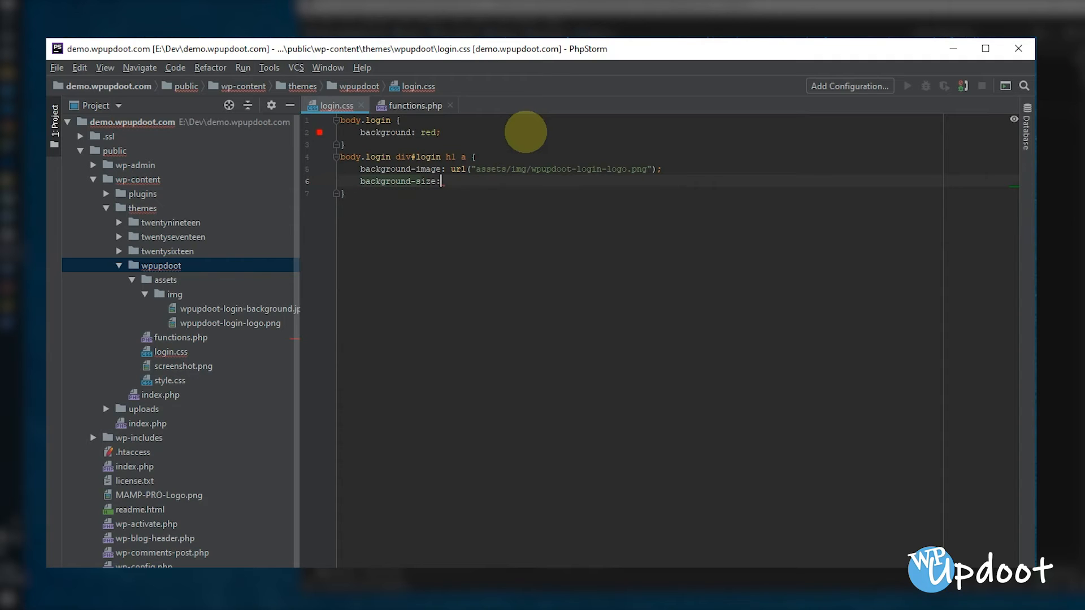
type("320px")
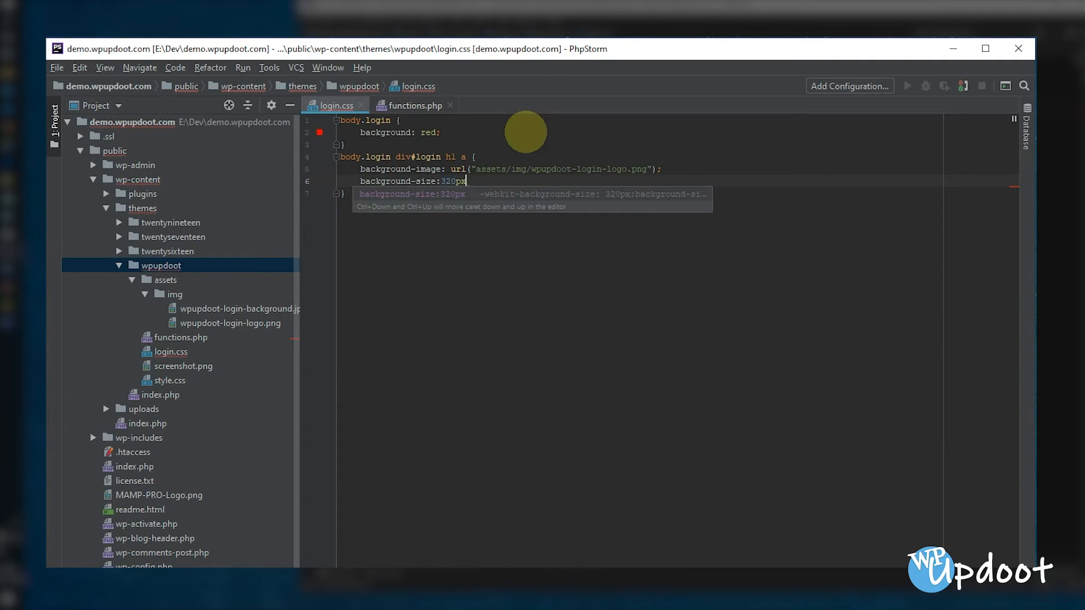
type("width: ;")
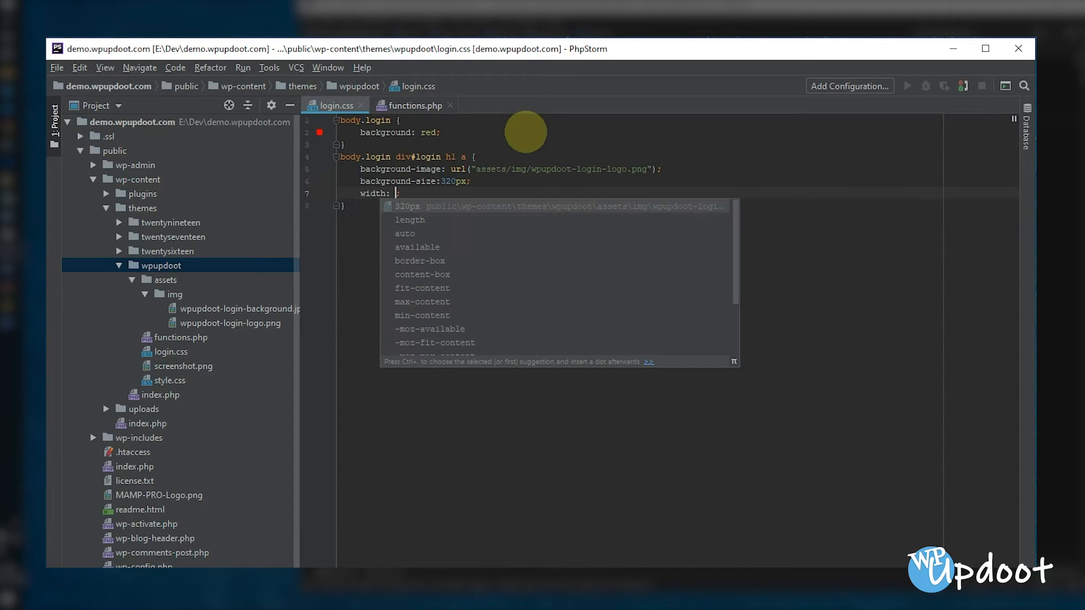
type("100%")
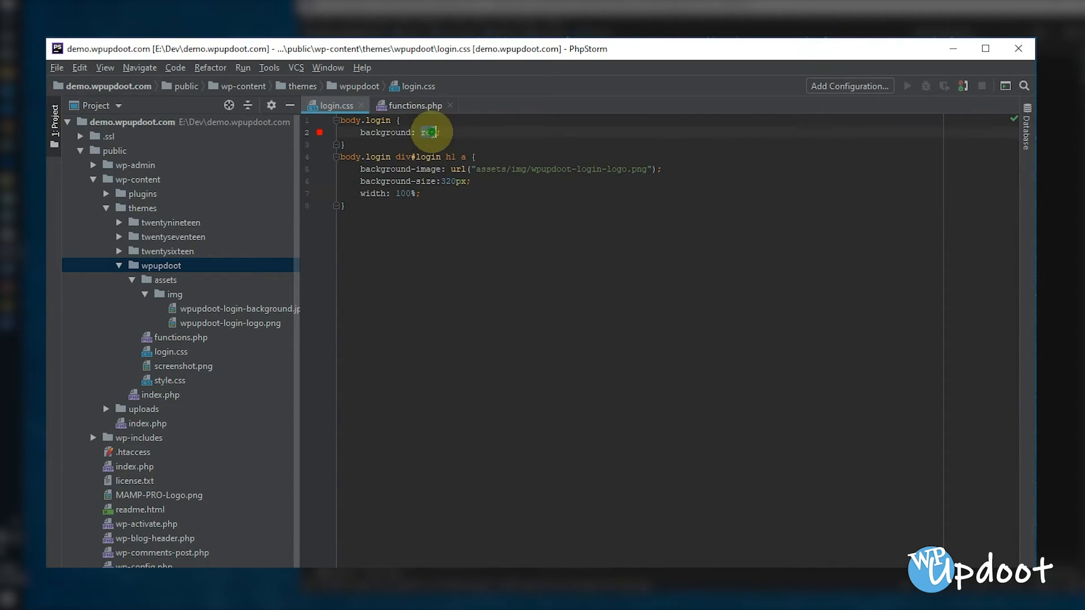
mouse_move(495, 142)
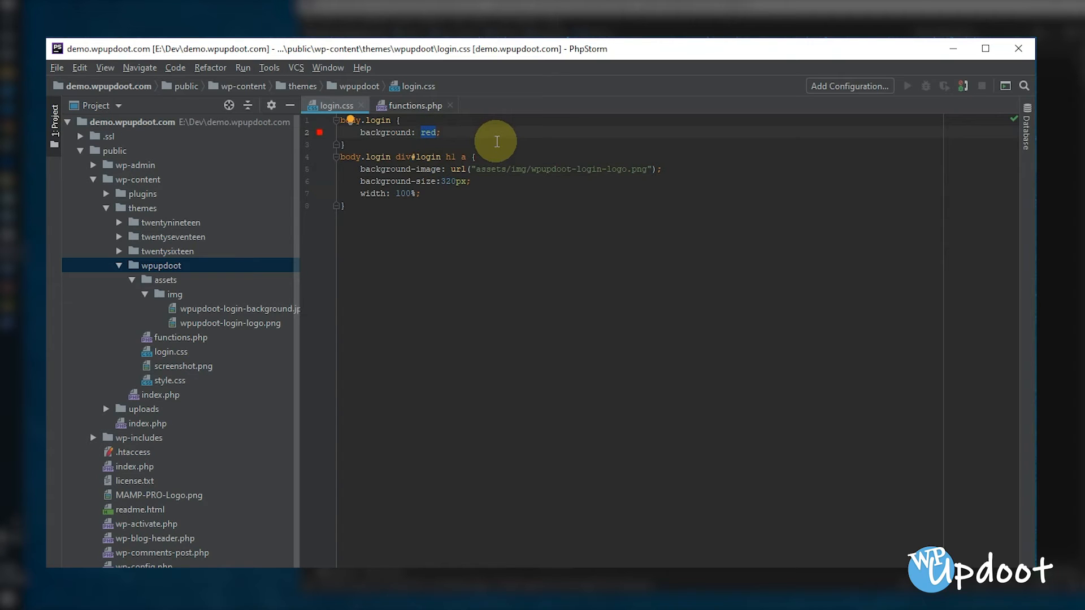
Wrap the body.login background: red declaration in /* */ comment markers
left_click(362, 132)
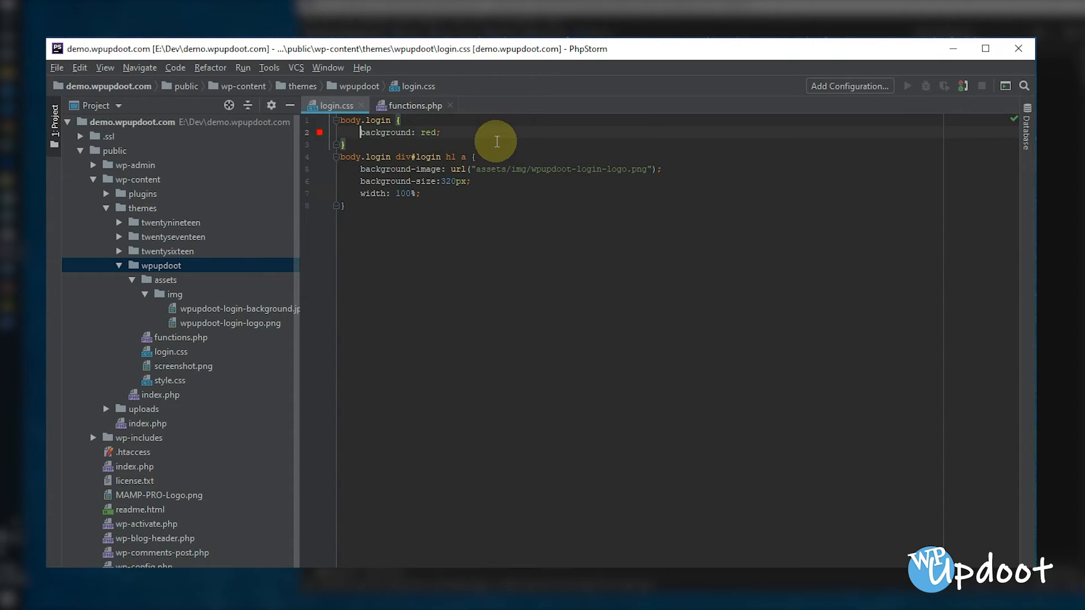
type("#")
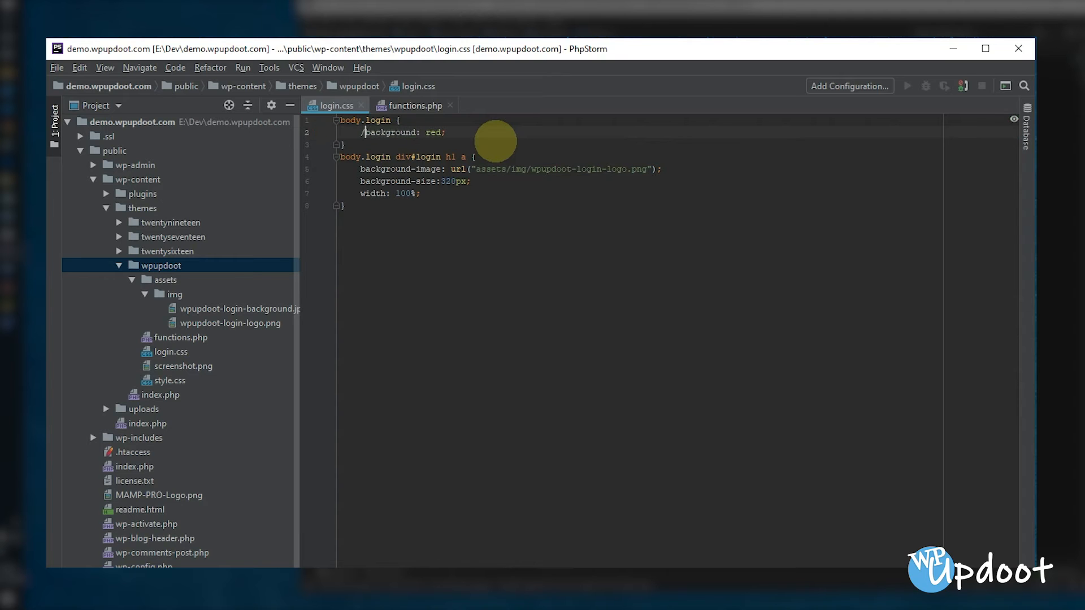
type("/*")
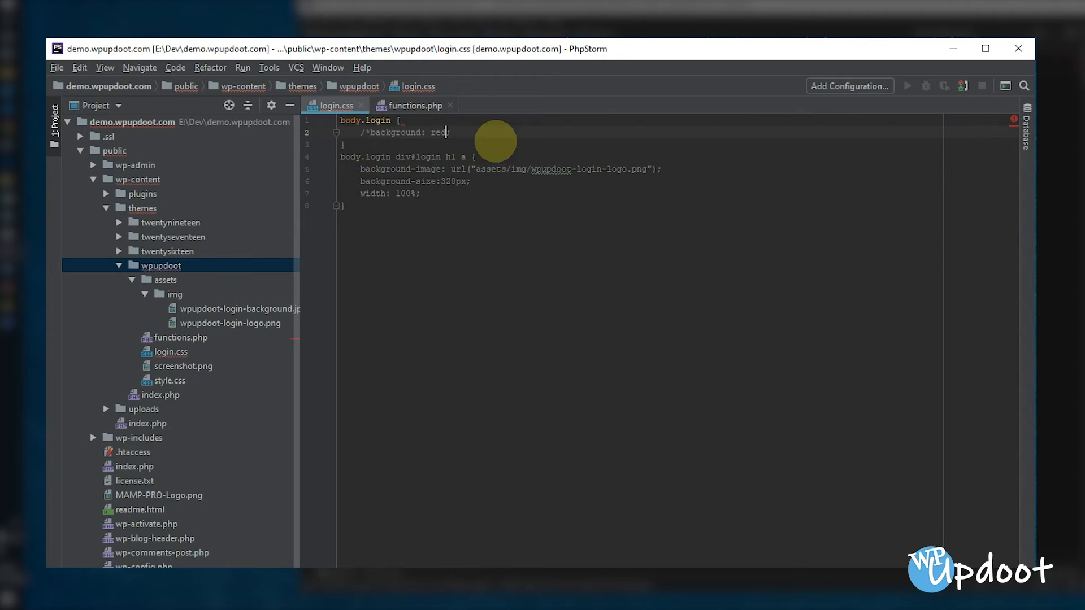
type(";*/")
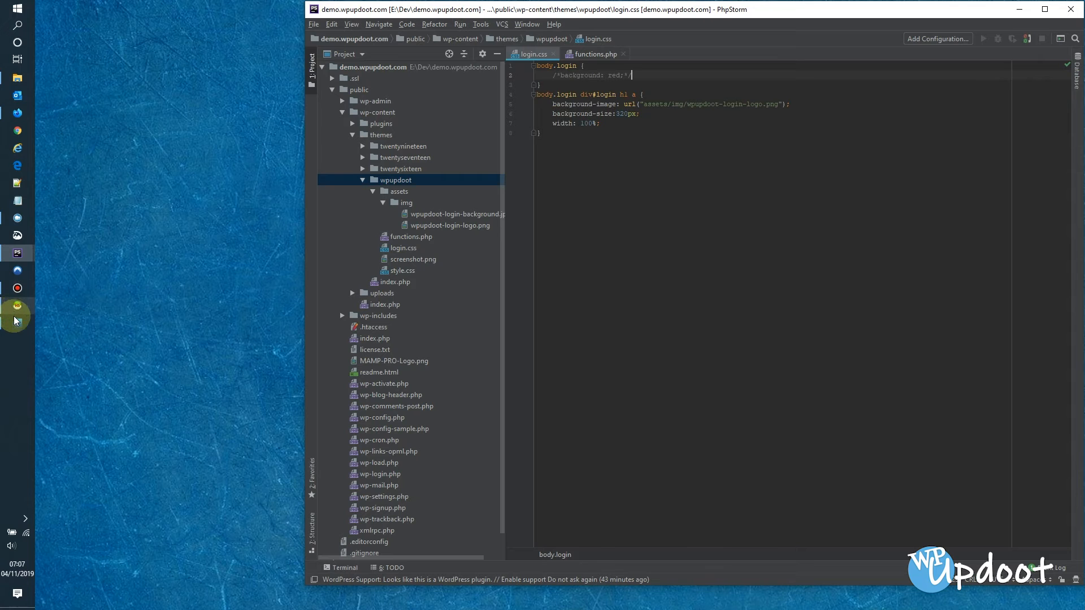
mouse_move(16, 112)
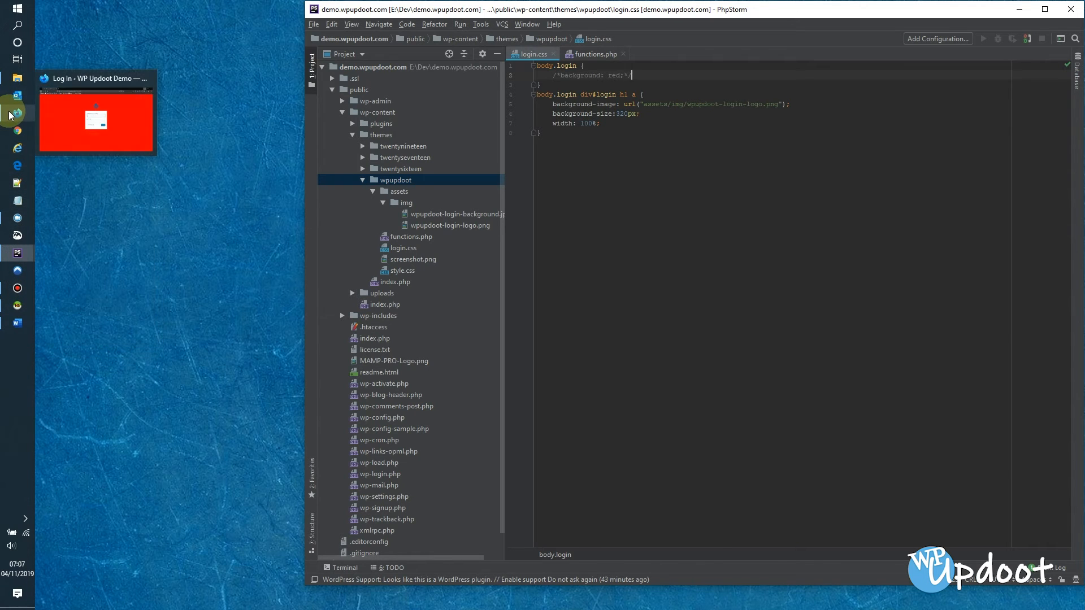
left_click(97, 114)
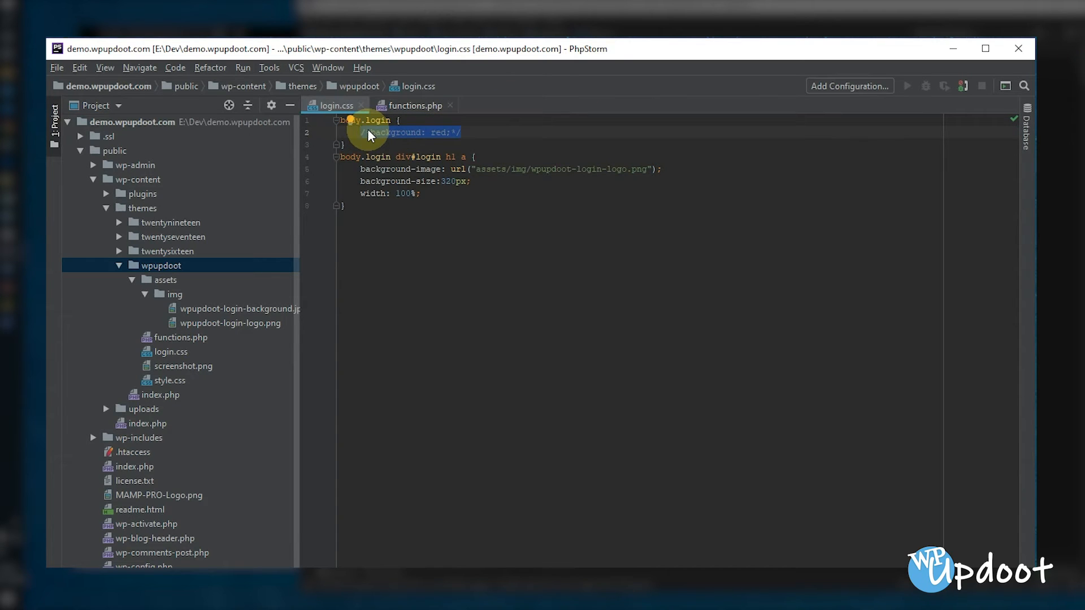
Set body.login background-image: url("assets/img/wpupdoot-login-background.jpg")
type("ba")
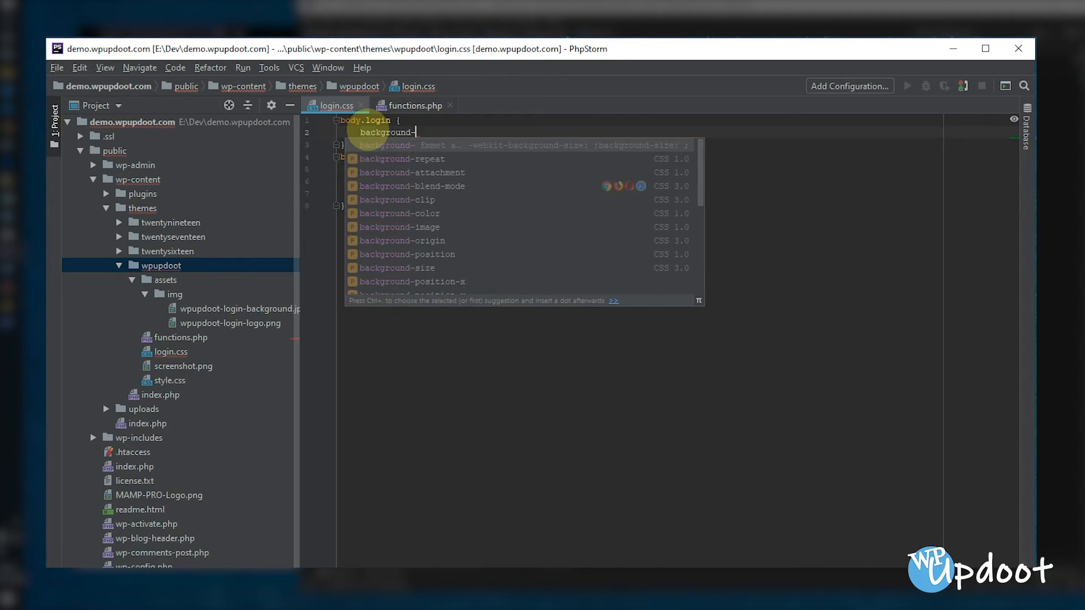
type("image")
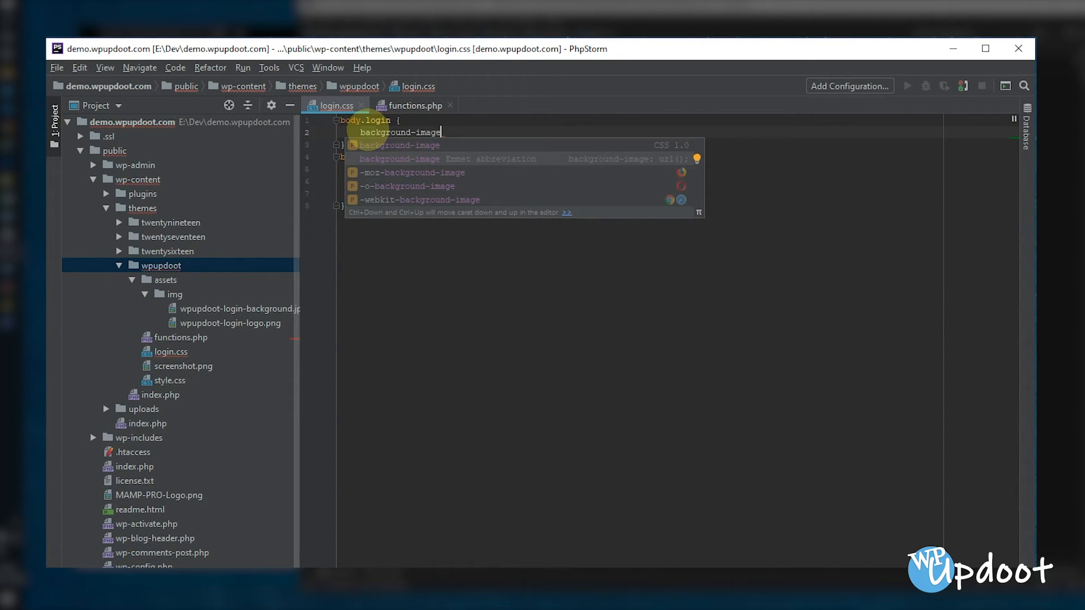
type(":url(\"")
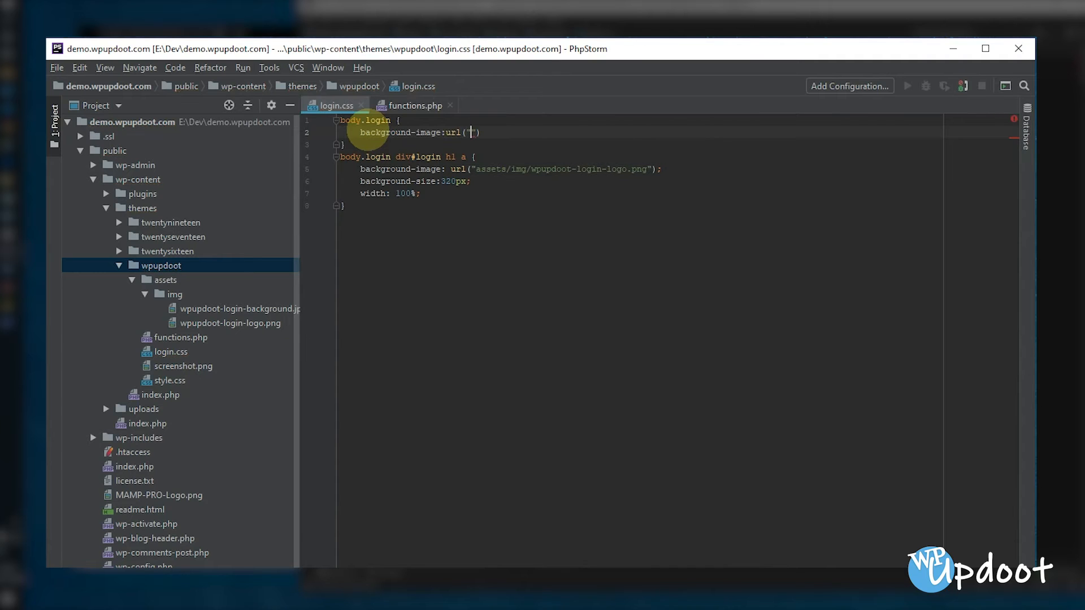
type("assets/img/")
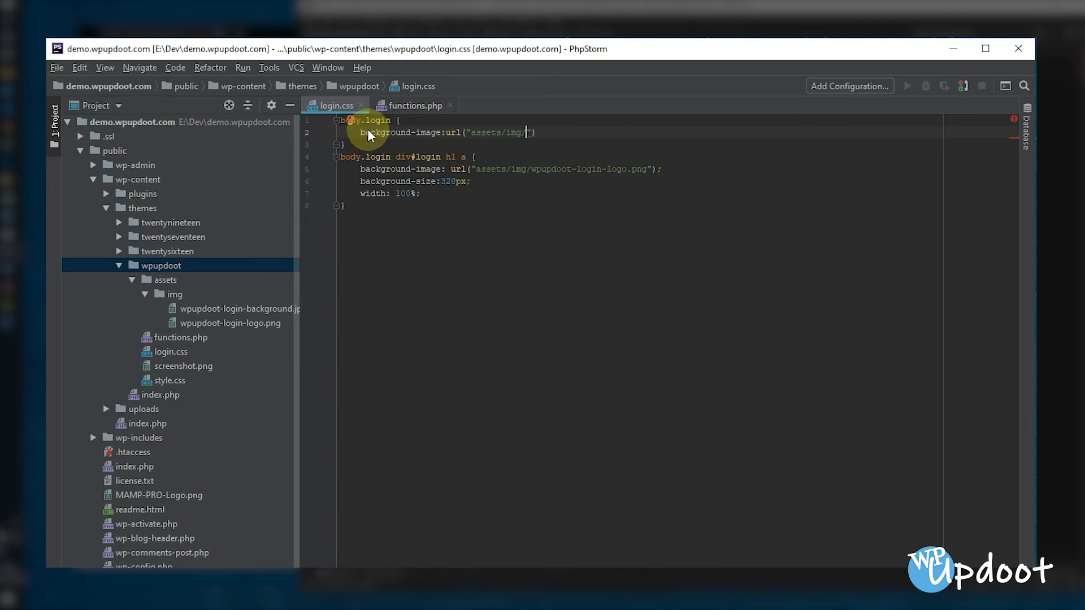
type("wpupdoot-login-")
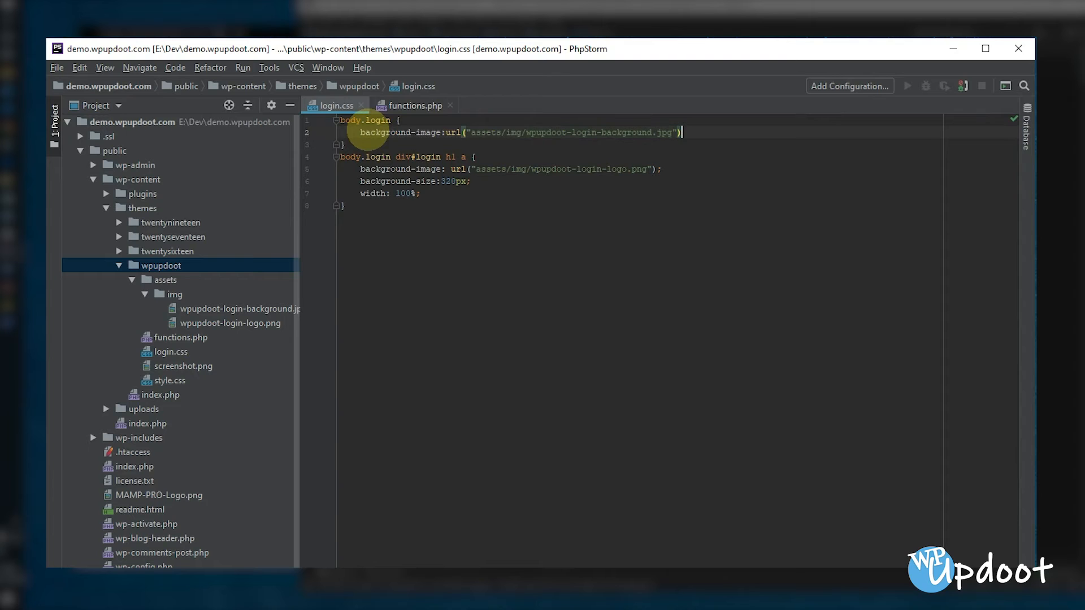
Add a background declaration and set the body background image to no-repeat
type("ba")
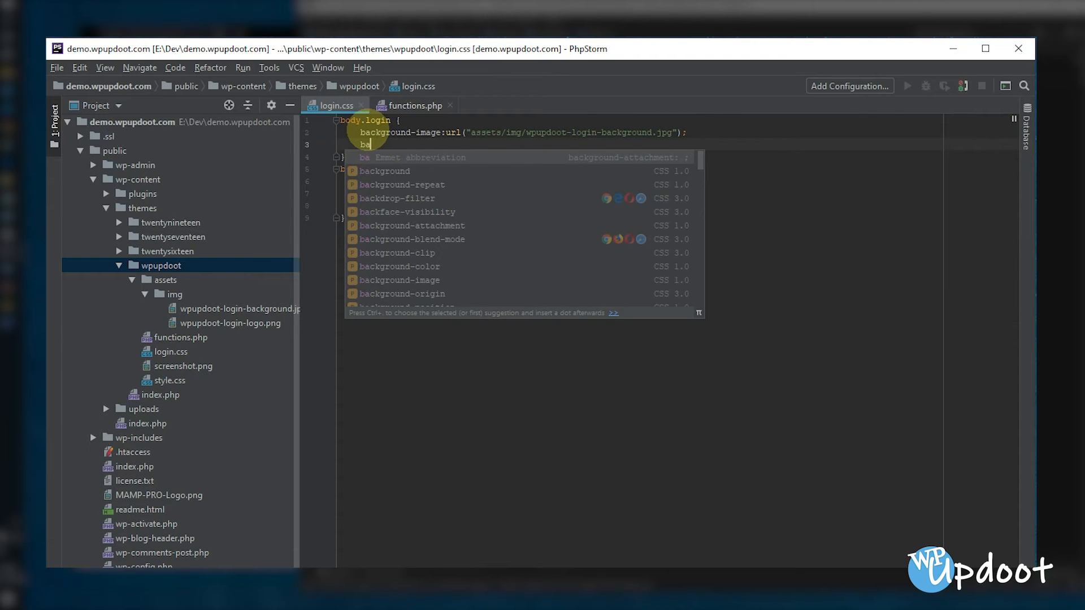
type("ck")
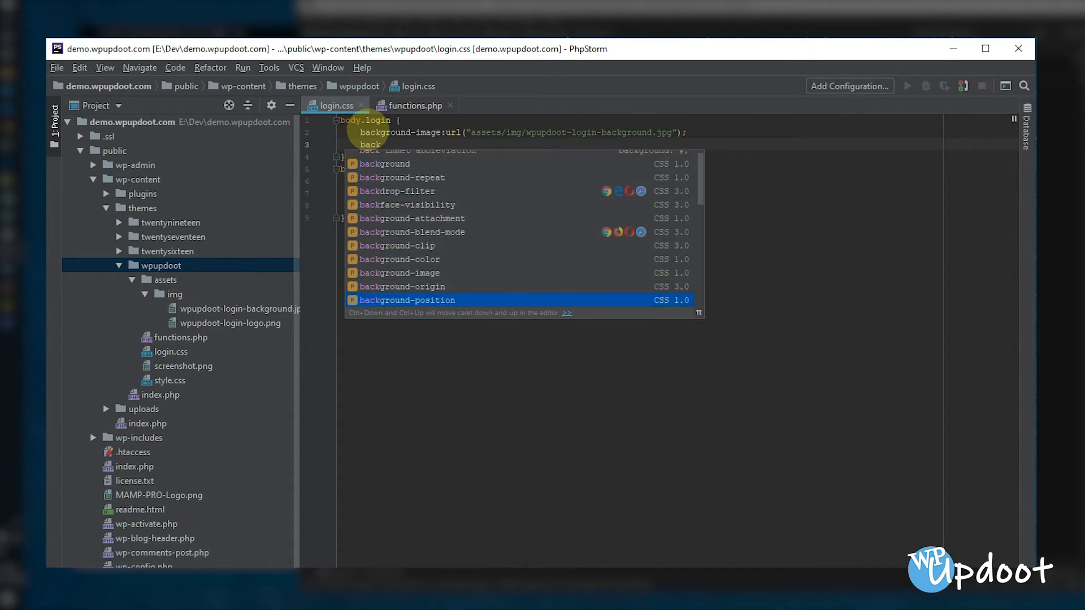
scroll("down", 3)
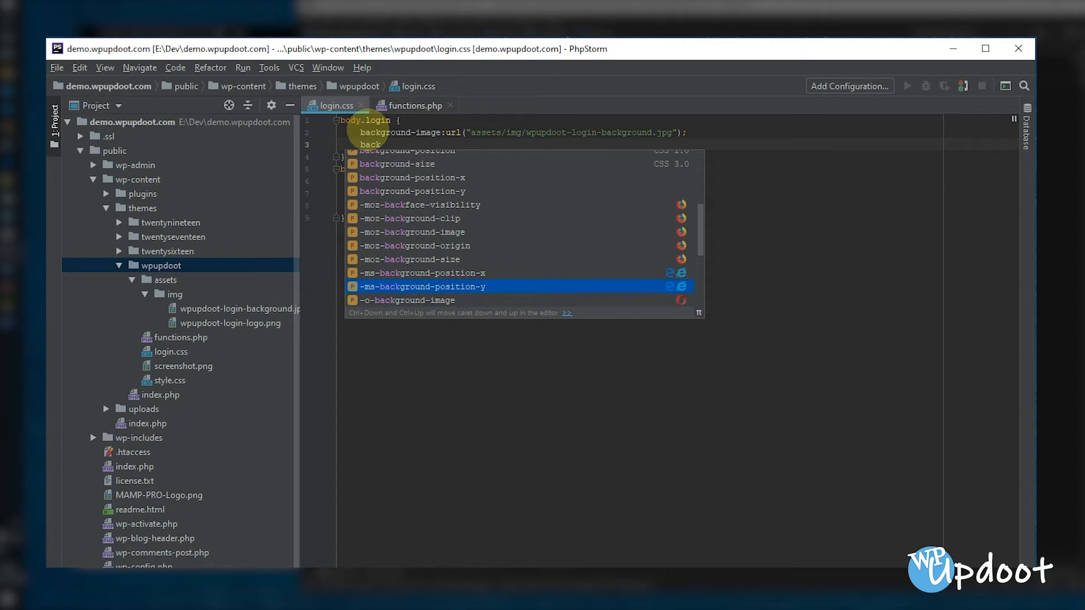
scroll("up", 3)
type("ground-repeat: ;")
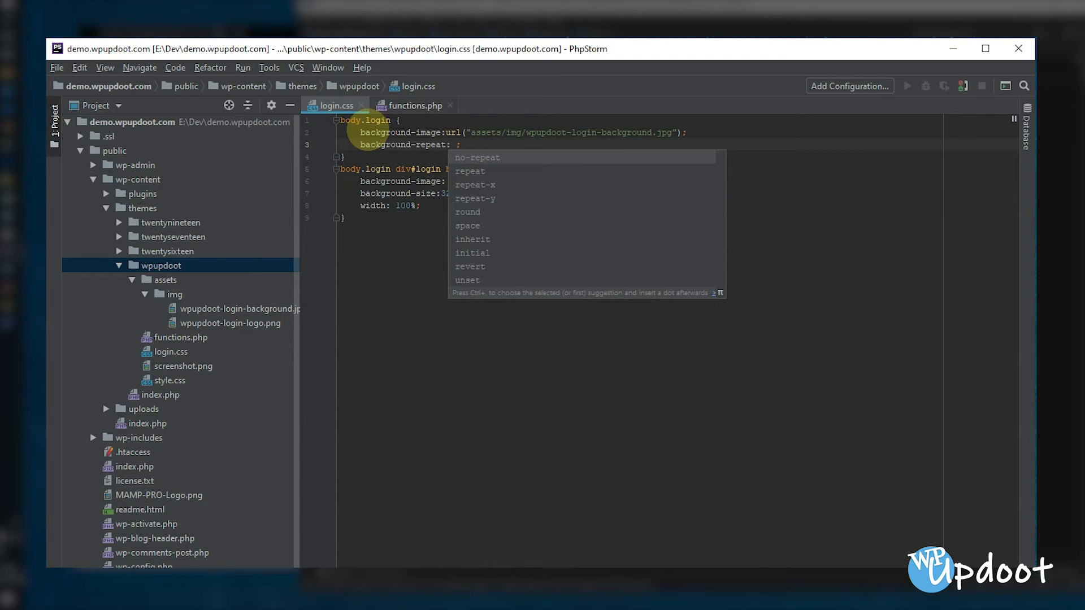
left_click(477, 158)
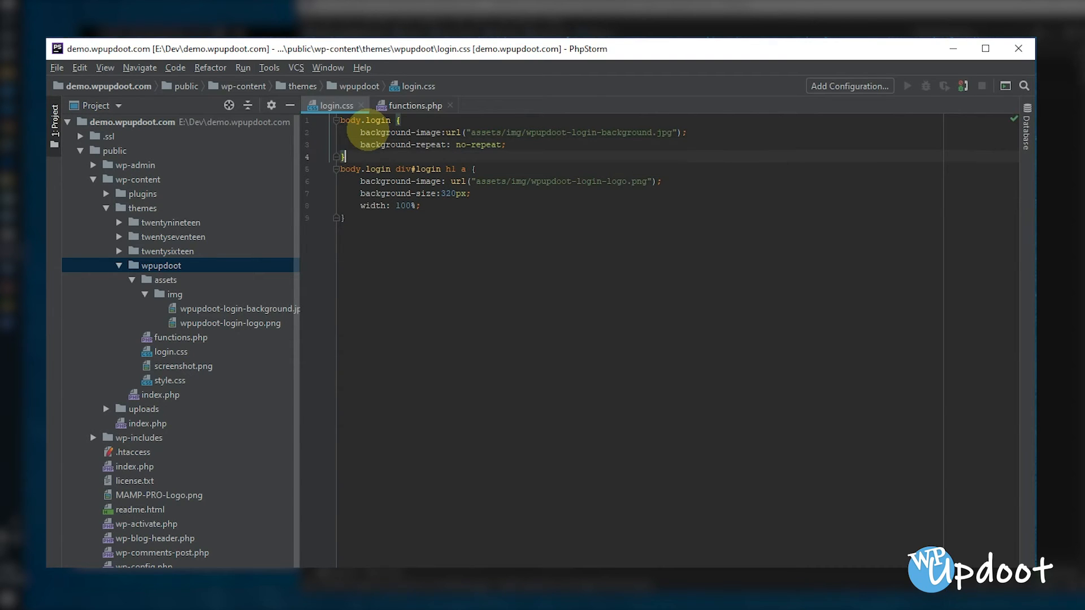
left_click(507, 145)
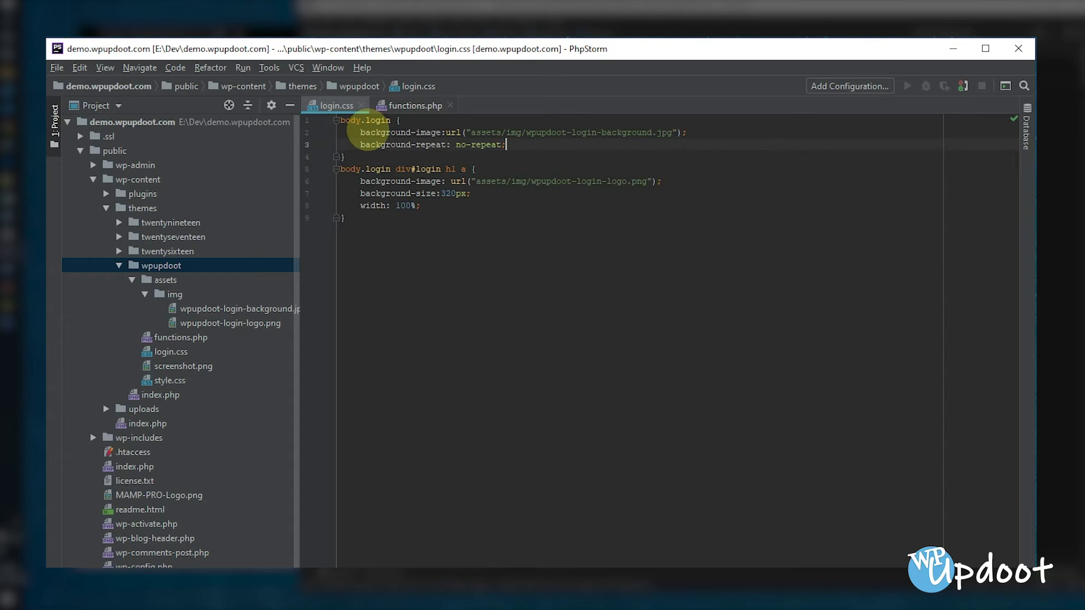
Add background-position center center, background-size cover and a background-color value
type("background")
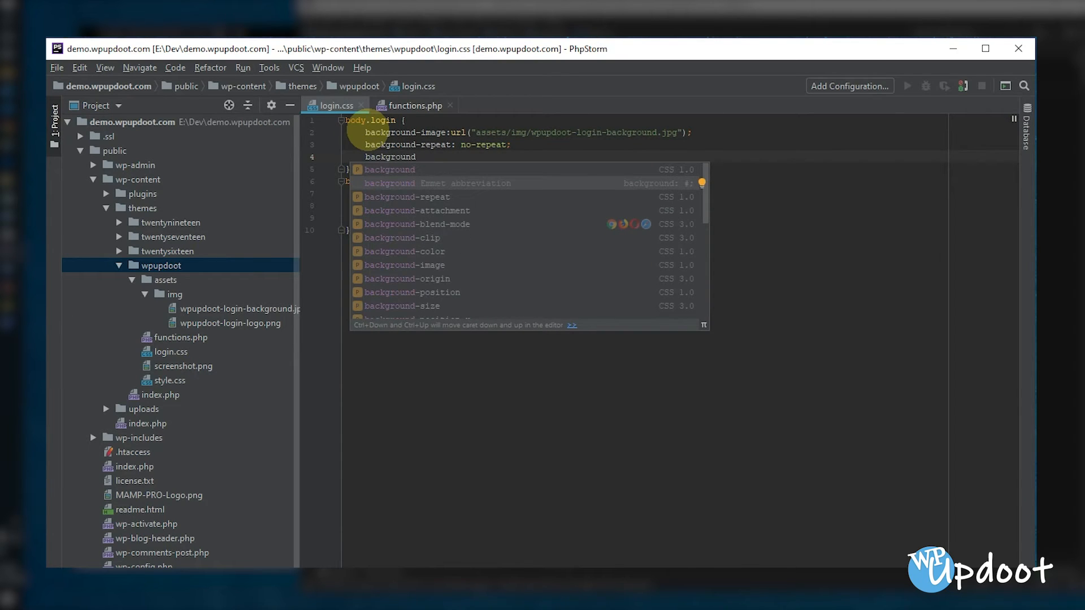
type("-position: center center;")
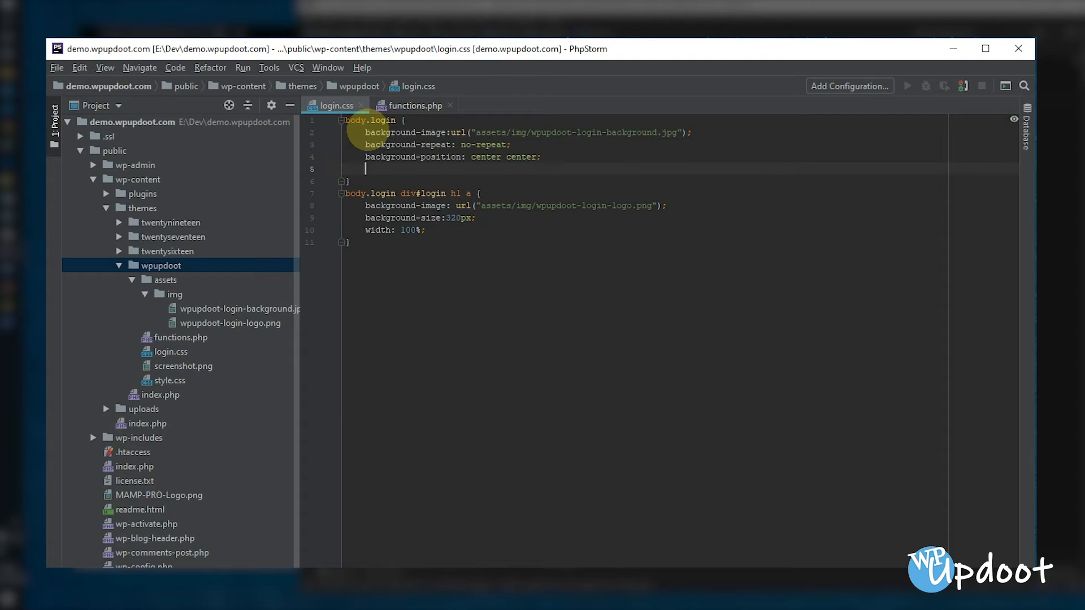
type("backgrou")
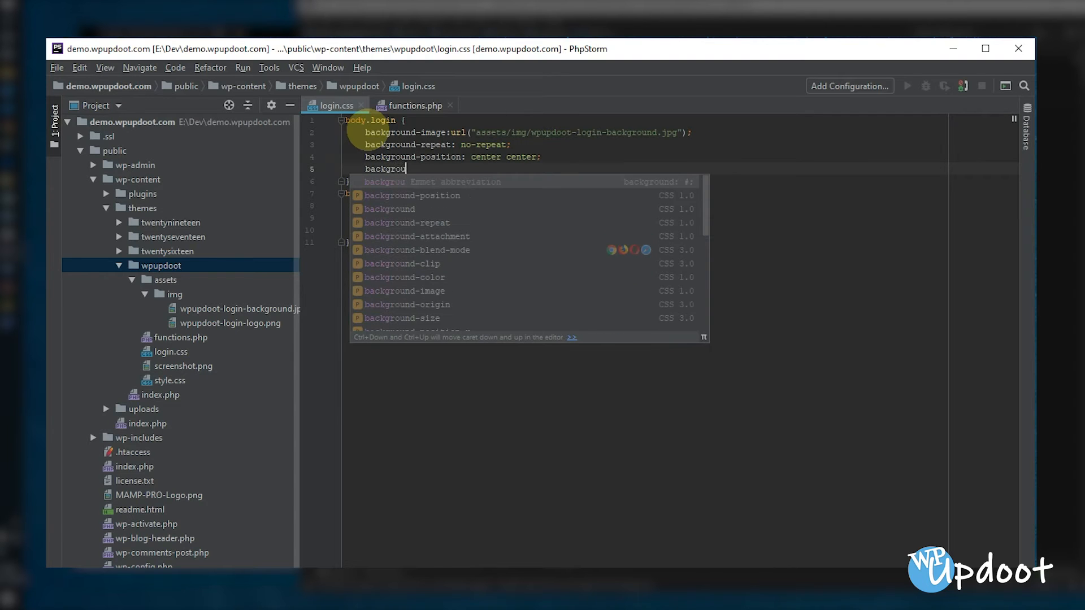
type("-size: ;")
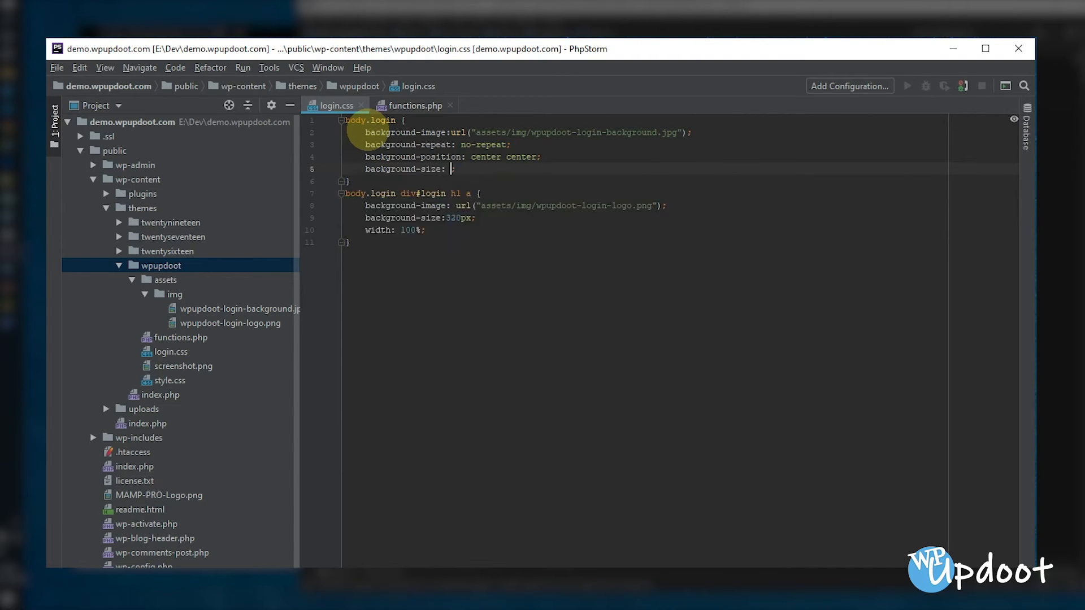
type("cover")
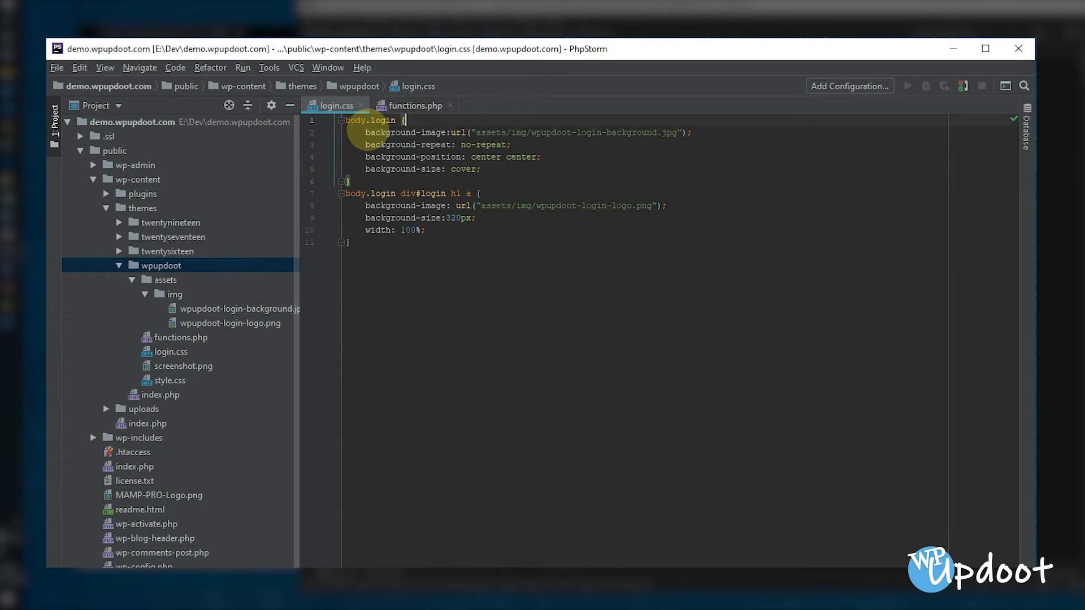
type("background-color:#")
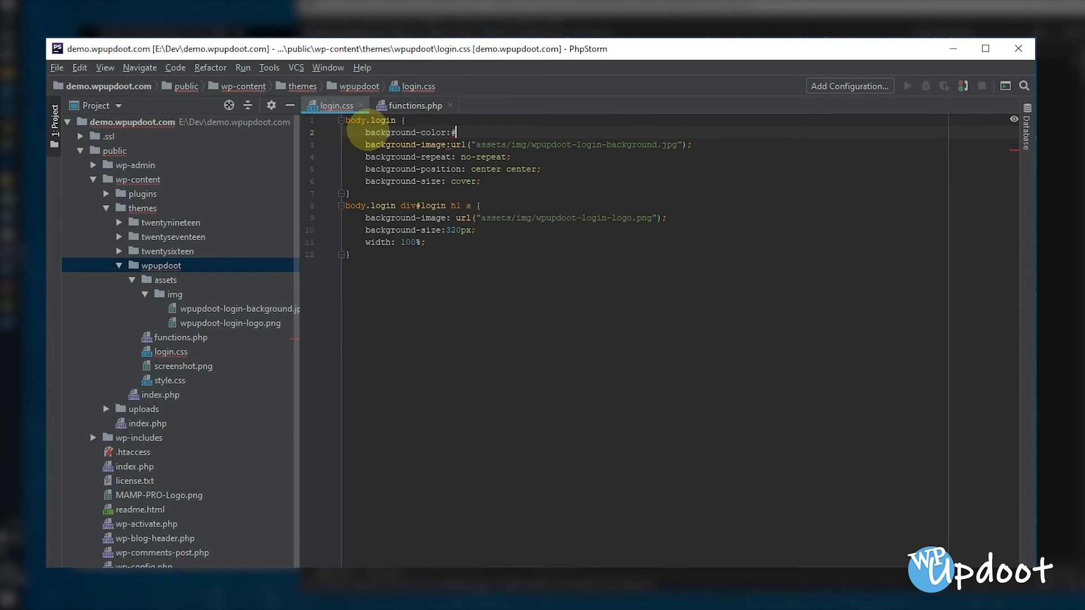
type("CCCC")
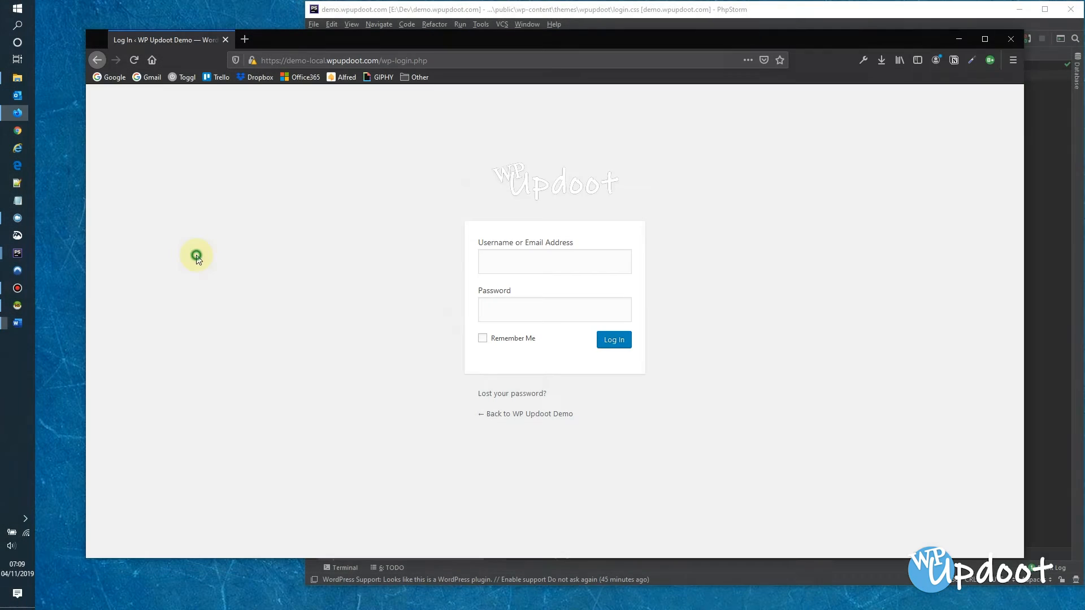
Reload the WordPress login page in Firefox to preview the sunset background and custom logo
left_click(134, 60)
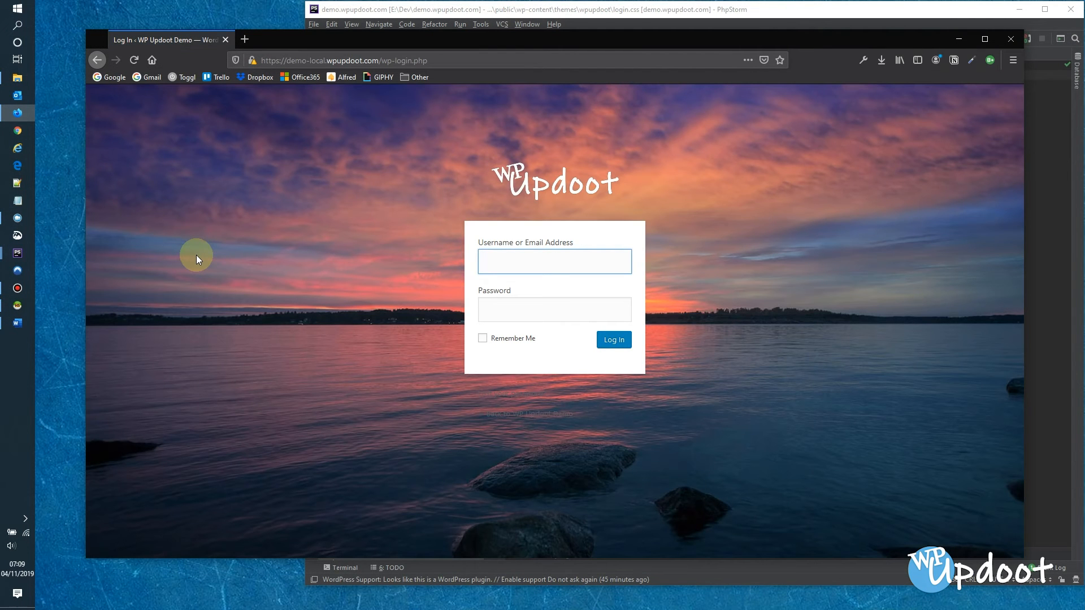
mouse_move(551, 401)
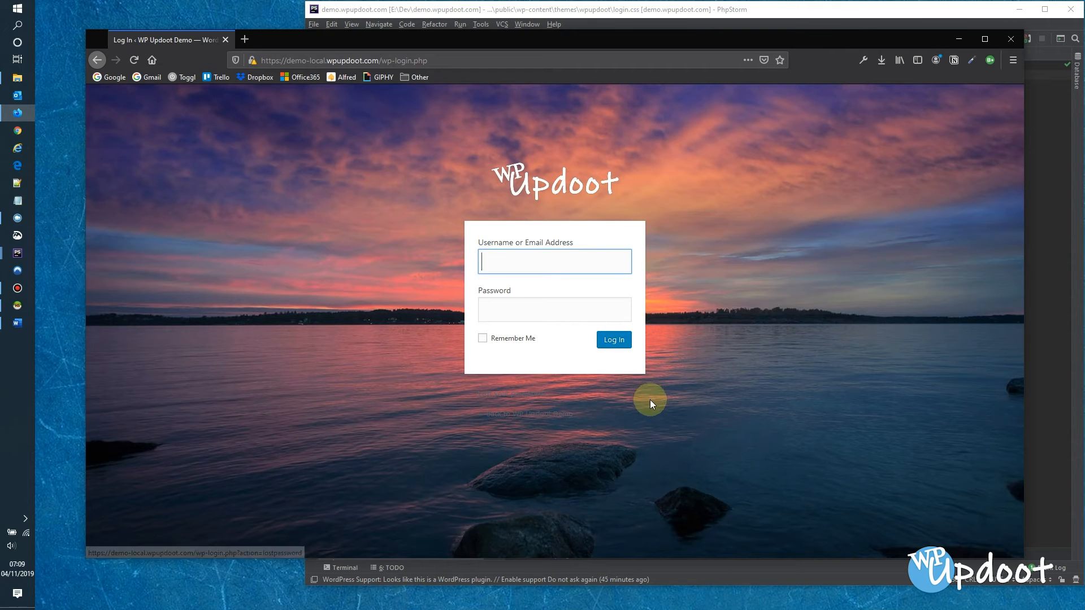
mouse_move(766, 277)
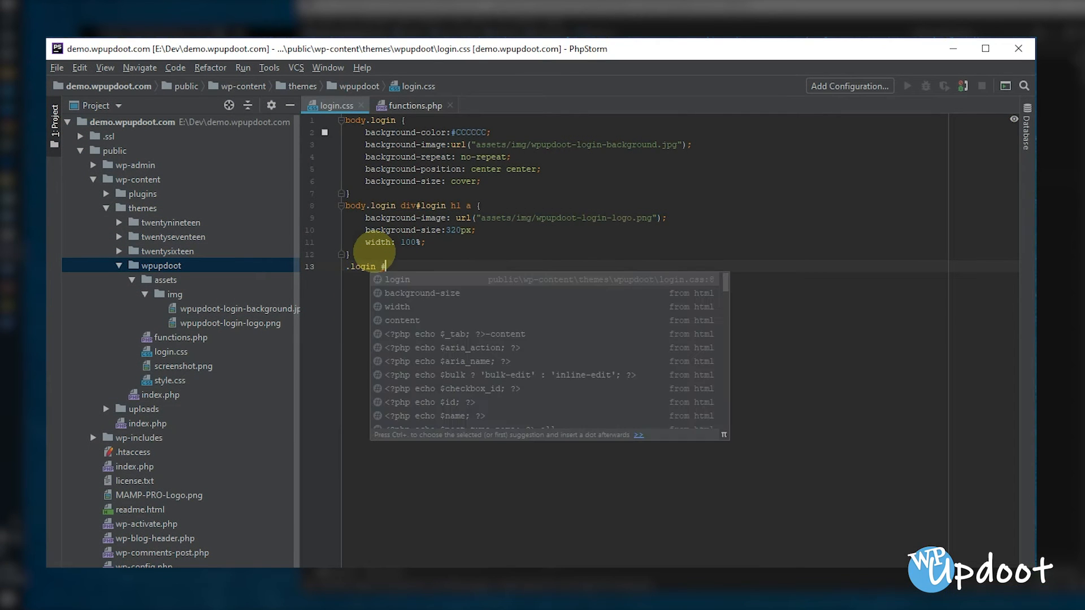
Write the selector list .login #backtoblog a, .login #nav a, .login .privacy-policy-page-link a
type("#backtoblog")
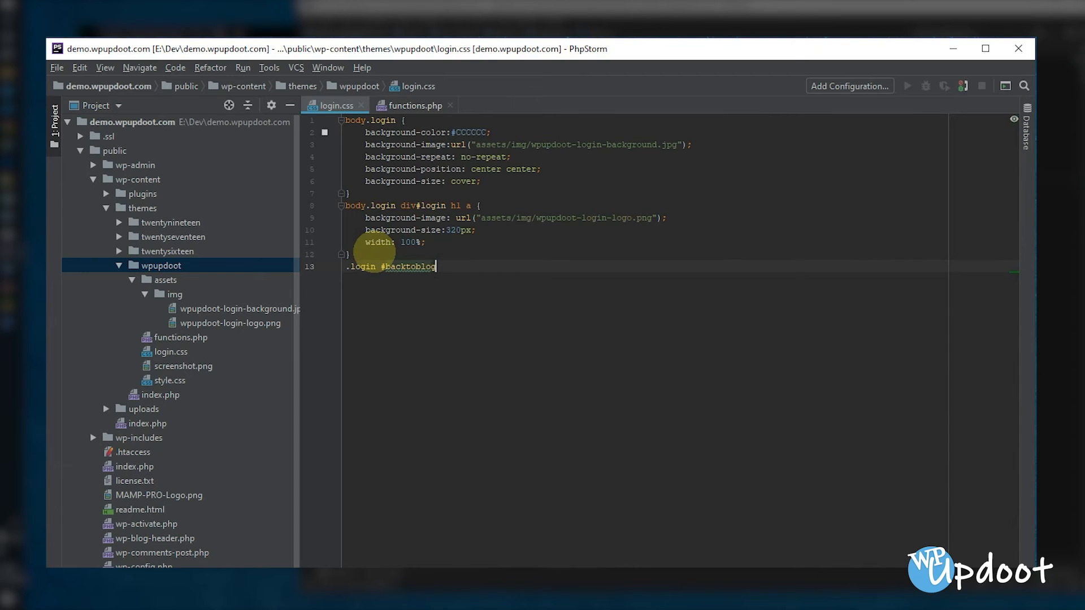
type("a")
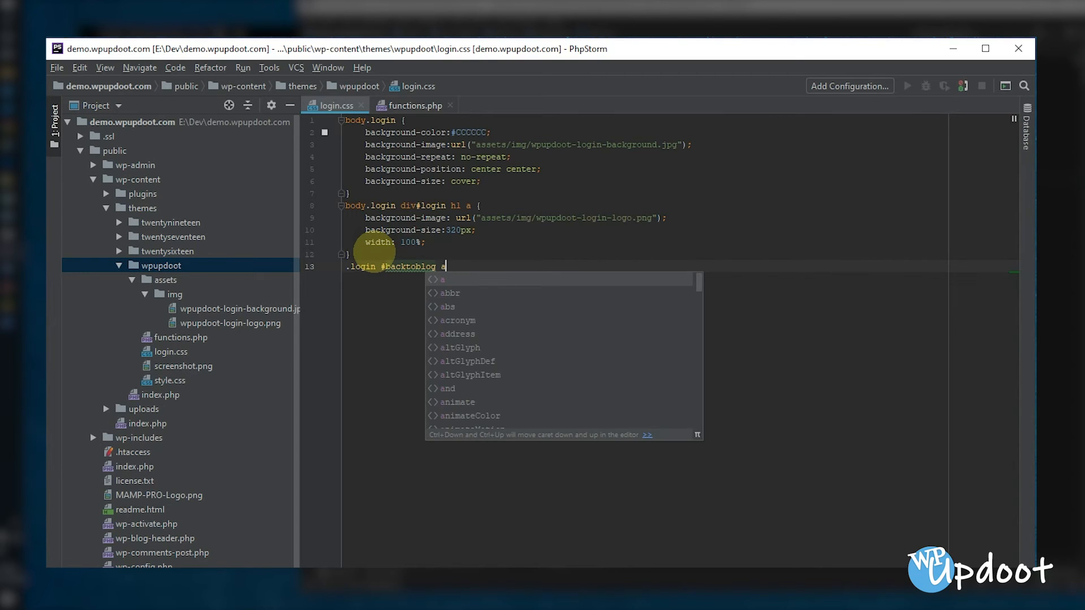
type(",")
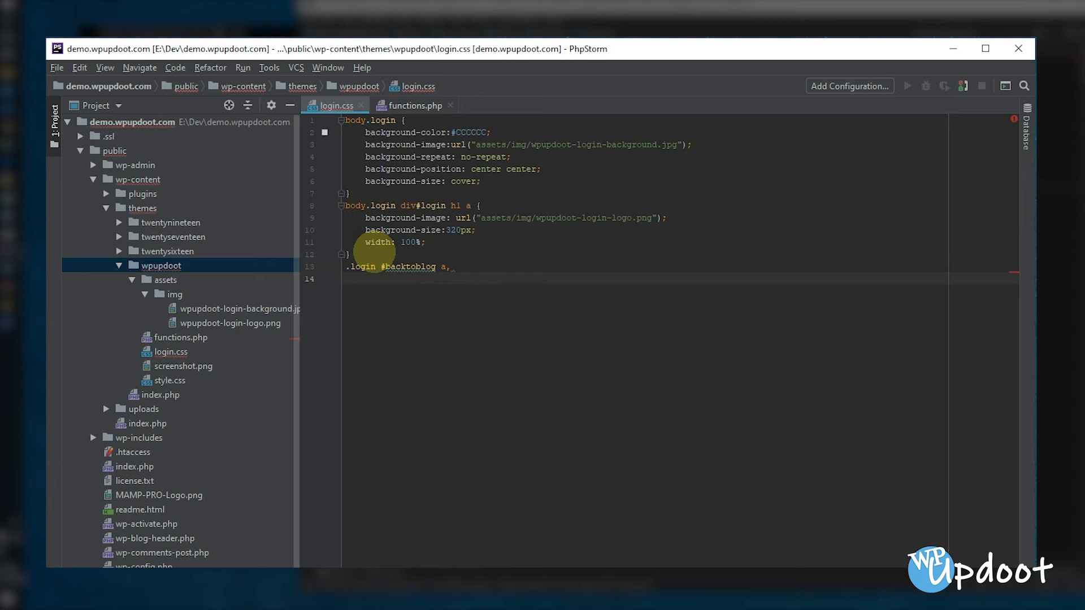
type(".login")
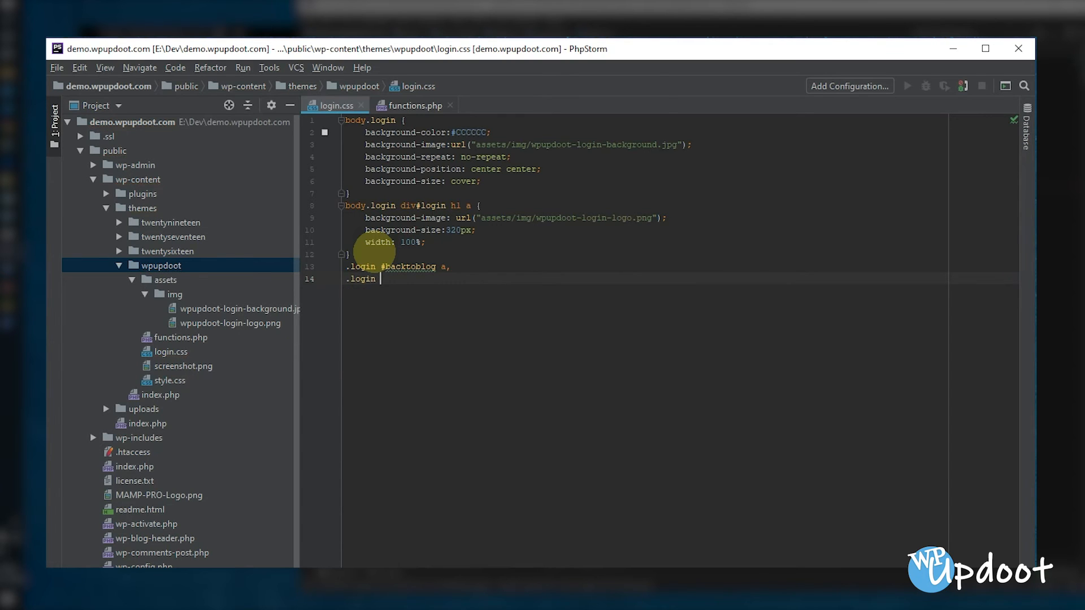
type("#nav a {")
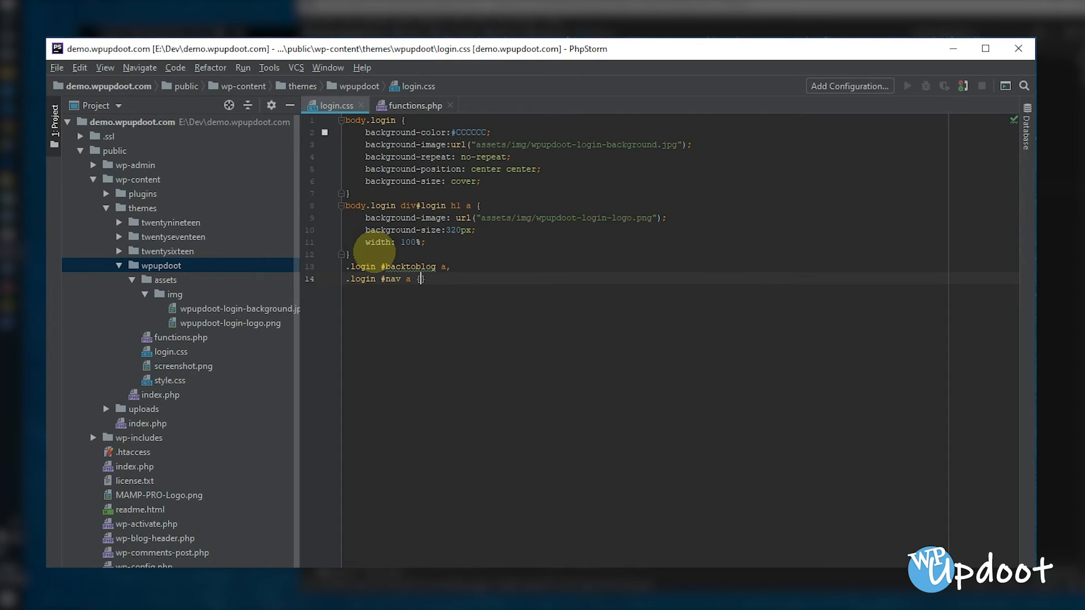
type(",")
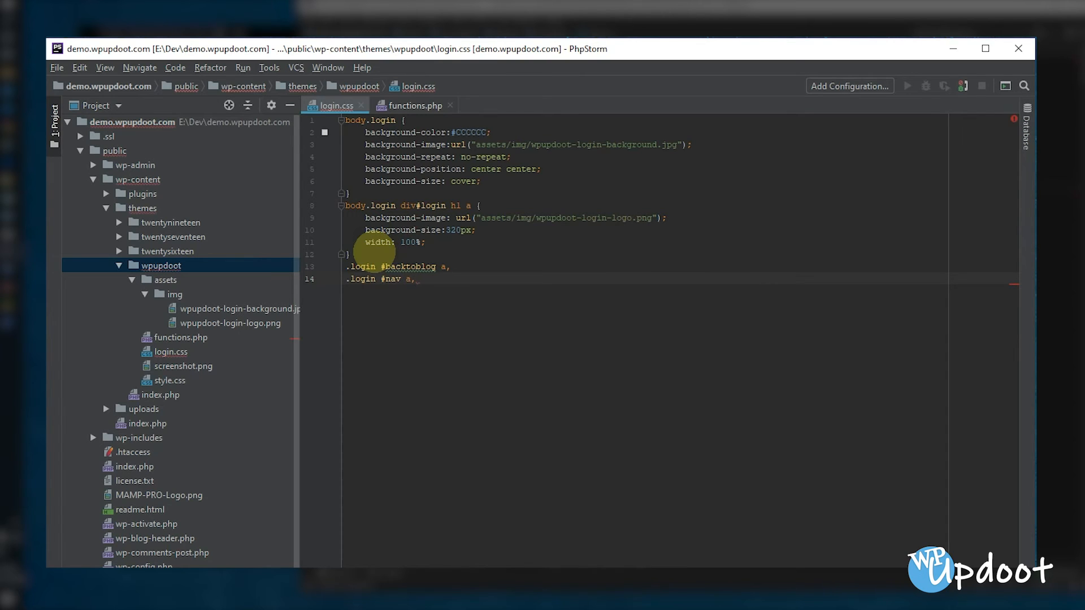
key("Enter")
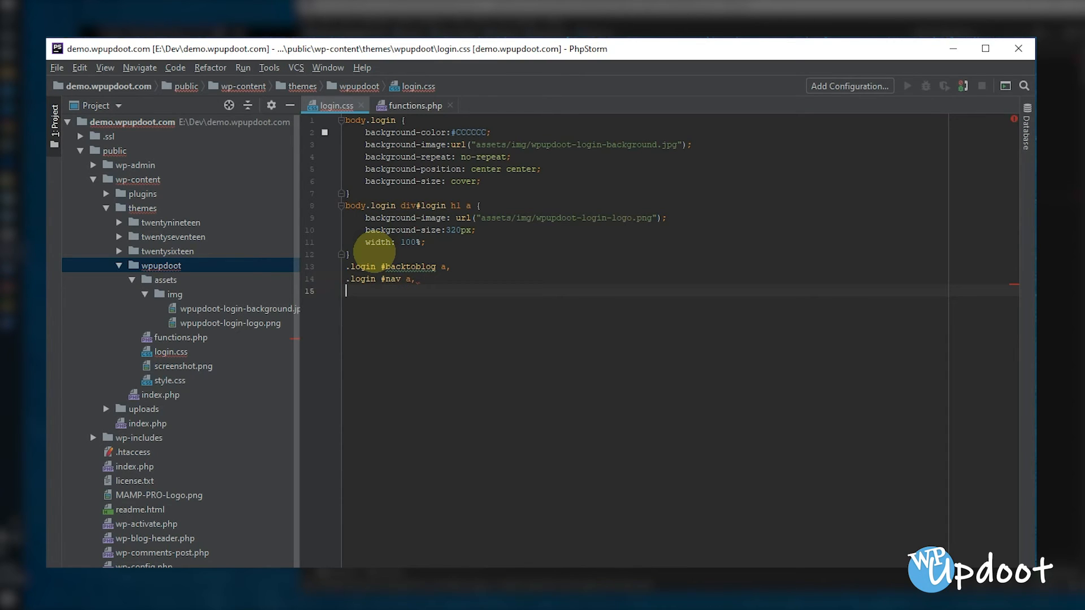
type(".login")
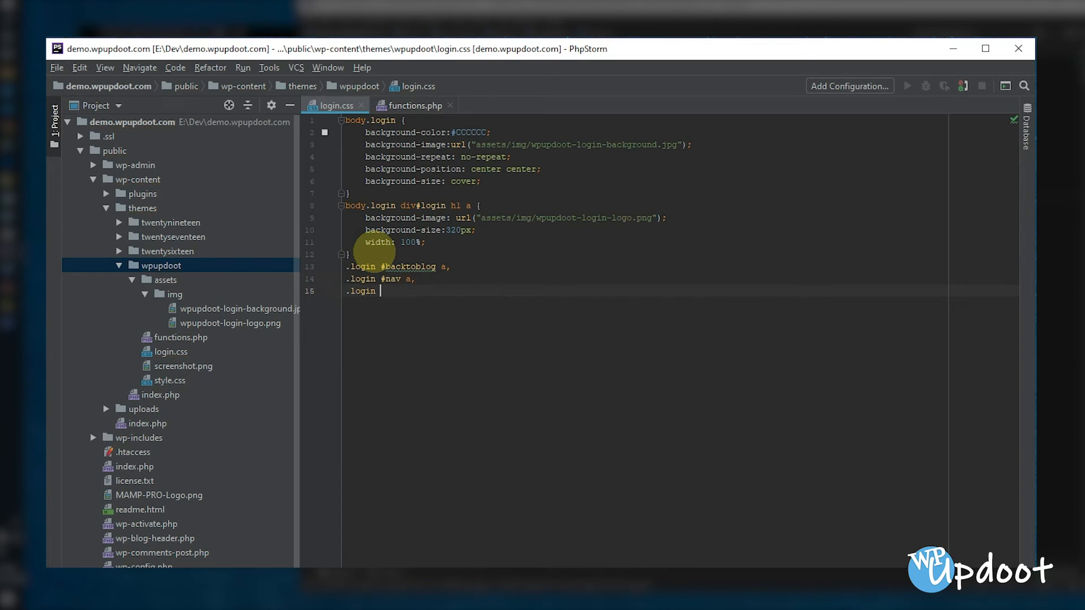
type(".pr")
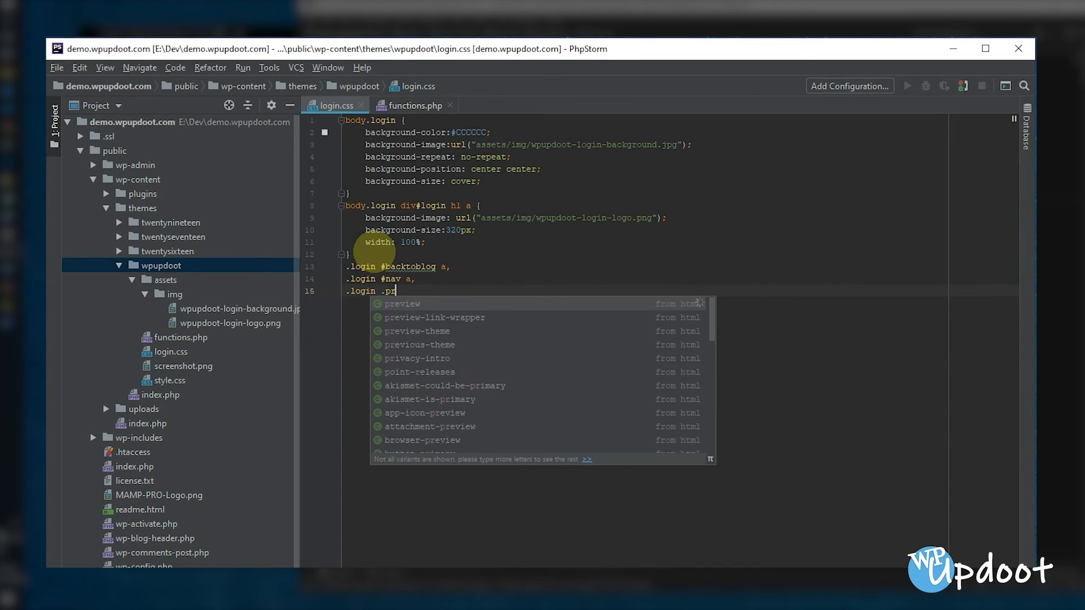
type("ivacy-policy-page")
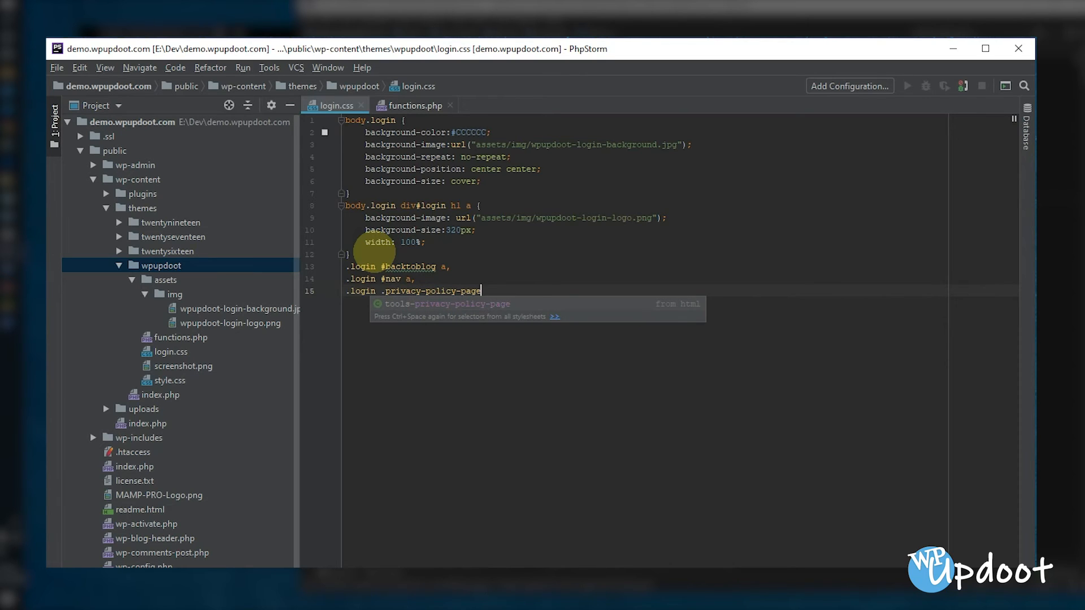
type("-lin")
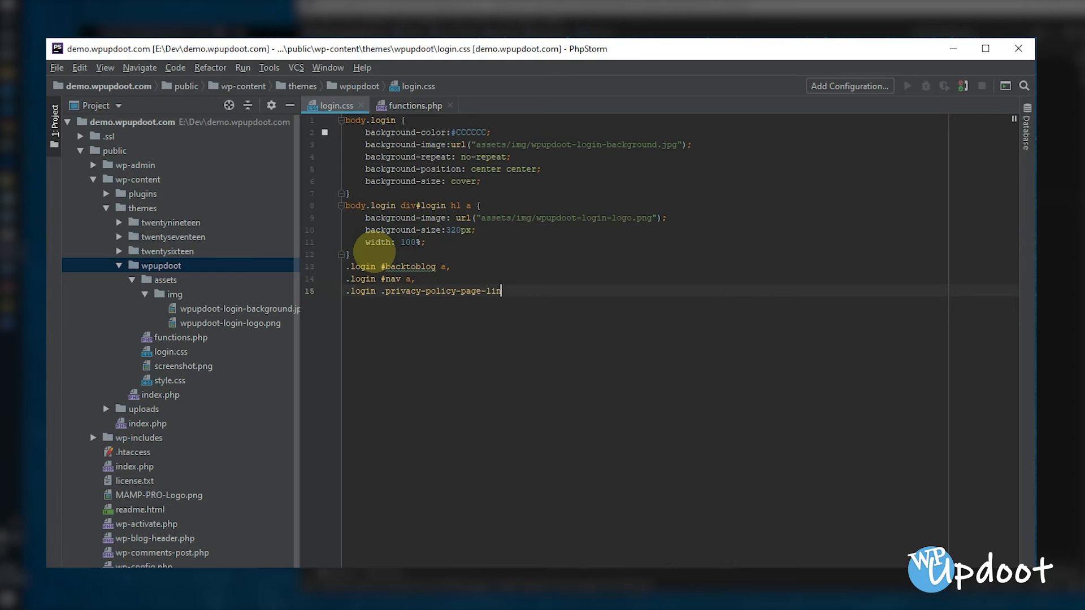
type("k a {")
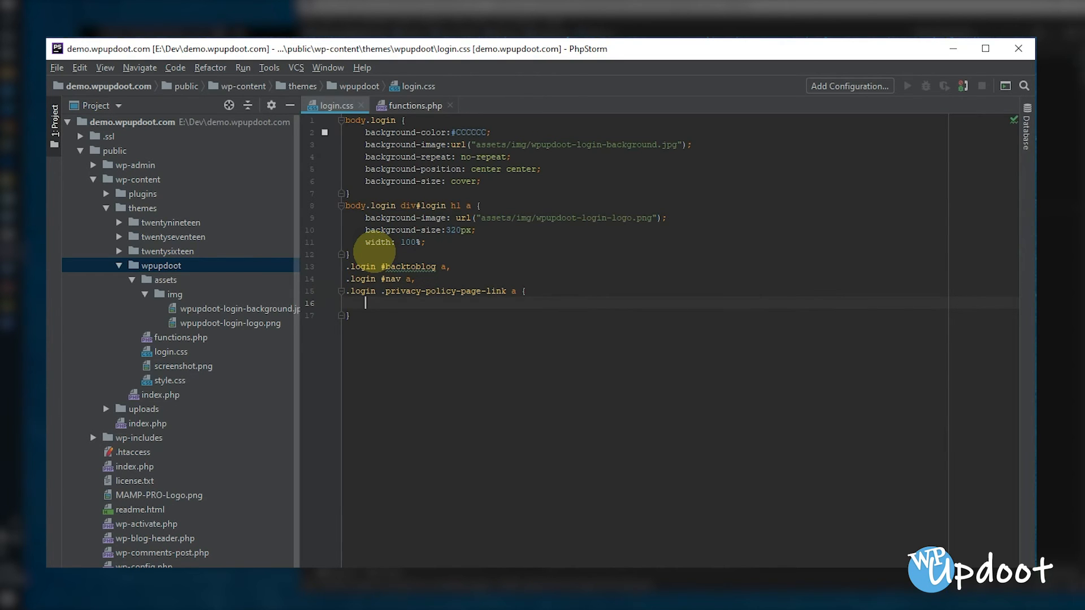
Give the links color #FFFFFF and text-shadow 0 0 3px rgba(0,0,0,0.2)
type("color:")
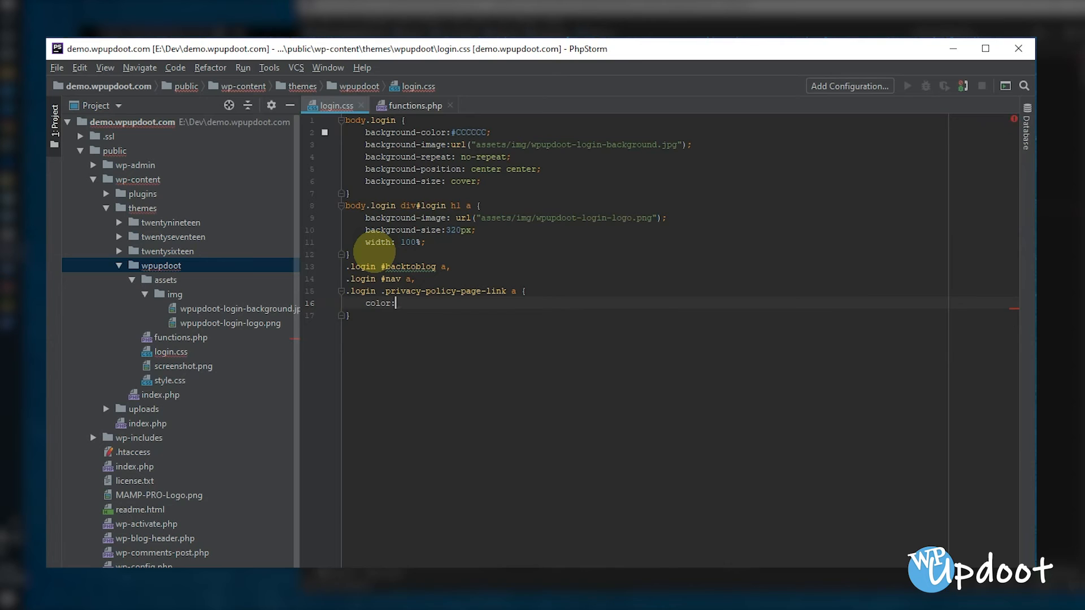
type("#FFFFFF")
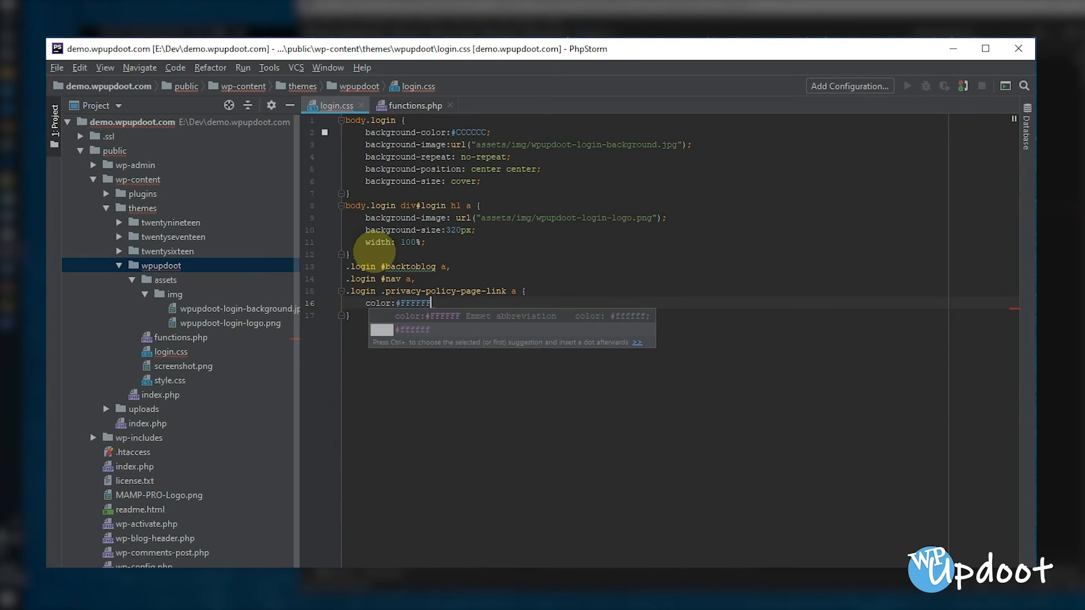
type("te")
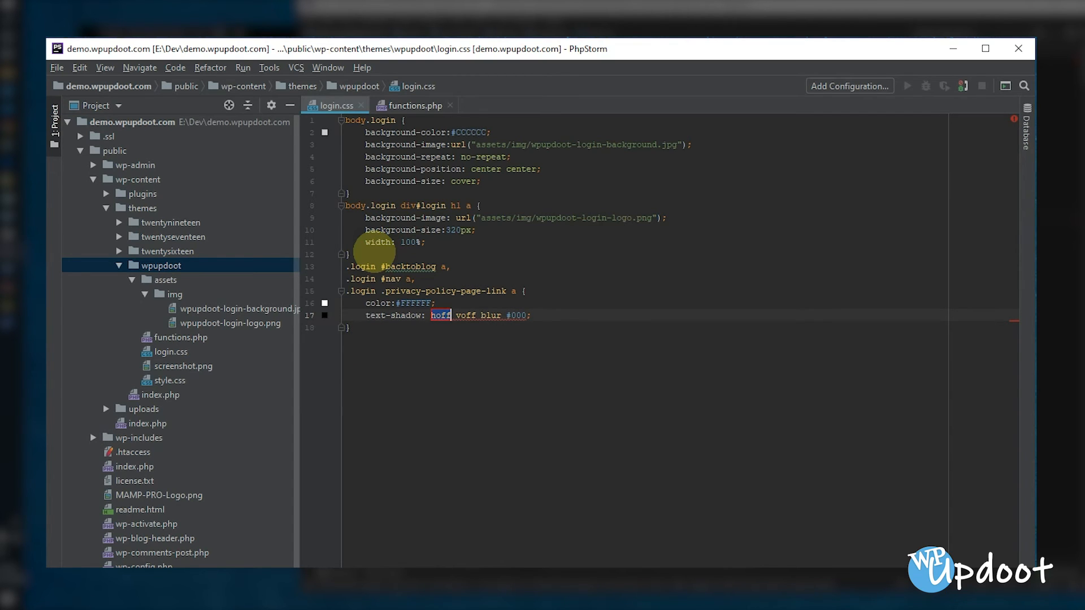
type("0 0;")
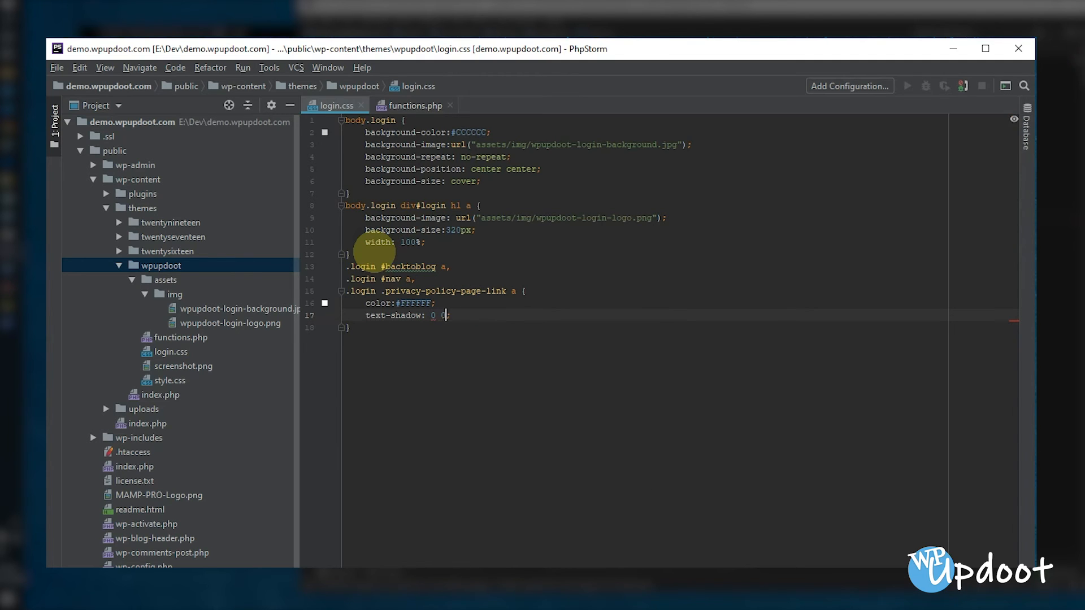
type("3")
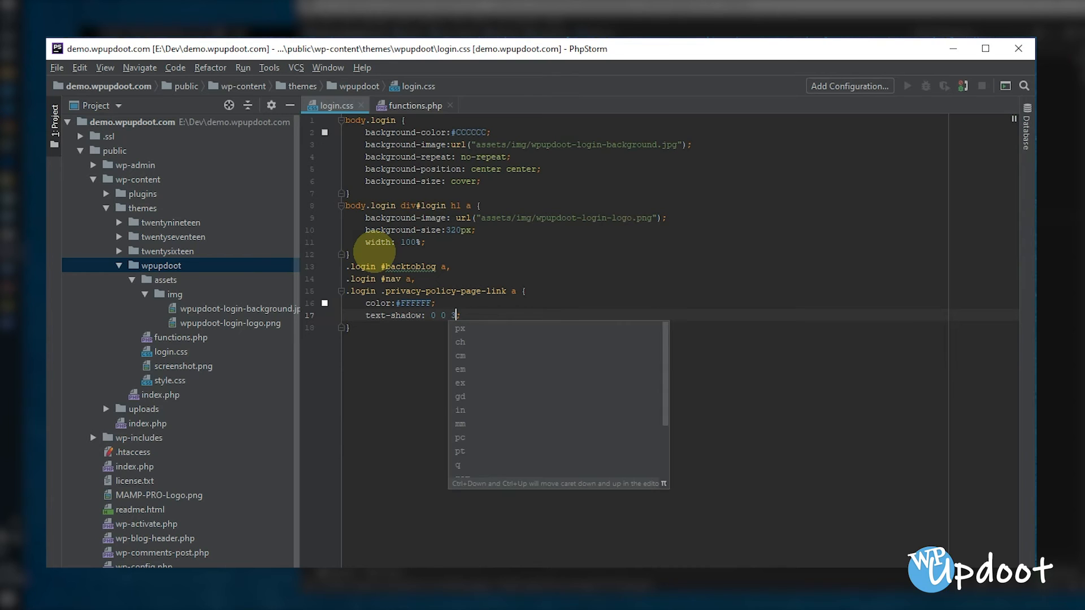
type("px rgb")
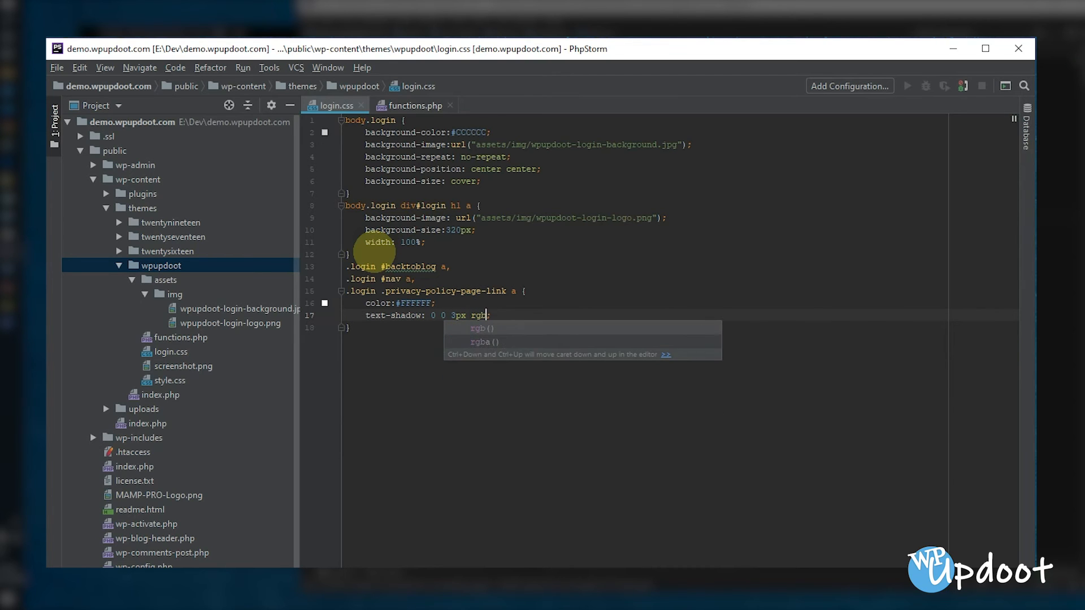
left_click(483, 341)
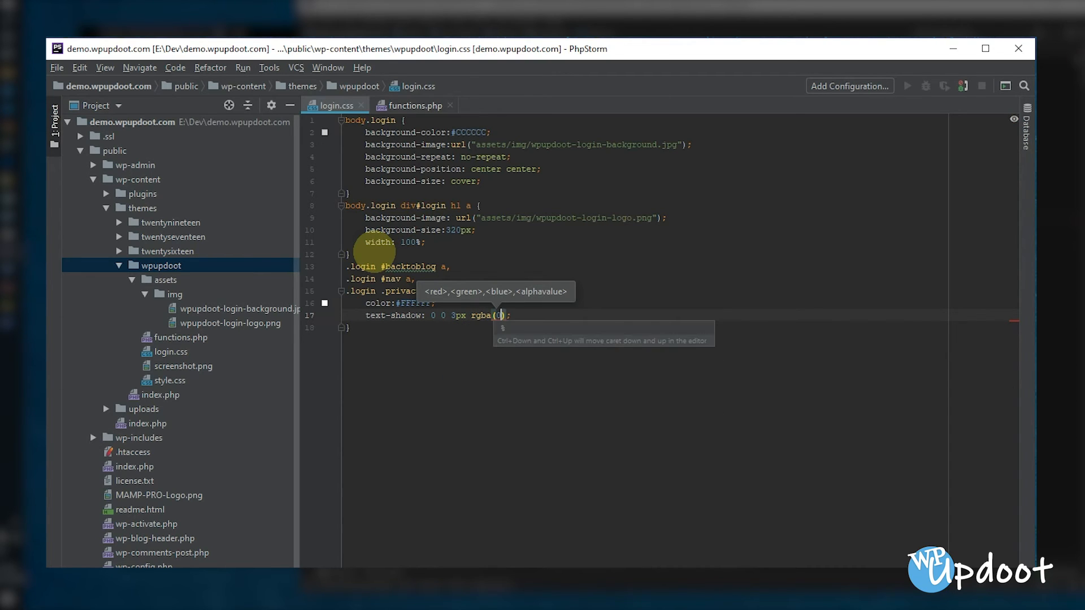
type("0,0,0,")
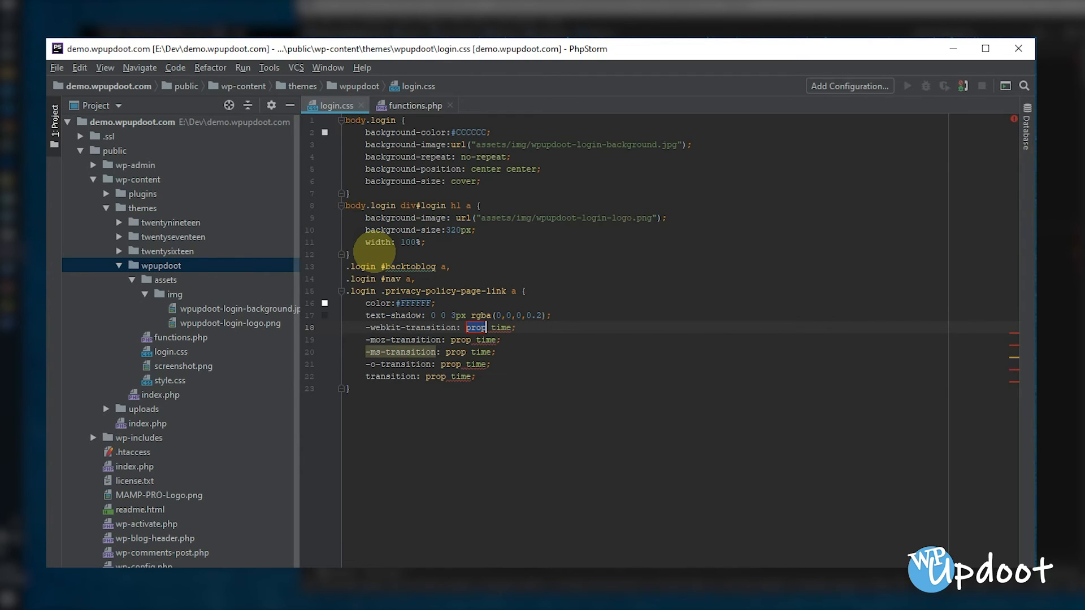
type("0.2")
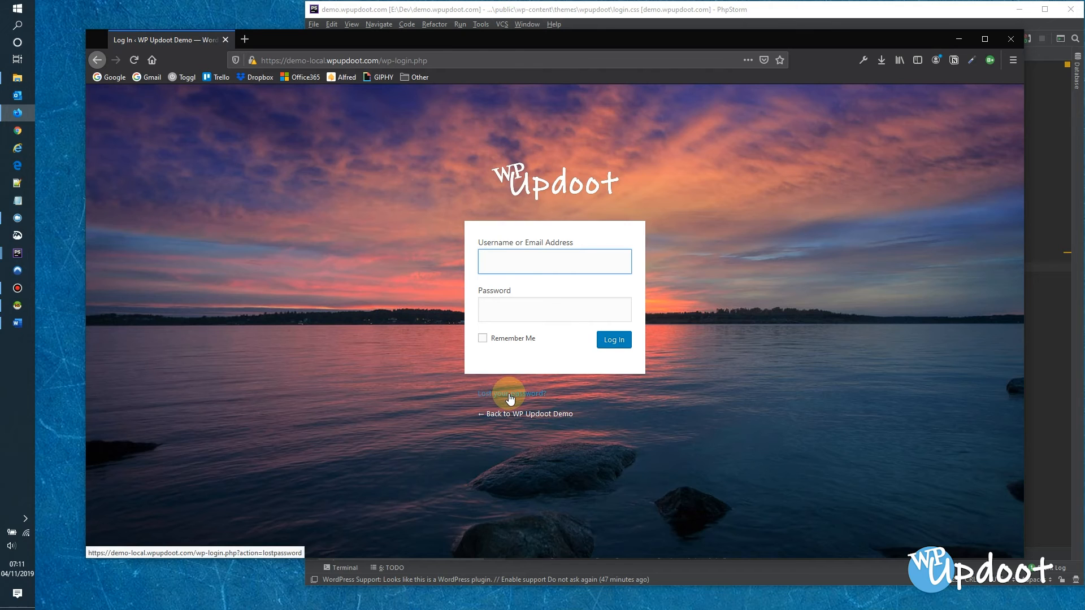
Refresh the Firefox login page to check the restyled links below the form
left_click(554, 261)
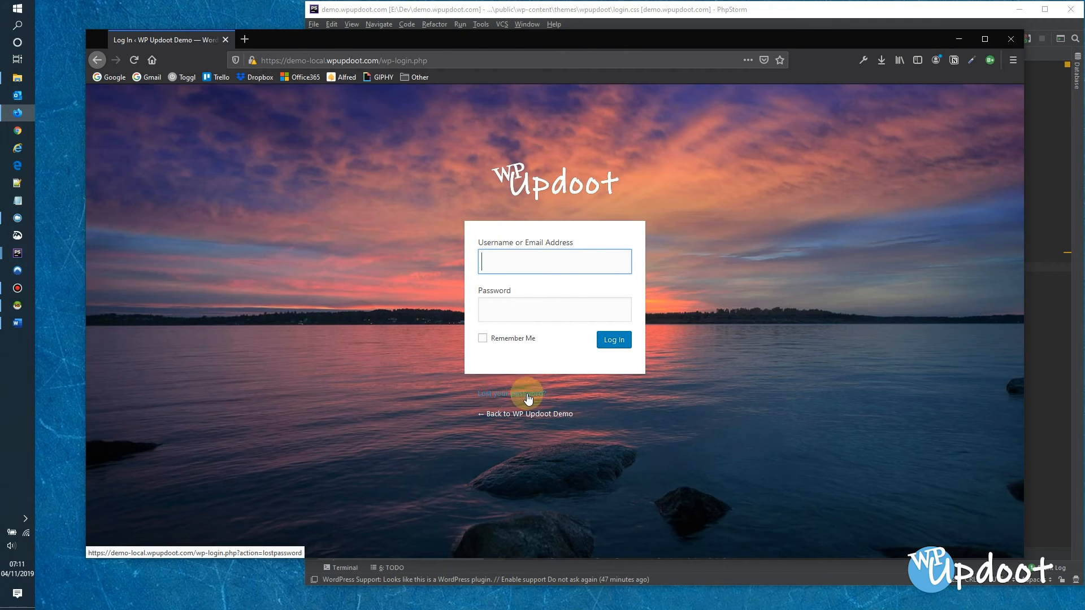
mouse_move(529, 418)
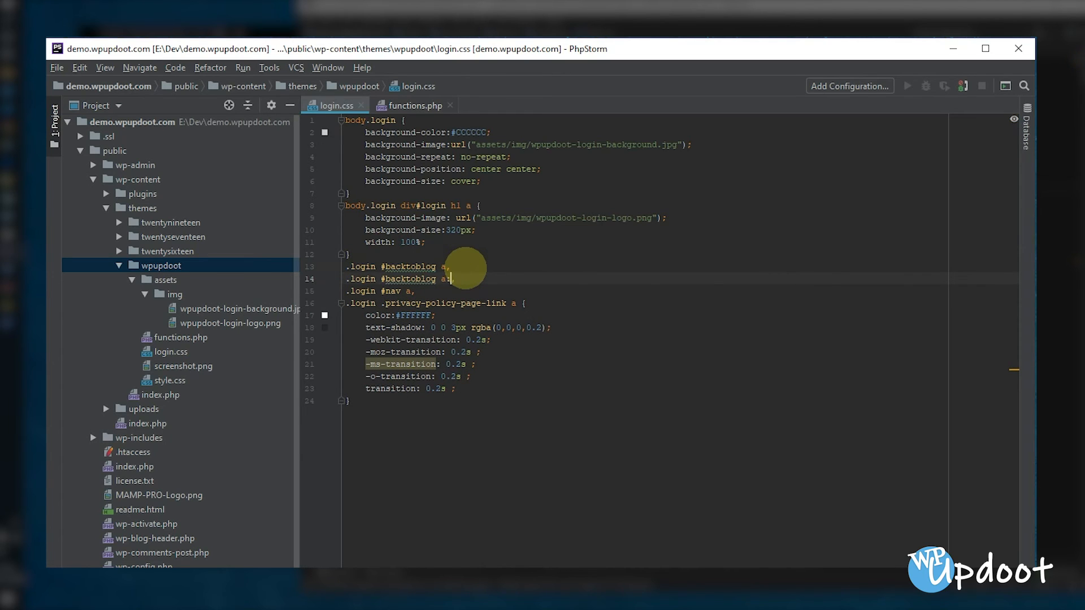
Add :active and :hover selector lines for #backtoblog, #nav and .privacy-policy-page-link to the rule
type("active,")
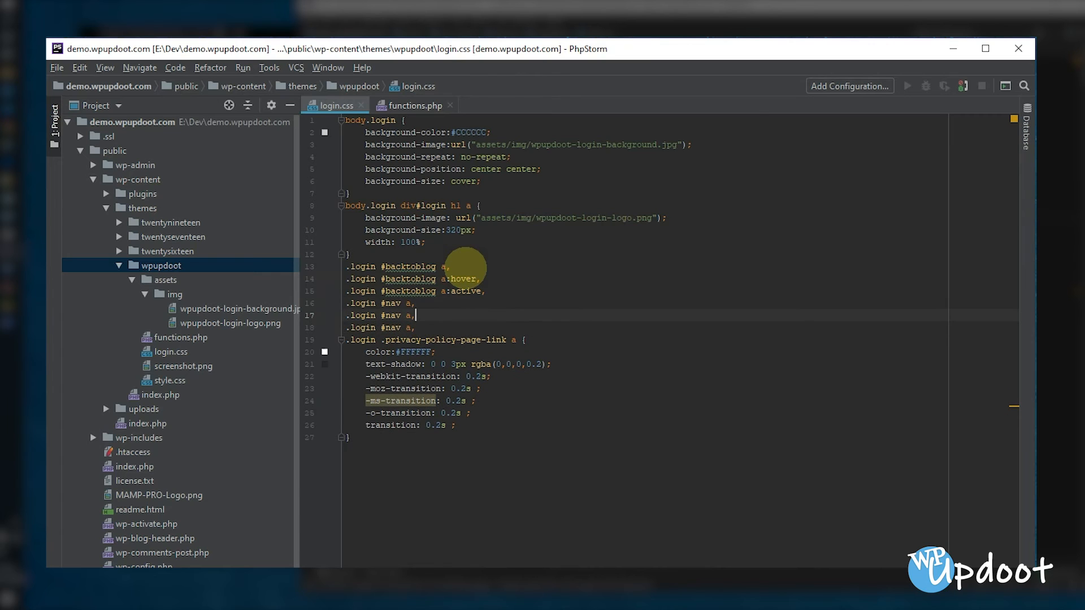
type(":hover")
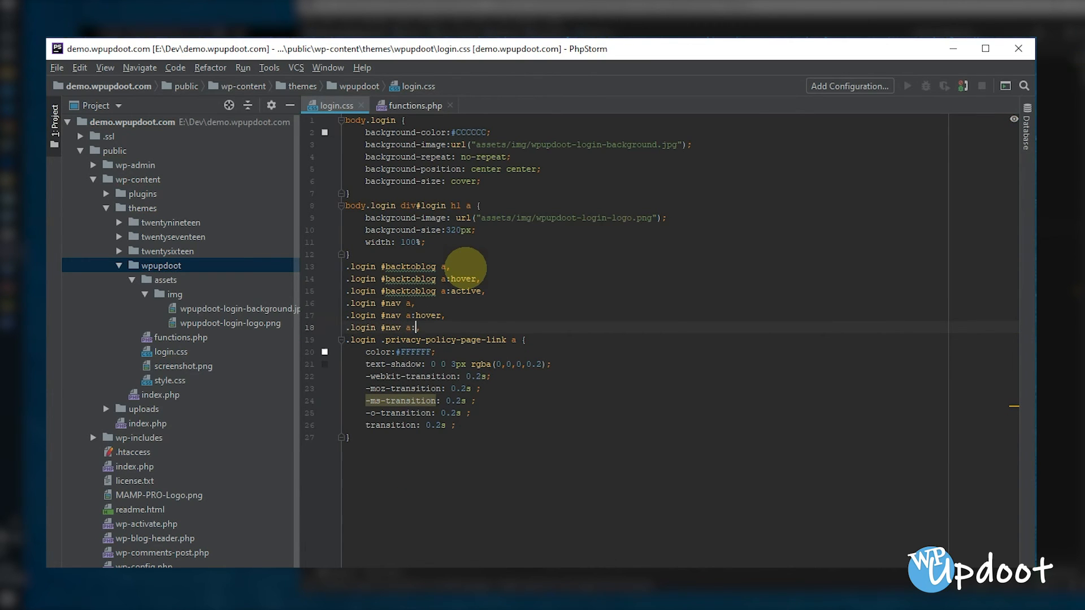
type("active,")
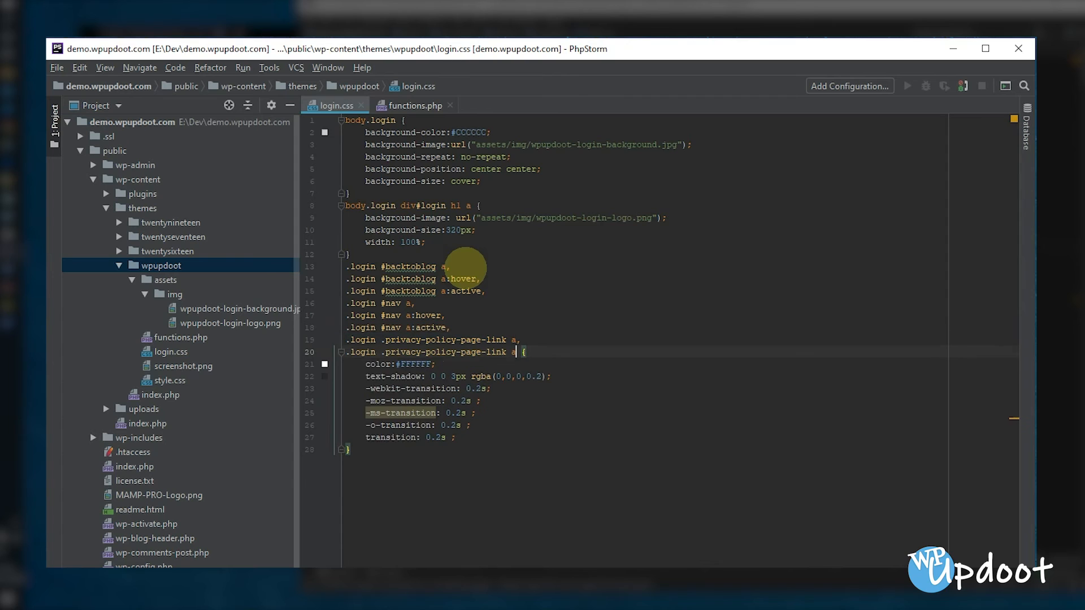
type(":hover,")
key("Enter")
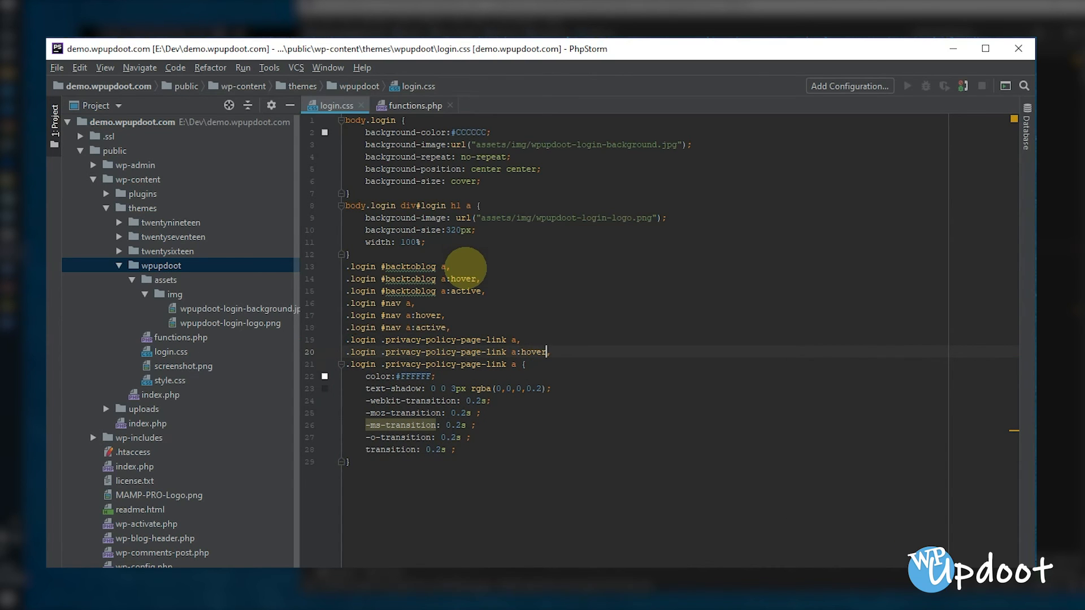
type("a")
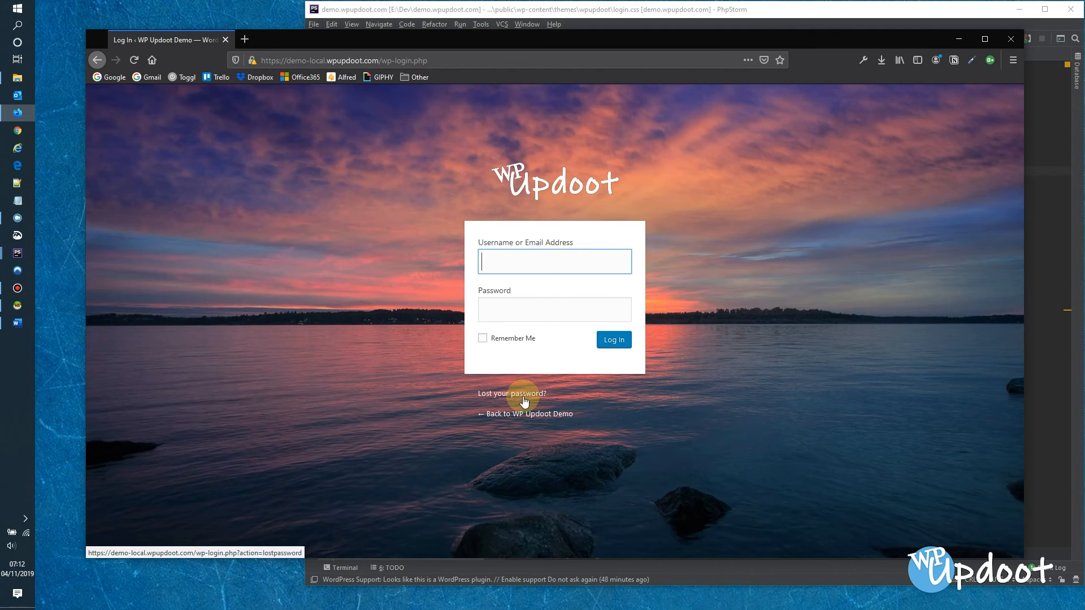
mouse_move(682, 6)
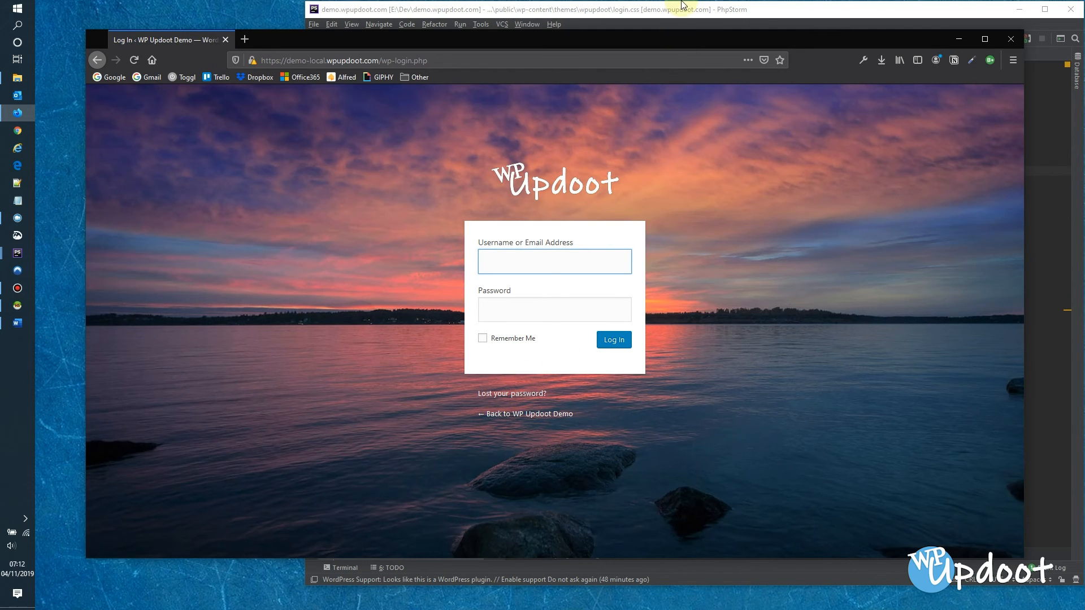
mouse_move(681, 7)
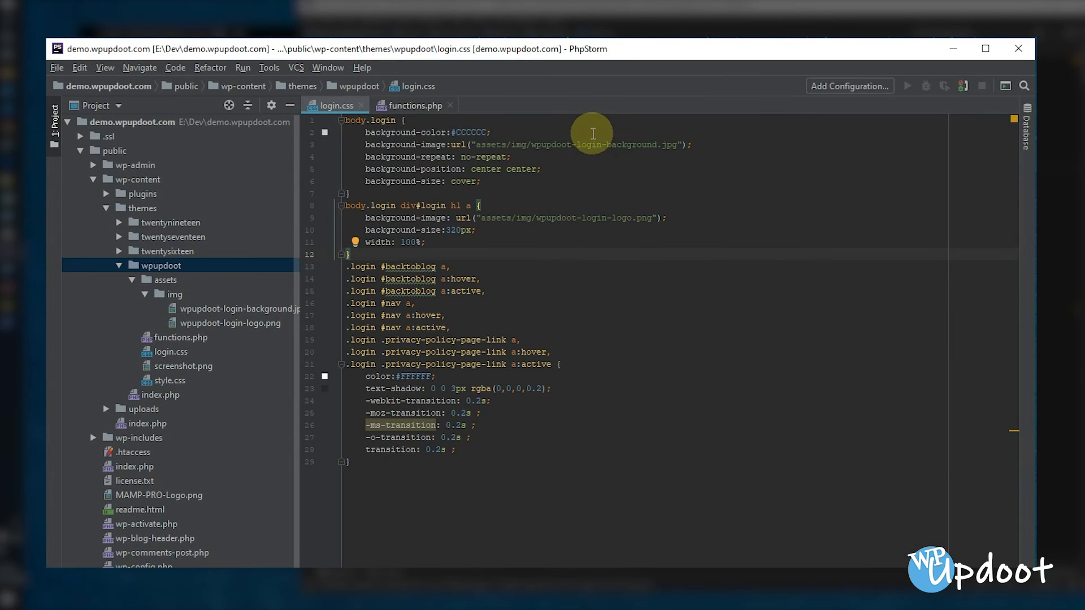
mouse_move(485, 333)
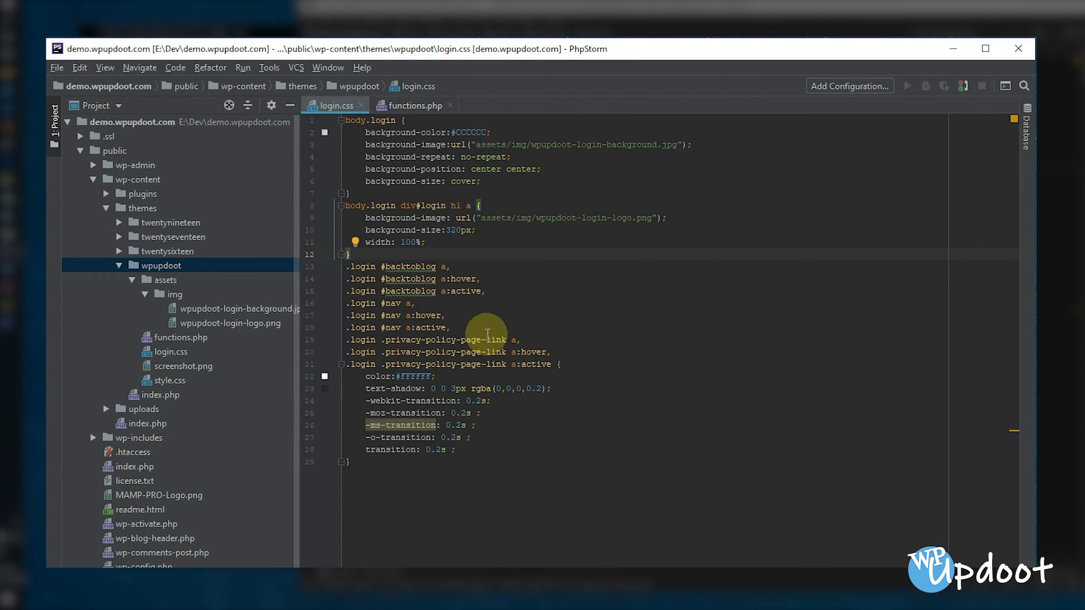
mouse_move(489, 289)
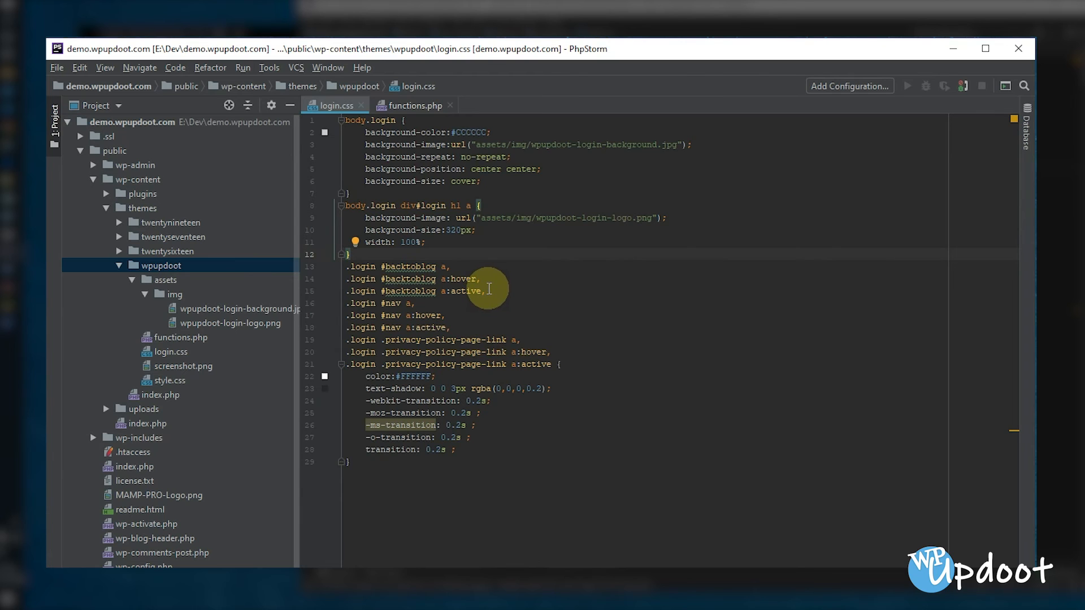
mouse_move(477, 280)
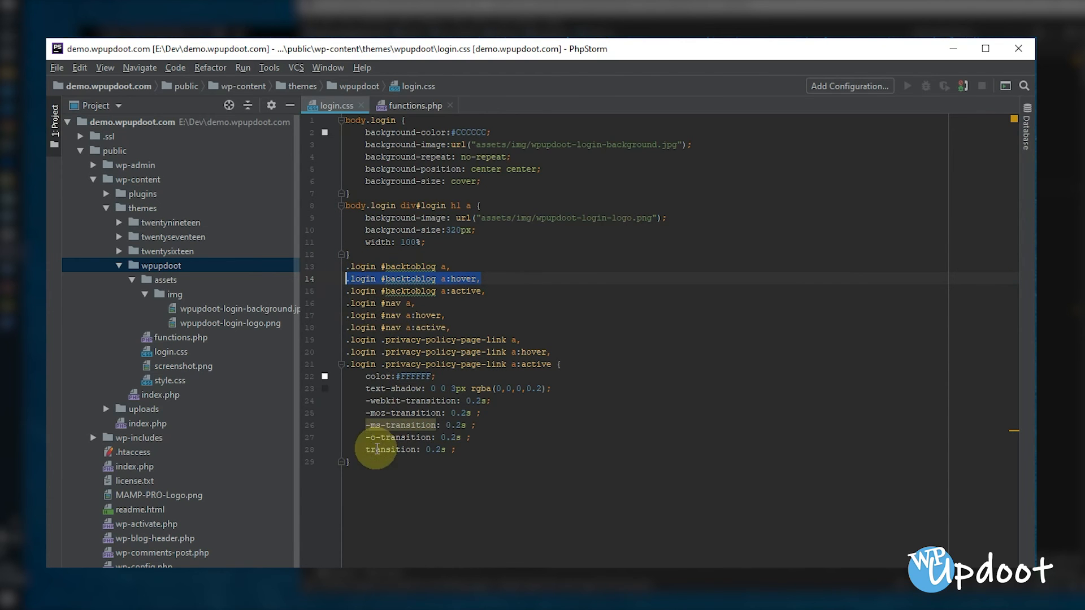
Start a separate rule with the selector .login #backtoblog a:hover, below the link rule
type(".login #backtoblog a:hover,")
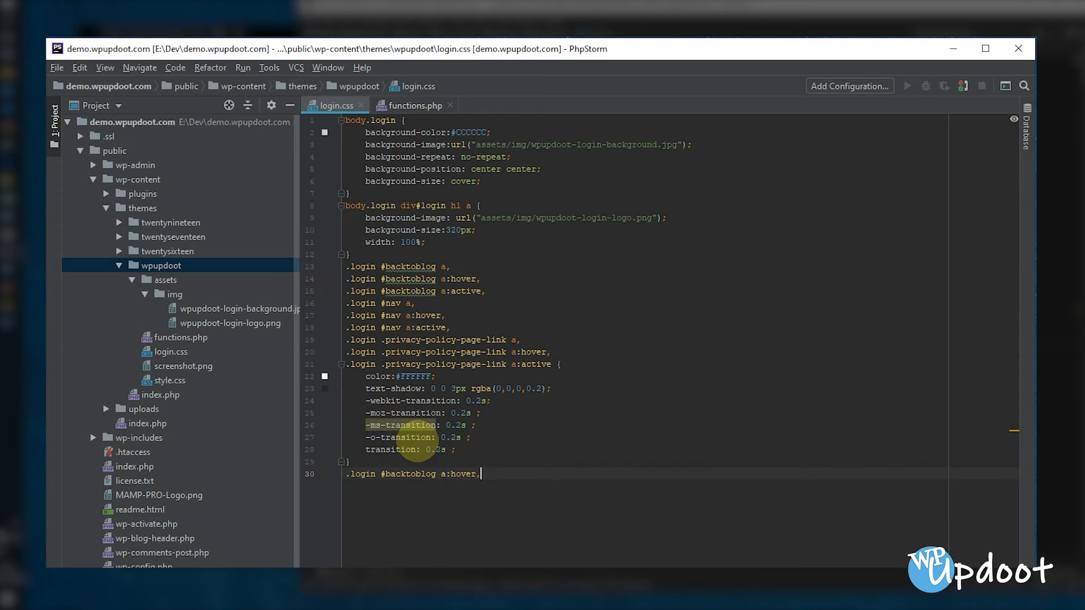
mouse_move(450, 328)
type(".login .privacy-policy-page-link a:hover {")
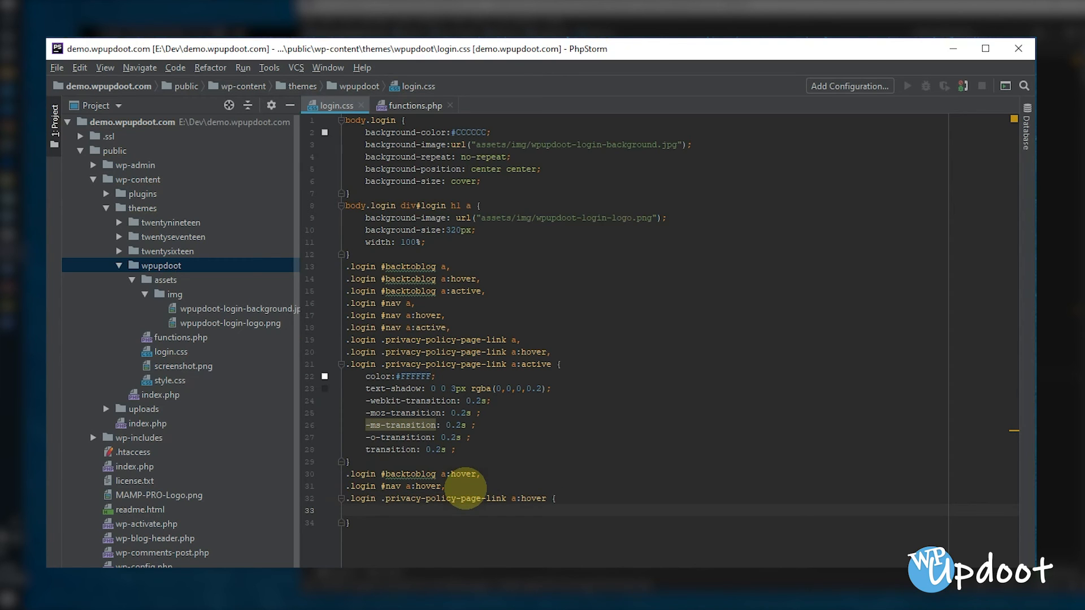
mouse_move(540, 414)
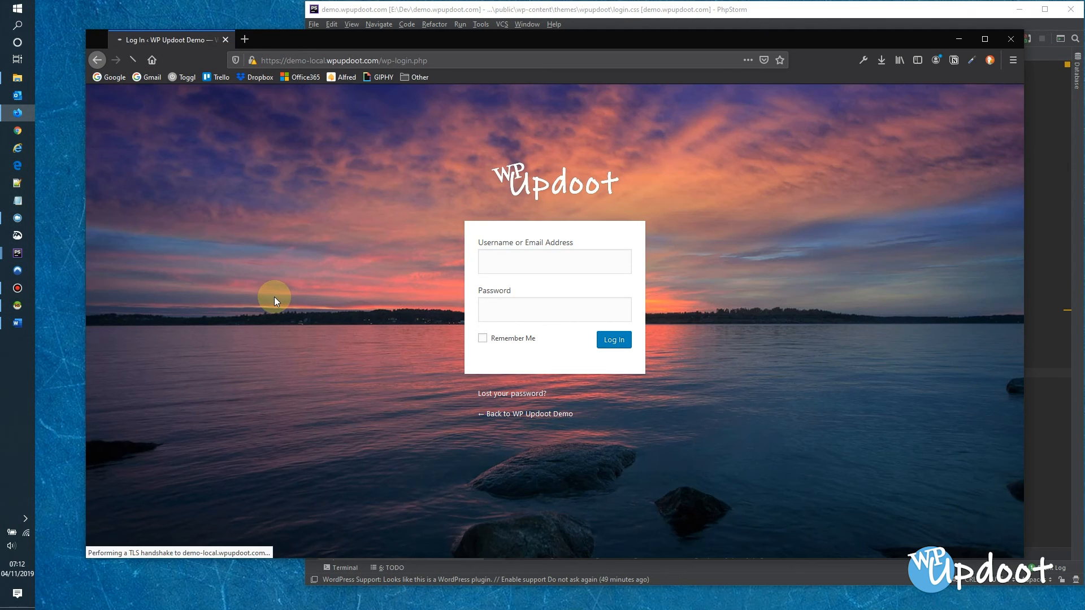
Refresh the login page in Firefox, then bring PhpStorm back to the front
left_click(553, 261)
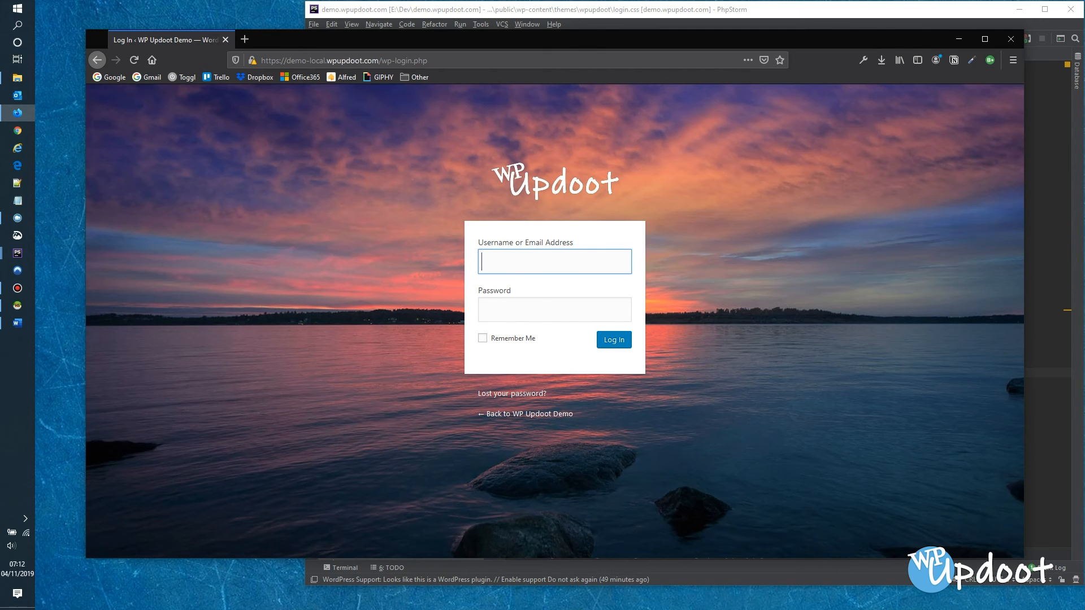
mouse_move(541, 181)
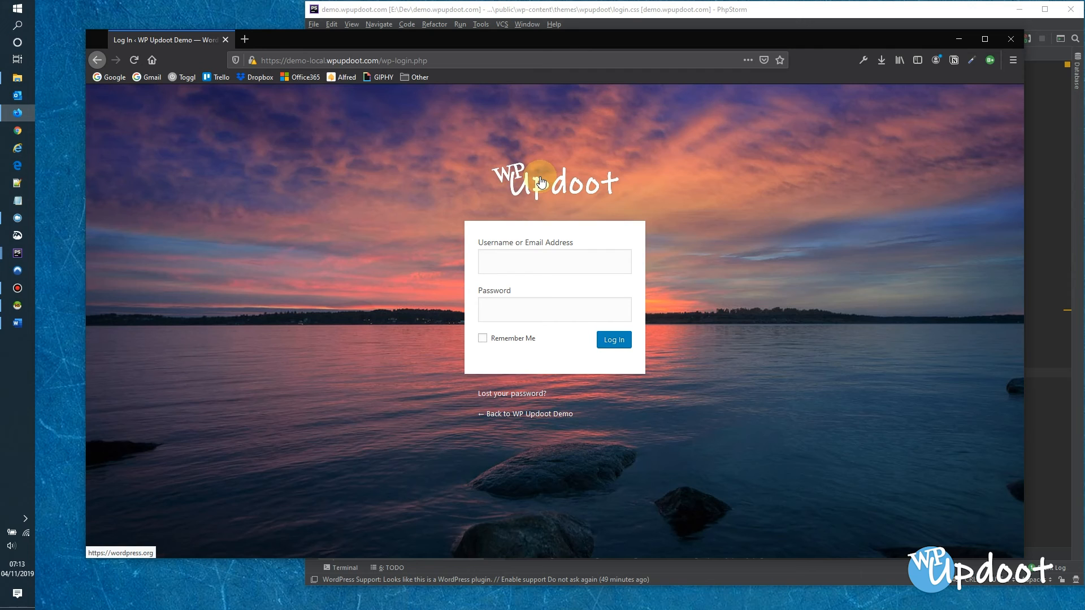
mouse_move(789, 186)
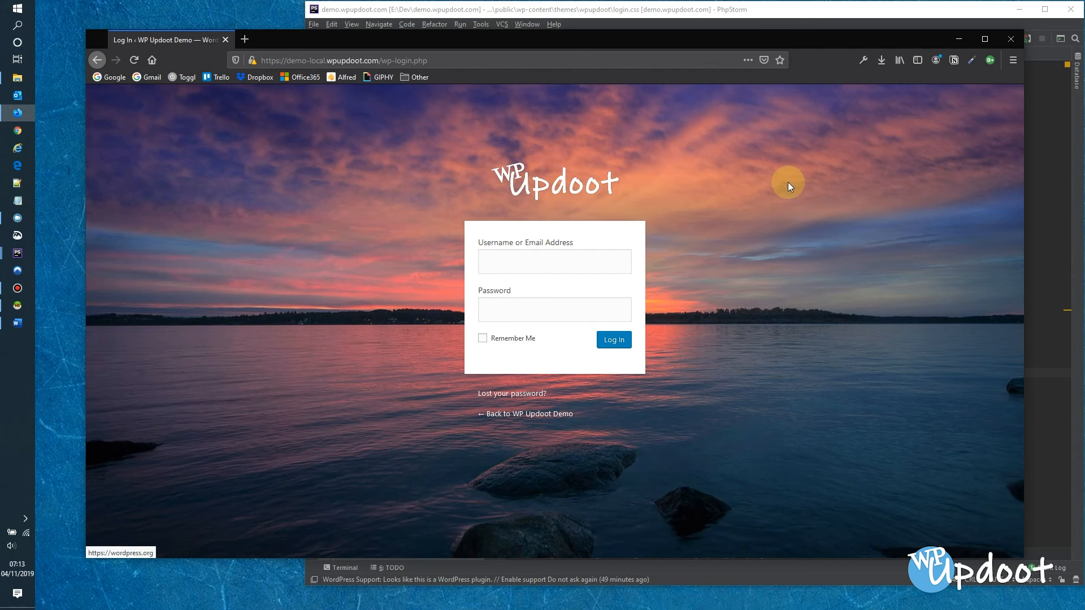
left_click(770, 10)
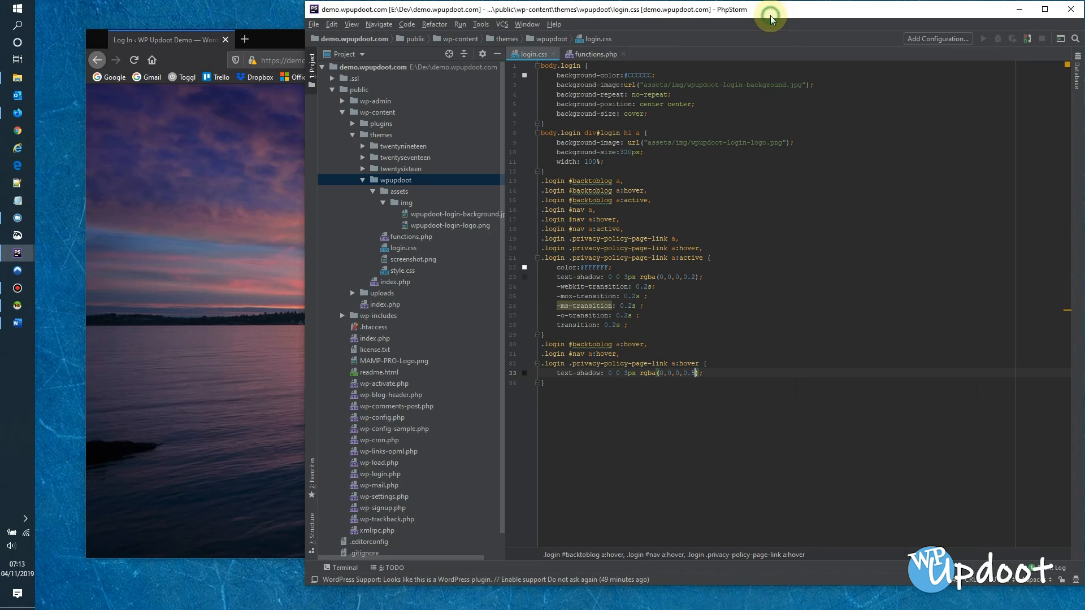
In functions.php, declare a new function custom_login_logo_url below the existing hook
left_click(593, 54)
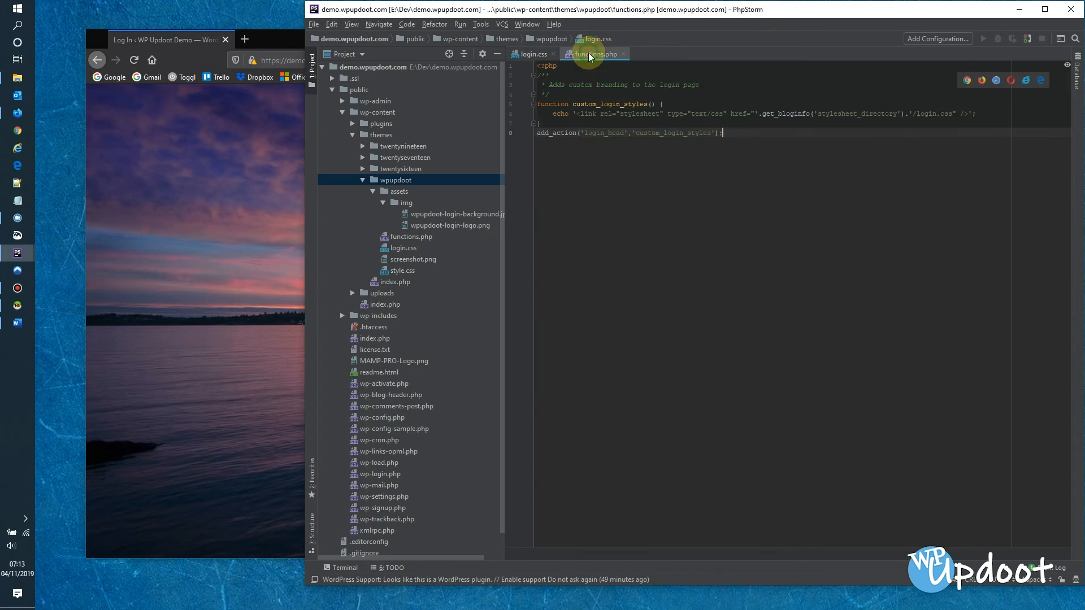
left_click(1045, 9)
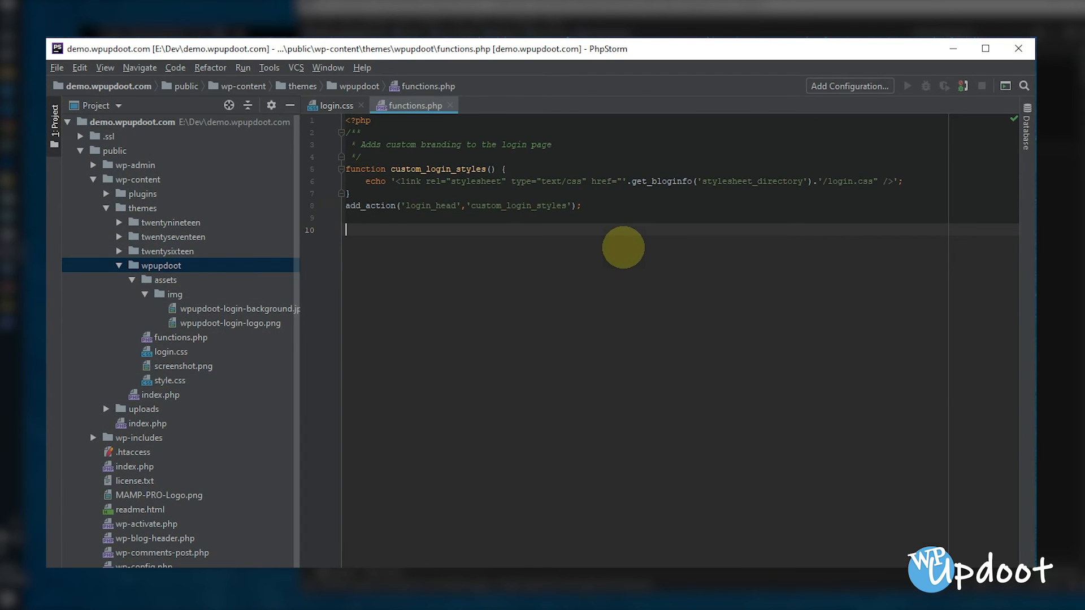
type("function")
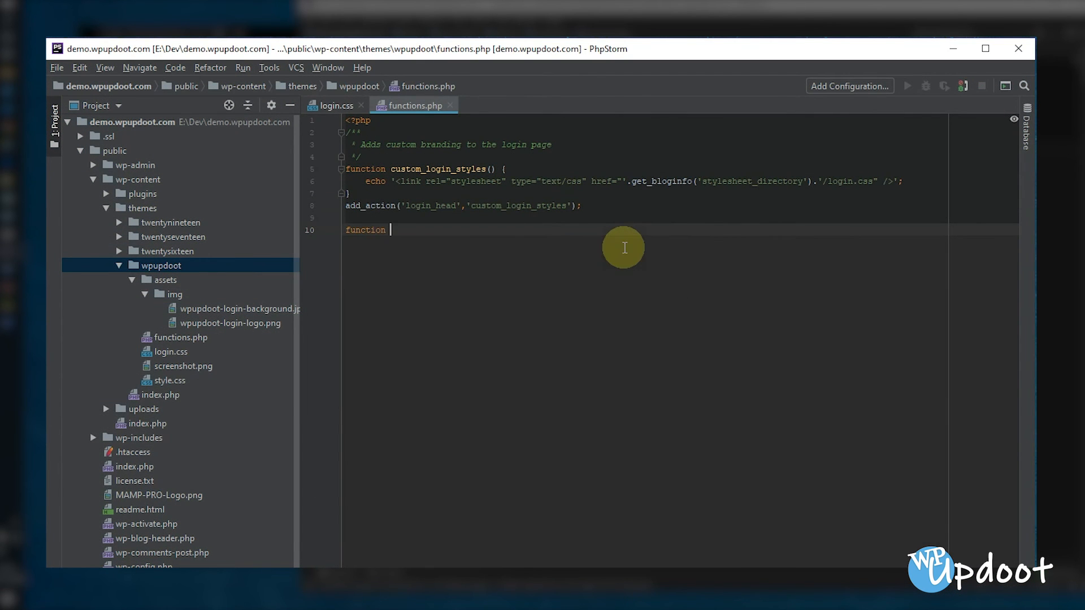
type("cust")
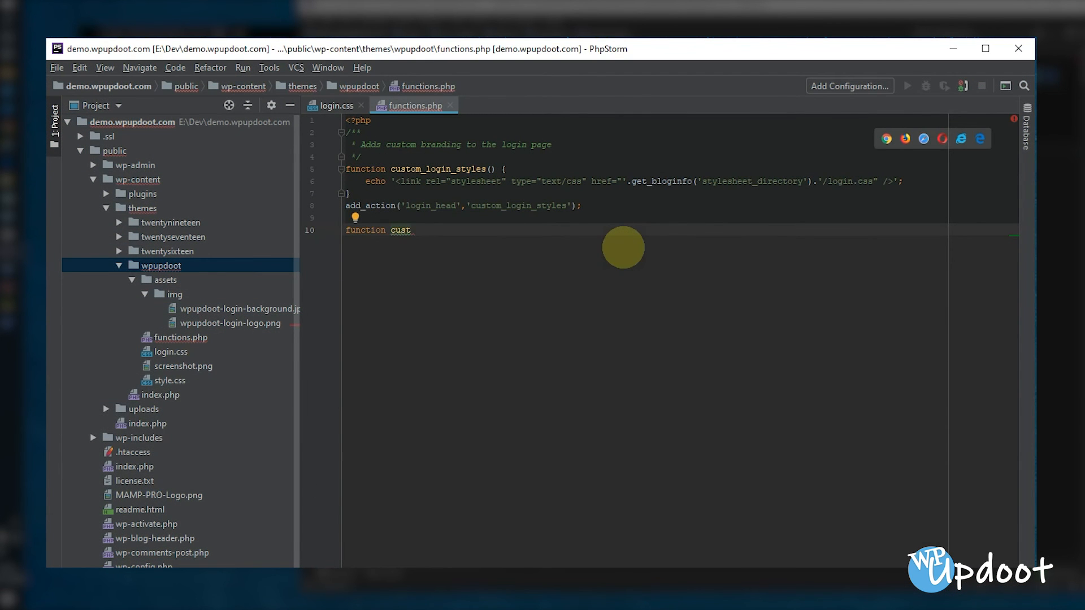
type("om")
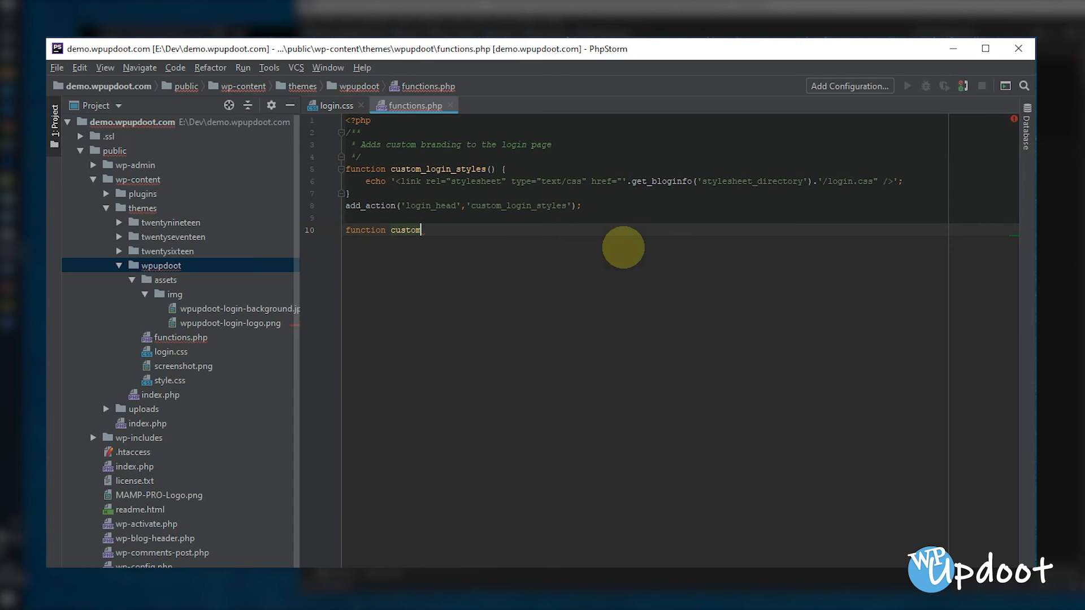
type("_login")
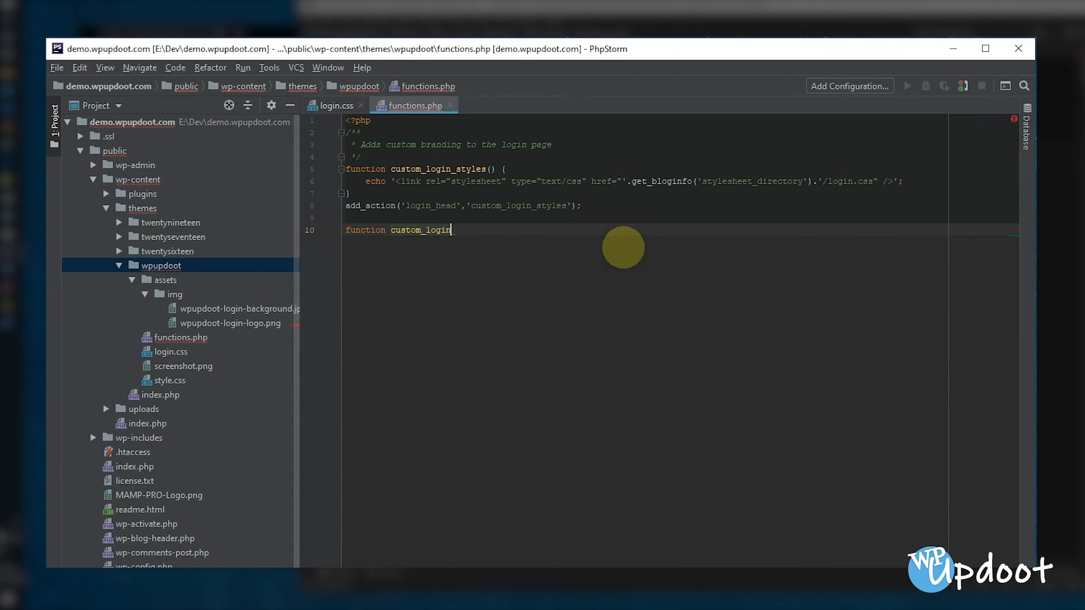
type("_logo")
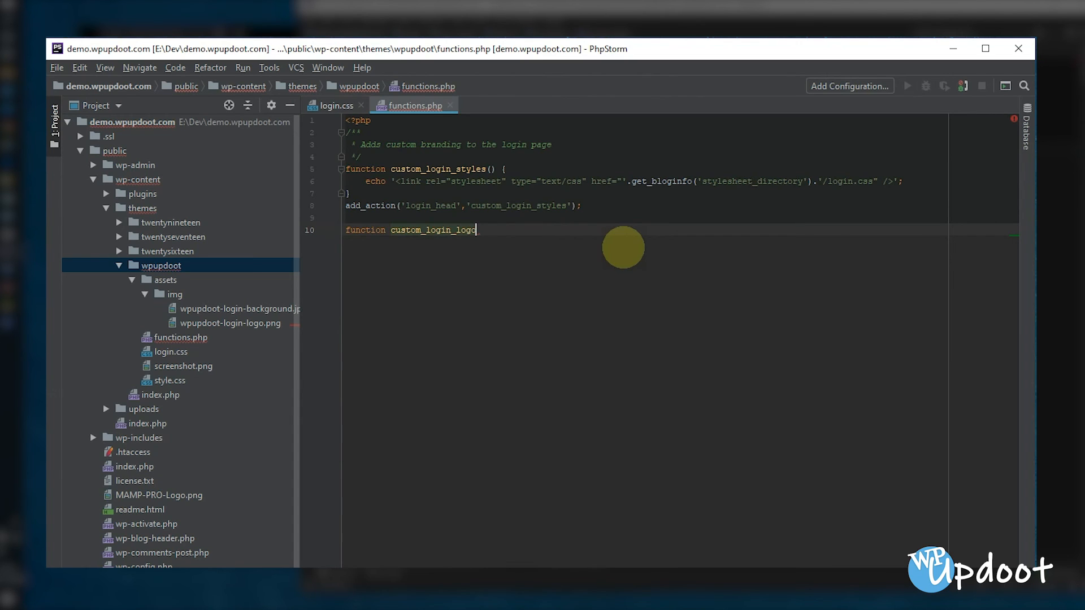
type("_url() {")
type("return home_url();")
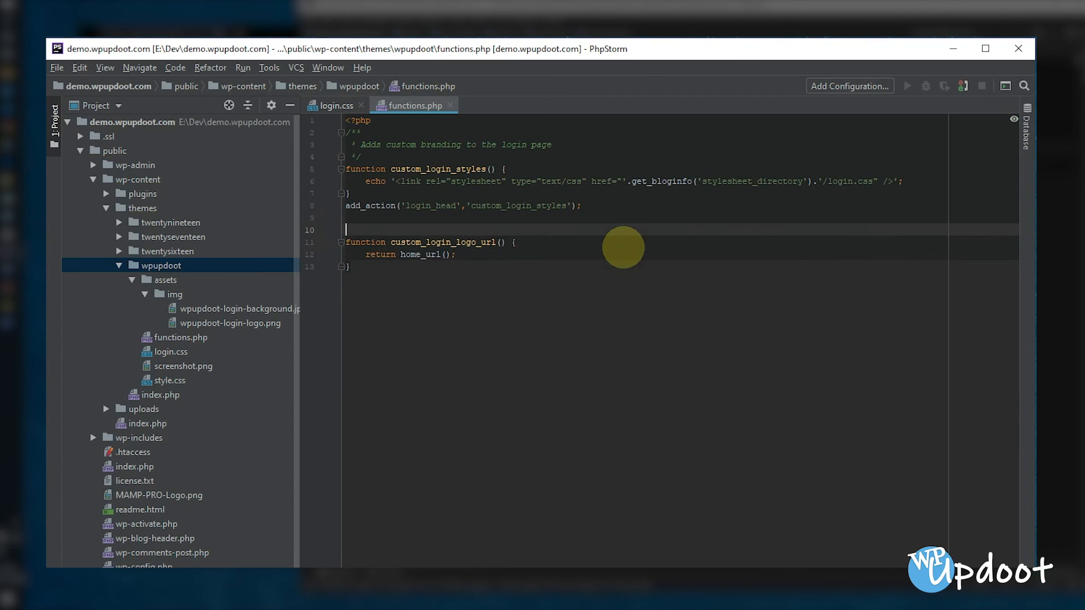
Document custom_login_logo_url with a /** docblock describing the change to the Home Page link
type("/**")
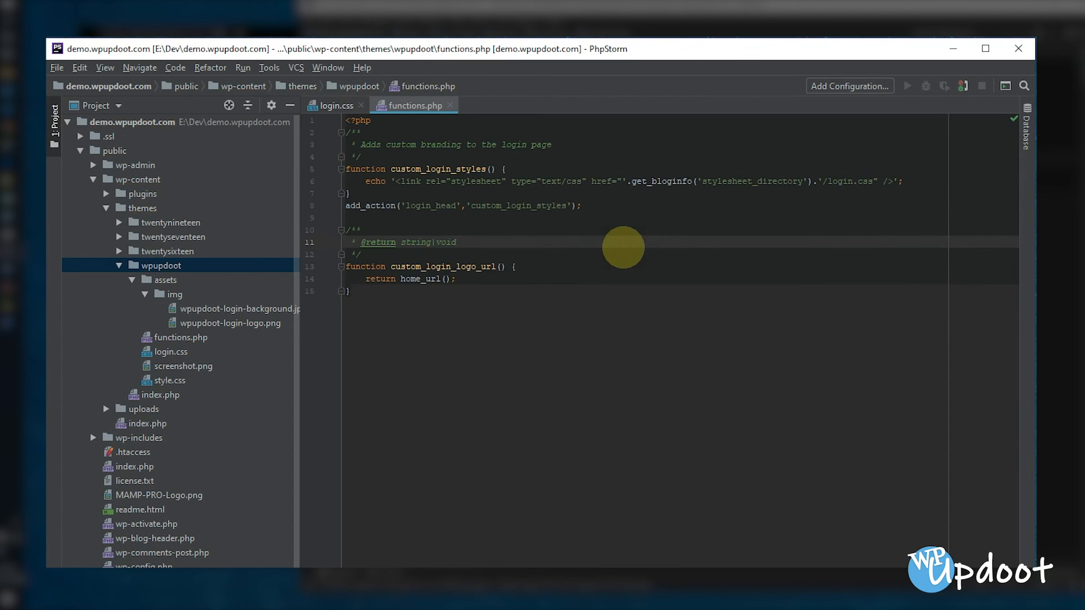
type("Changes the login page URL to the website homepag")
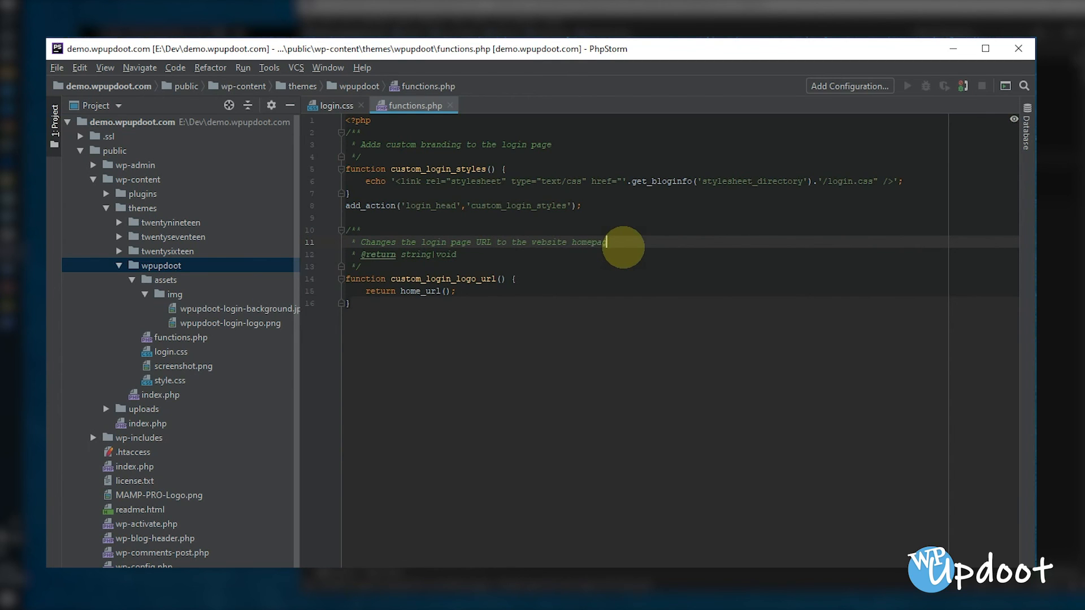
key("enter")
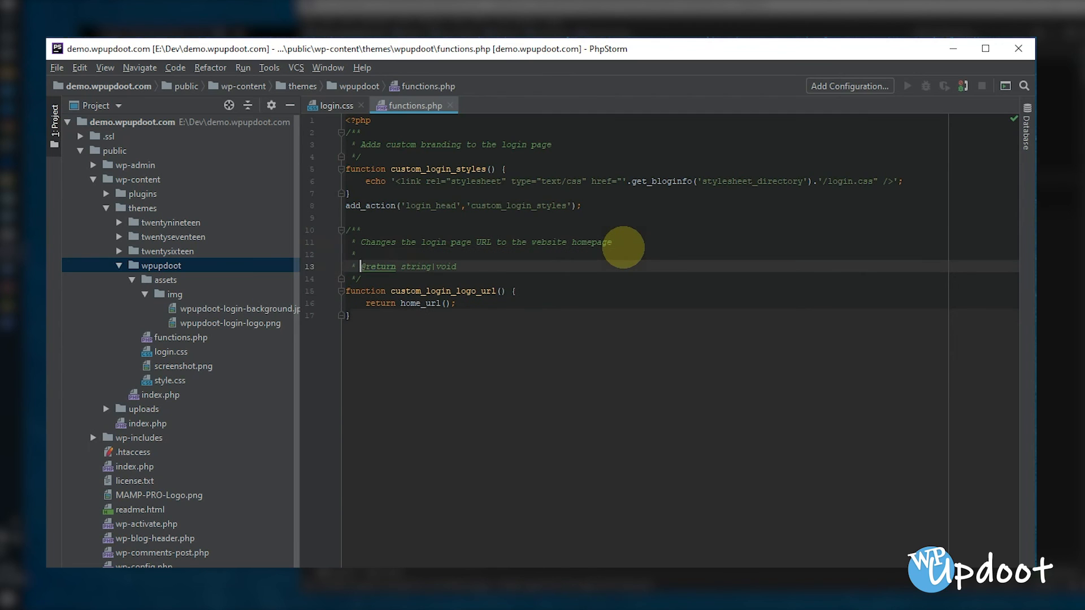
double_click(420, 267)
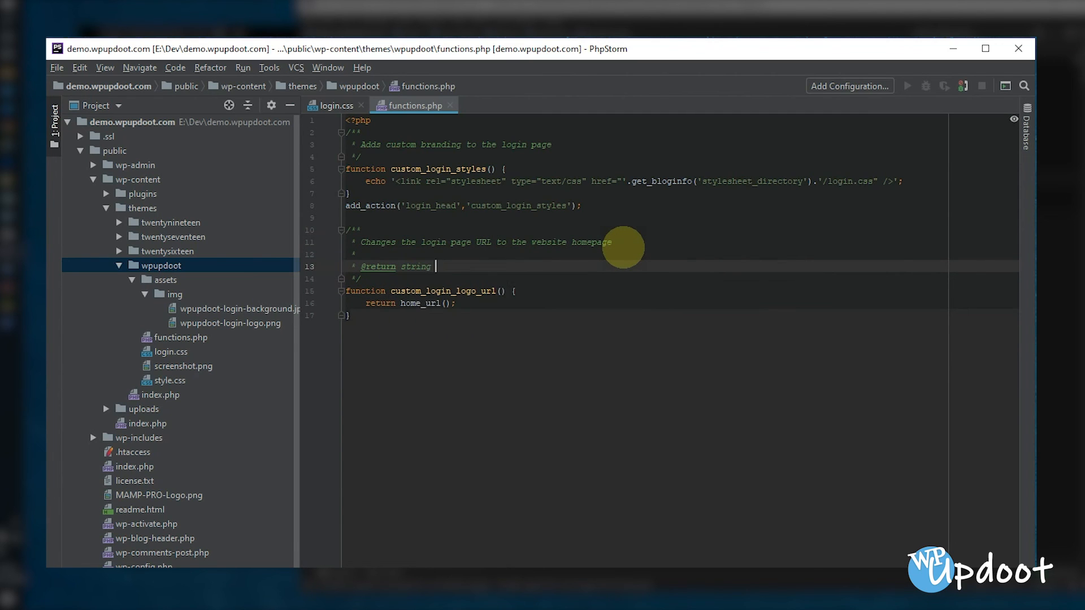
type("Home Page URL")
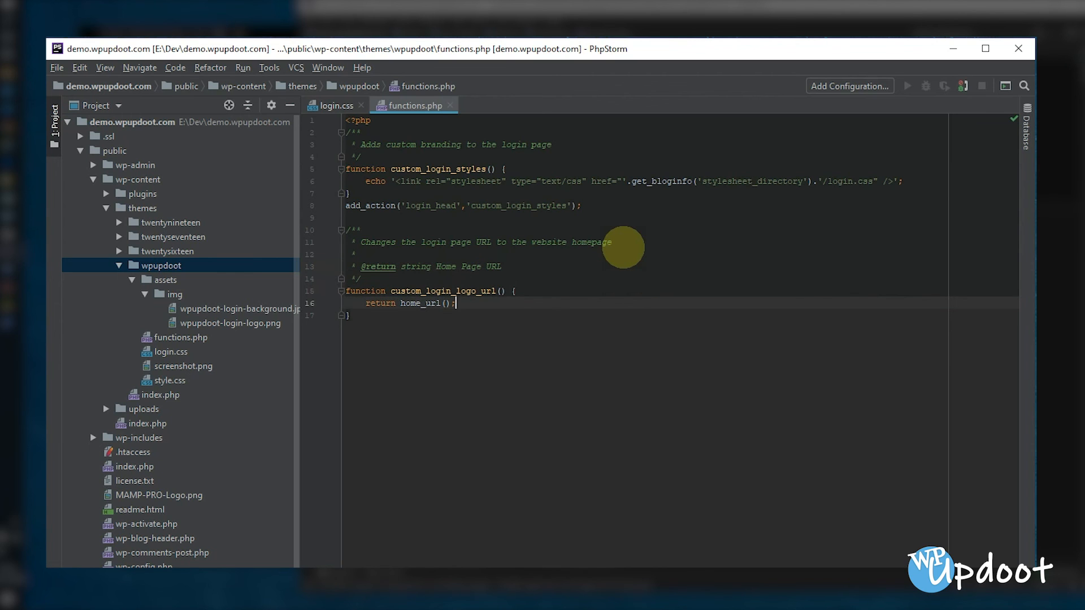
type("a")
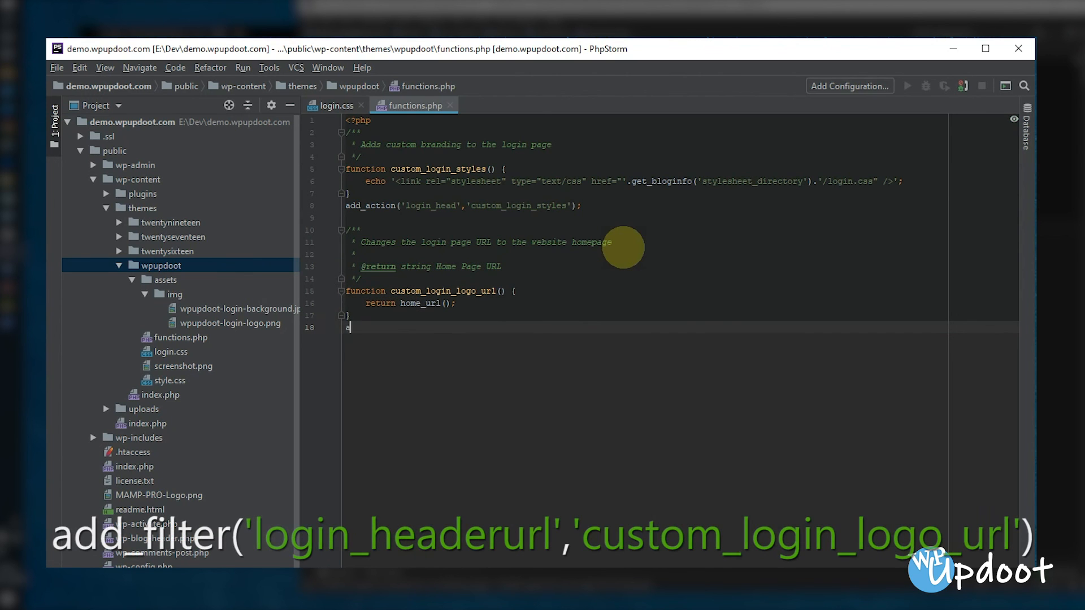
Add add_filter('login_headerurl', 'custom_login_logo_url'); copying the function name into the second argument
type("add_filter(")
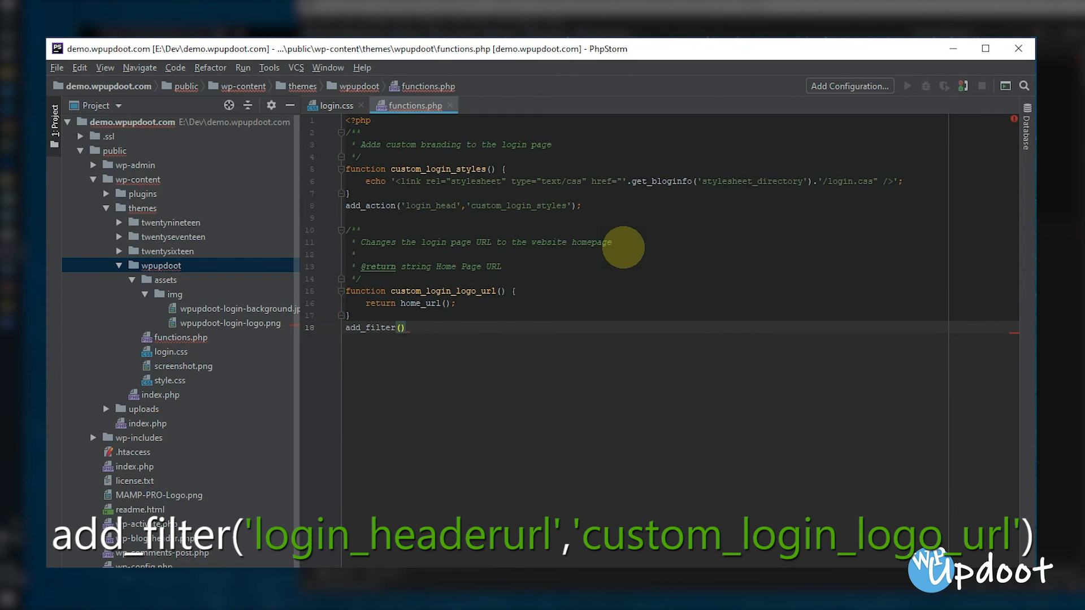
type(";")
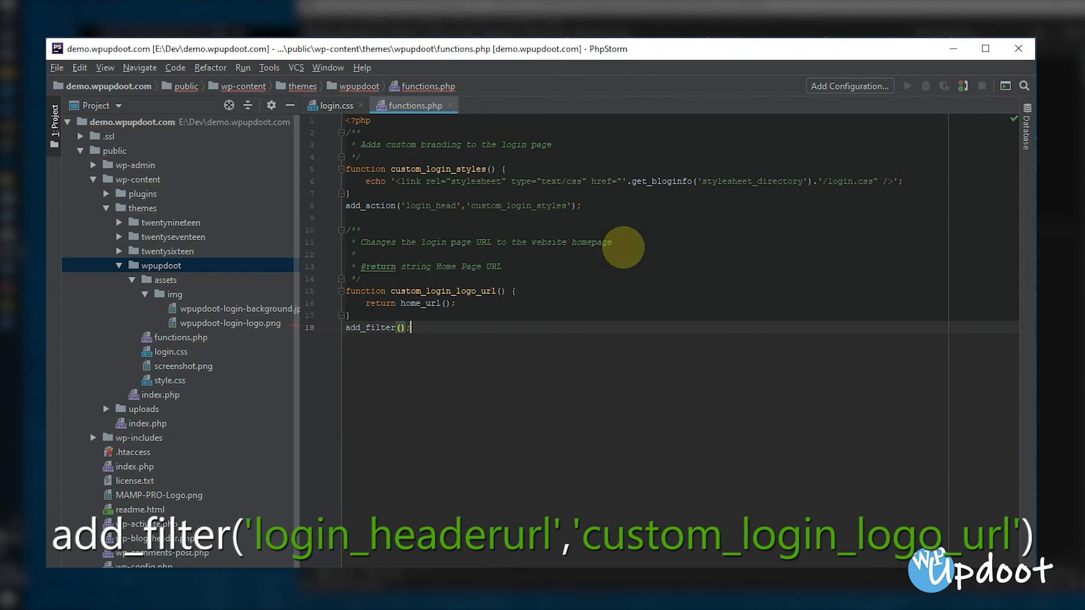
type("'l")
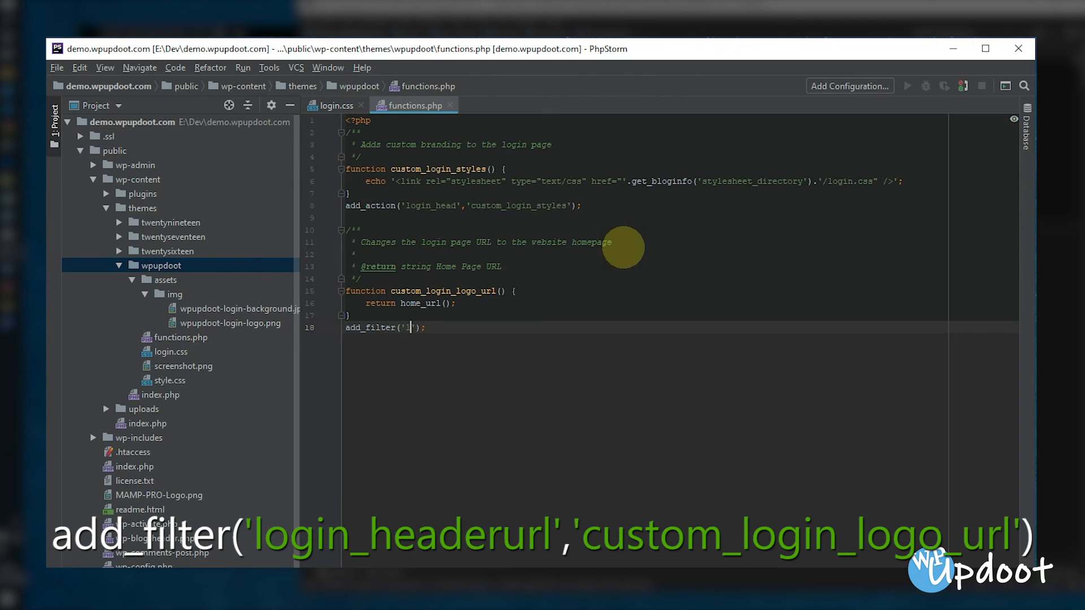
type("login_headerurl")
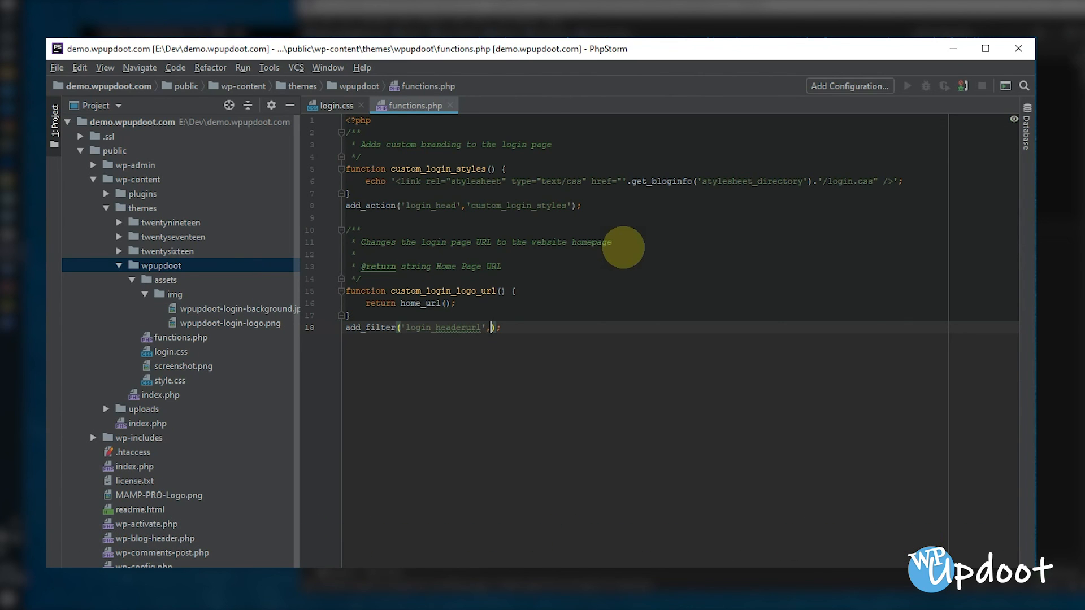
type("''")
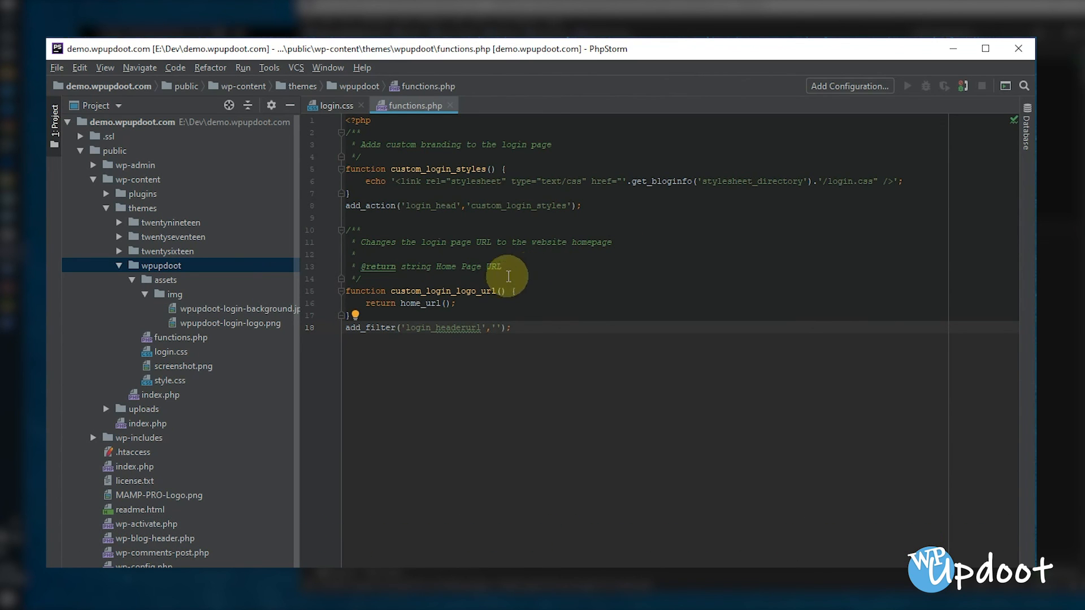
double_click(440, 291)
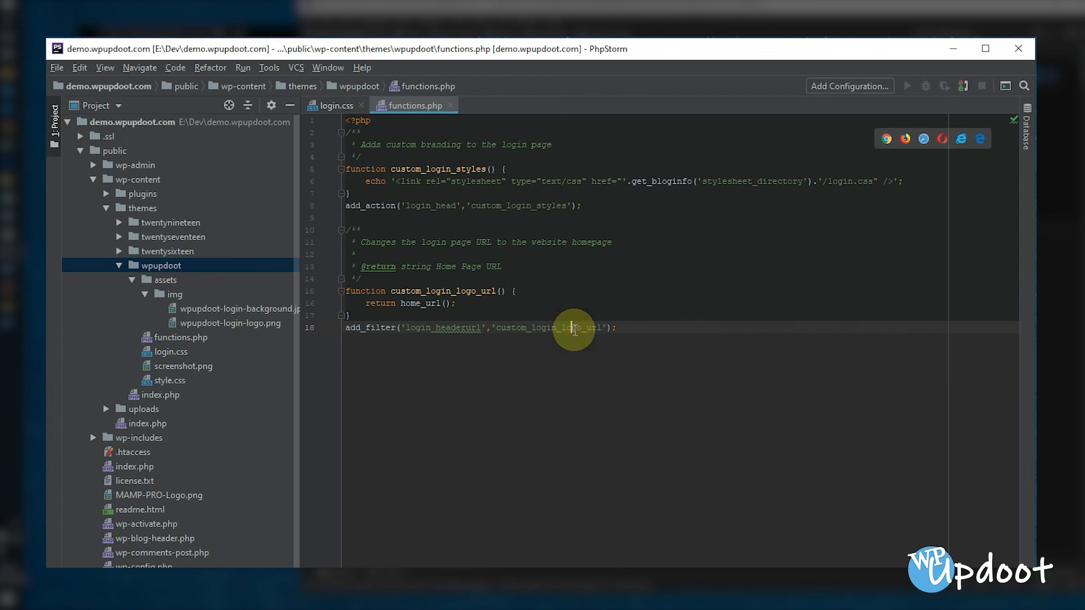
Define custom_login_logo_url_title() returning get_bloginfo('name')
type("function")
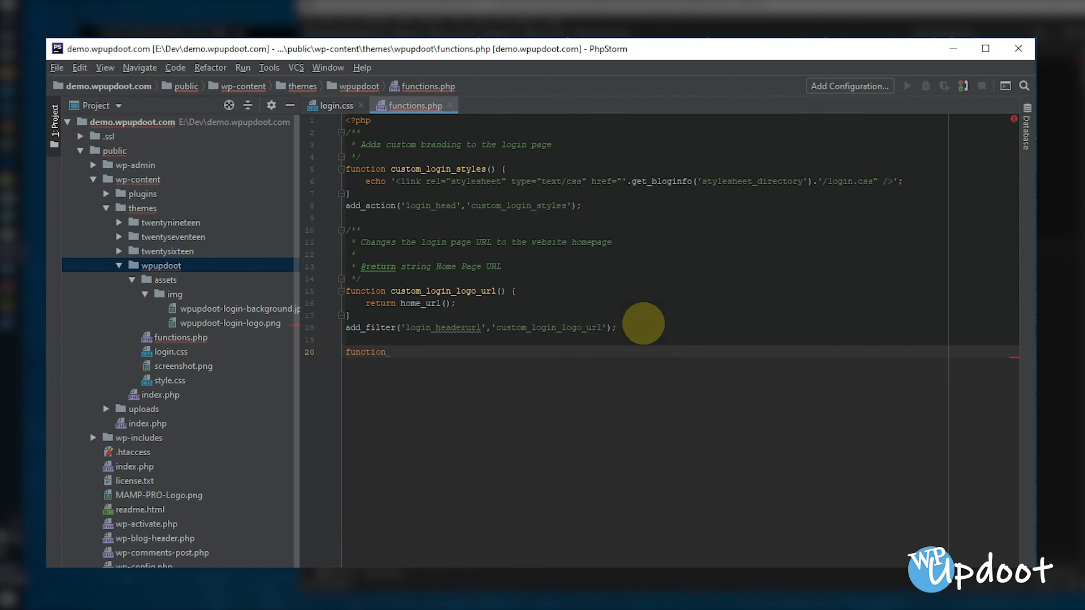
type("custom_")
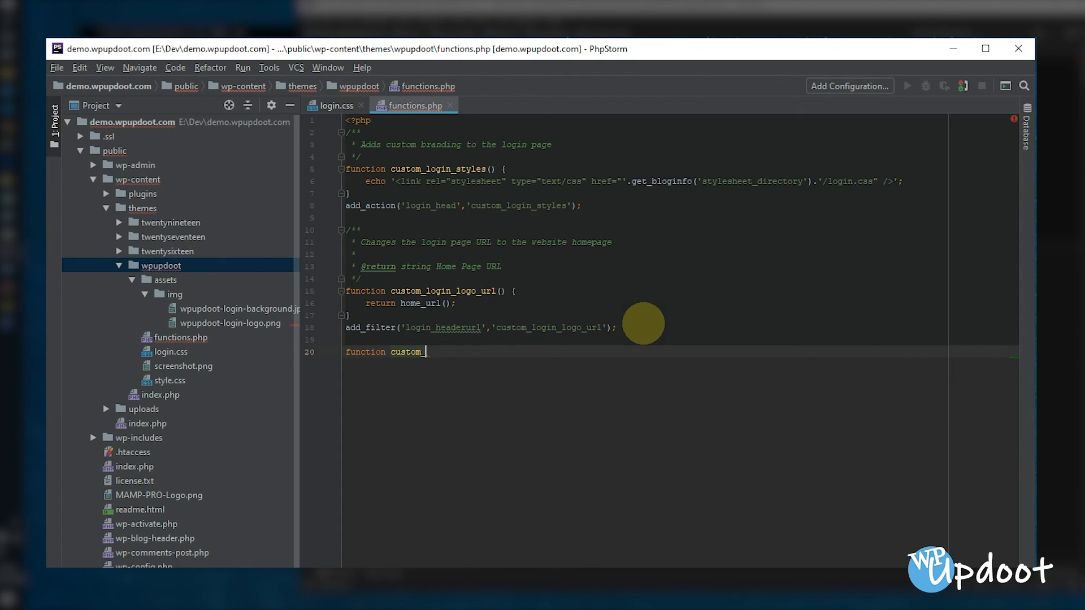
type("login")
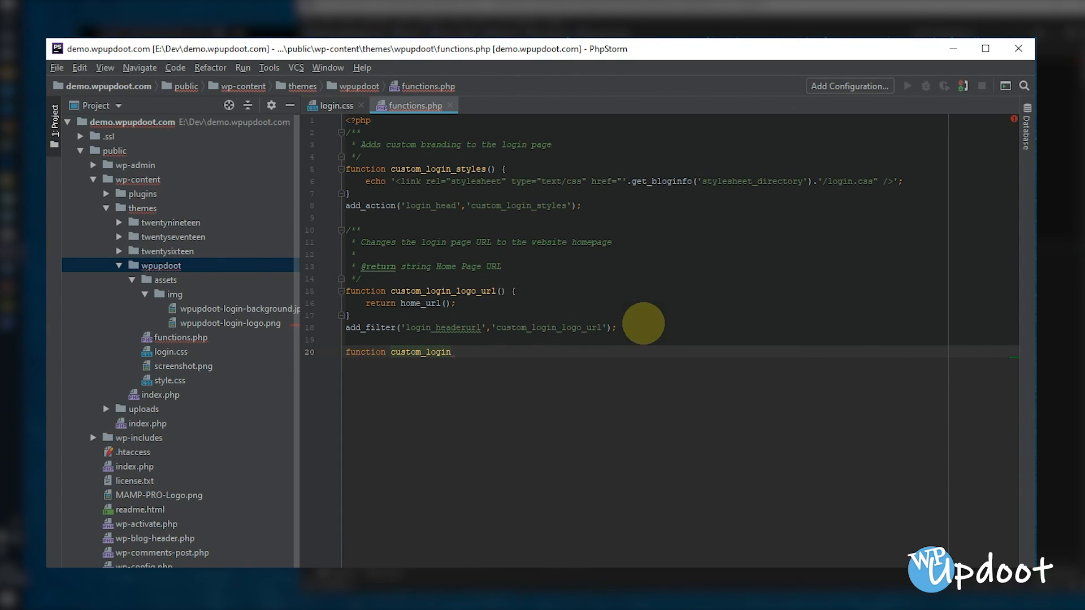
type("_logo_url_tit")
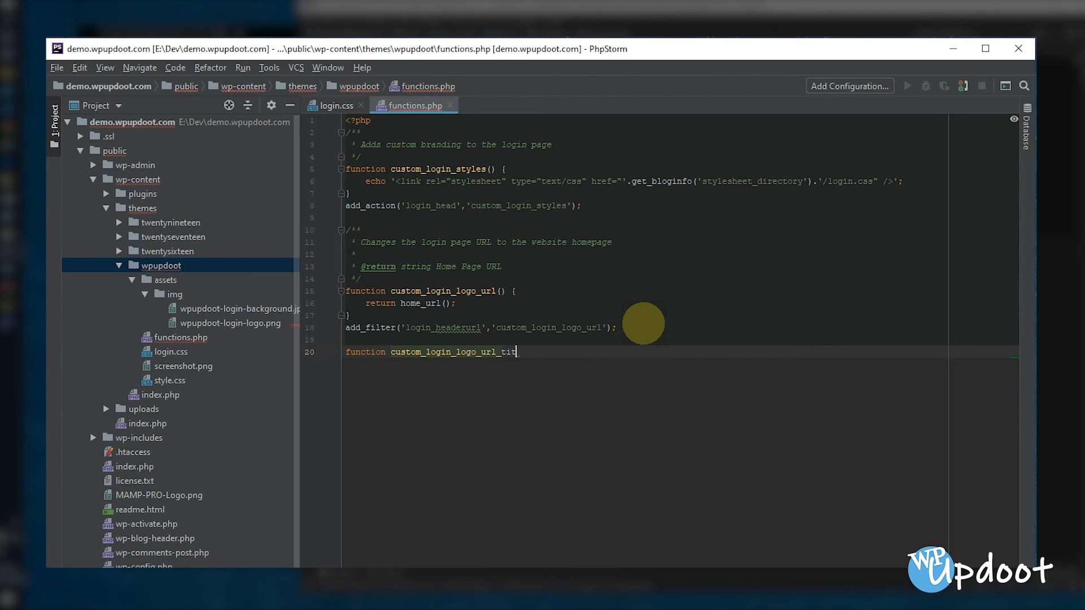
type("le() {")
type("return")
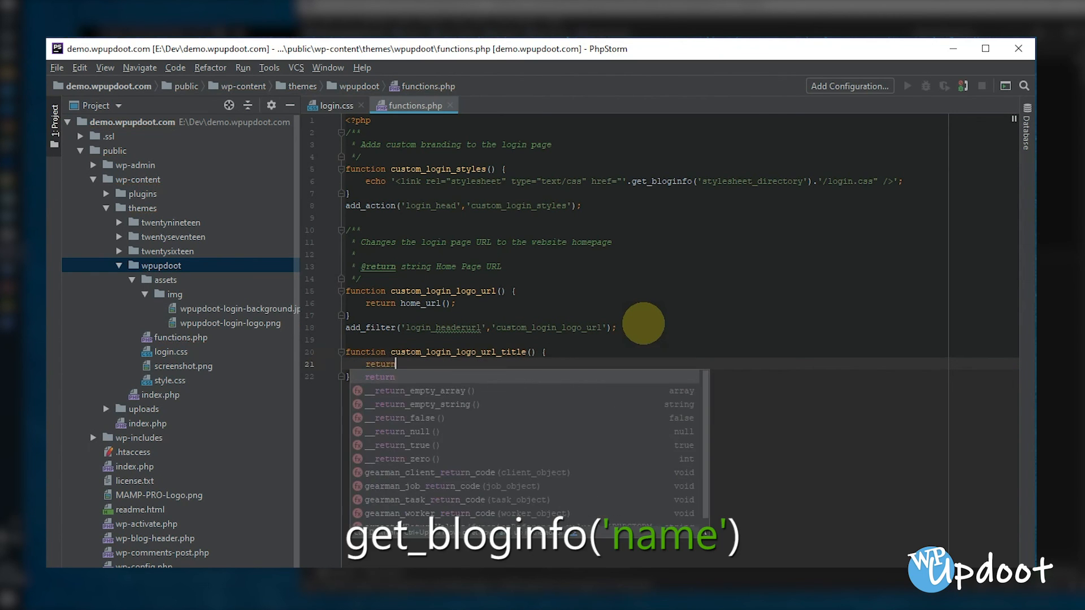
type("get_")
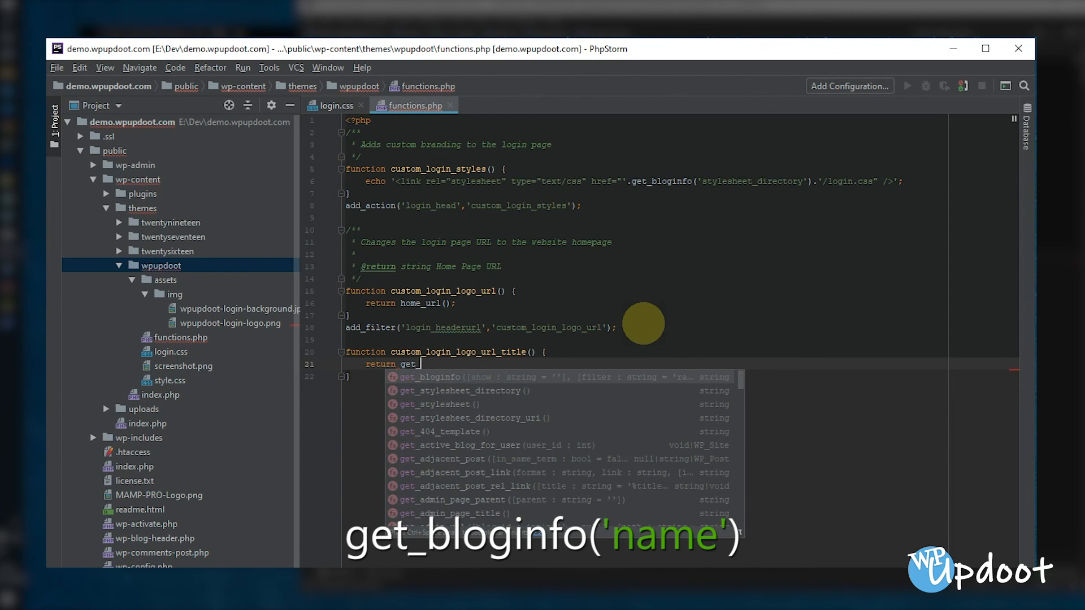
left_click(430, 377)
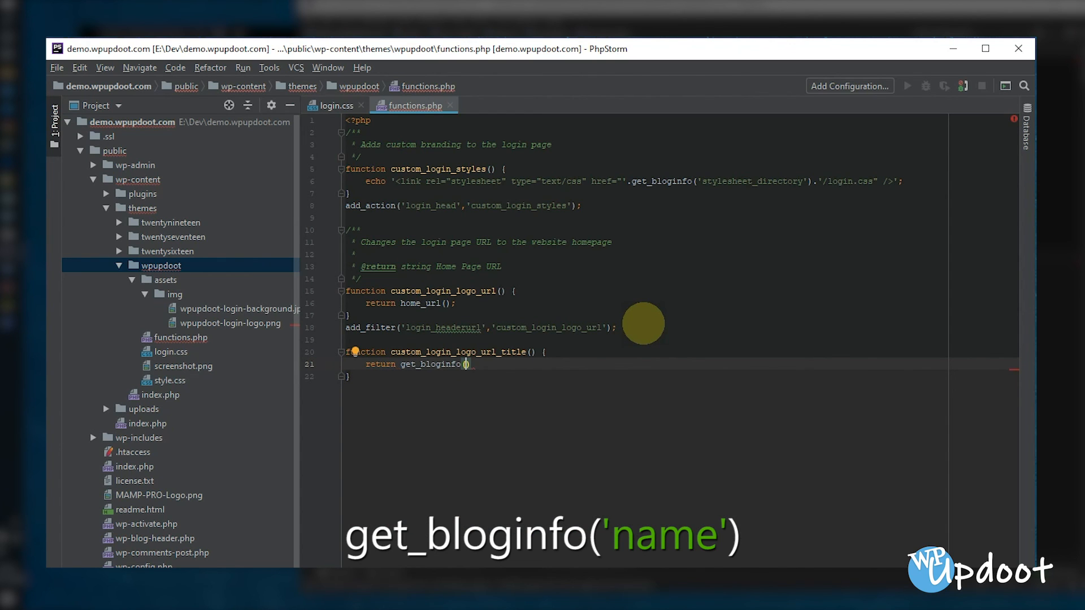
type("'name'")
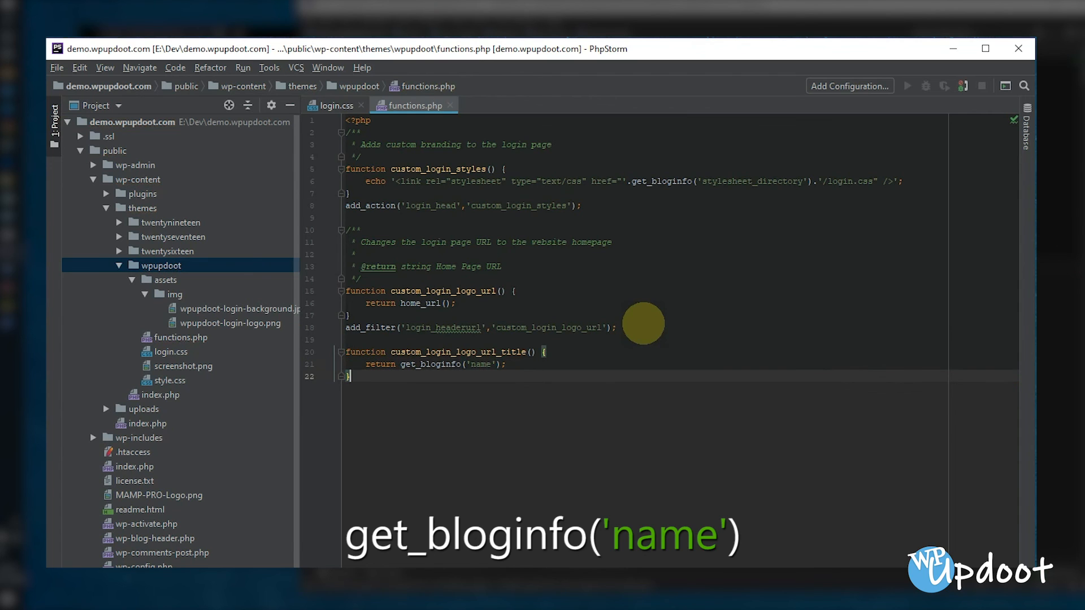
key("enter")
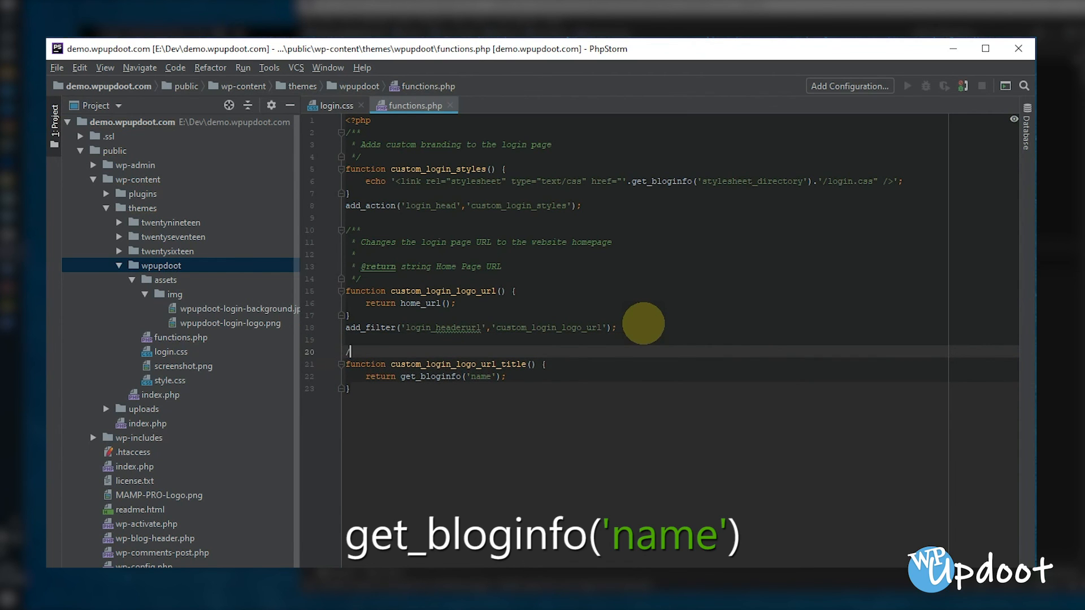
type("/**")
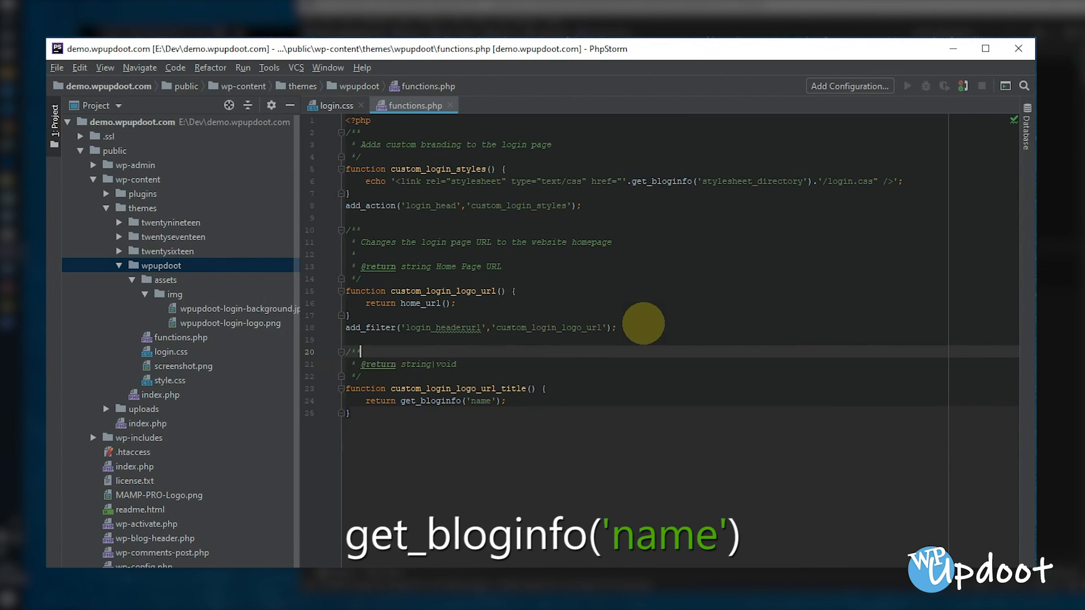
type("Return")
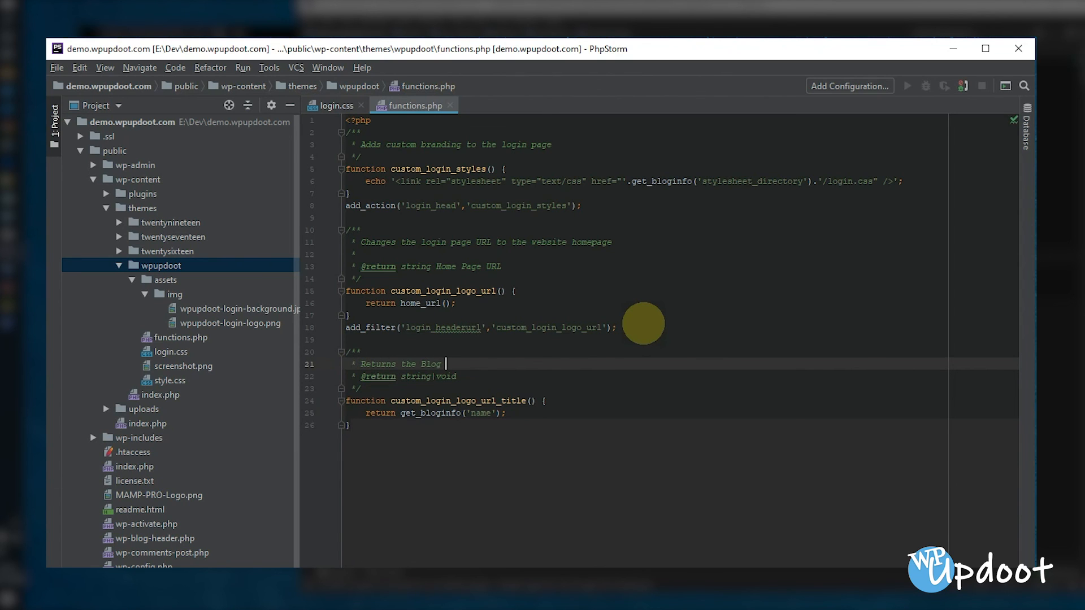
type("/ Website")
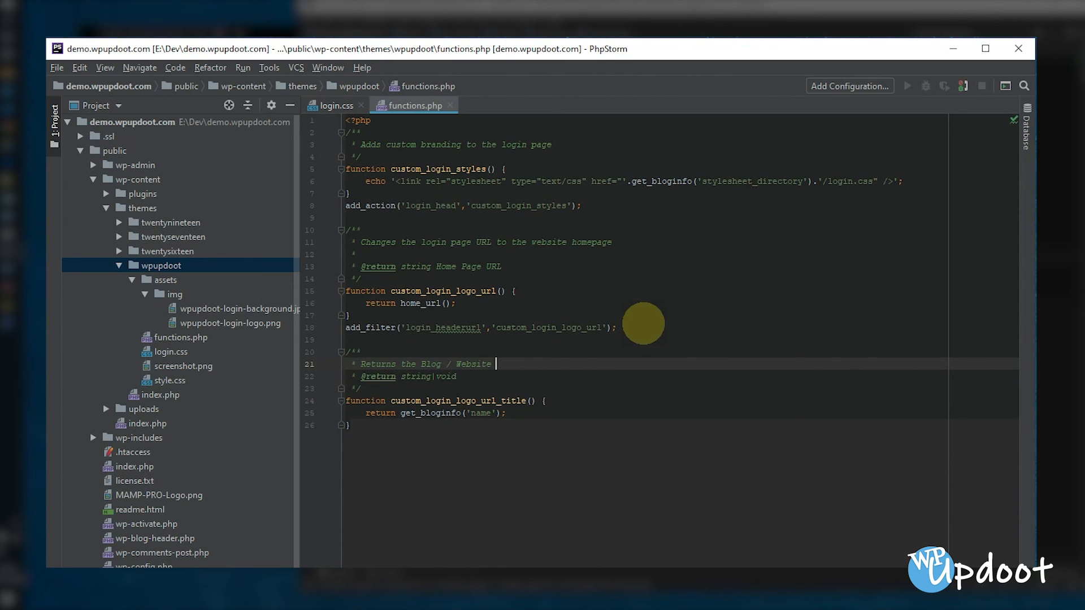
type("name")
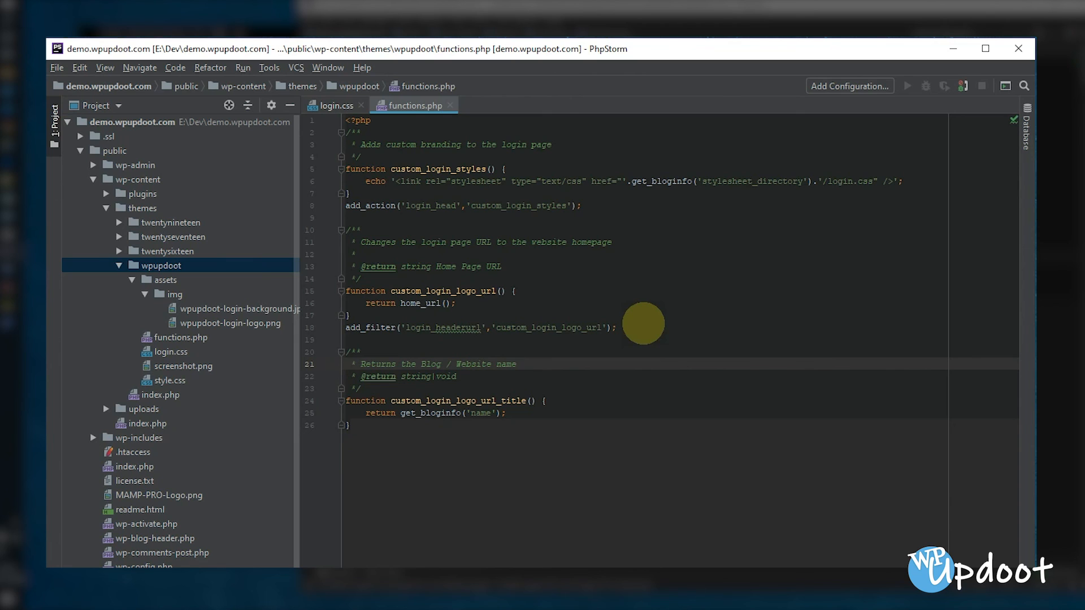
left_click(516, 365)
type(" Website name")
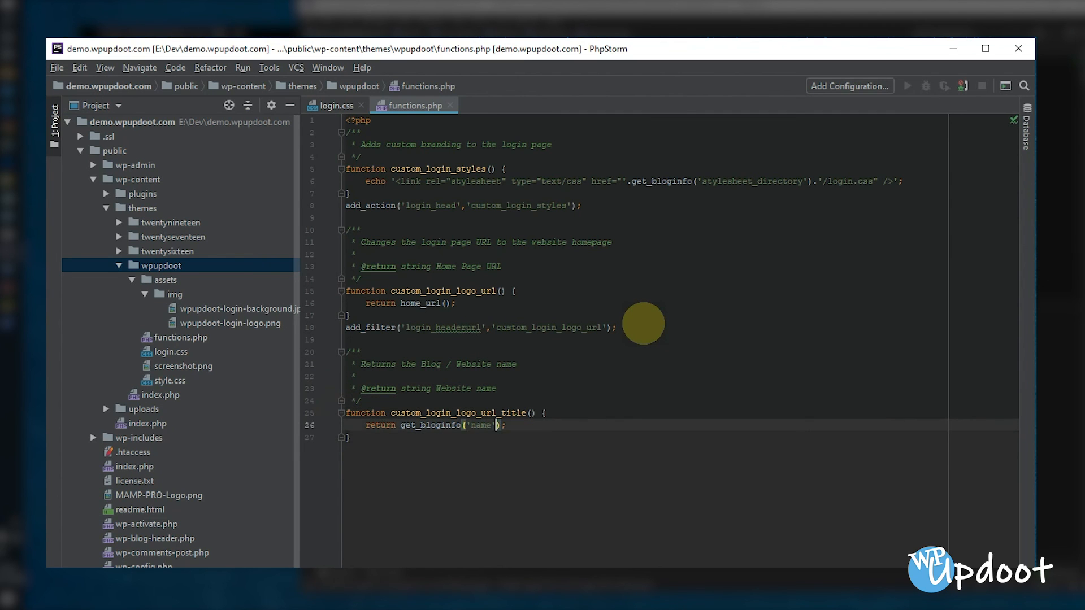
type("add_filter")
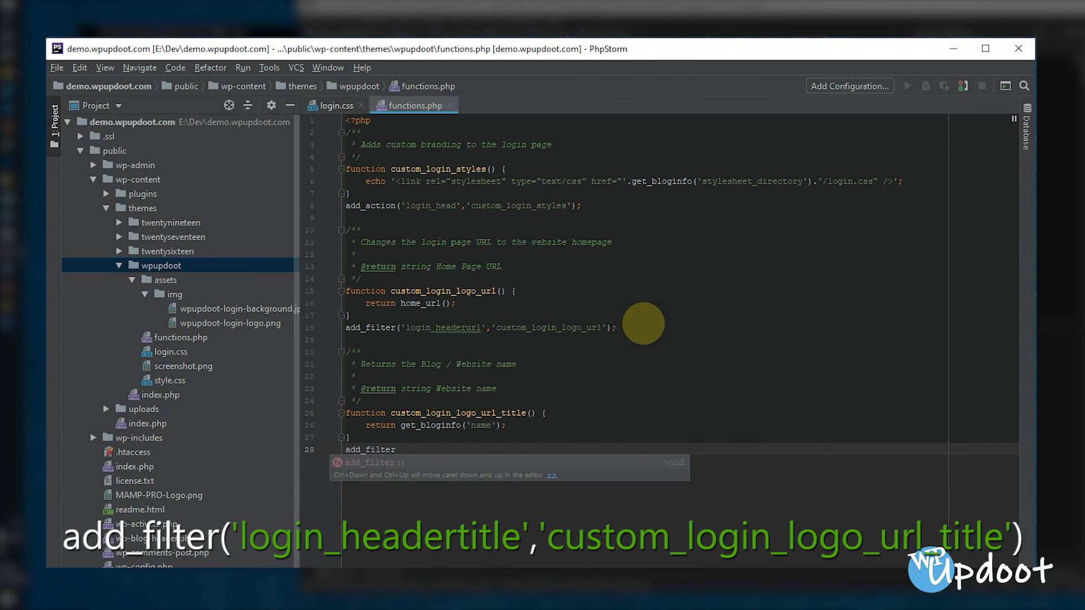
Write add_filter('login_headertitle', and begin the quoted second argument
type("()")
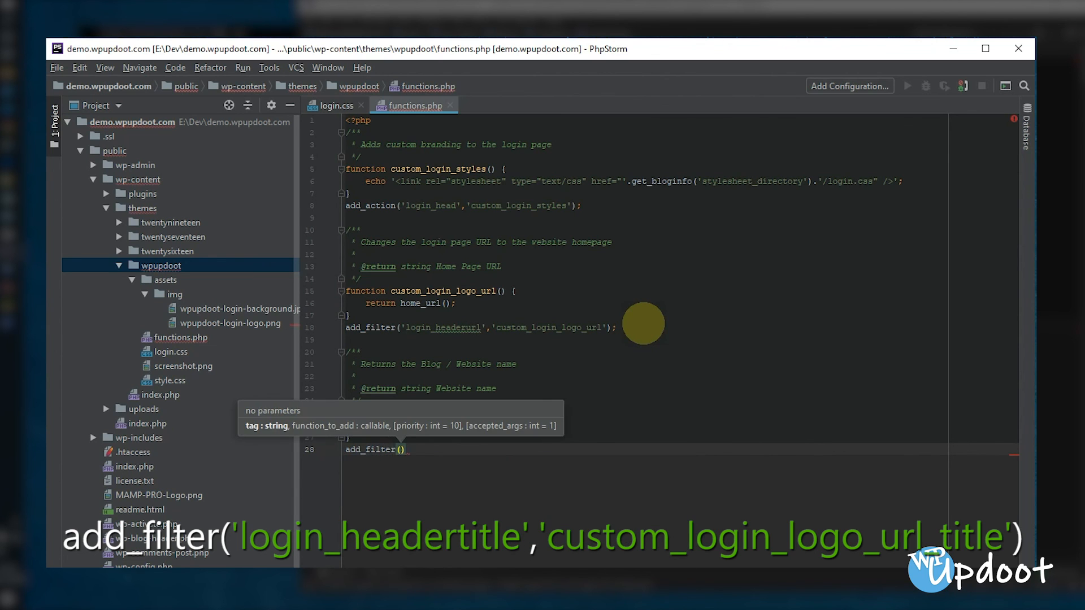
type("'l")
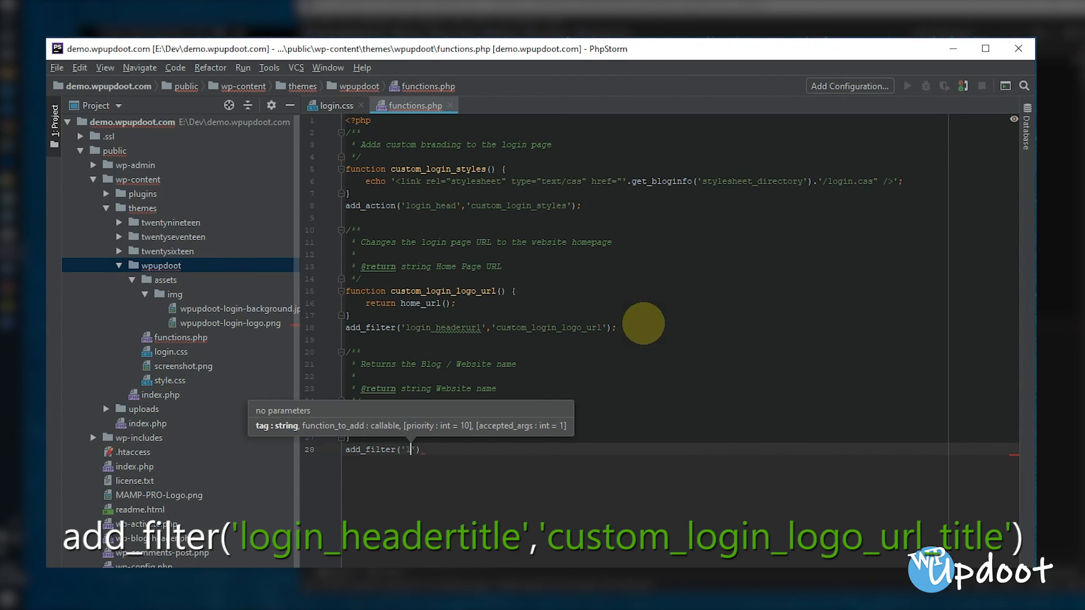
type("login_headertitle")
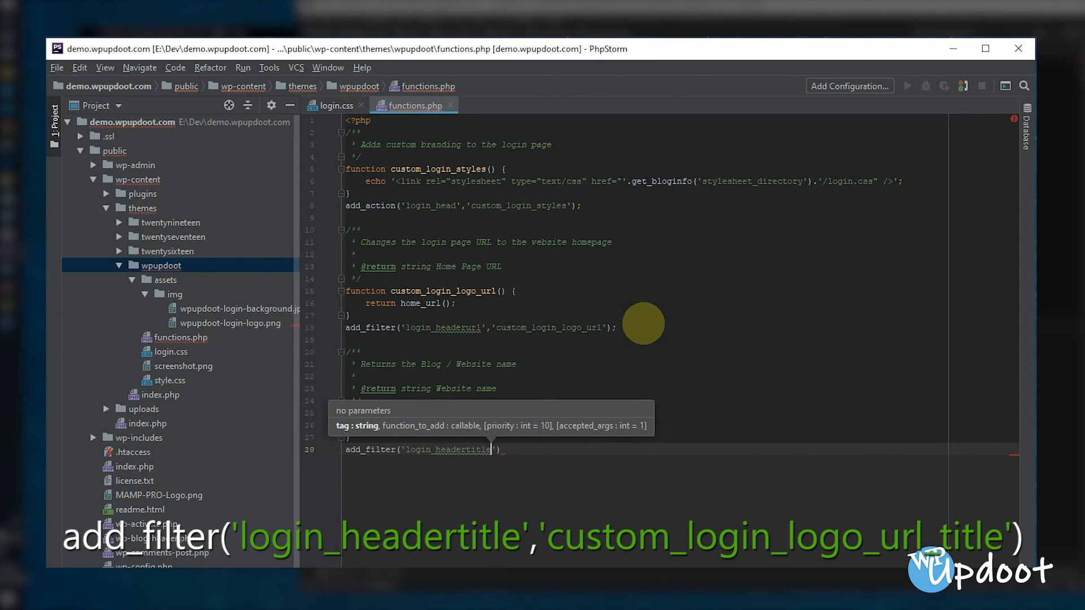
type(",")
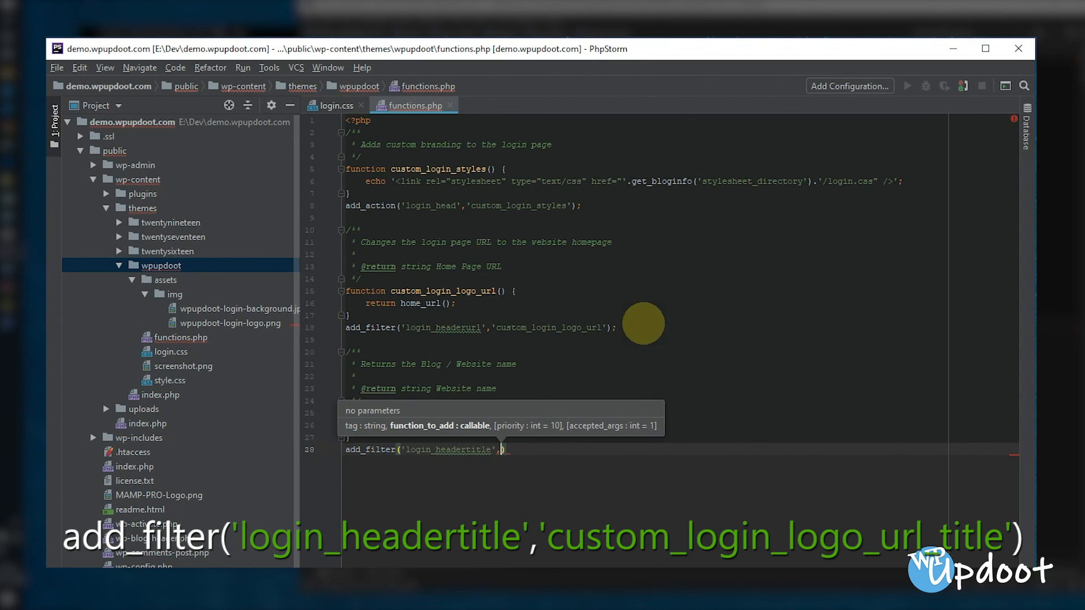
type("'")
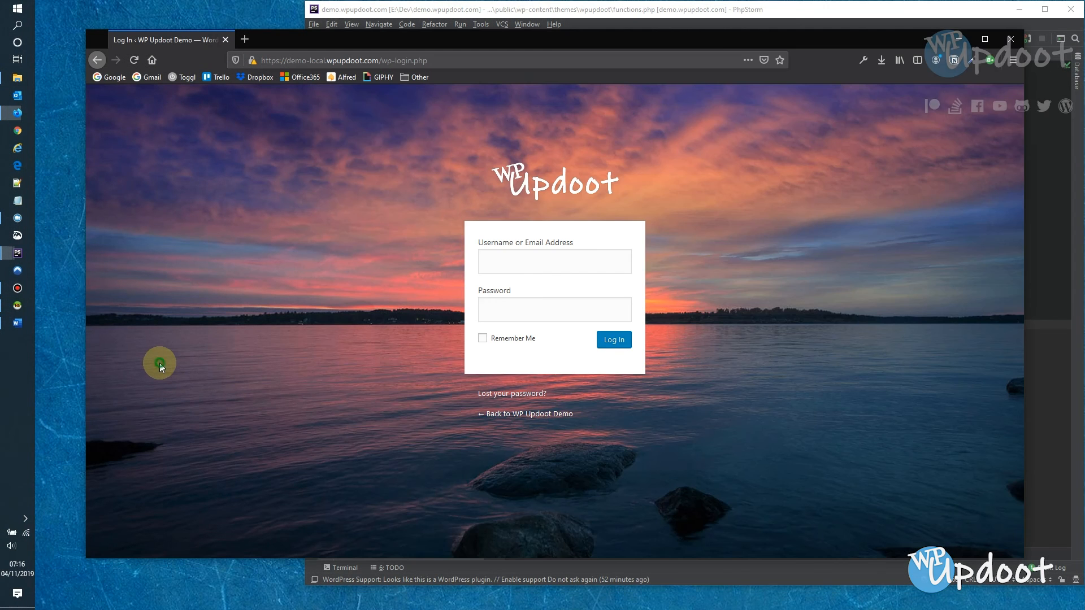
mouse_move(552, 184)
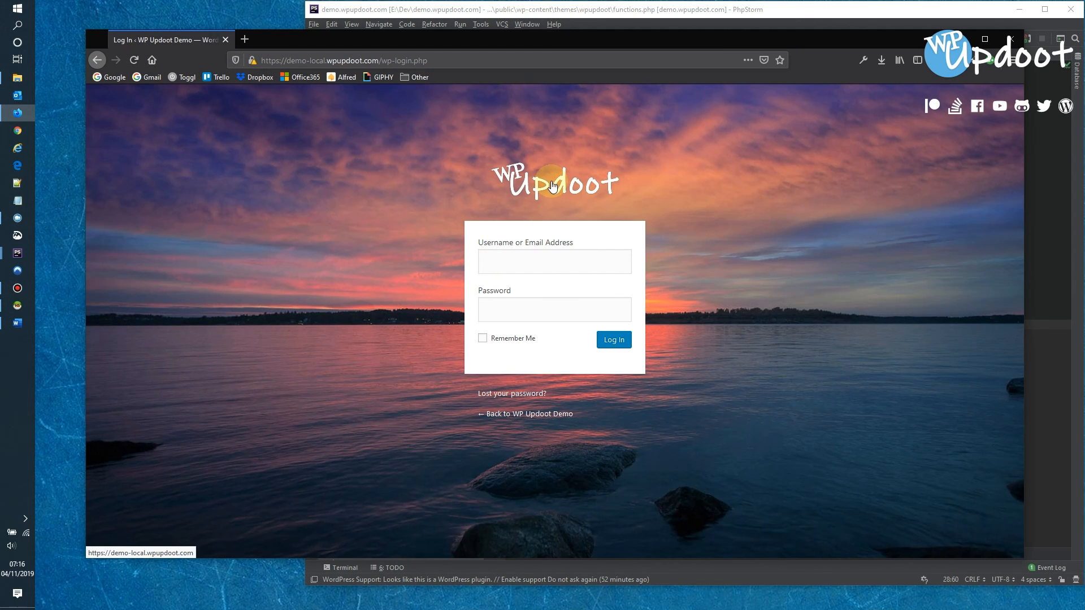
mouse_move(829, 206)
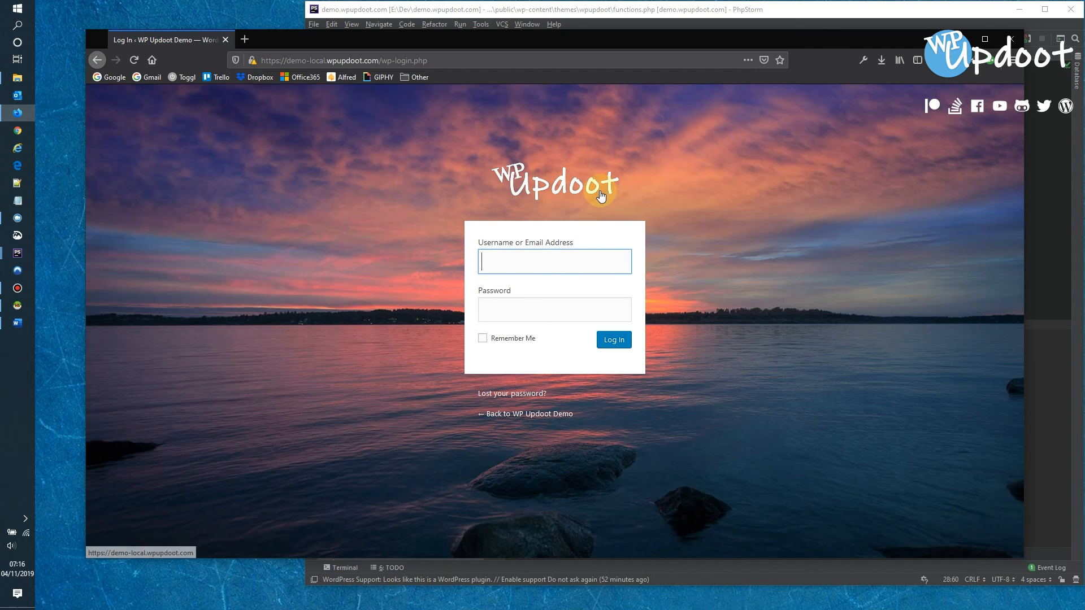
mouse_move(781, 298)
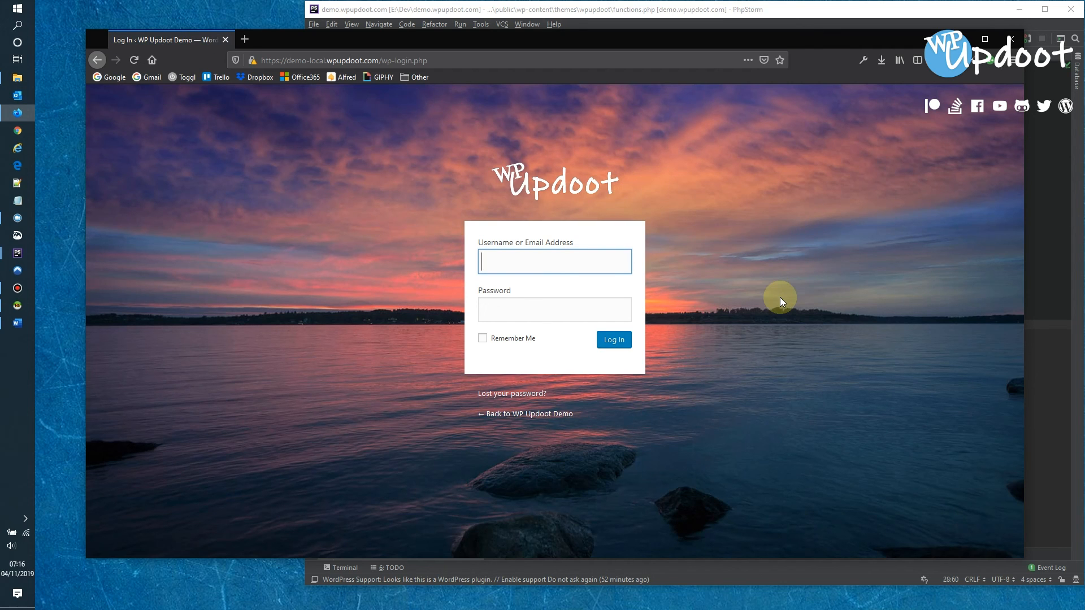